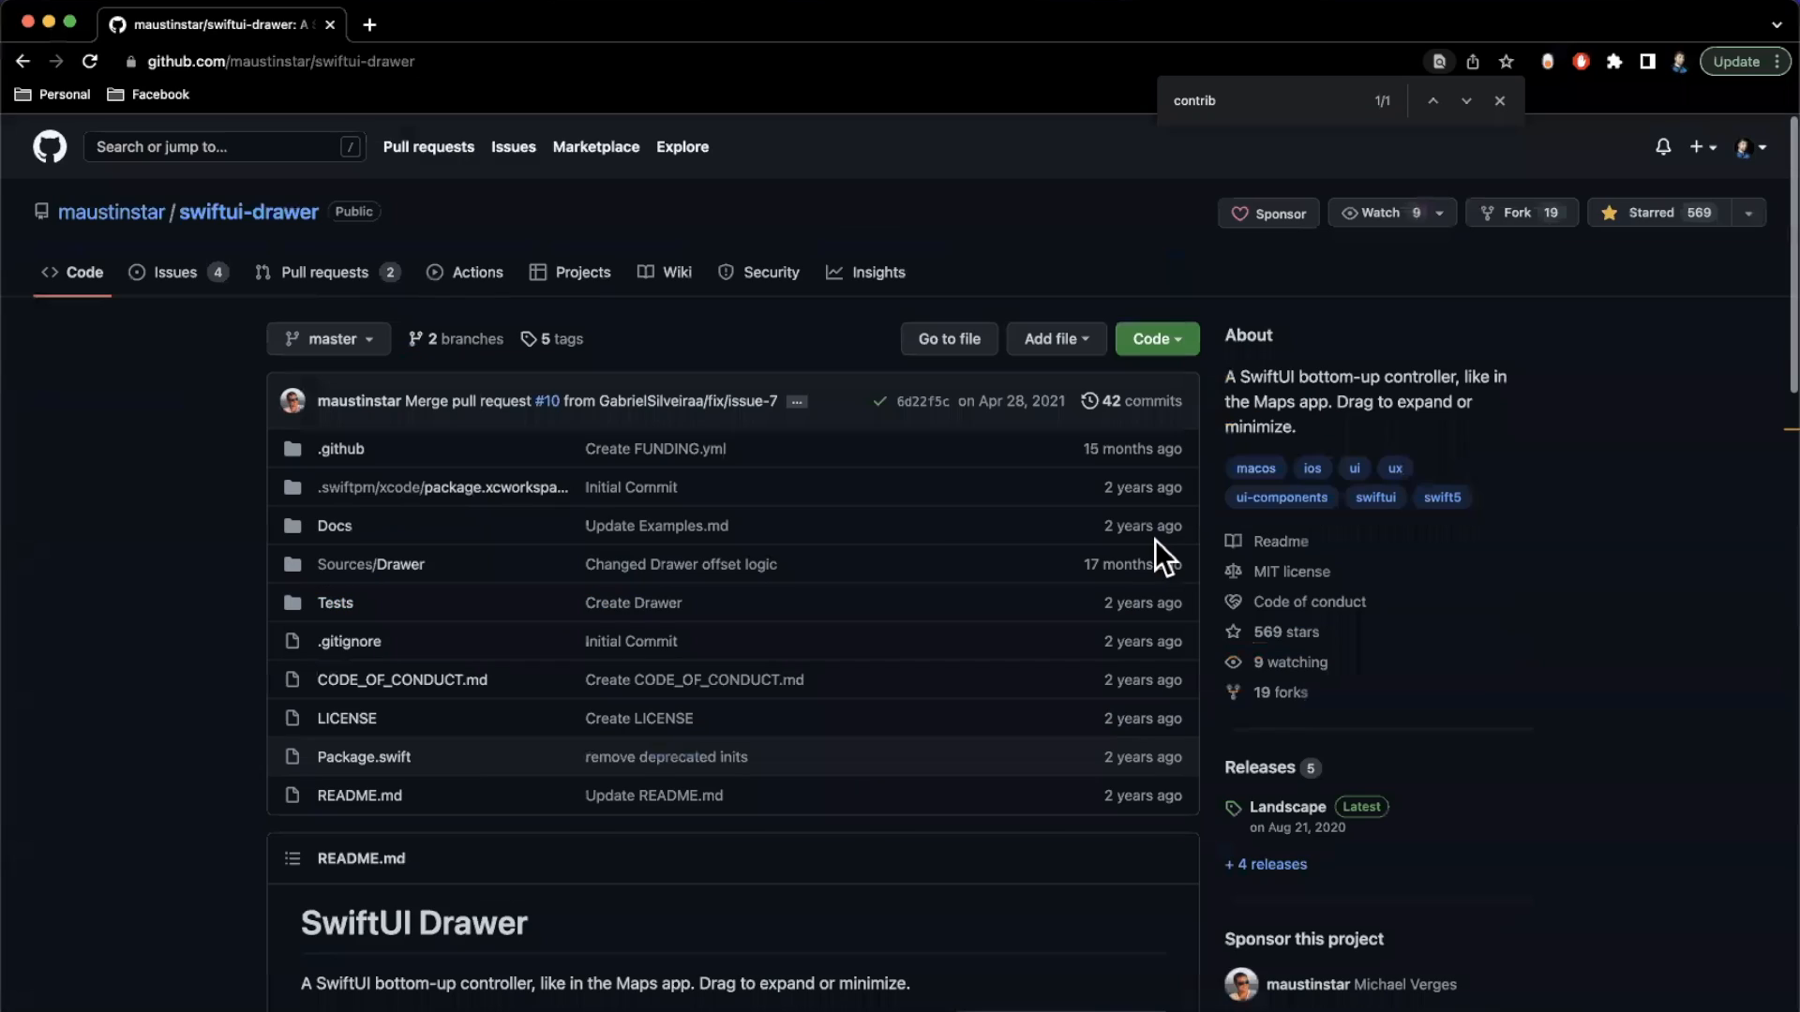
- Browse the Xcode welcome window, then open and dismiss the repository cloning window
scroll(down, 3)
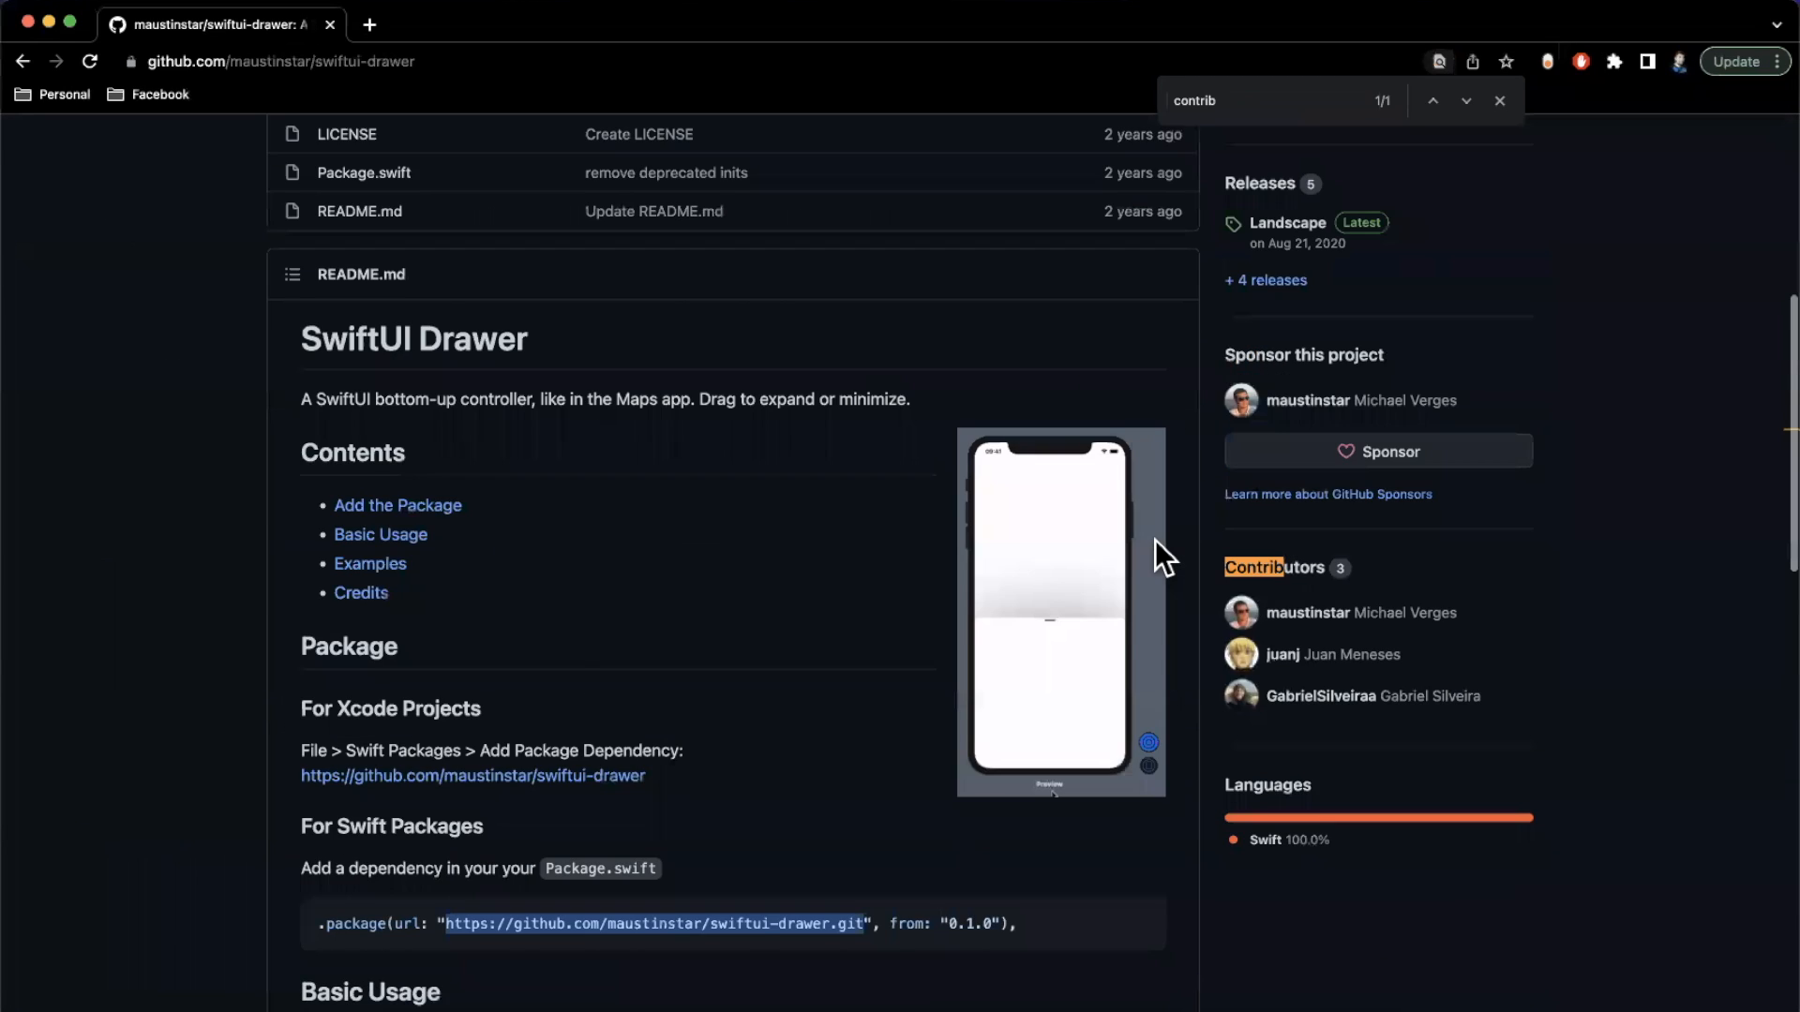
scroll(up, 3)
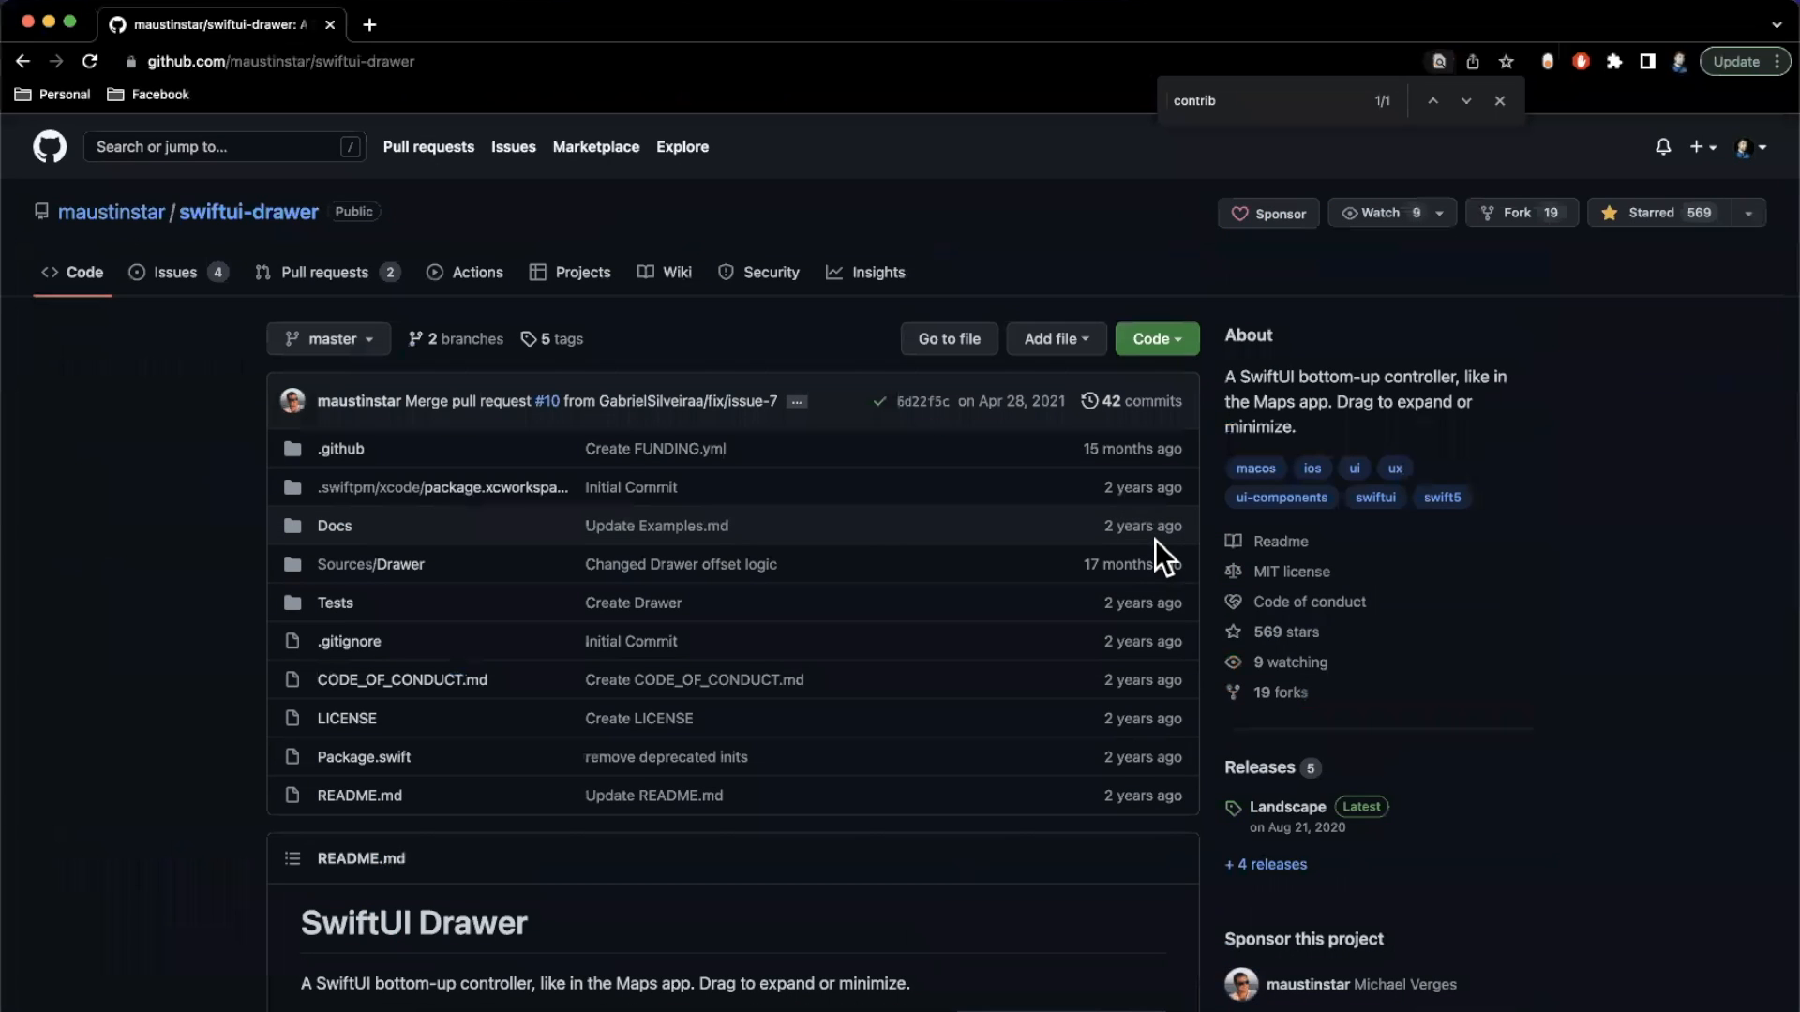
scroll(down, 3)
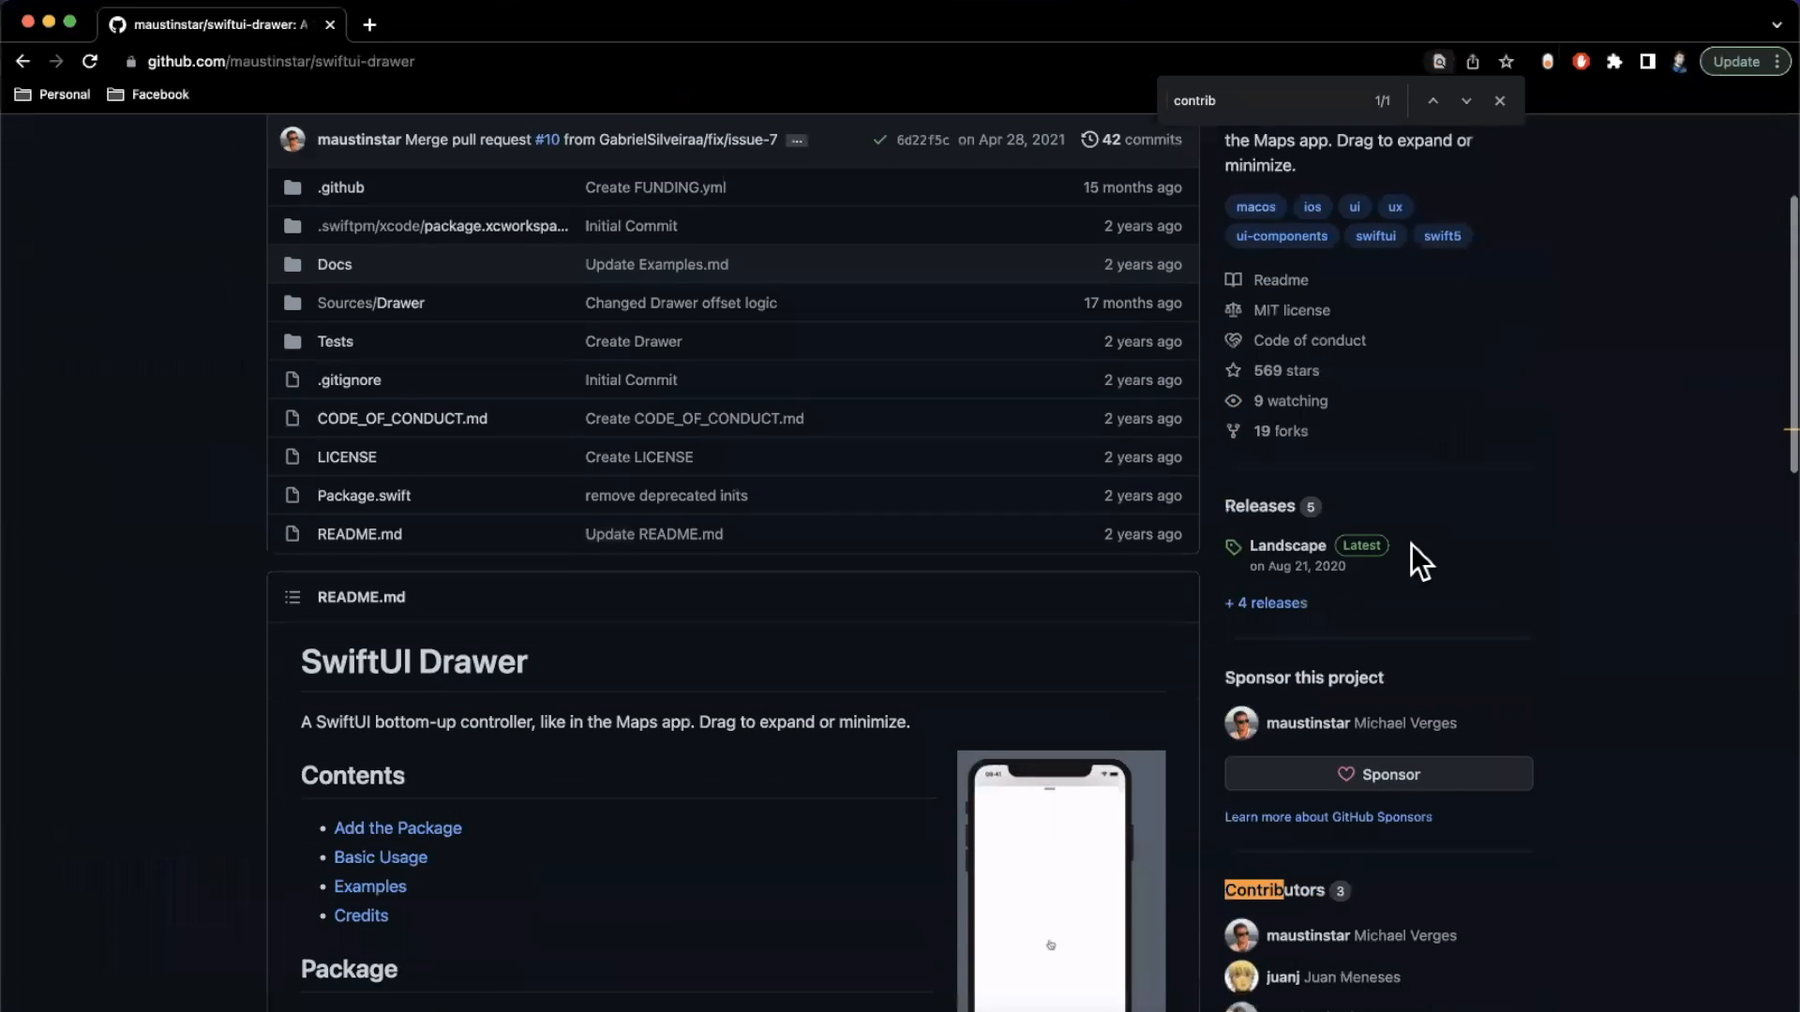
scroll(down, 3)
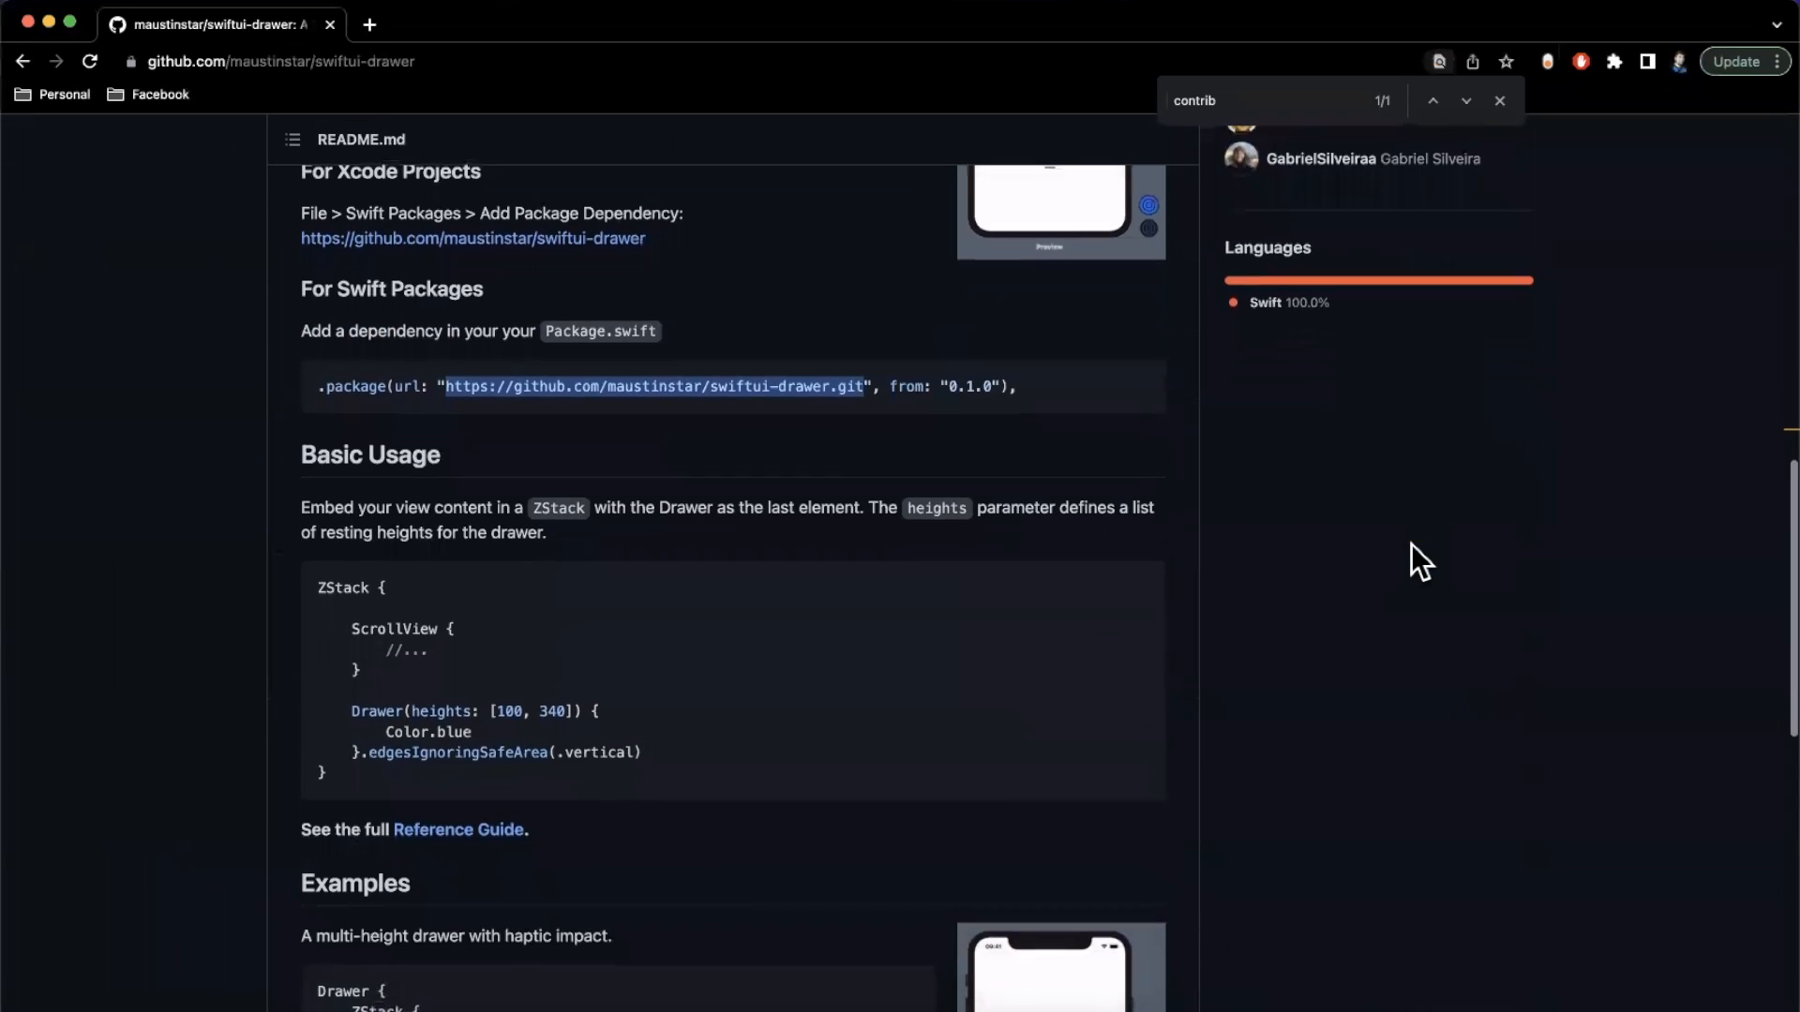
scroll(down, 3)
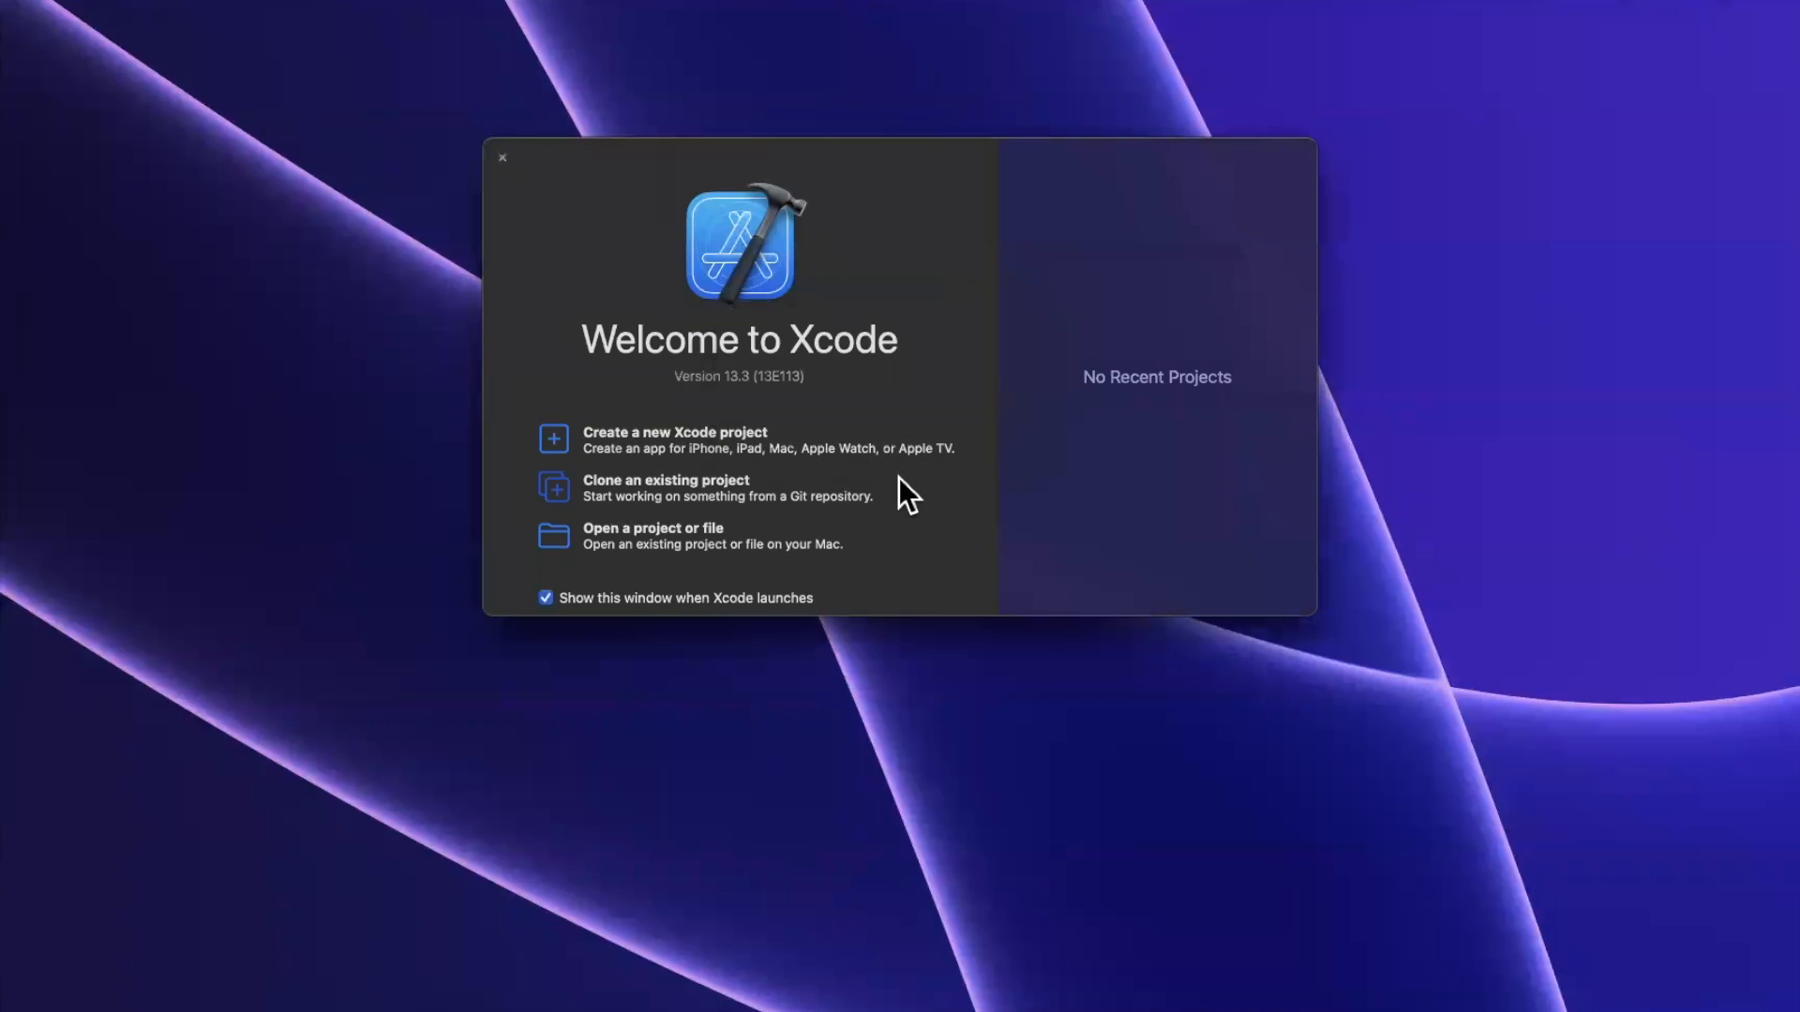
click(667, 480)
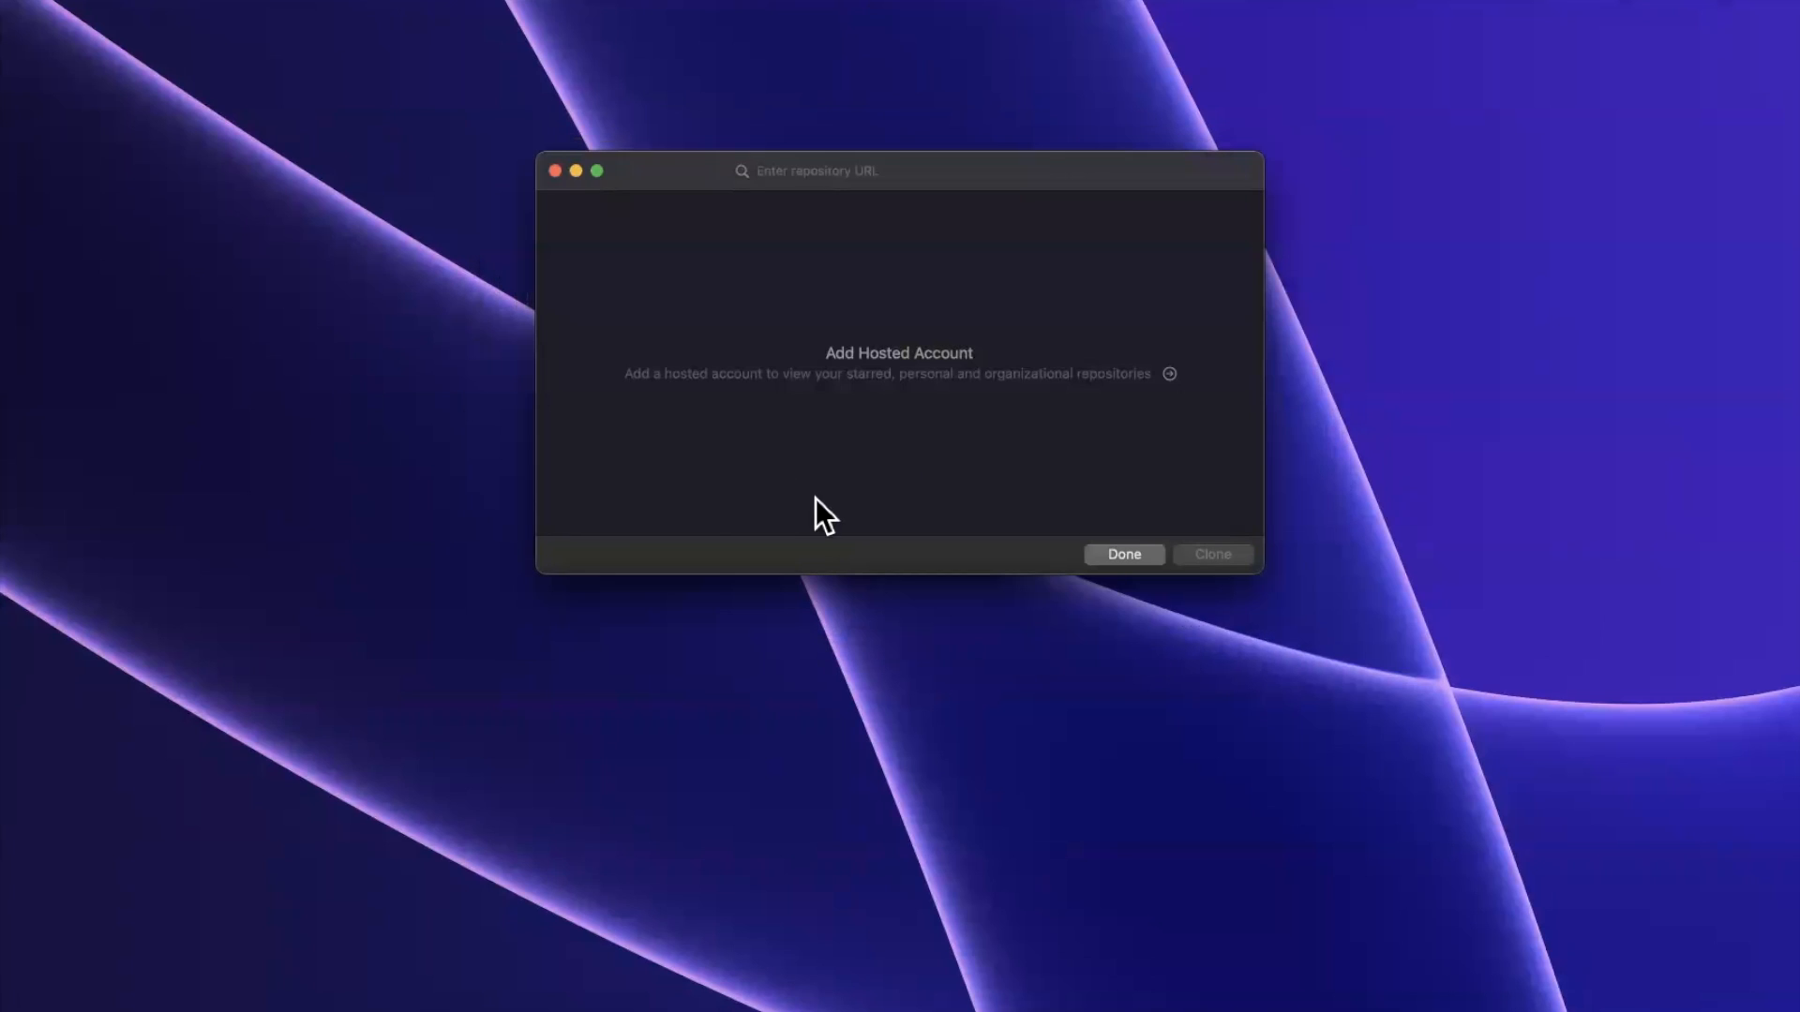
mouse_move(1140, 578)
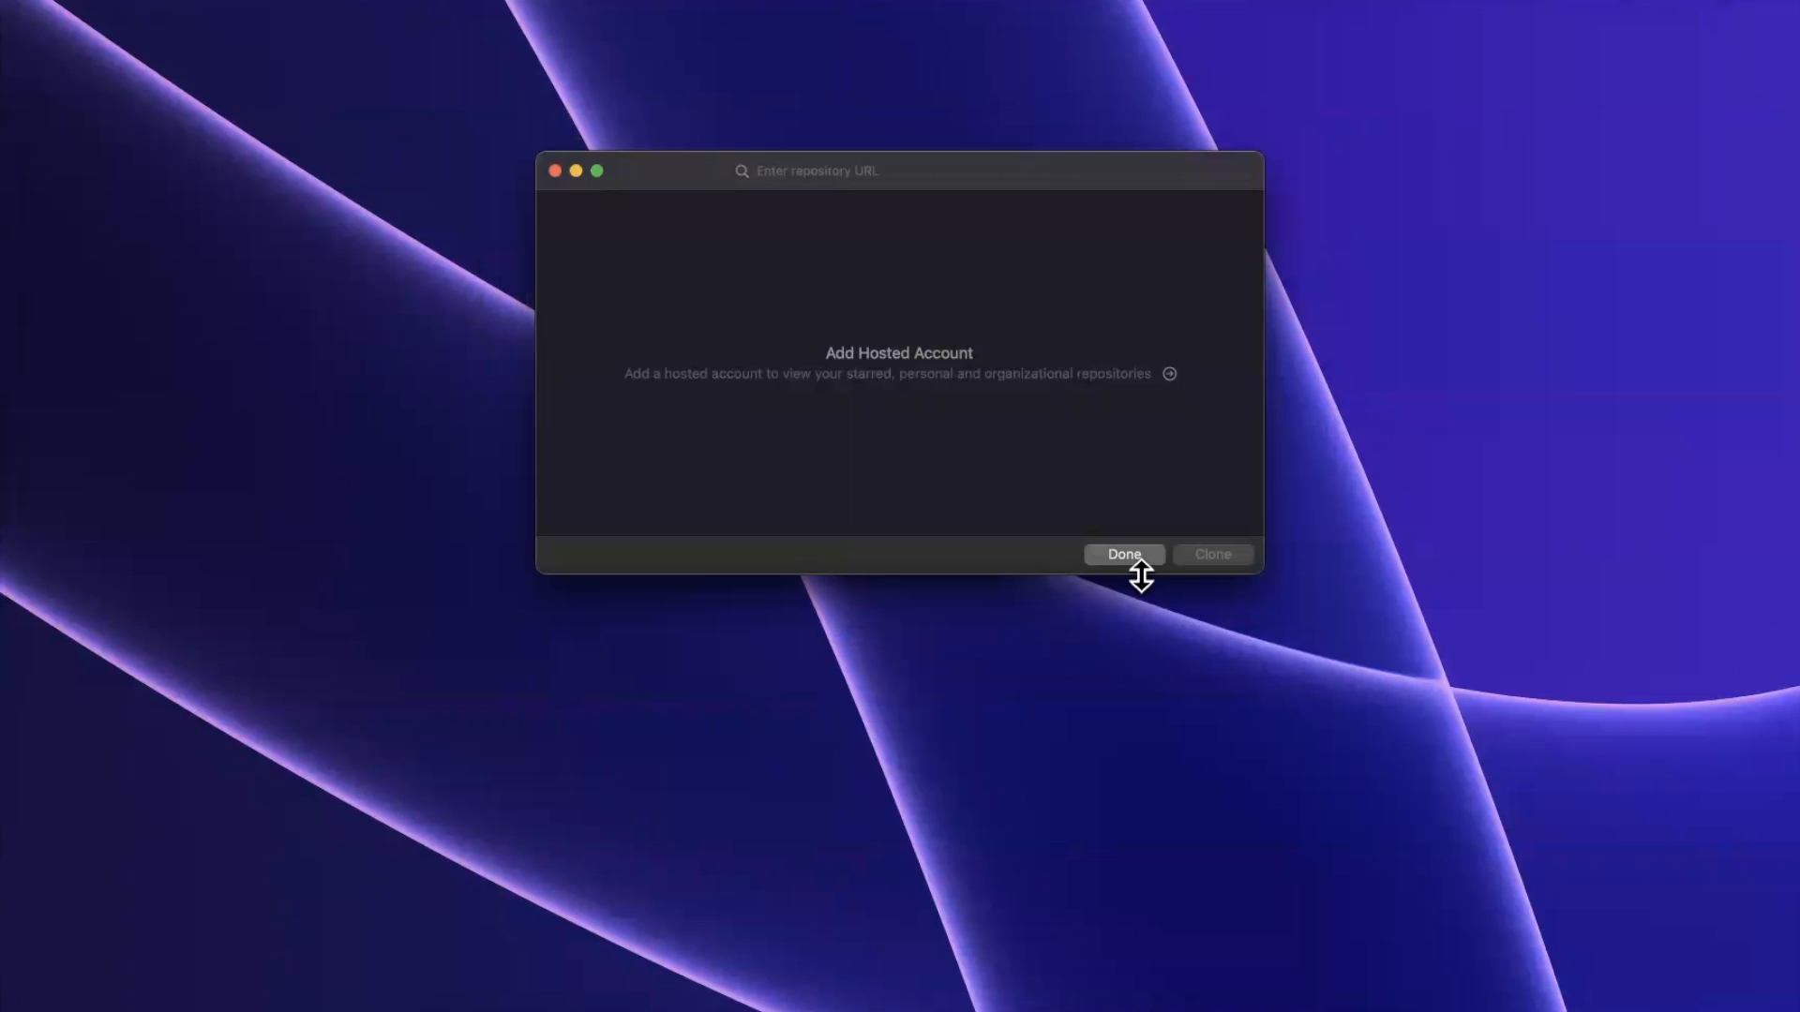
click(1123, 554)
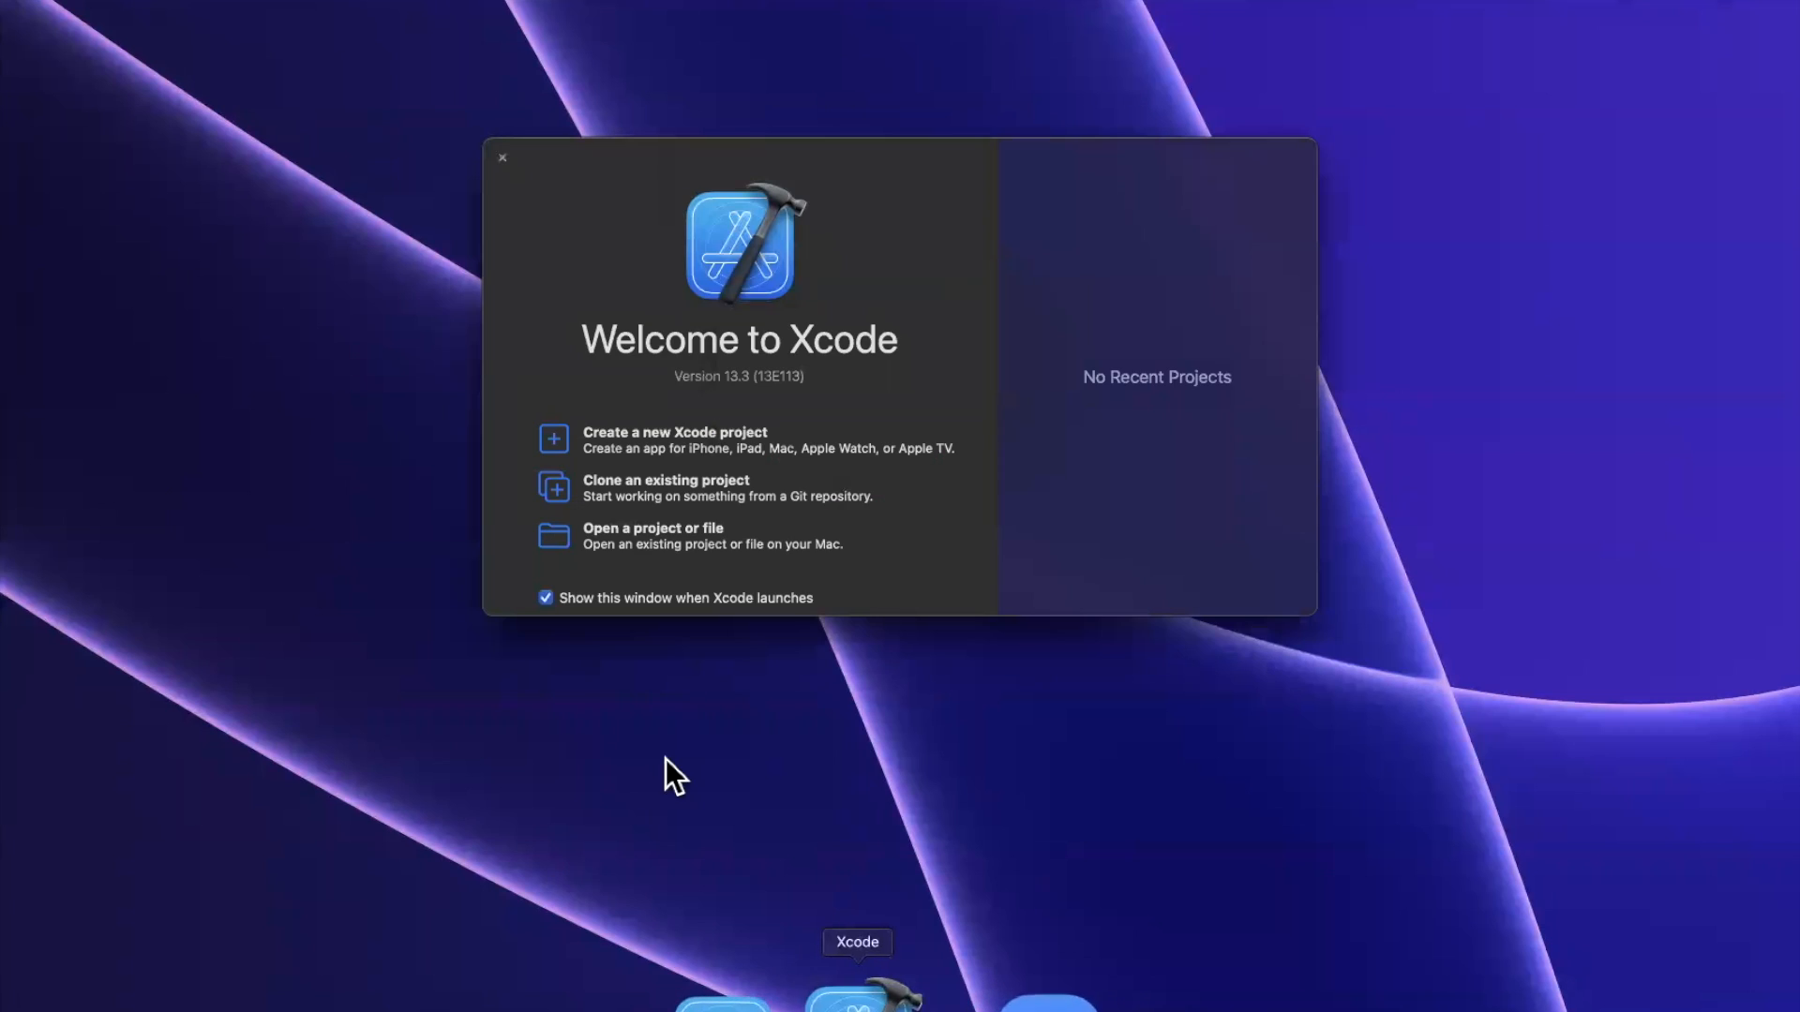
- Choose the iOS App template, name the project DrawerExample, and save it to the Desktop
click(675, 440)
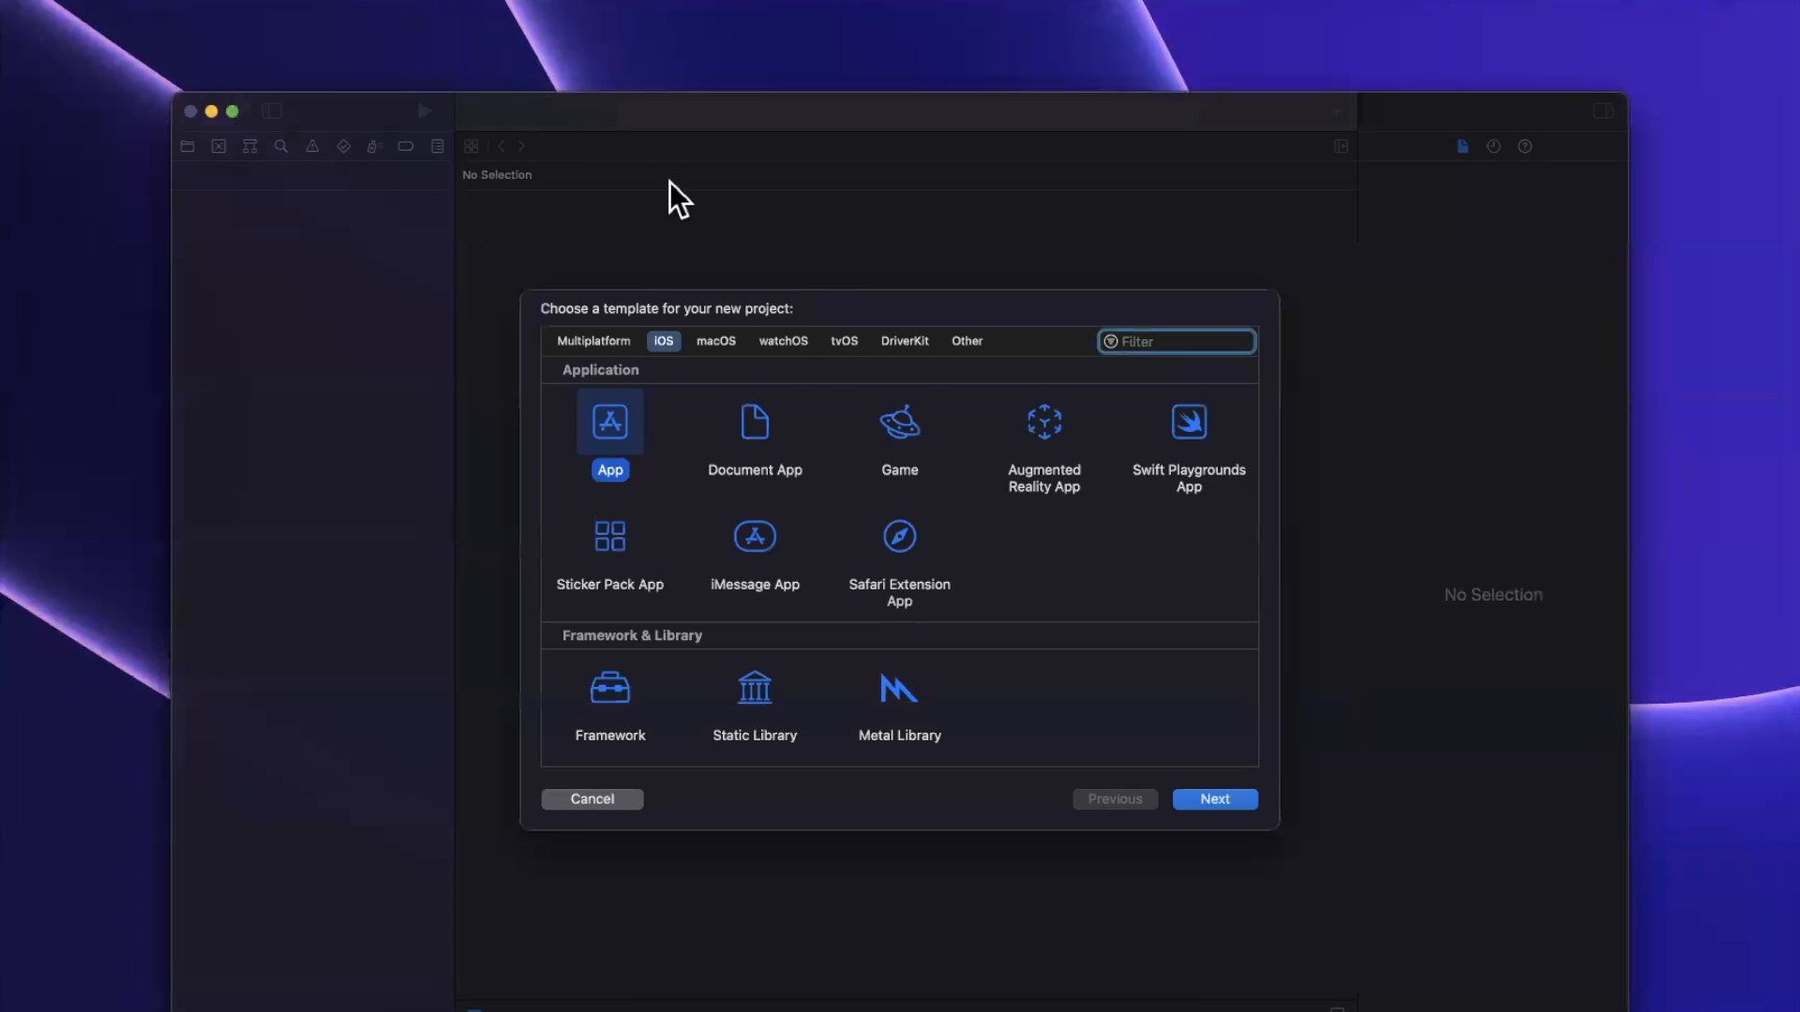
click(1214, 798)
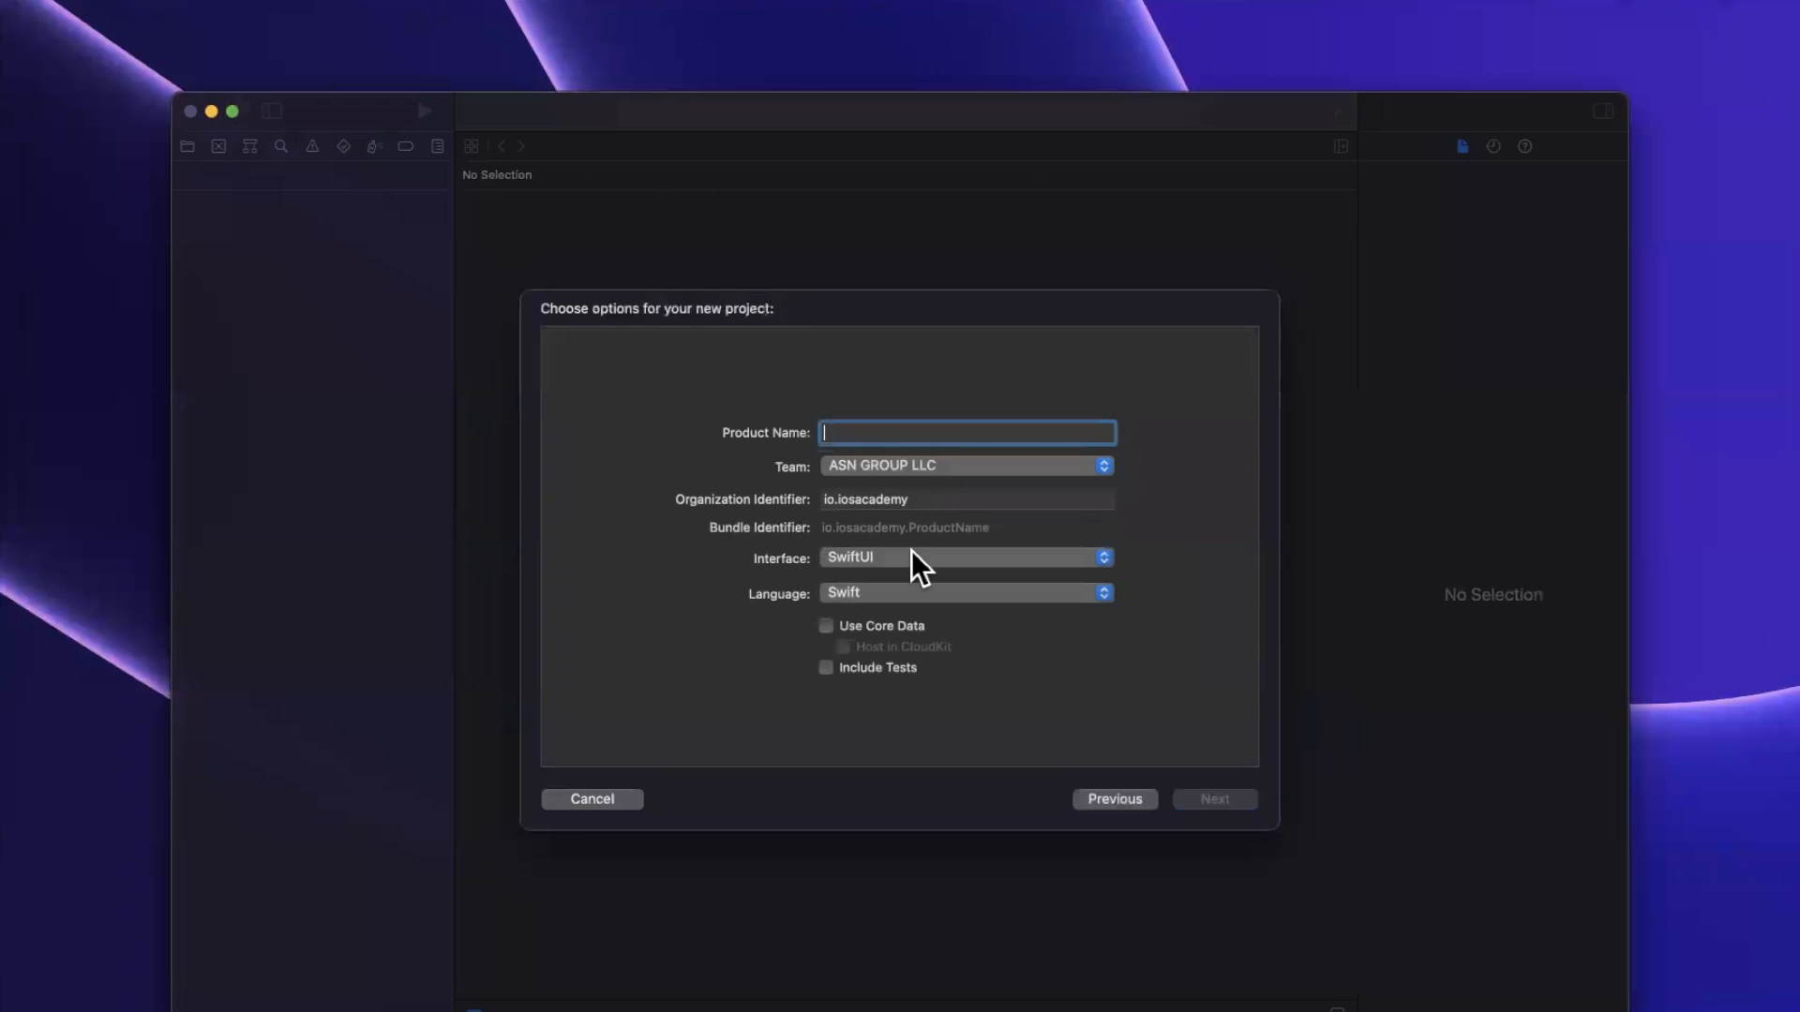
text(DrawerExample)
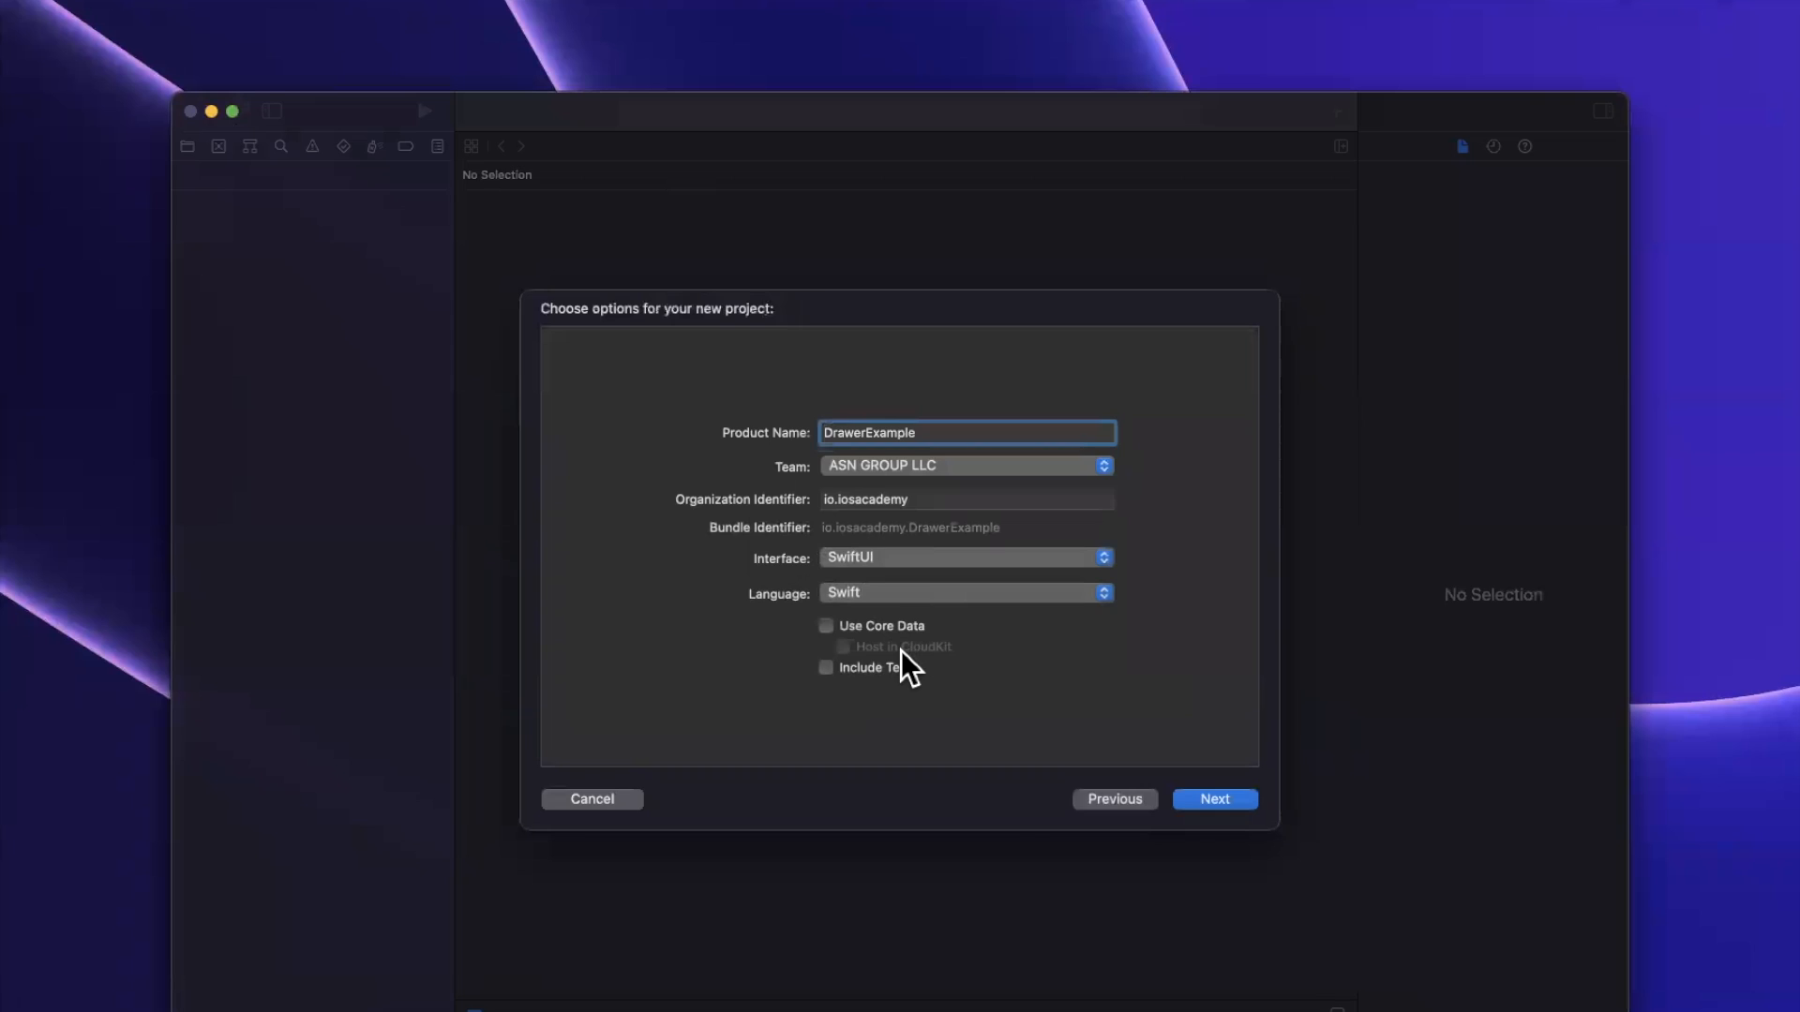
click(1213, 799)
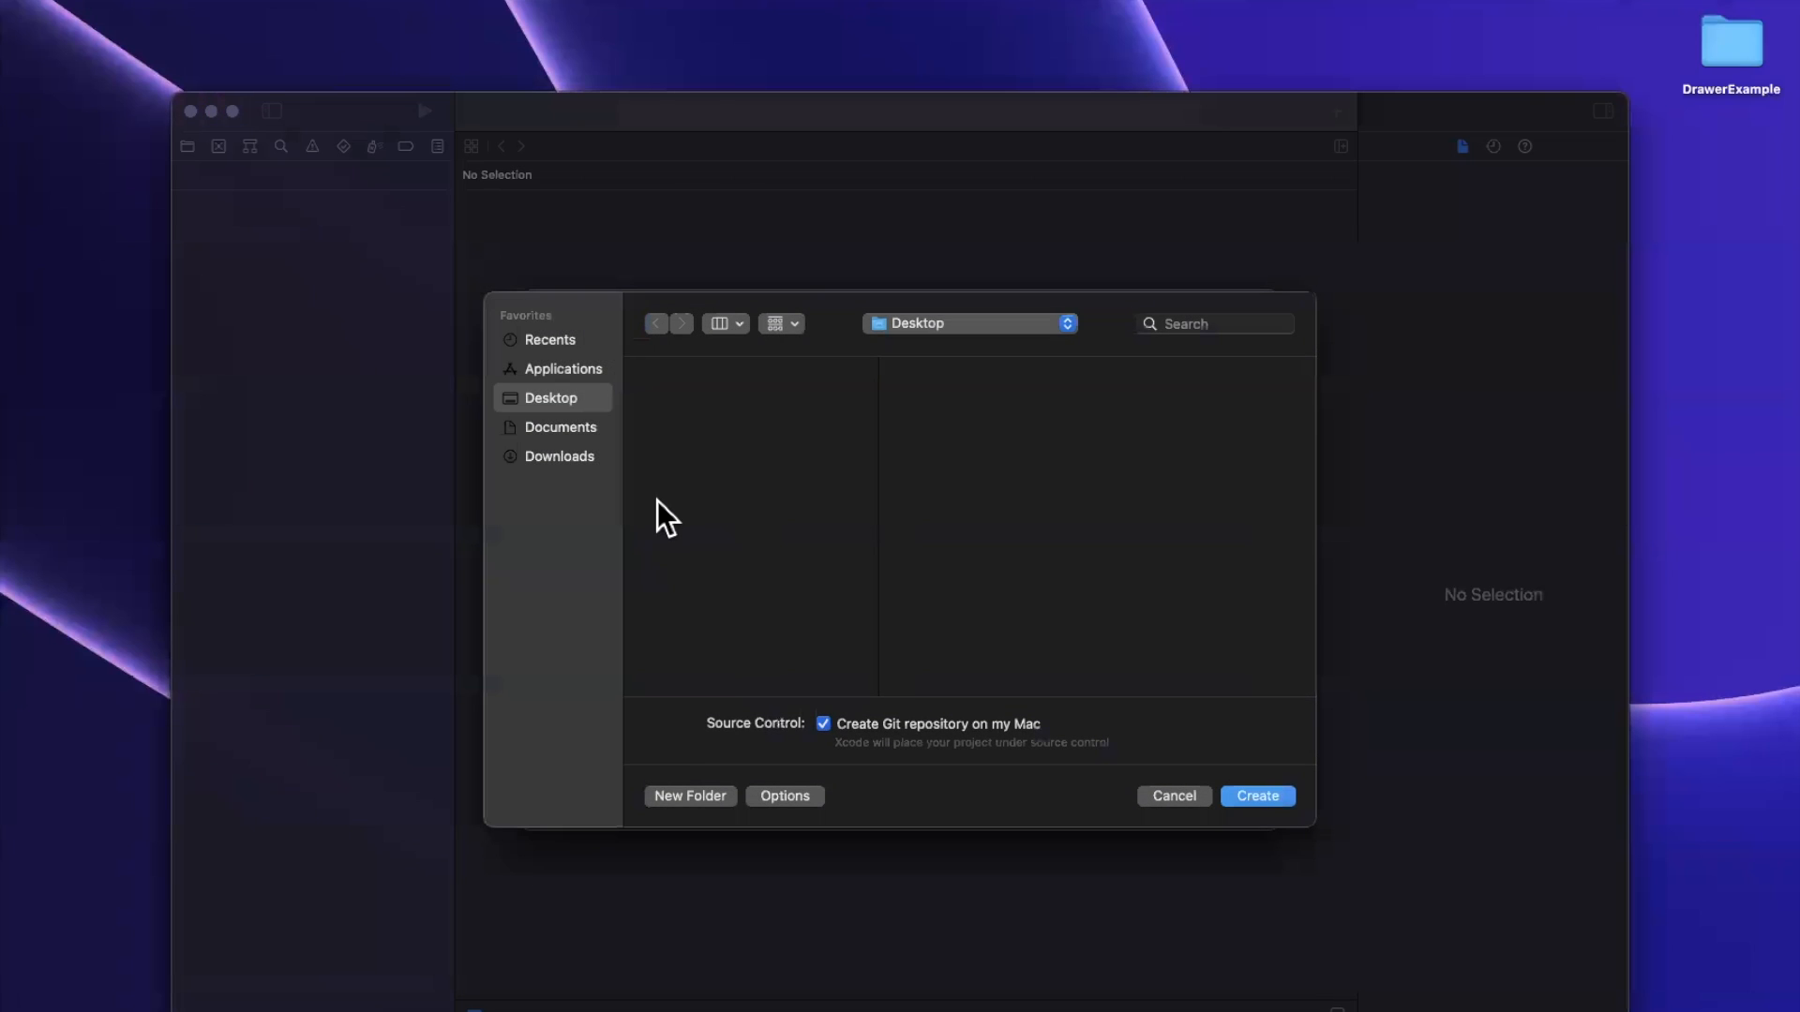
click(1257, 796)
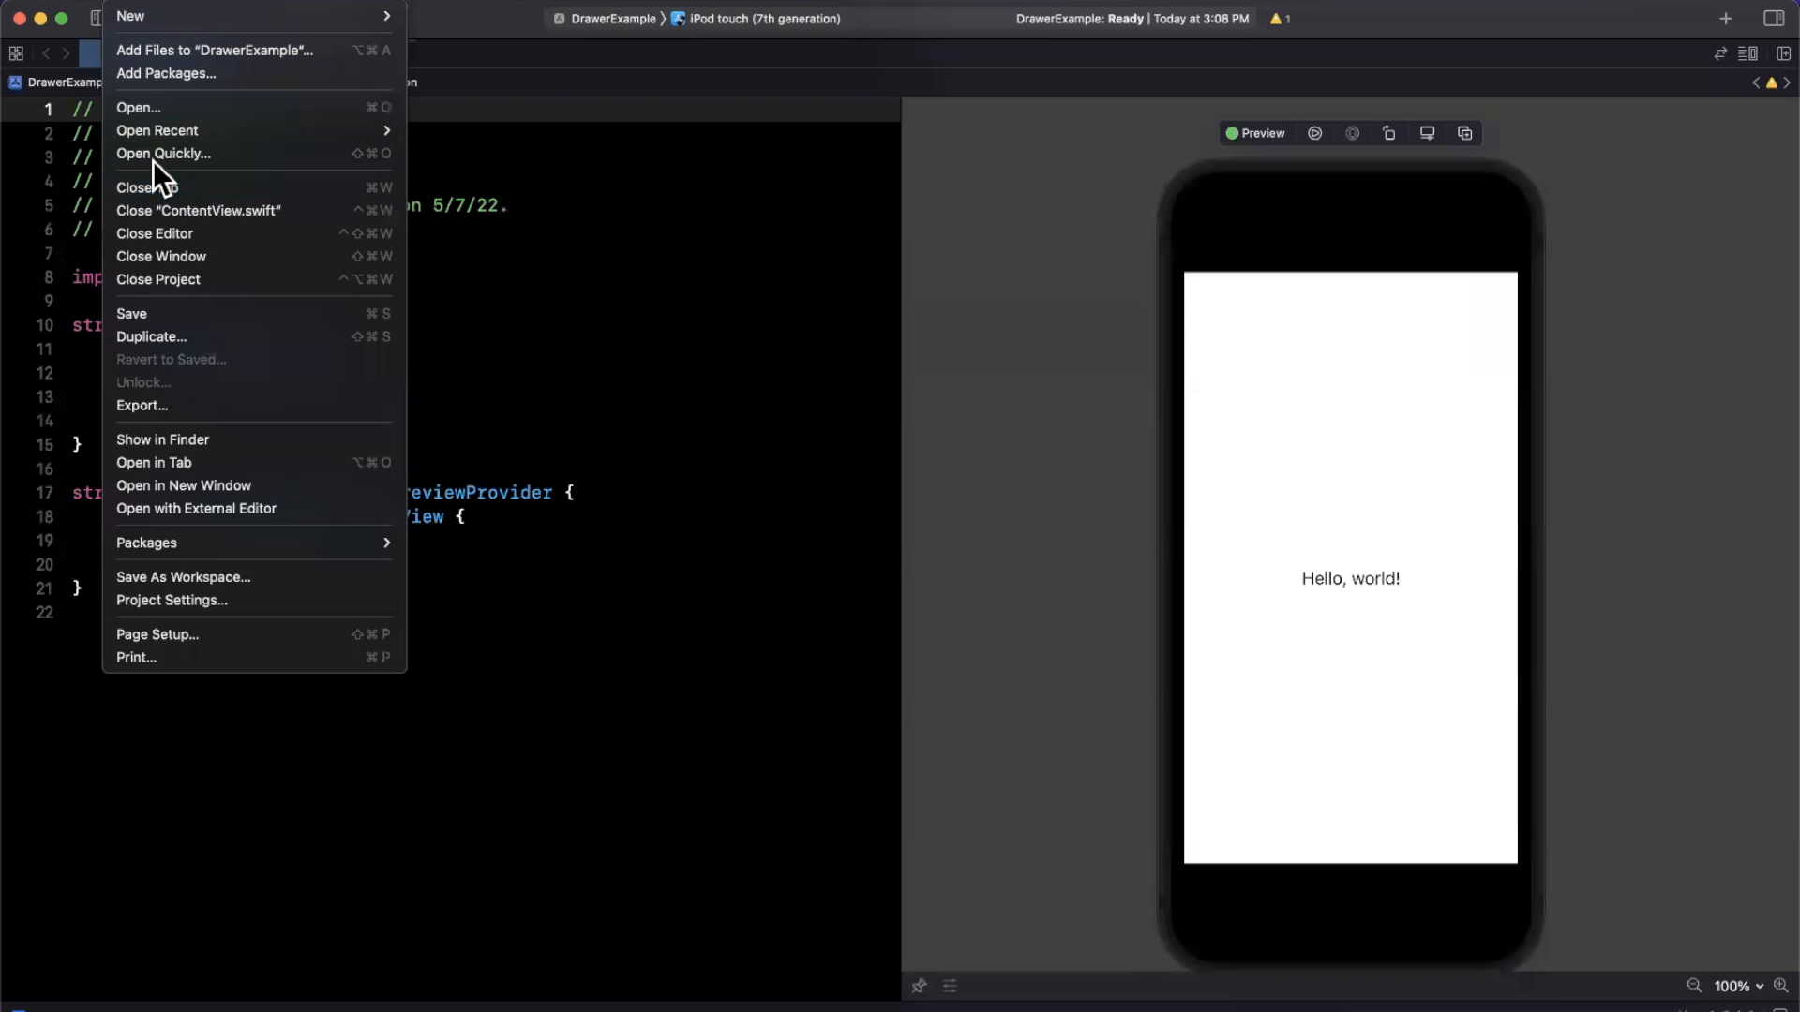
mouse_move(153, 234)
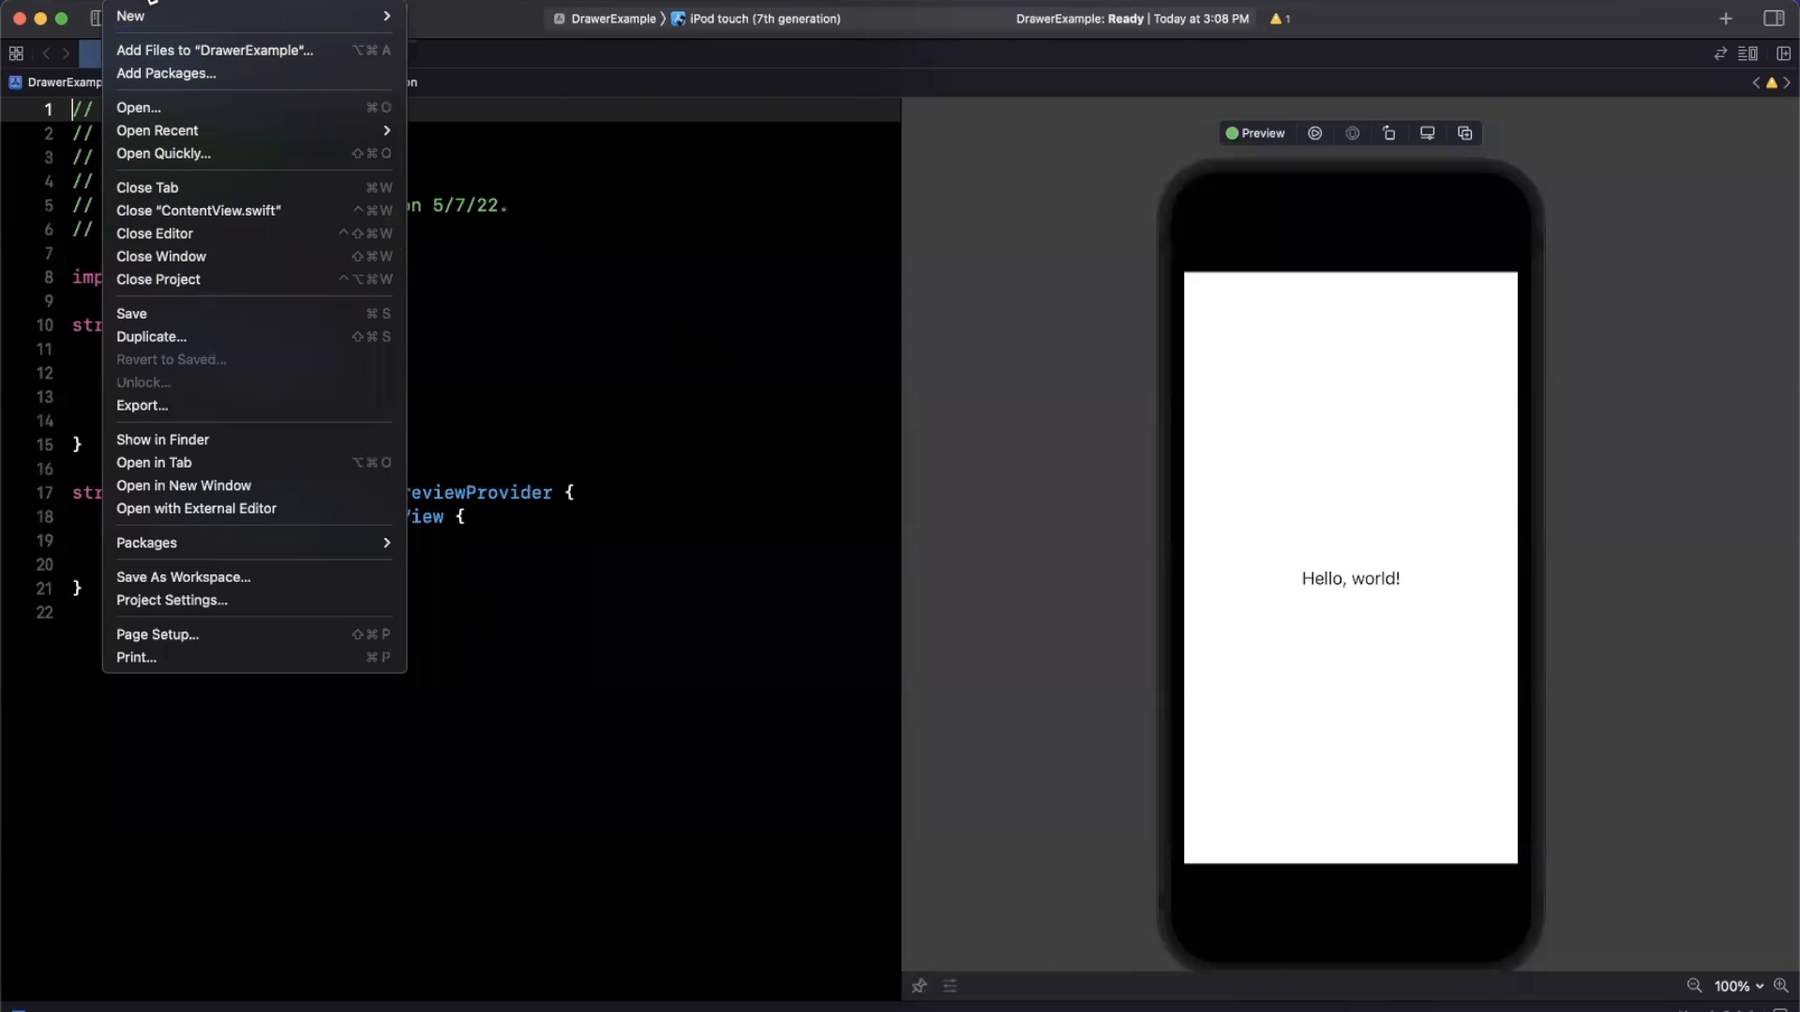
mouse_move(165, 74)
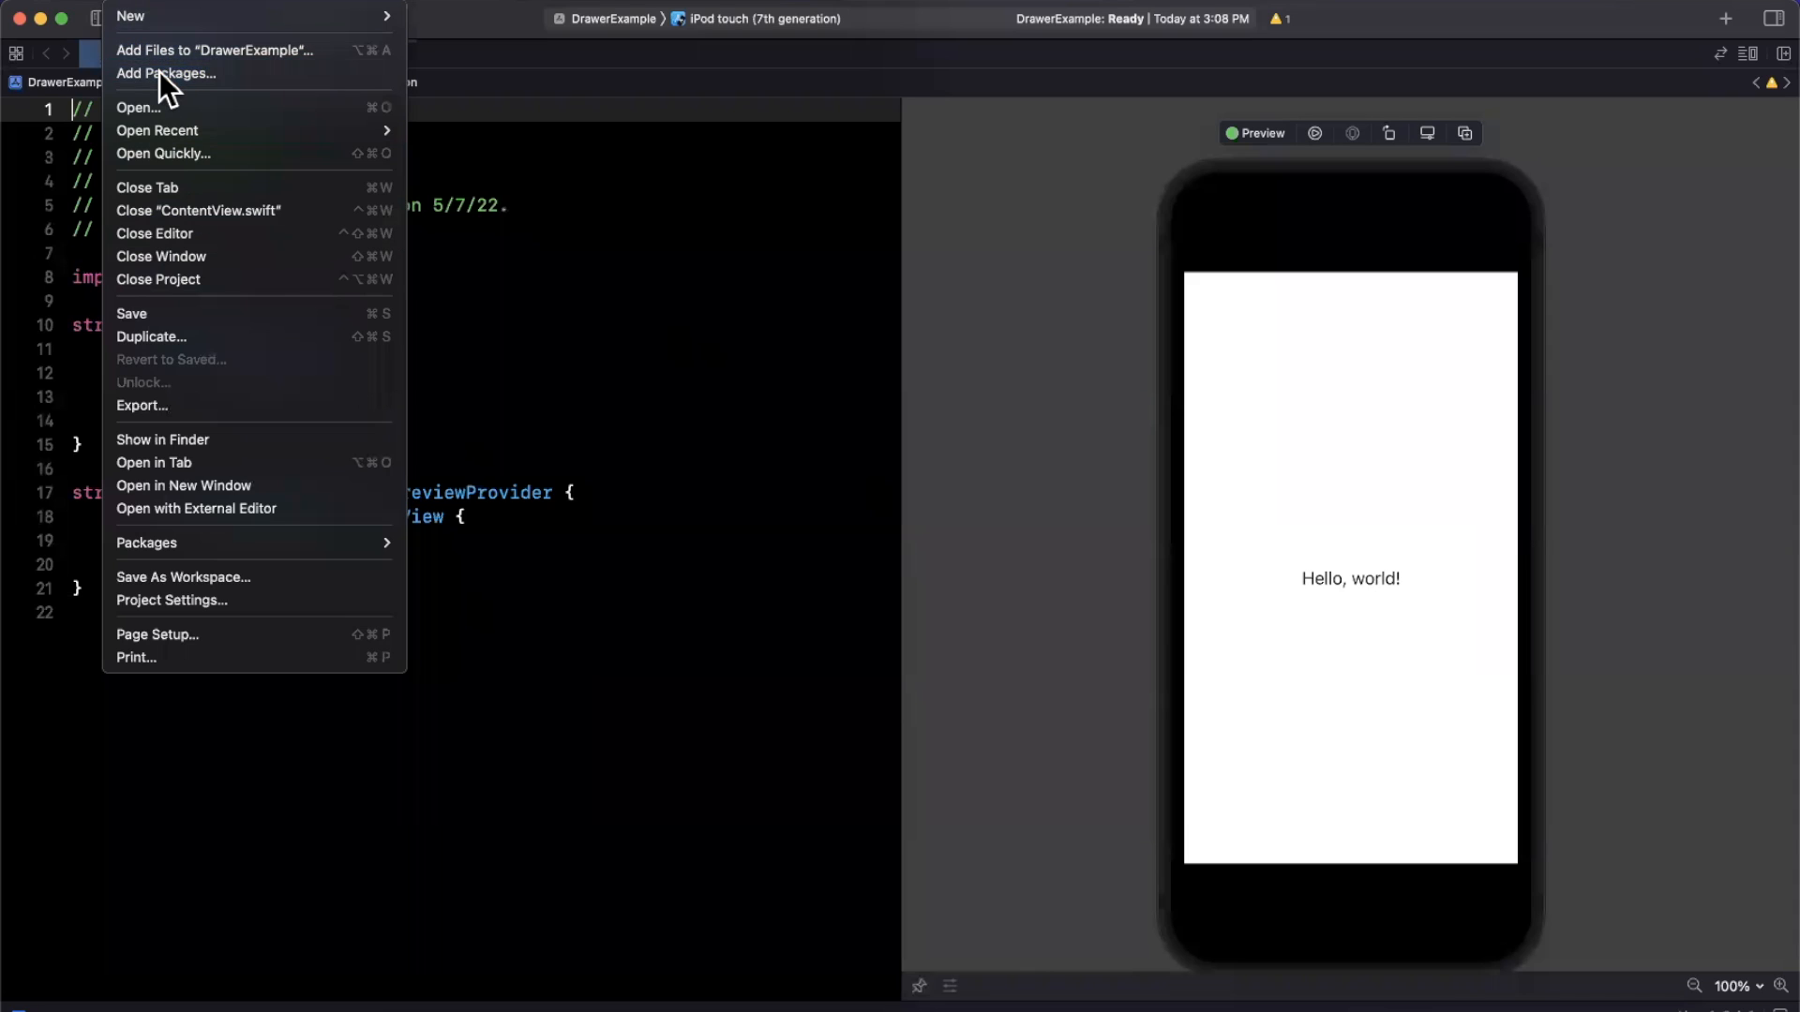
click(167, 72)
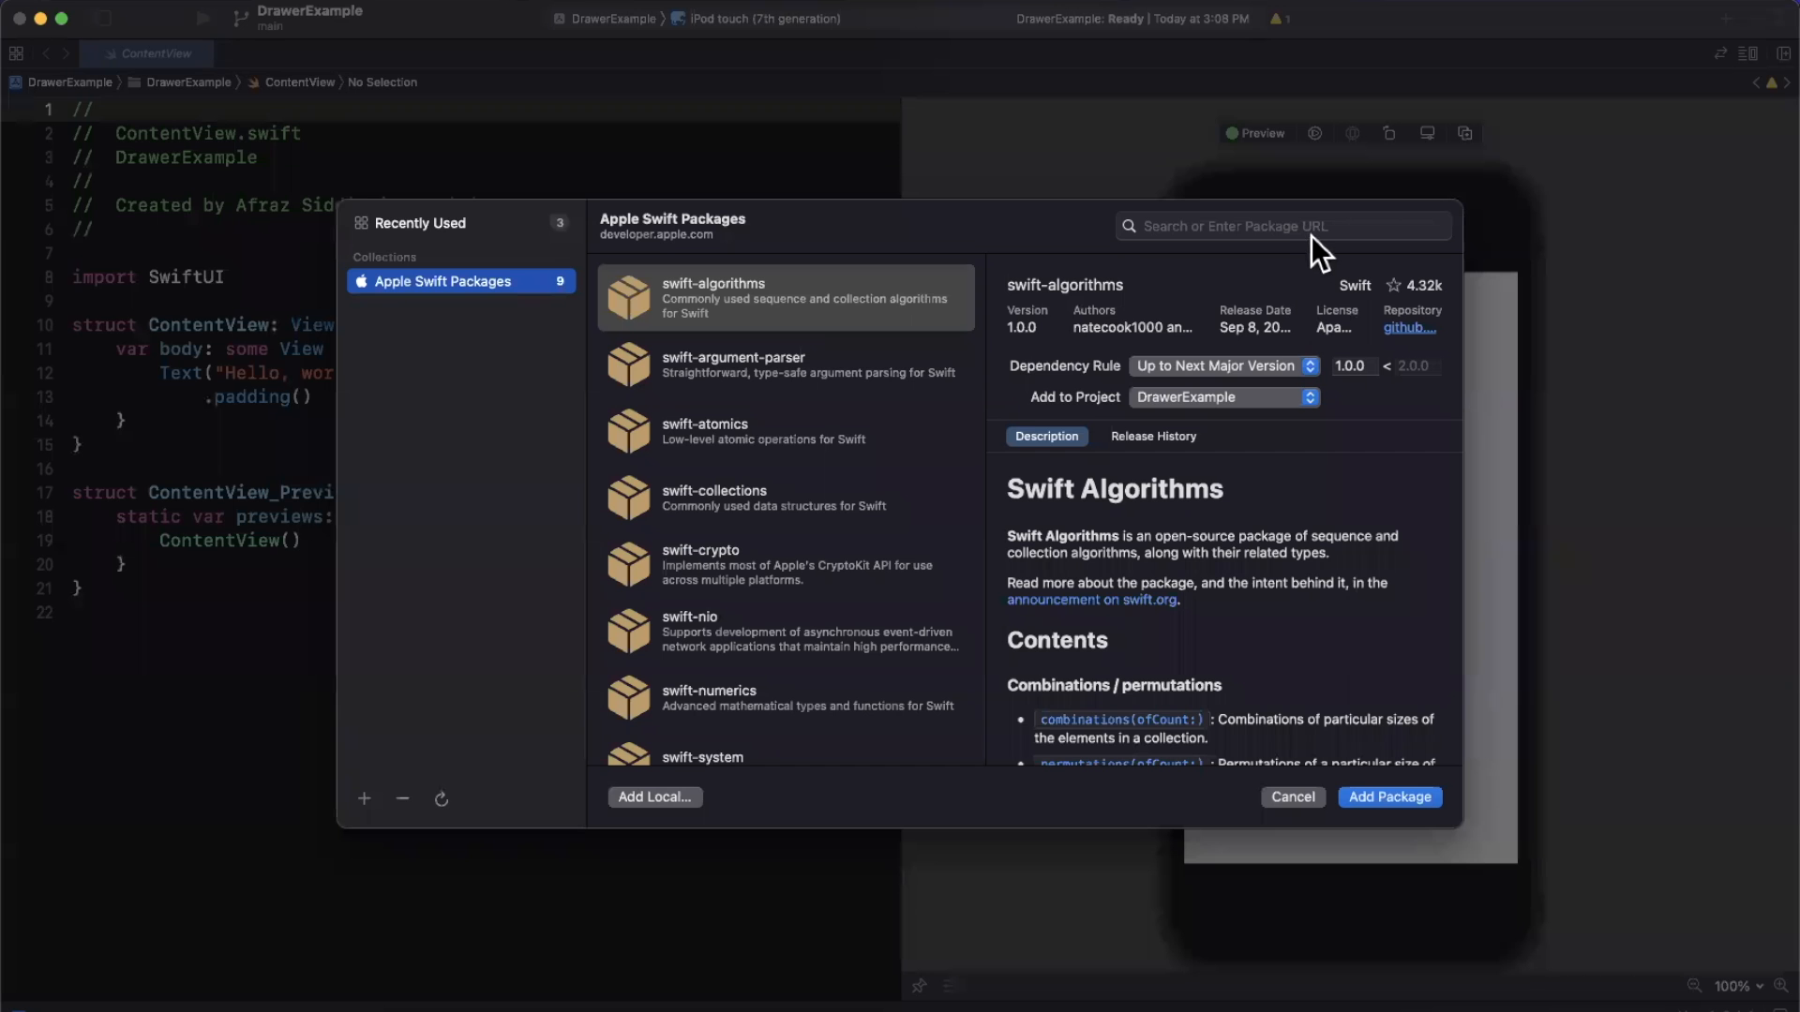
text(https://github.com/maustinstar/swiftui-drawer.git)
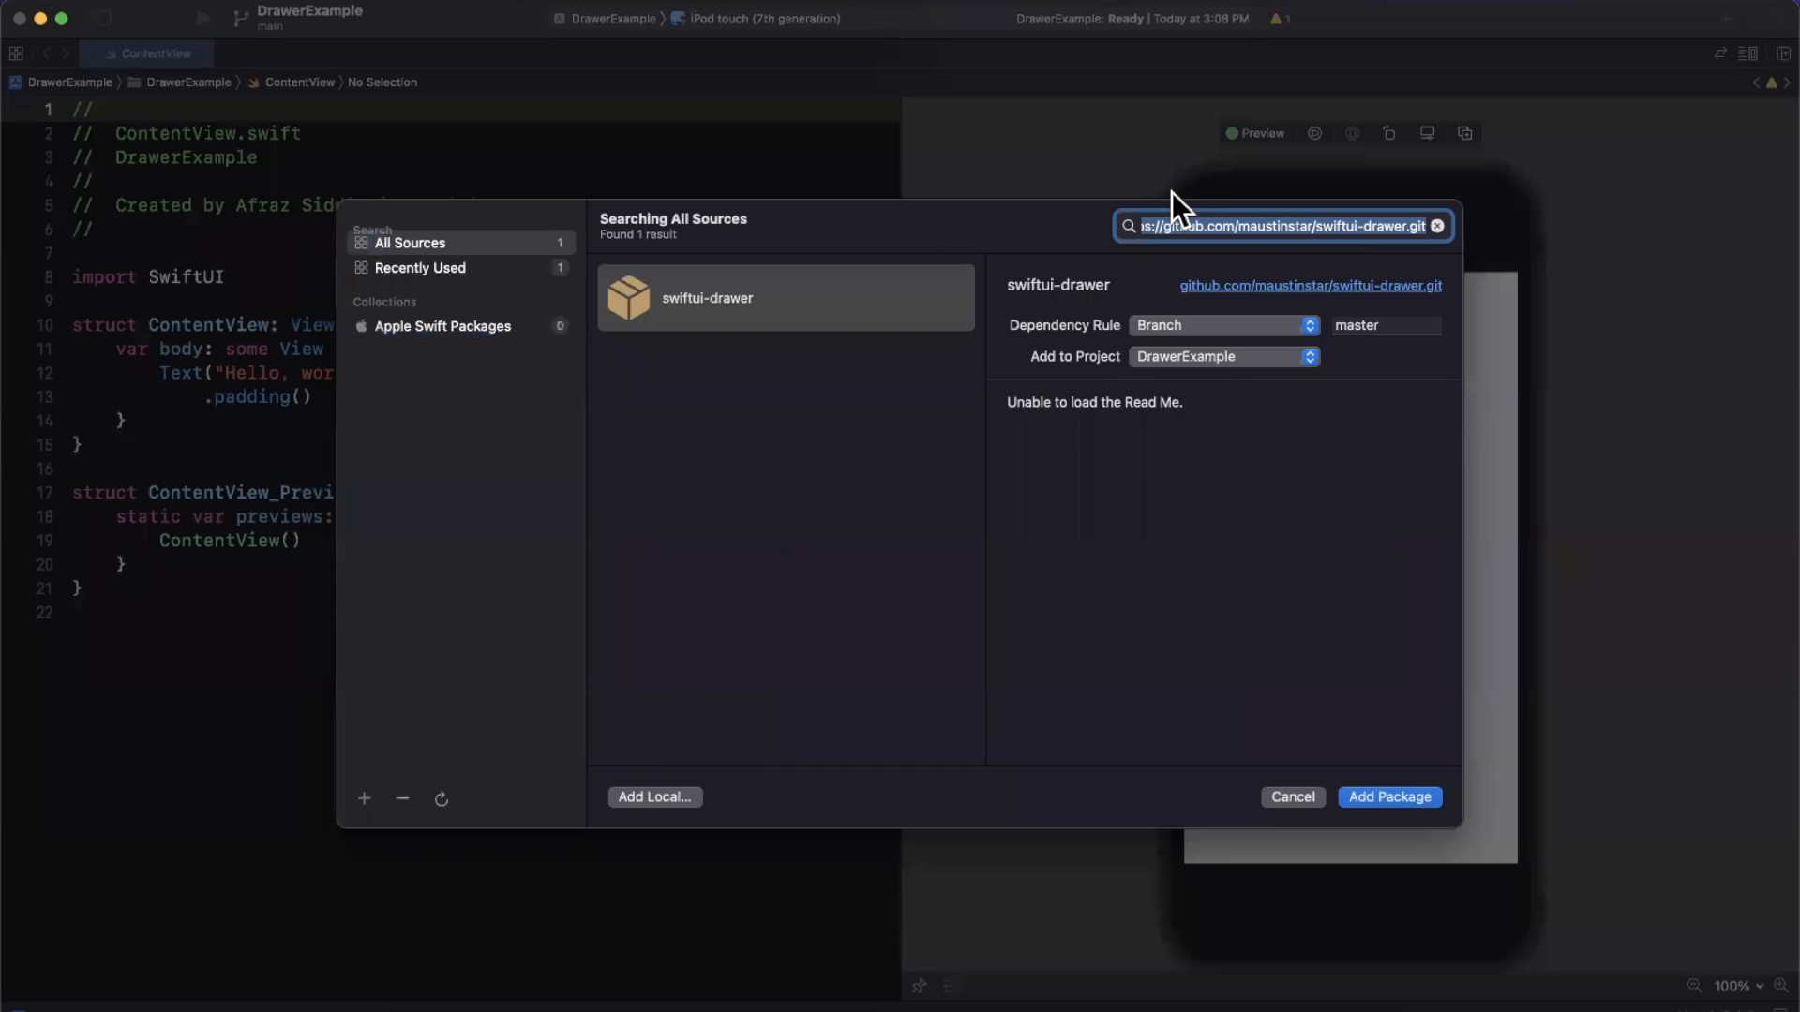
mouse_move(1280, 358)
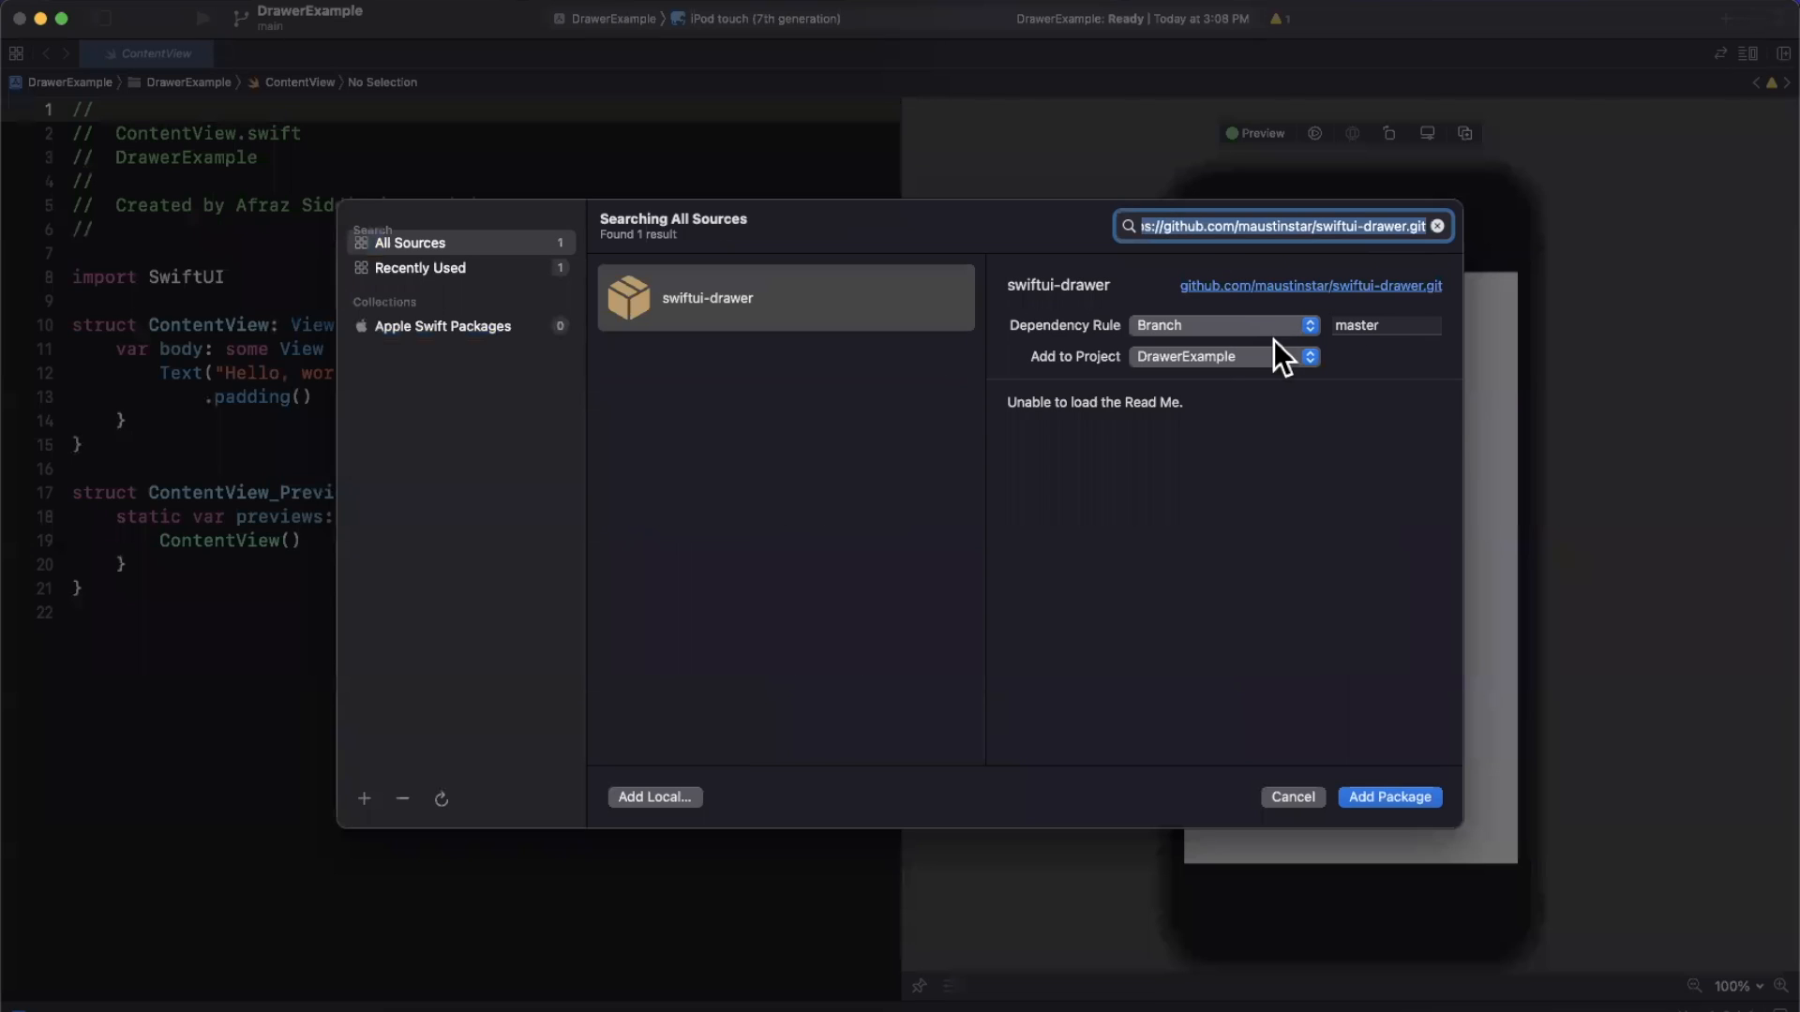
mouse_move(1200, 379)
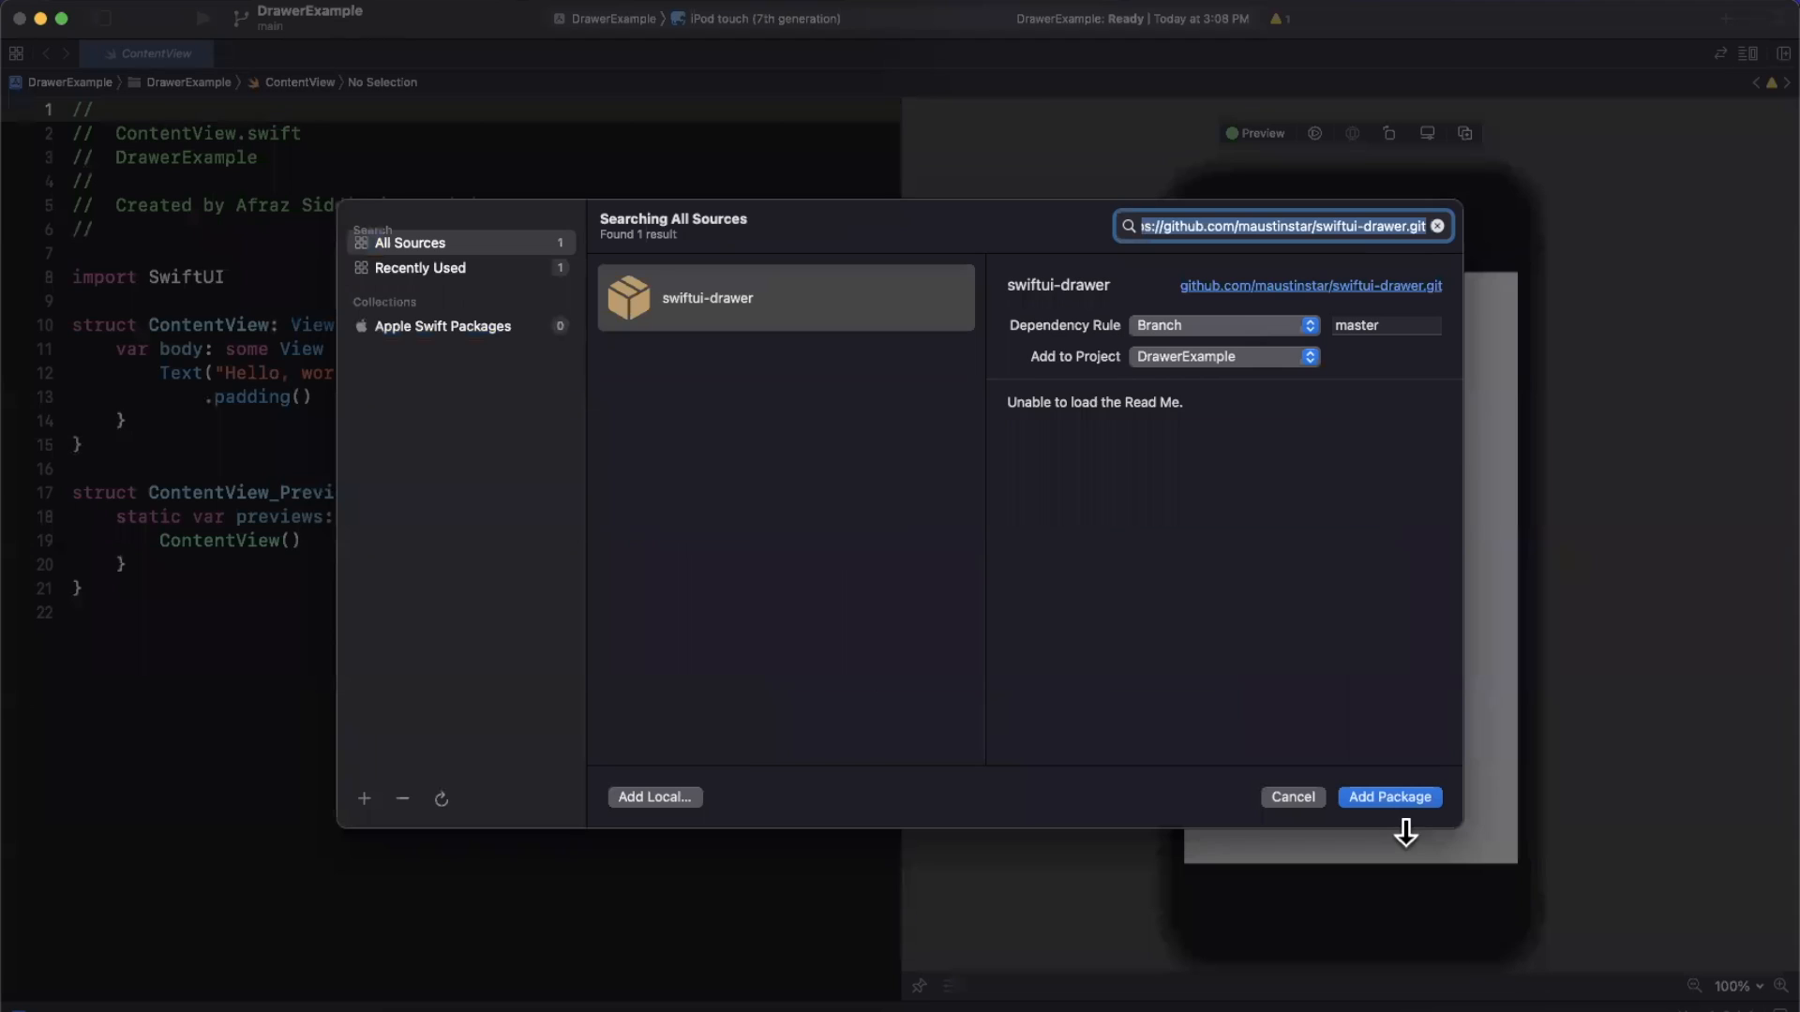
click(1387, 797)
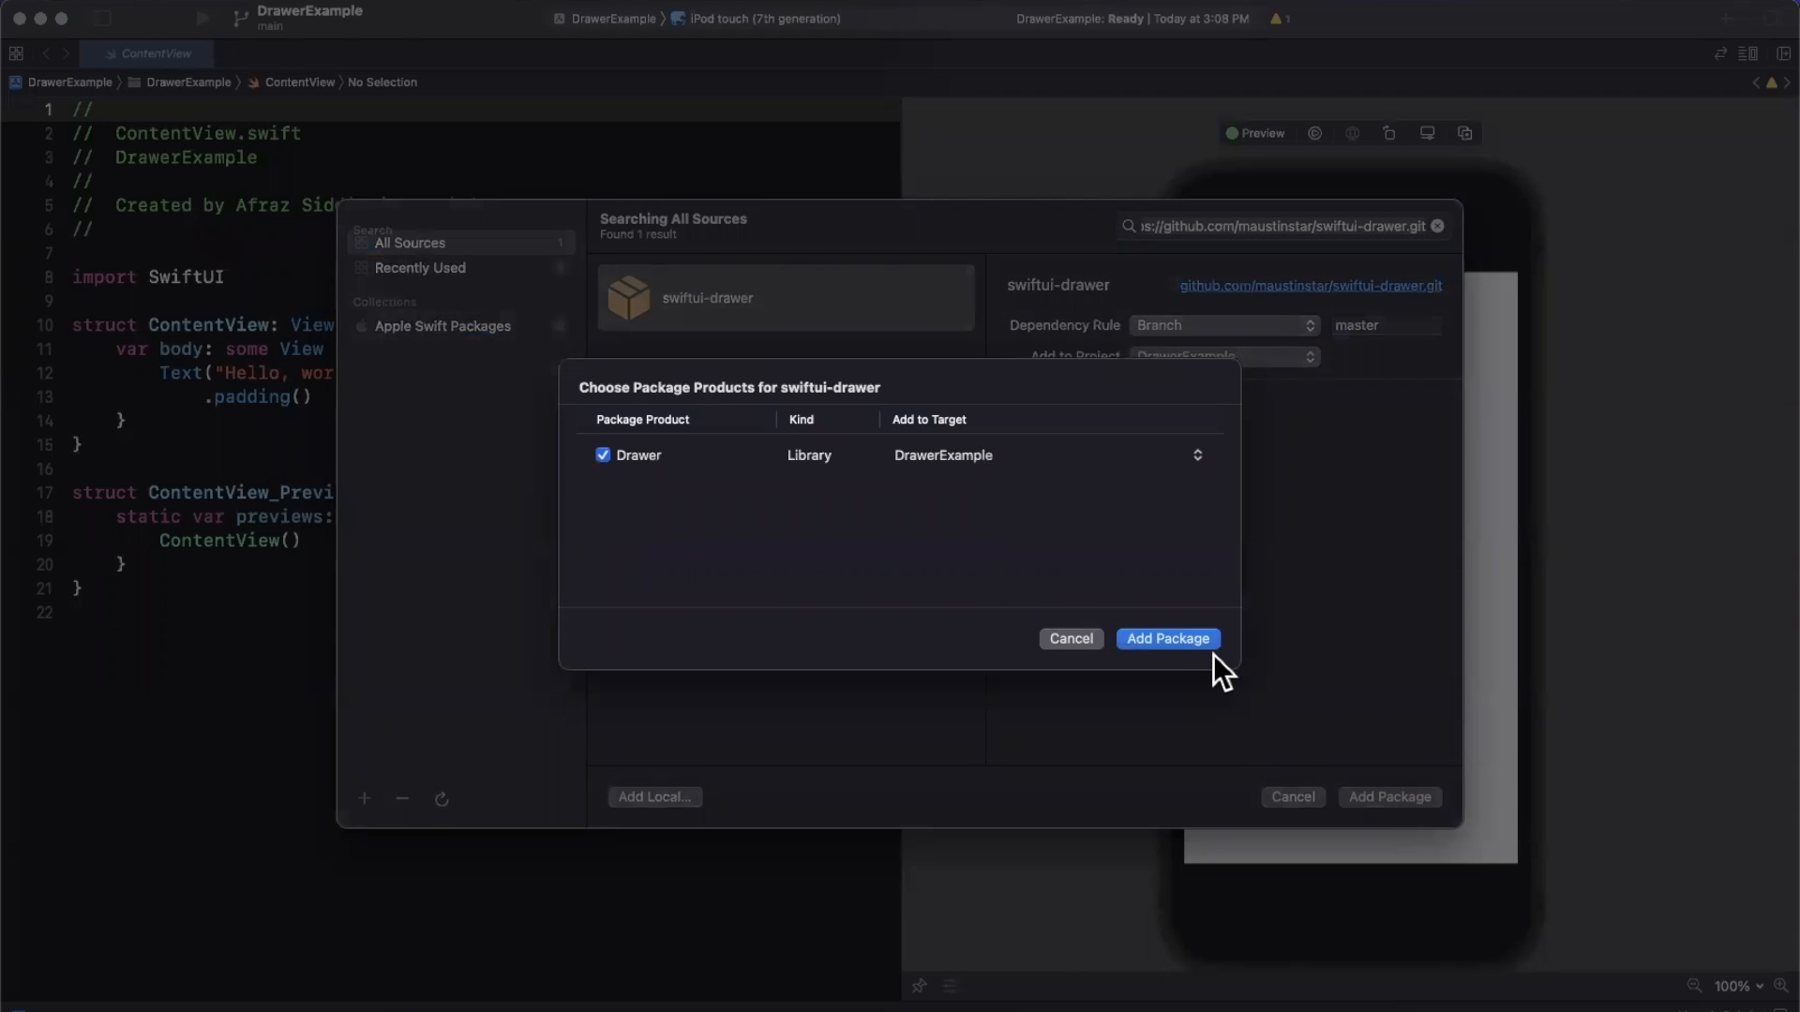
click(1167, 638)
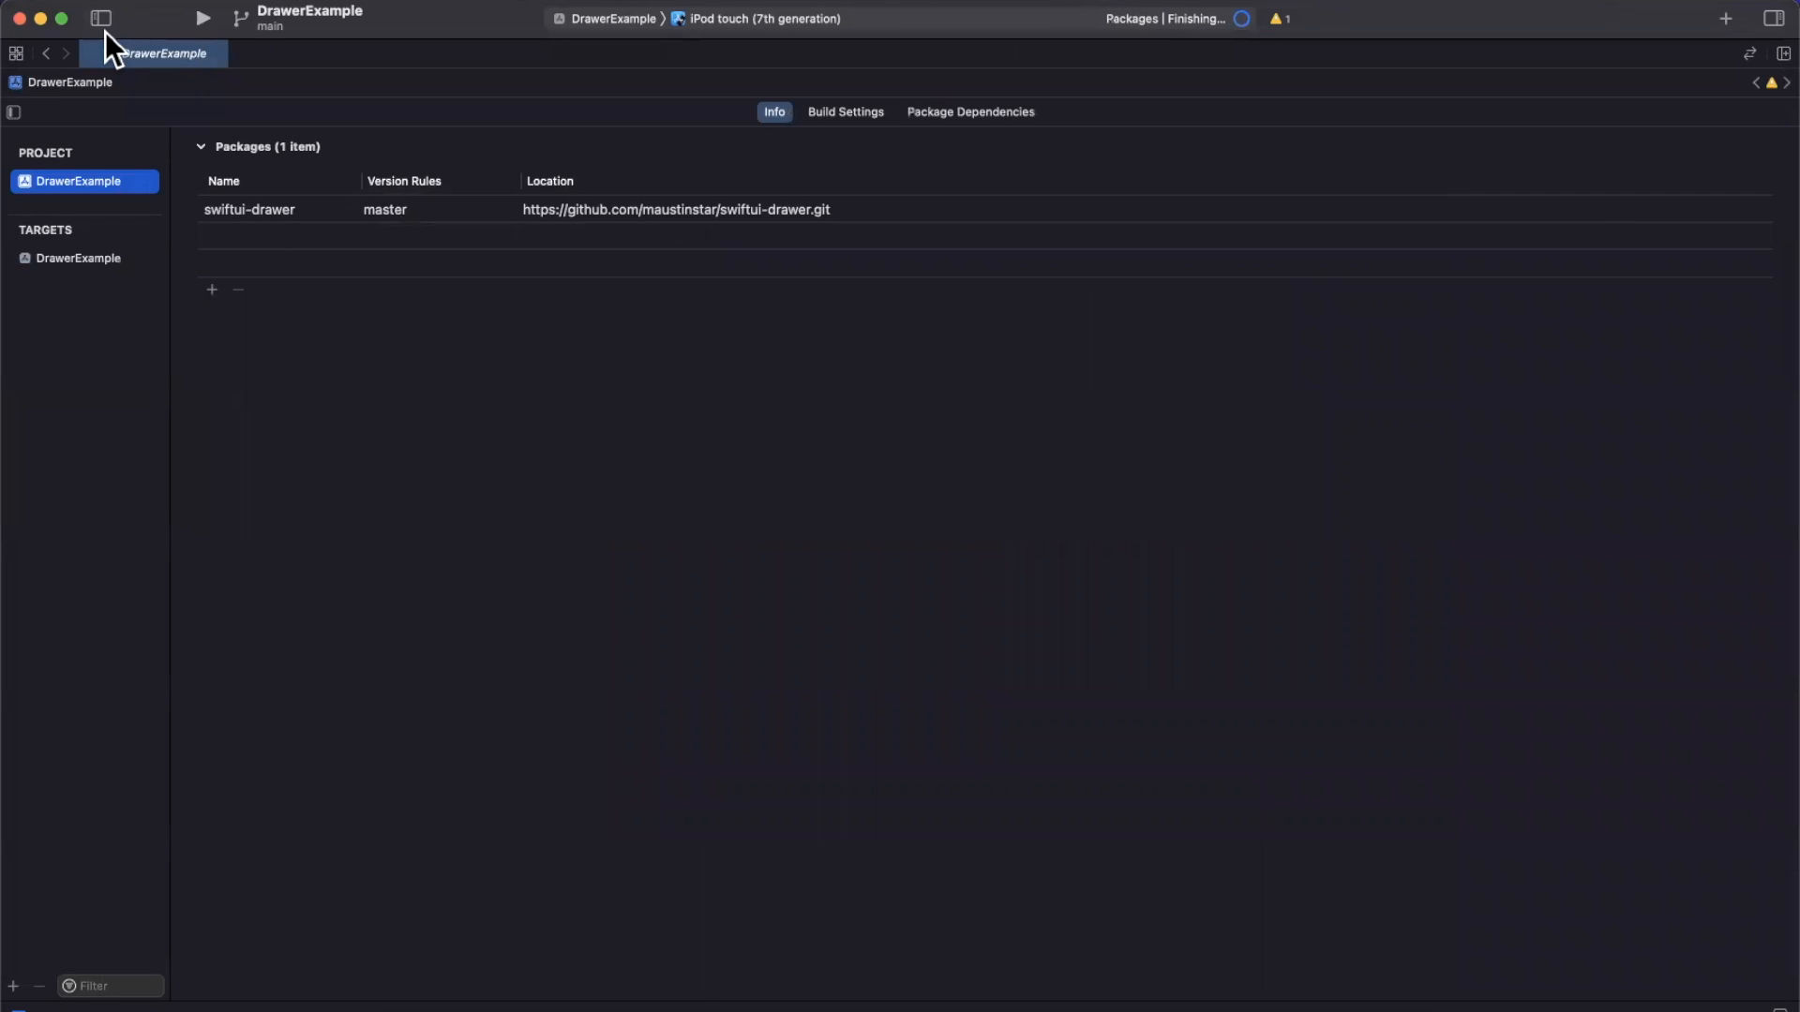
- Set the ContentView preview's Color Scheme to Dark and resume the preview
click(117, 158)
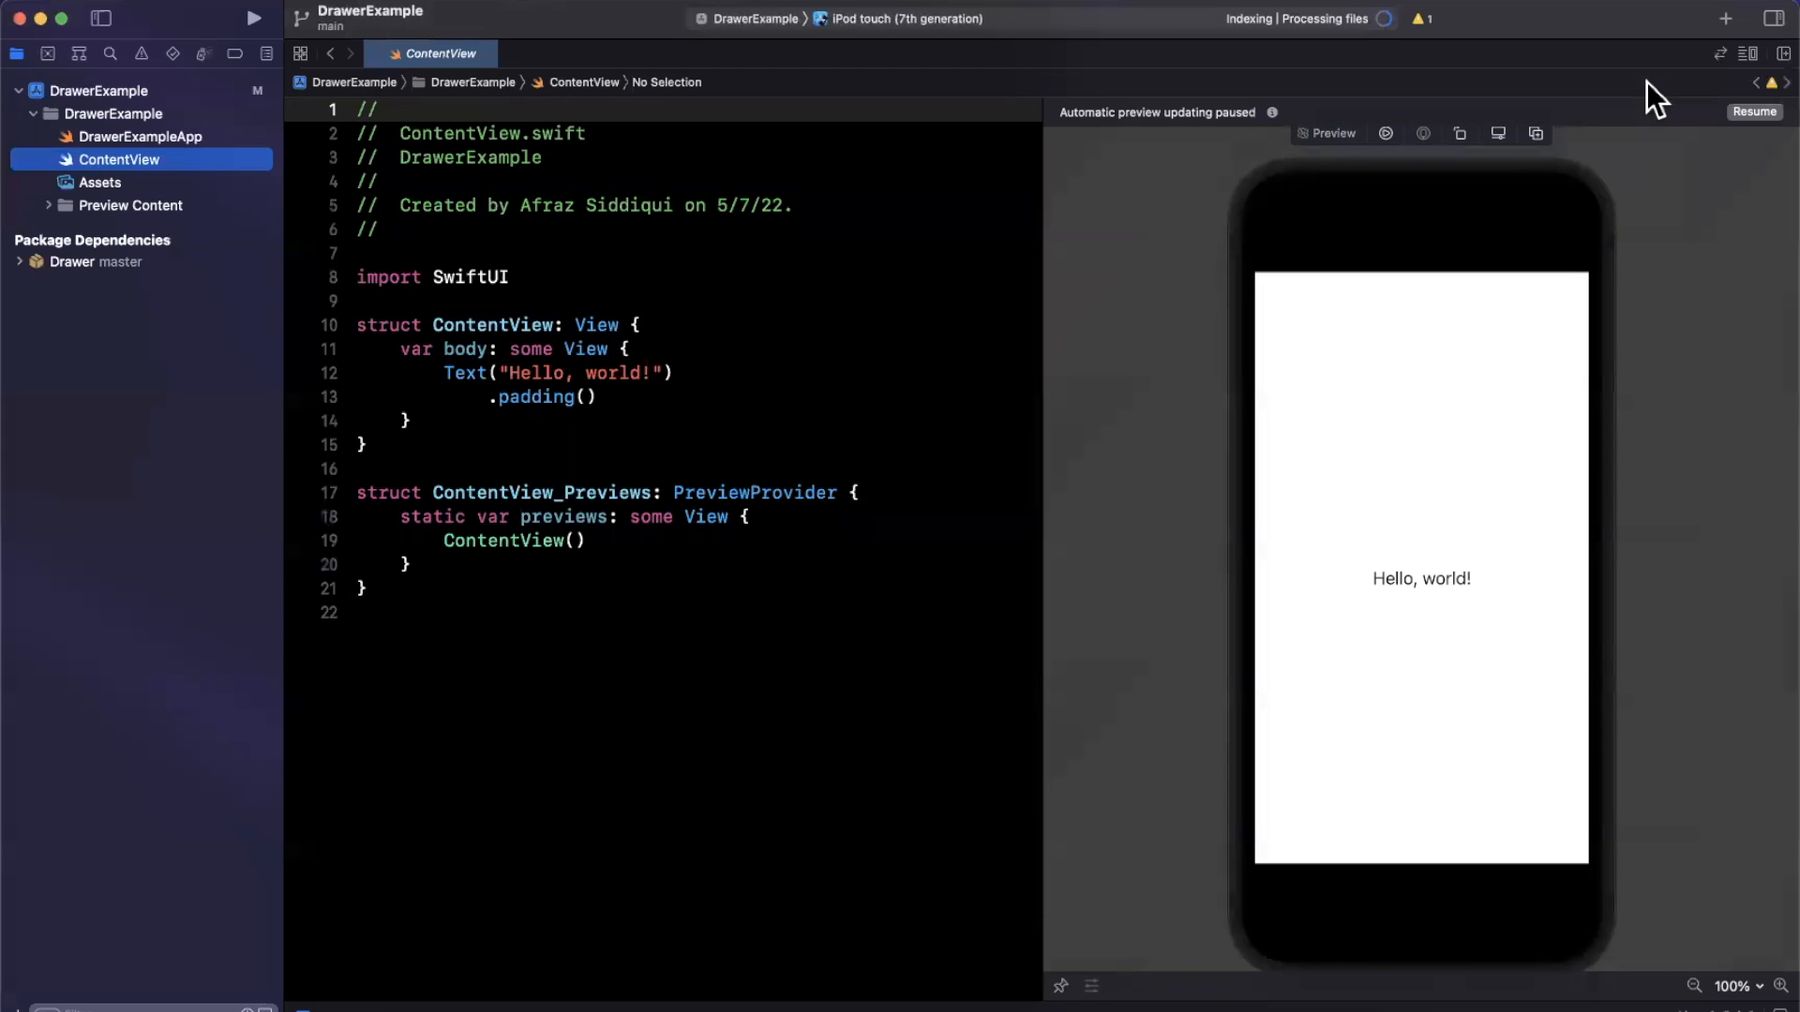
click(1498, 133)
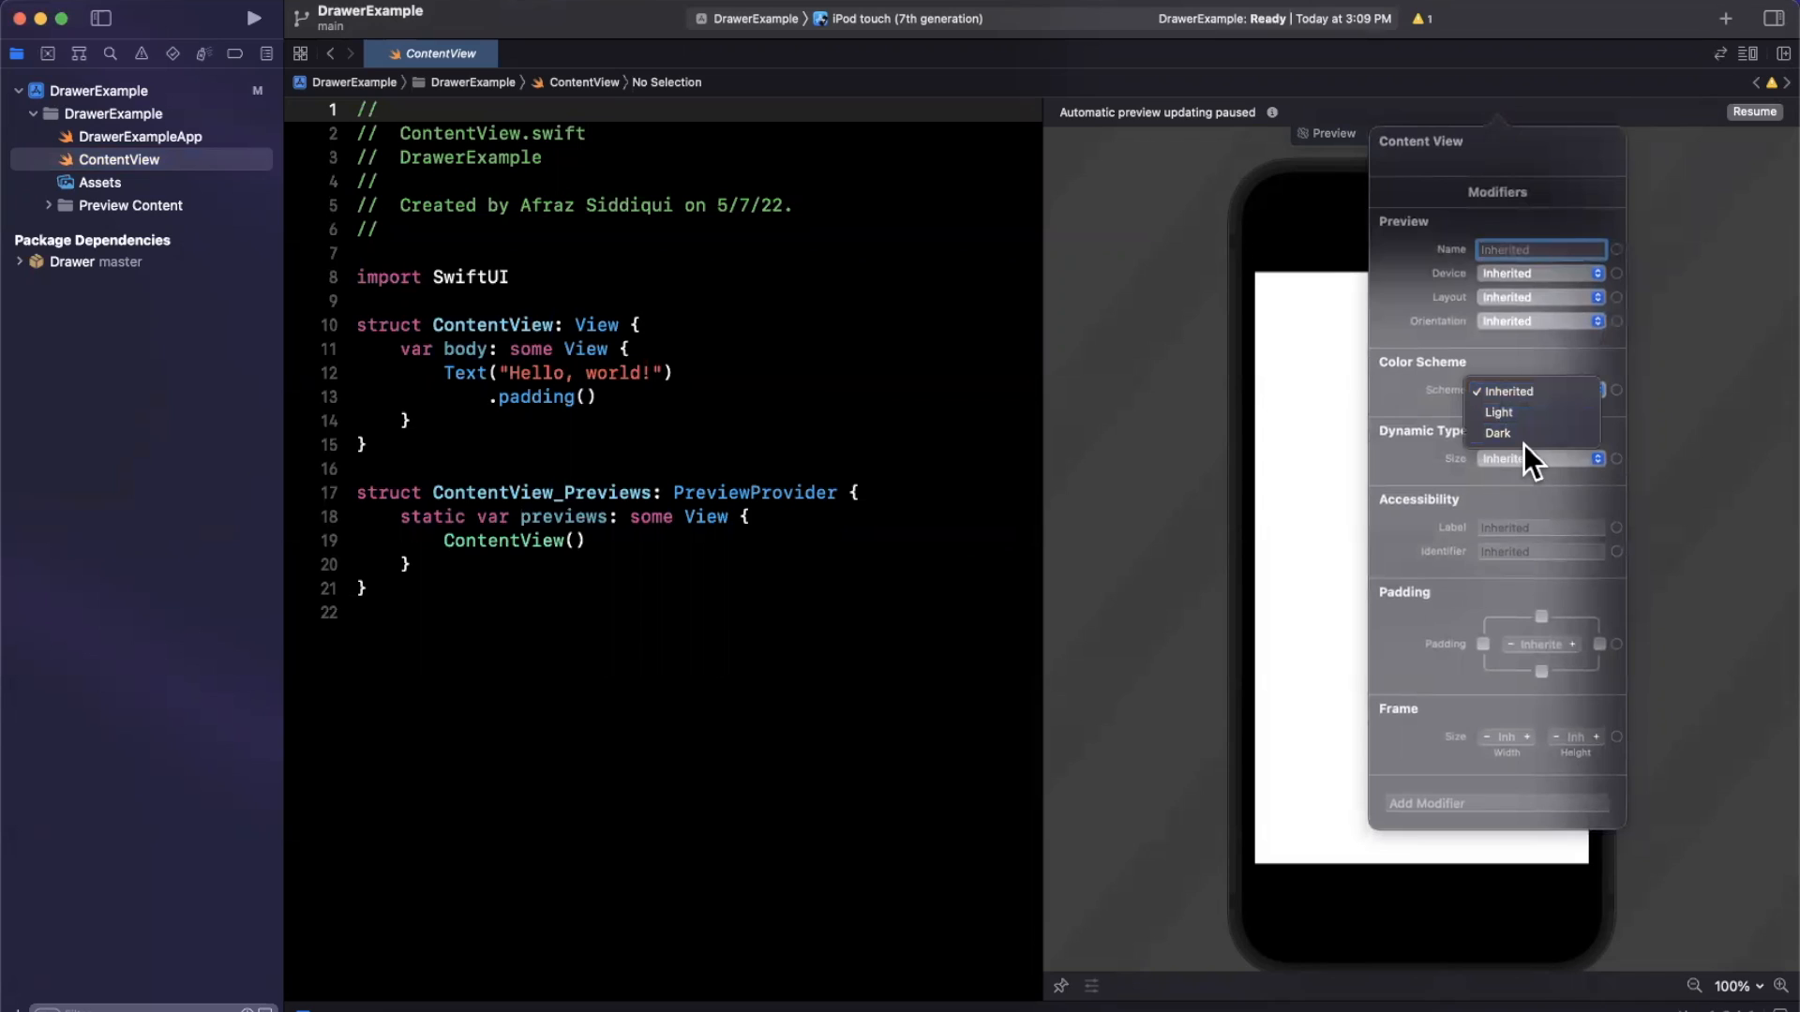
click(1498, 434)
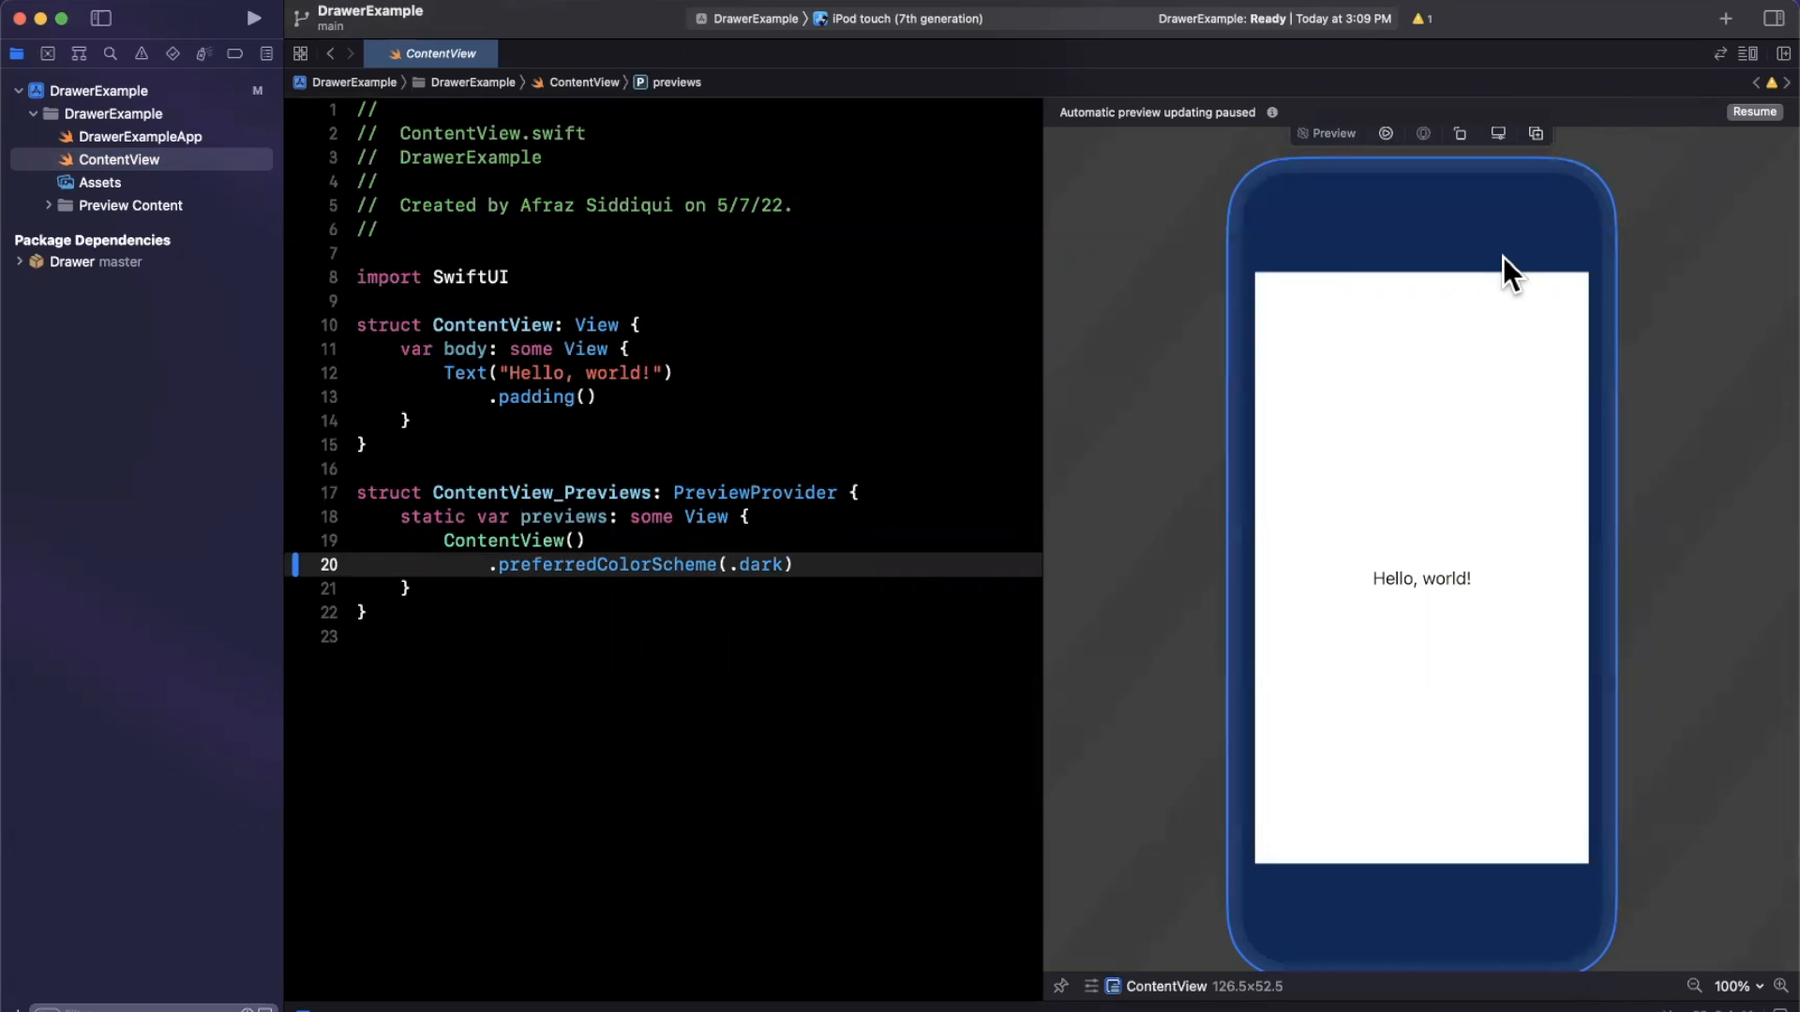
click(1754, 111)
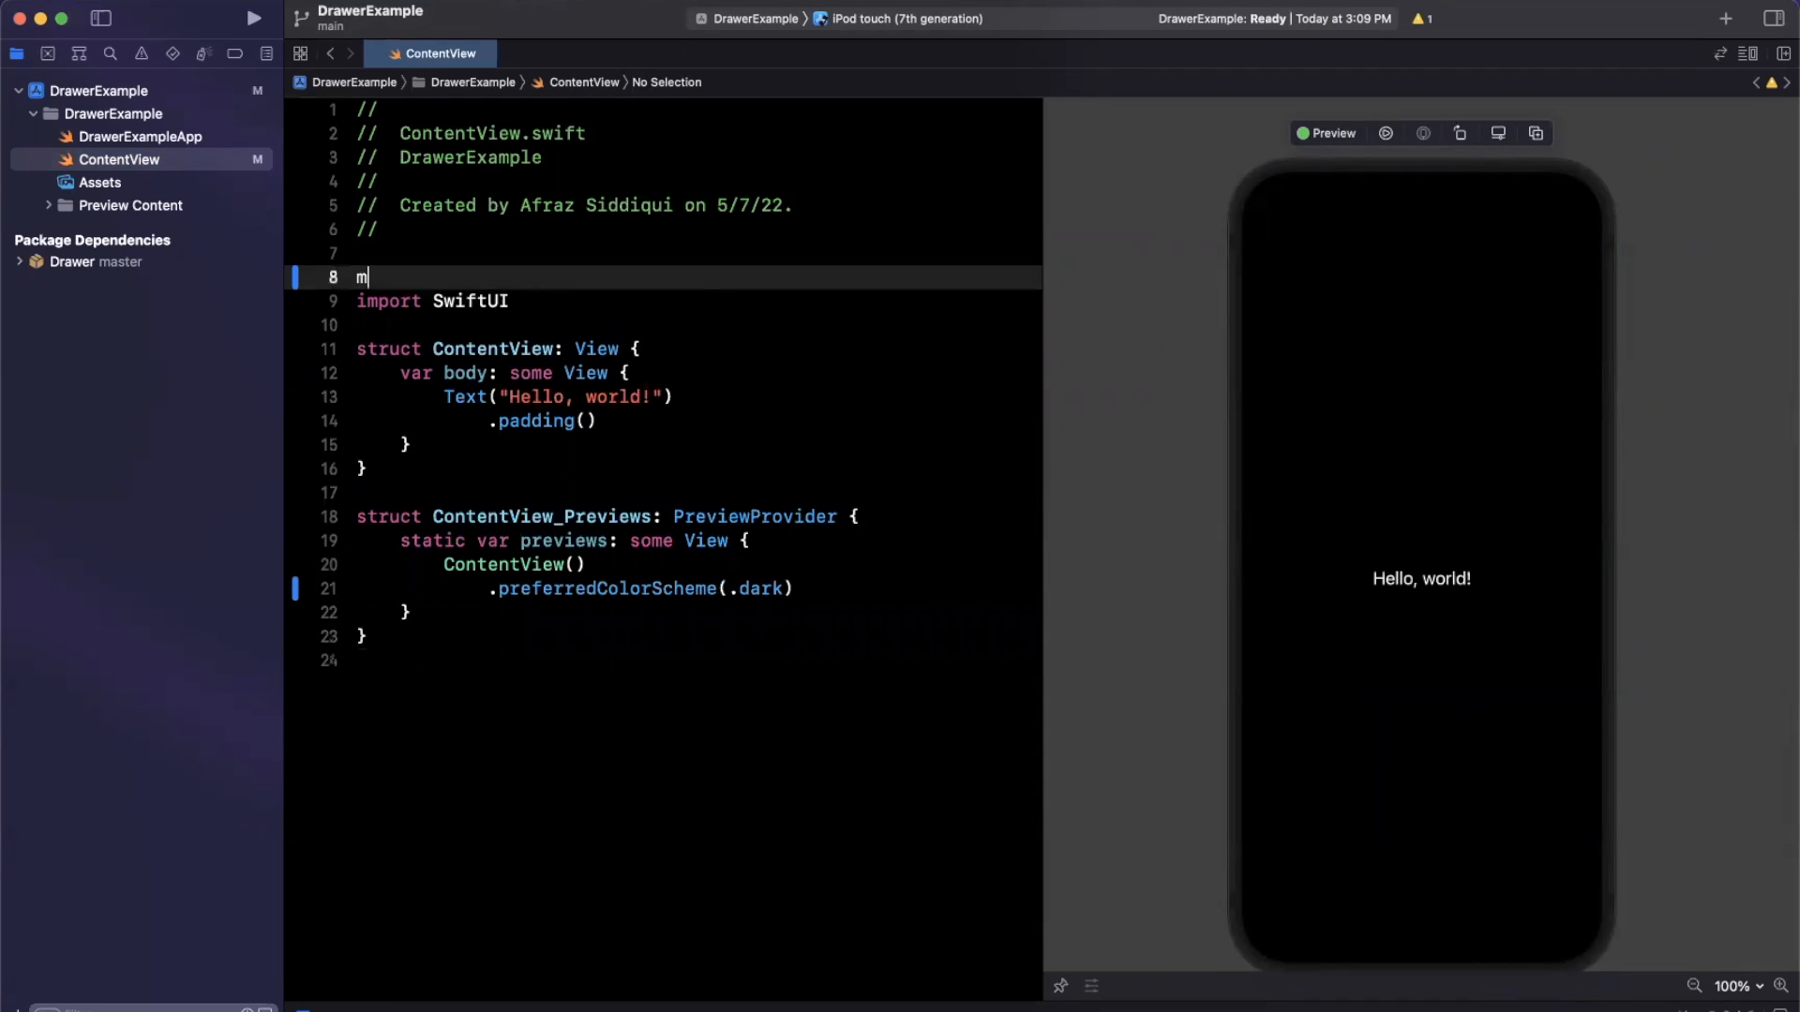
- Import Drawer and put a padded Text("Some content in here") inside a ZStack's ScrollView
text(import D)
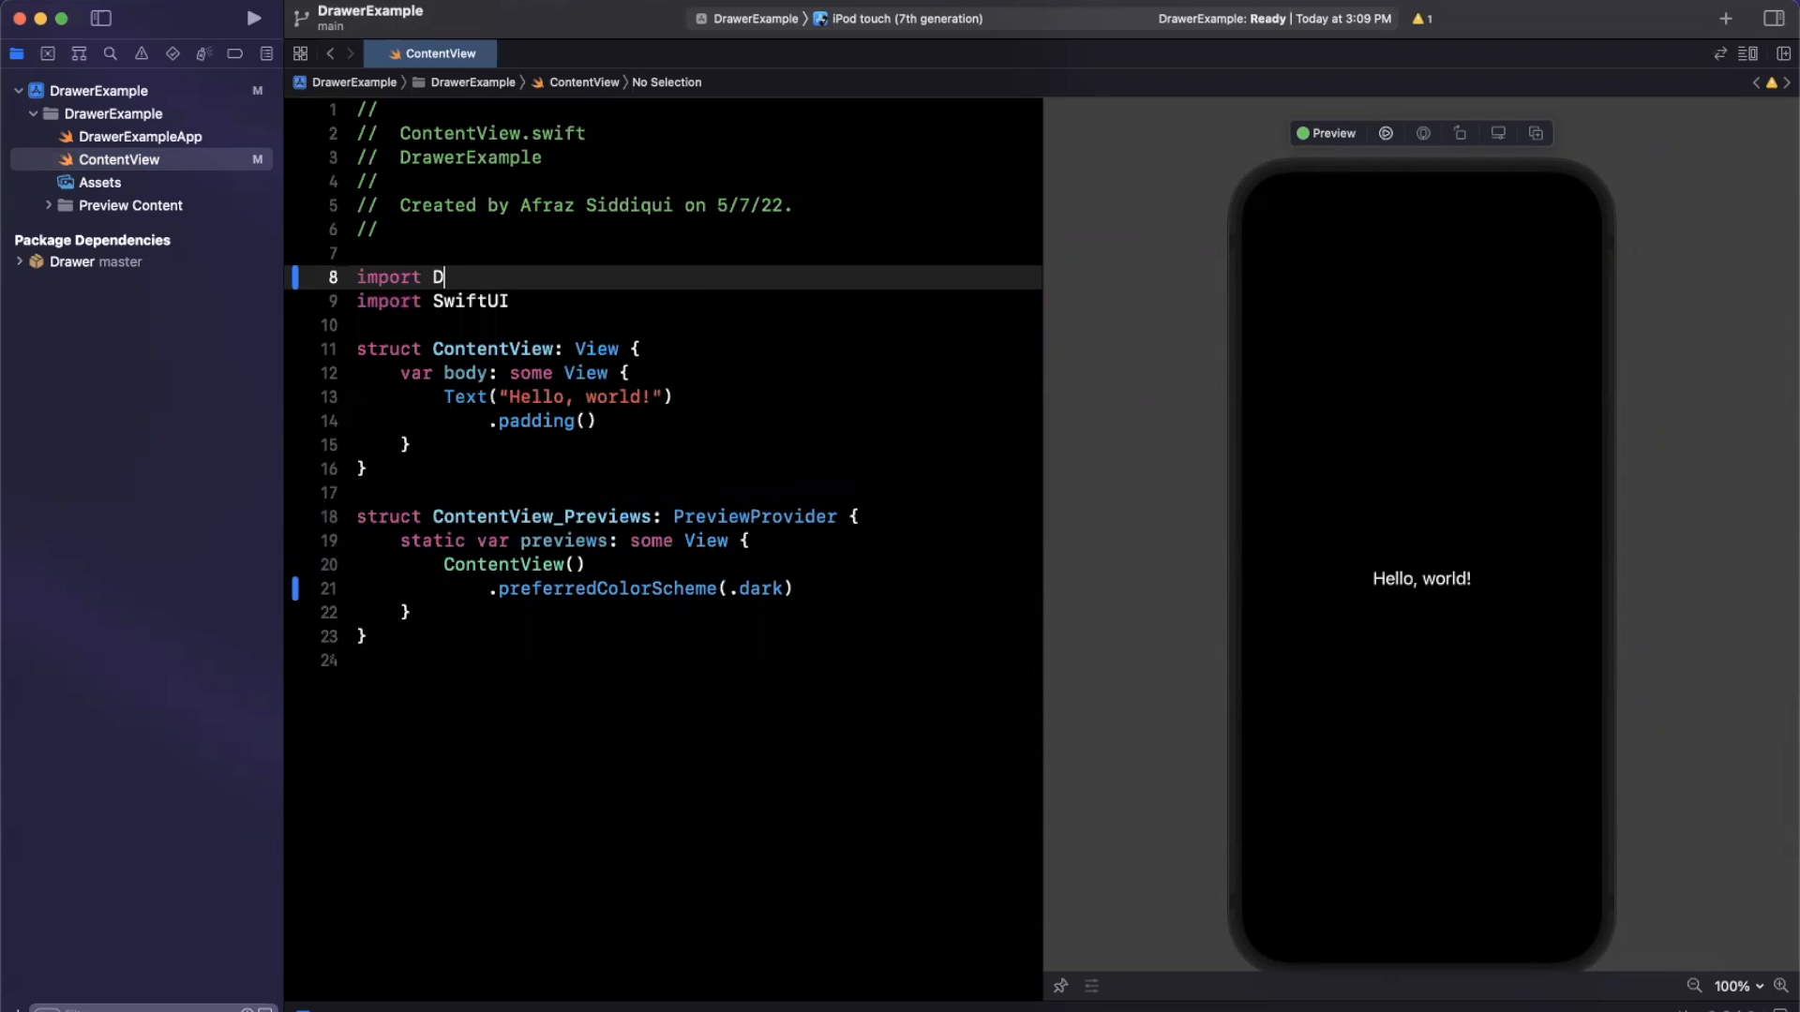
text(rawer)
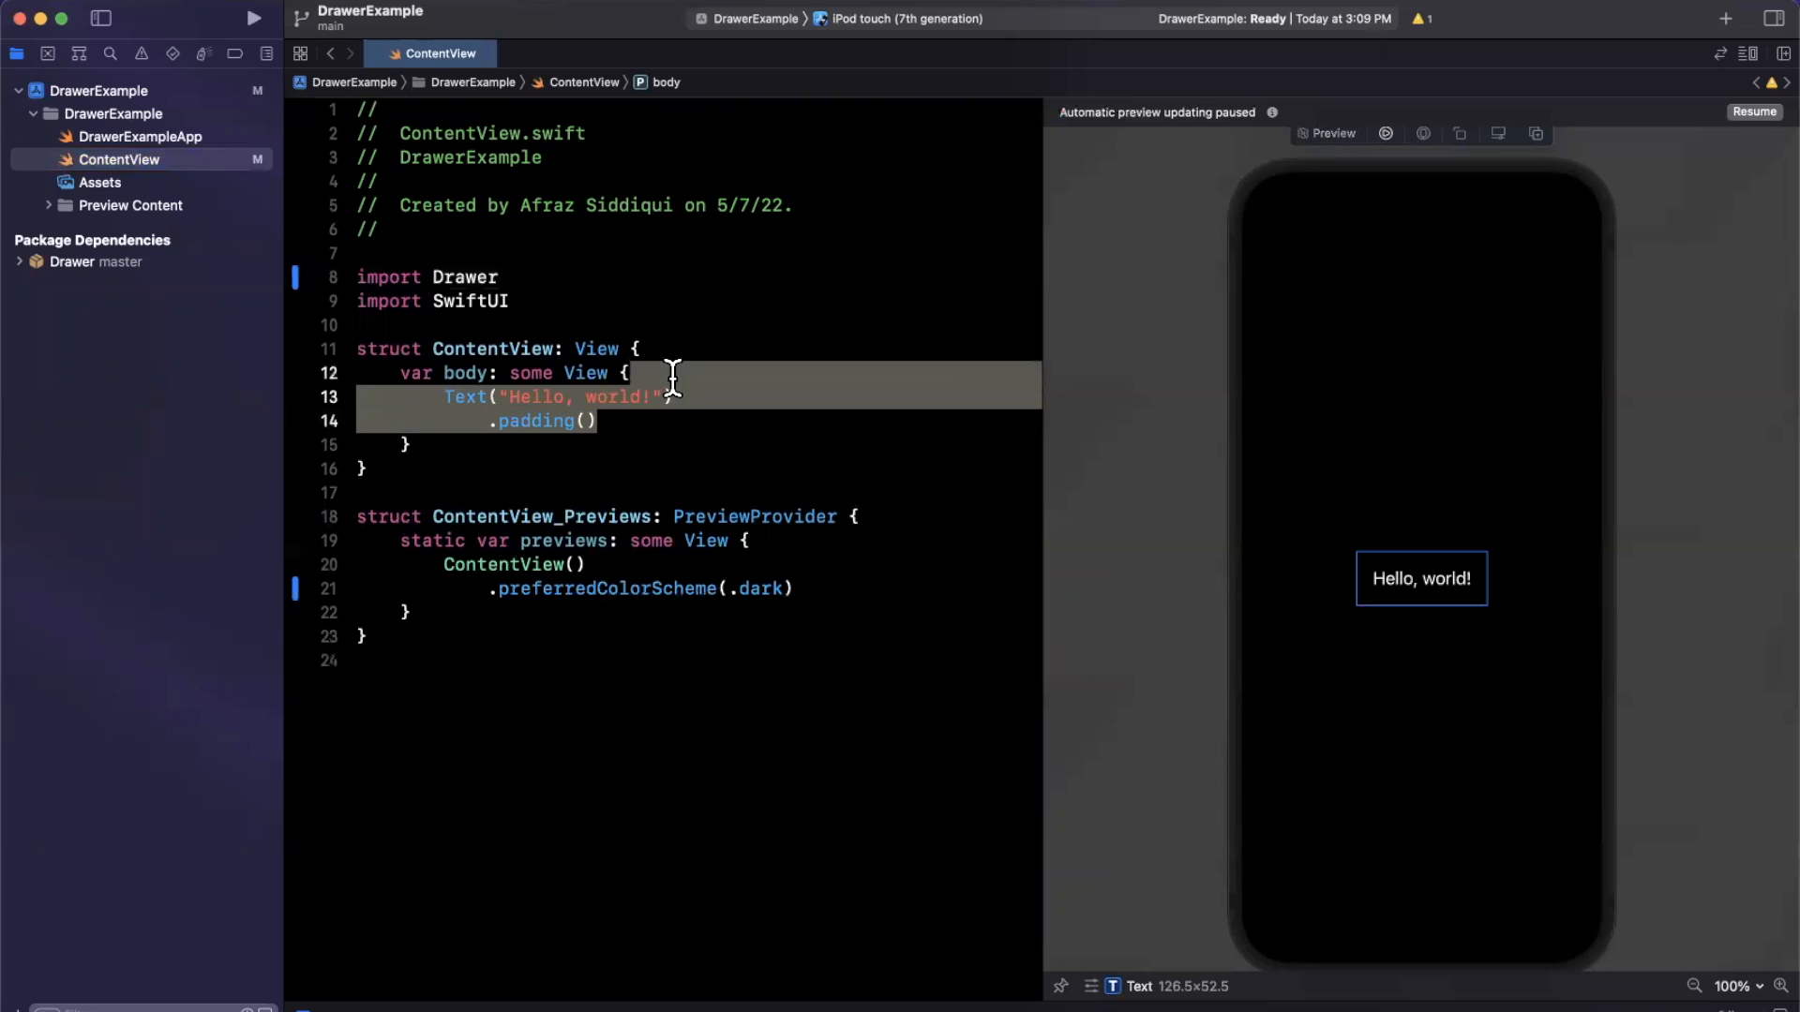
text(ZStack {)
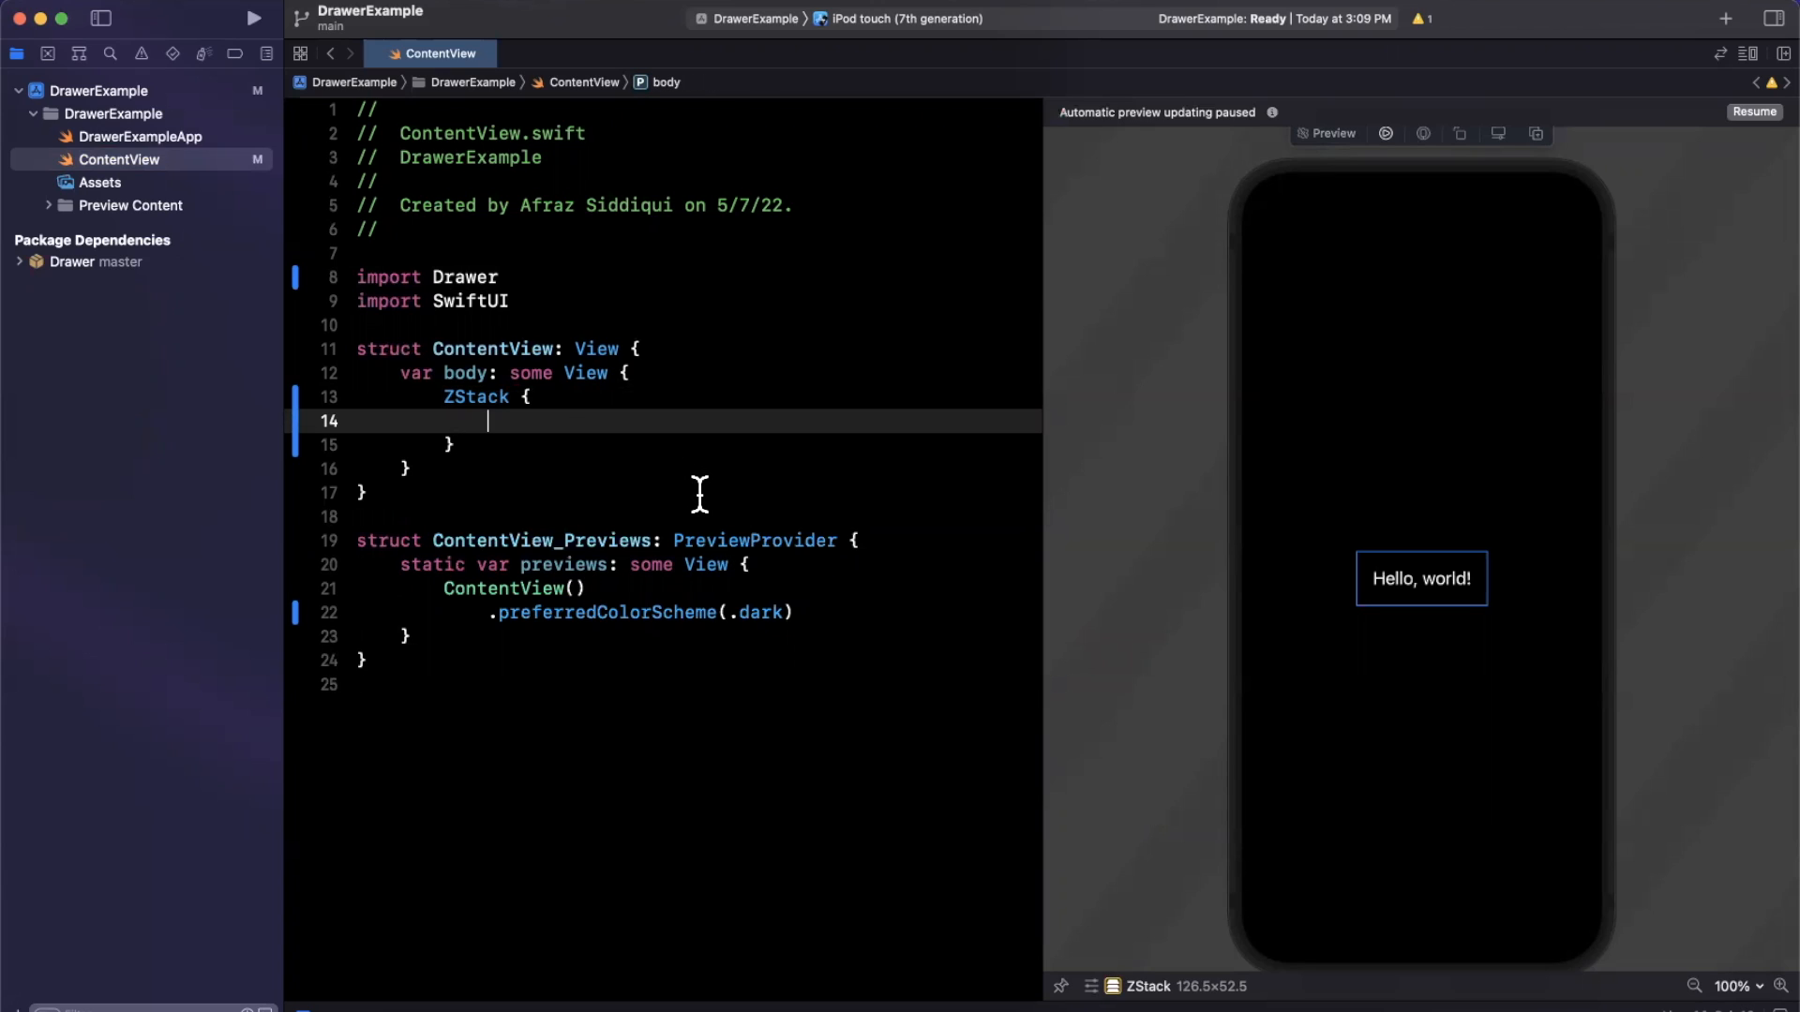
mouse_move(723, 494)
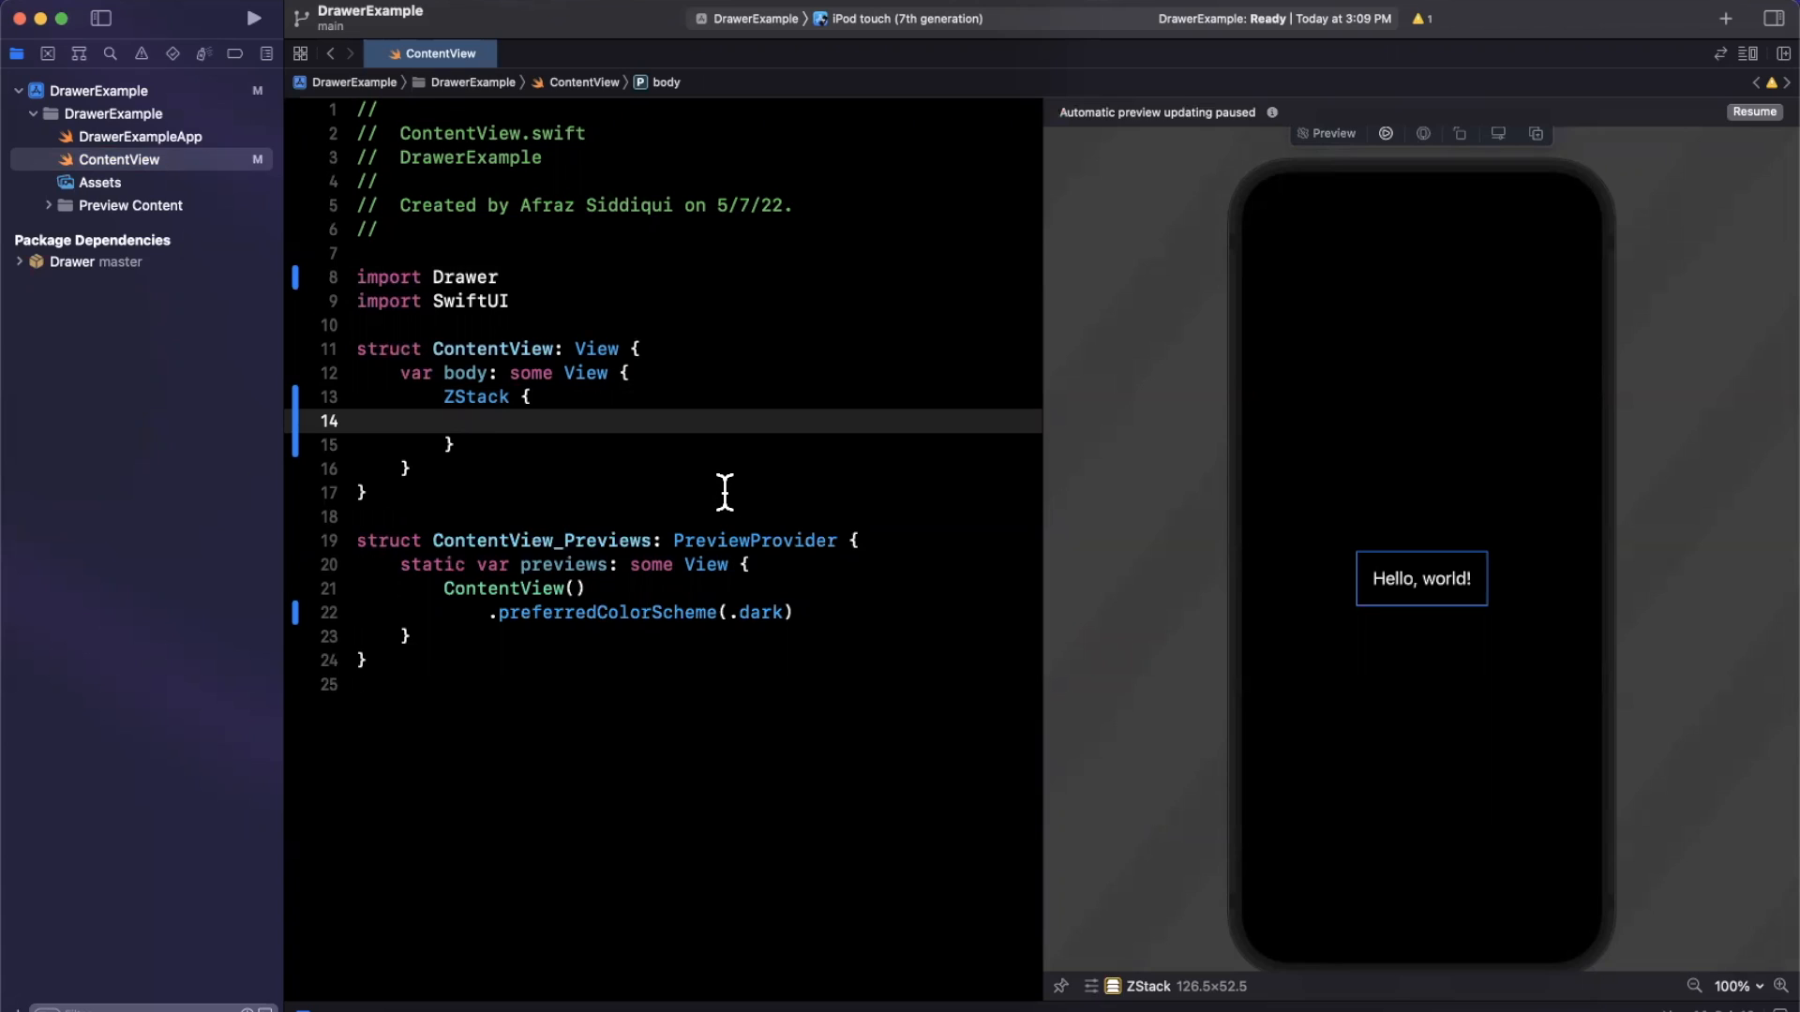
text(ScrollView {)
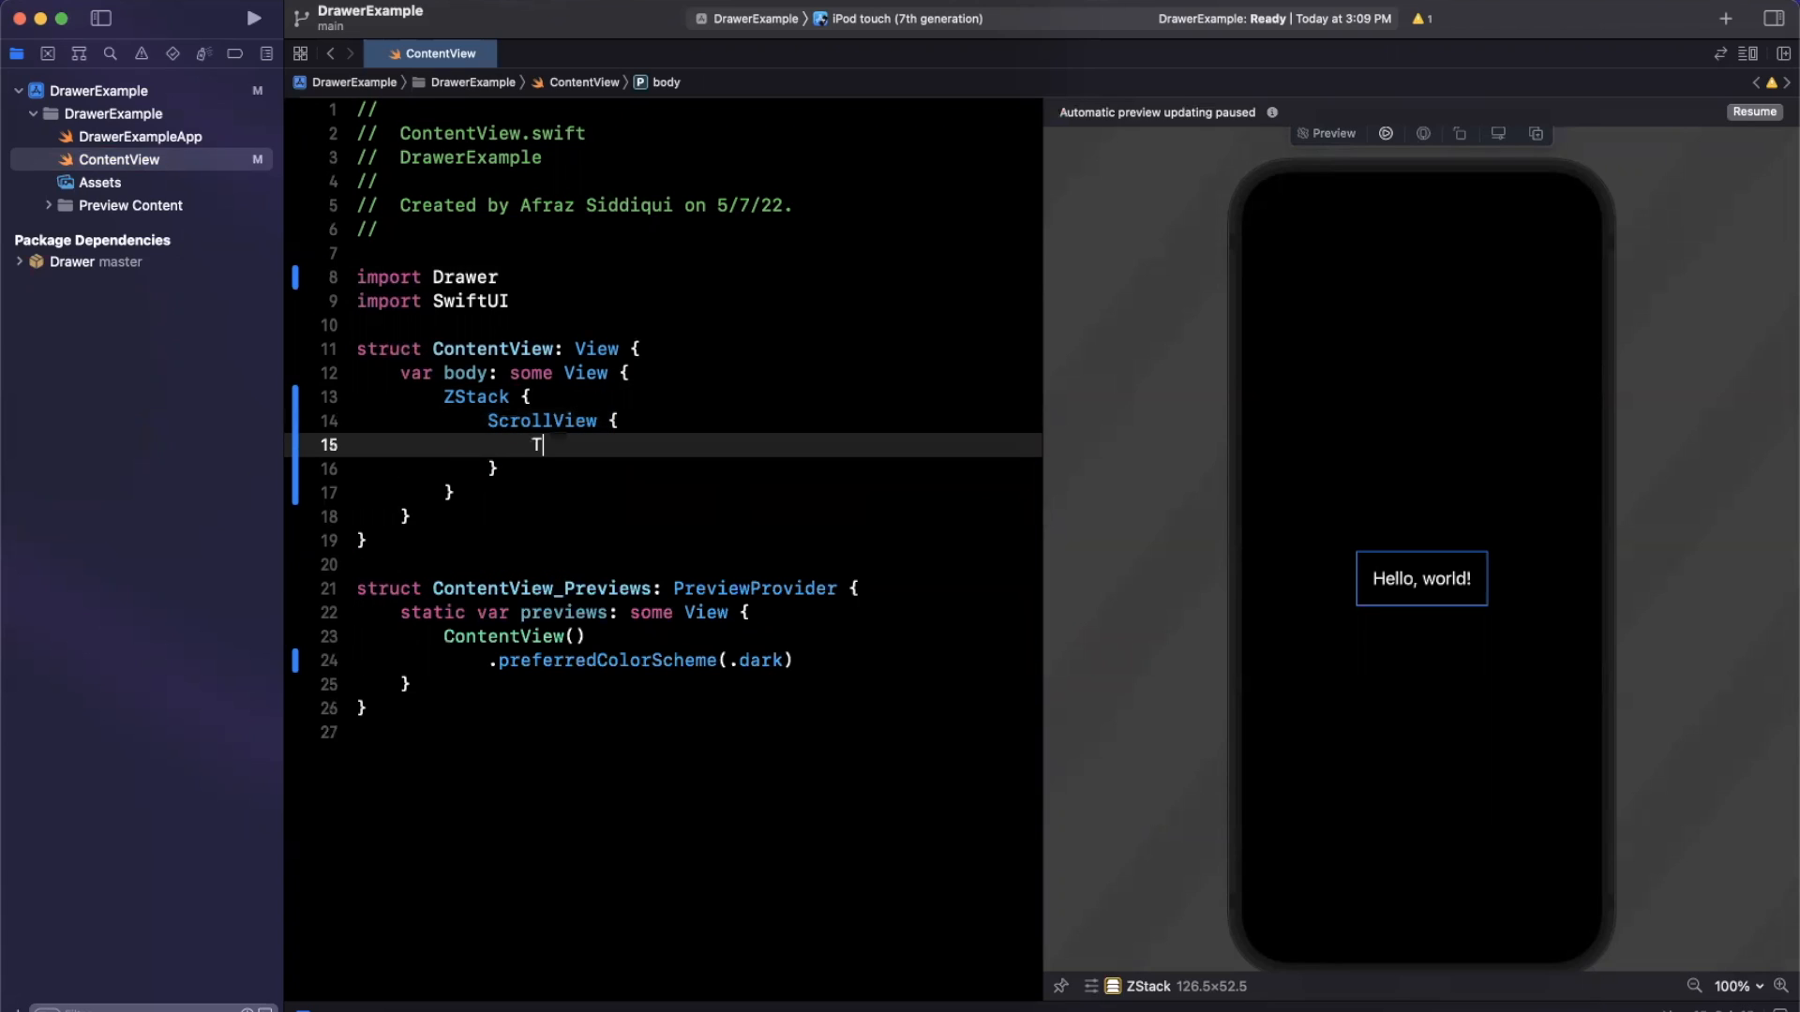
text(ext(""))
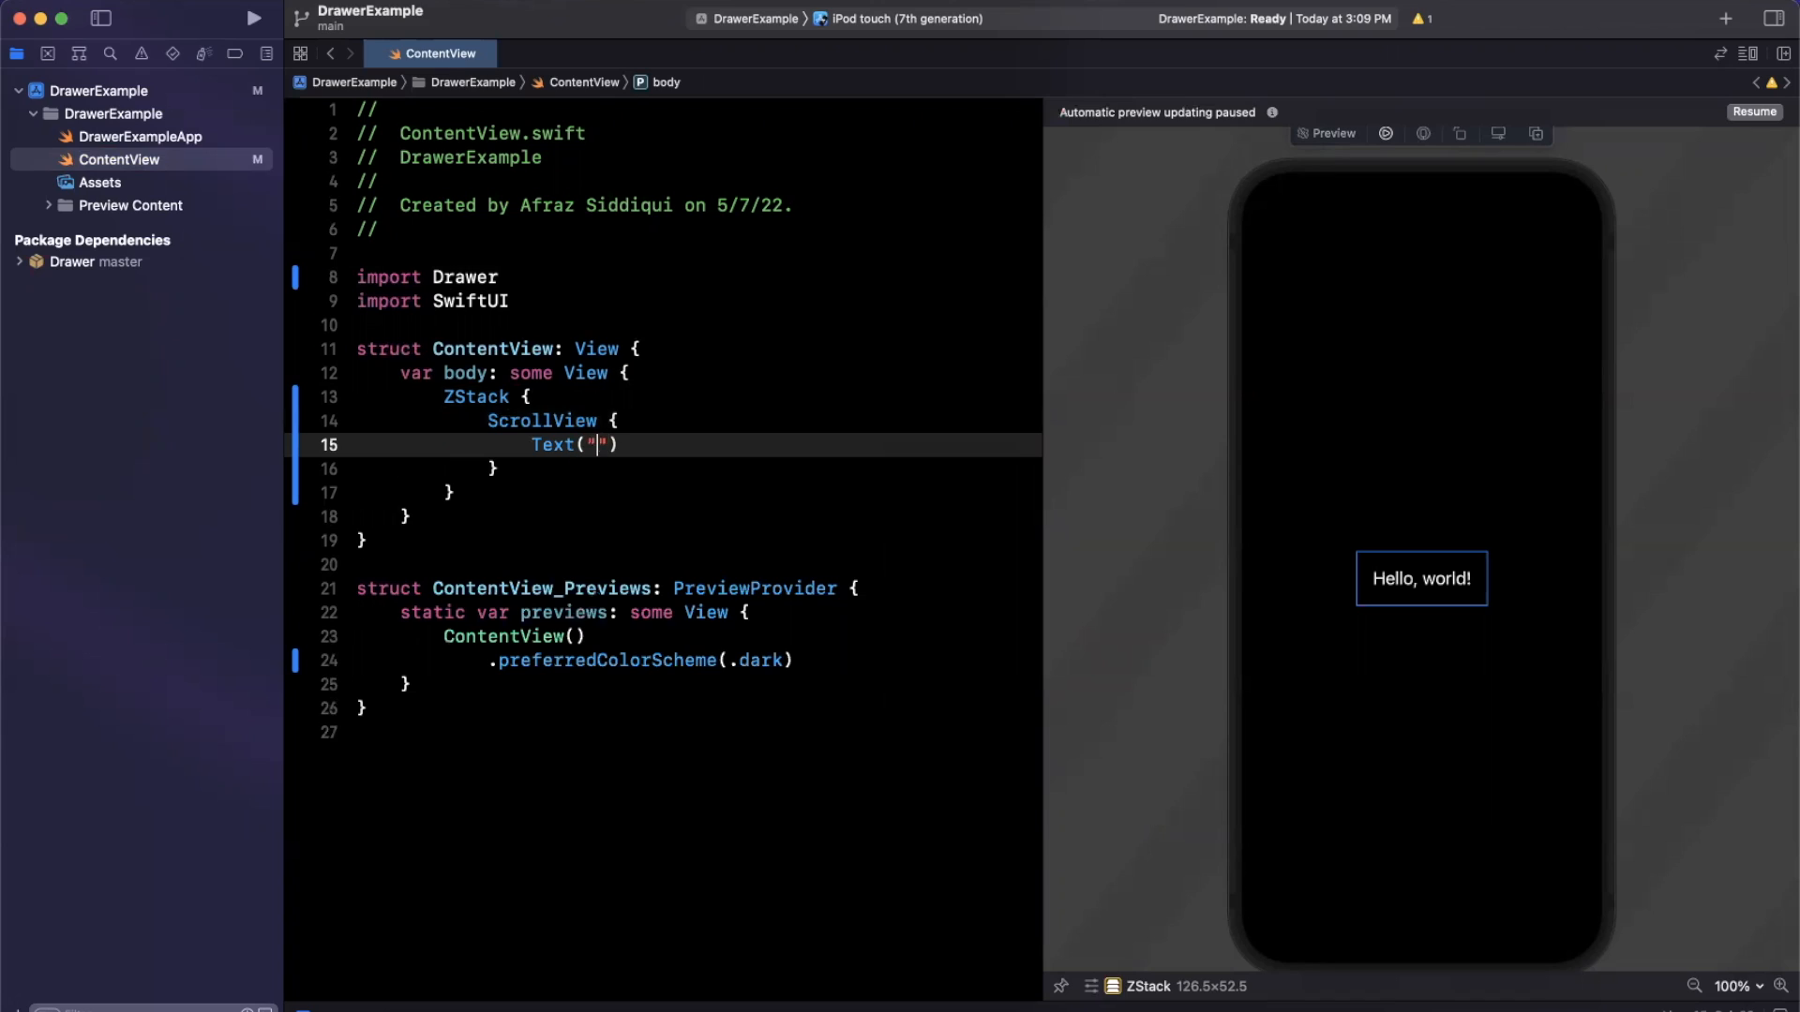
text(Some content in h)
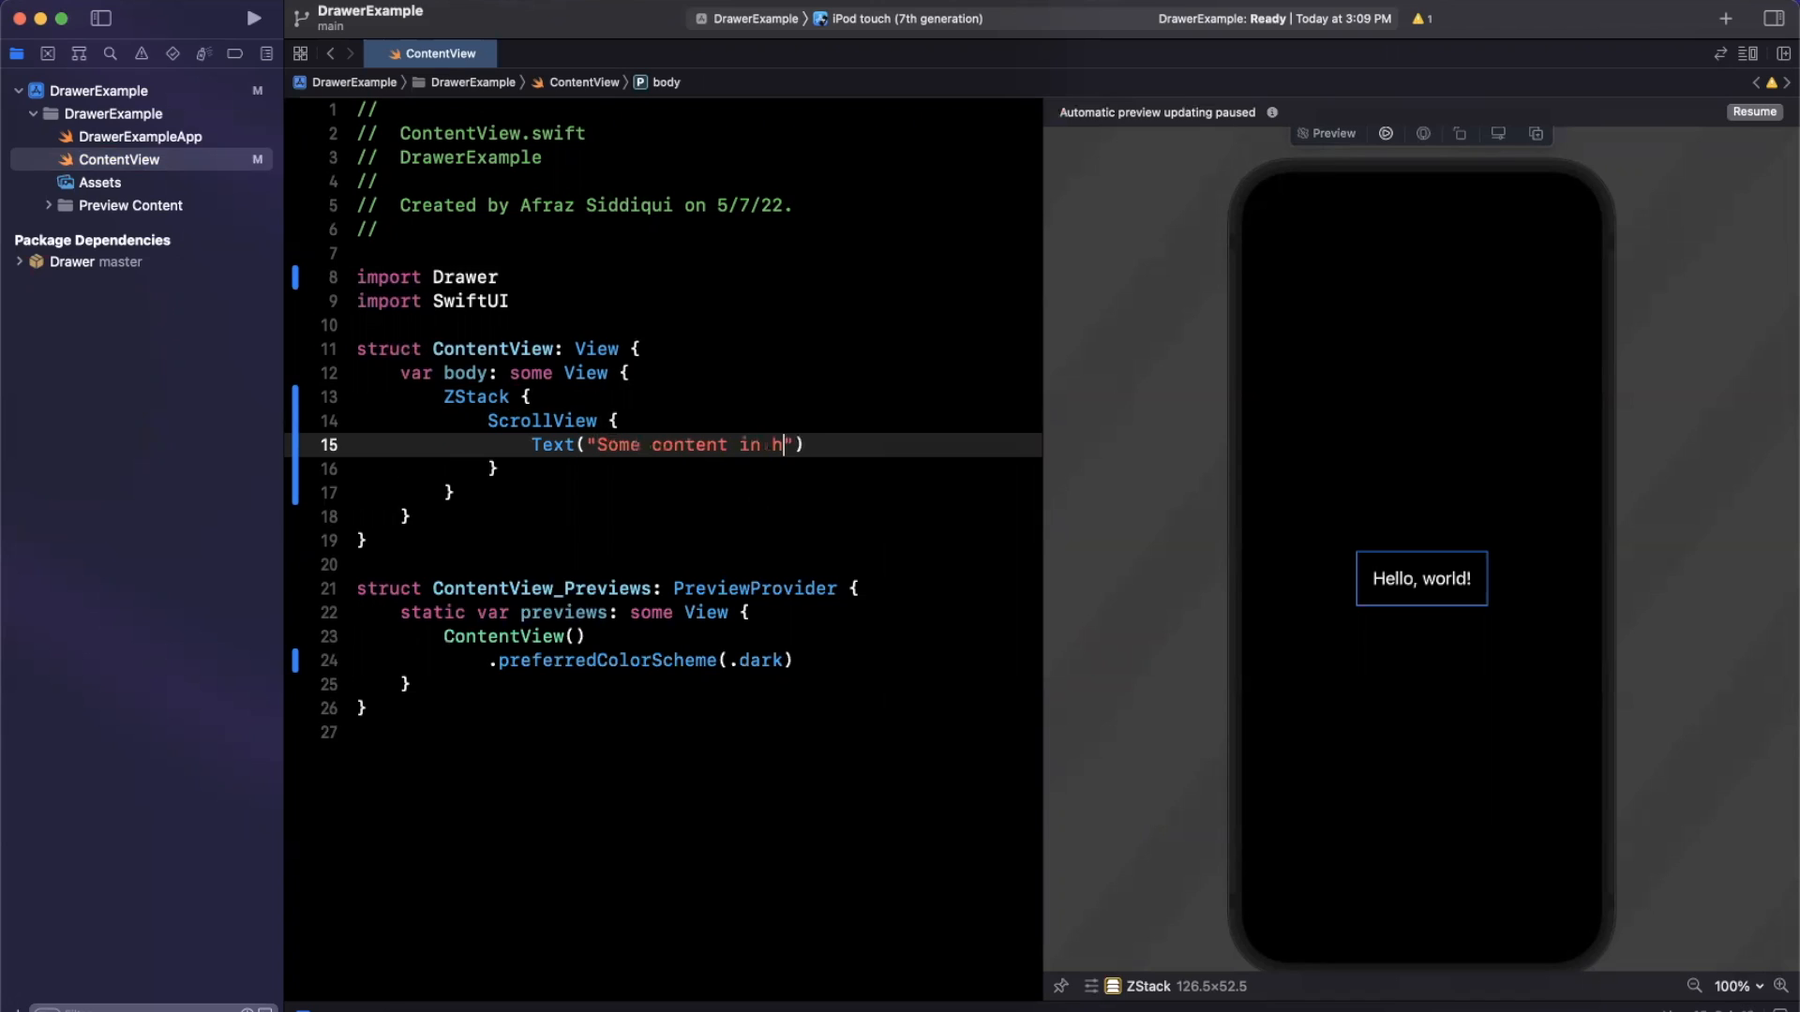
text(ere)
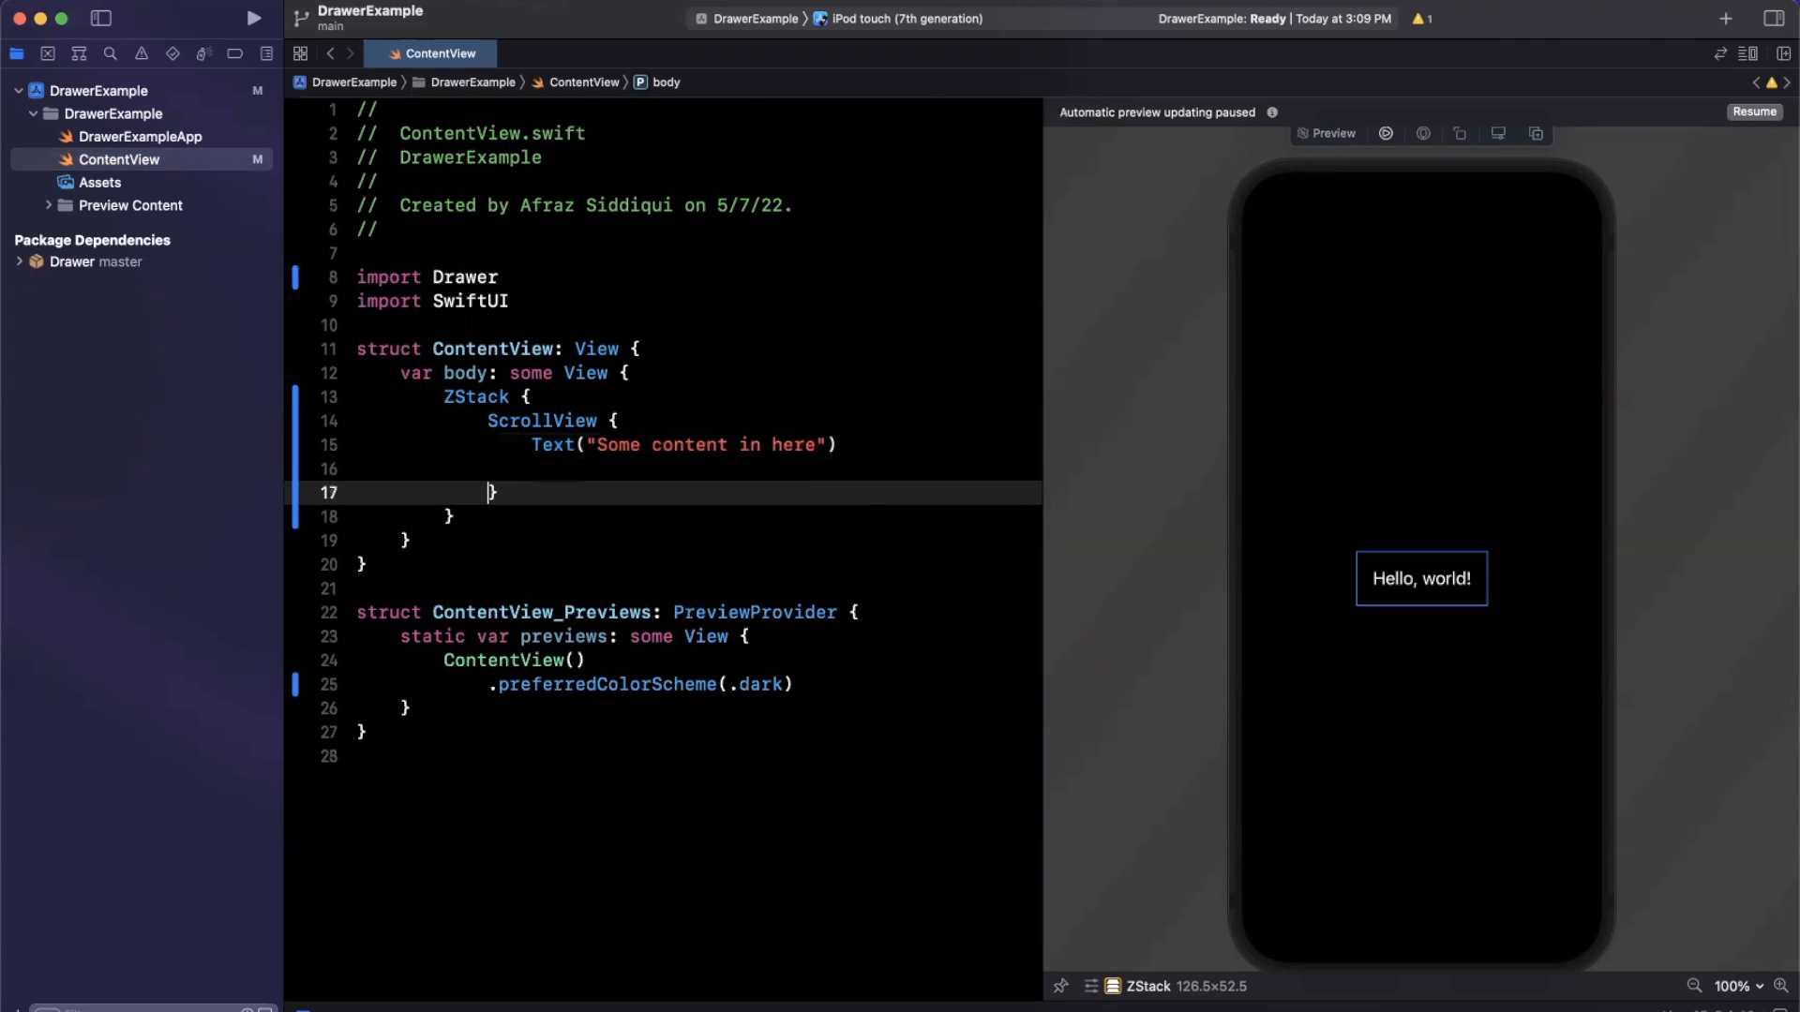
text(.padding())
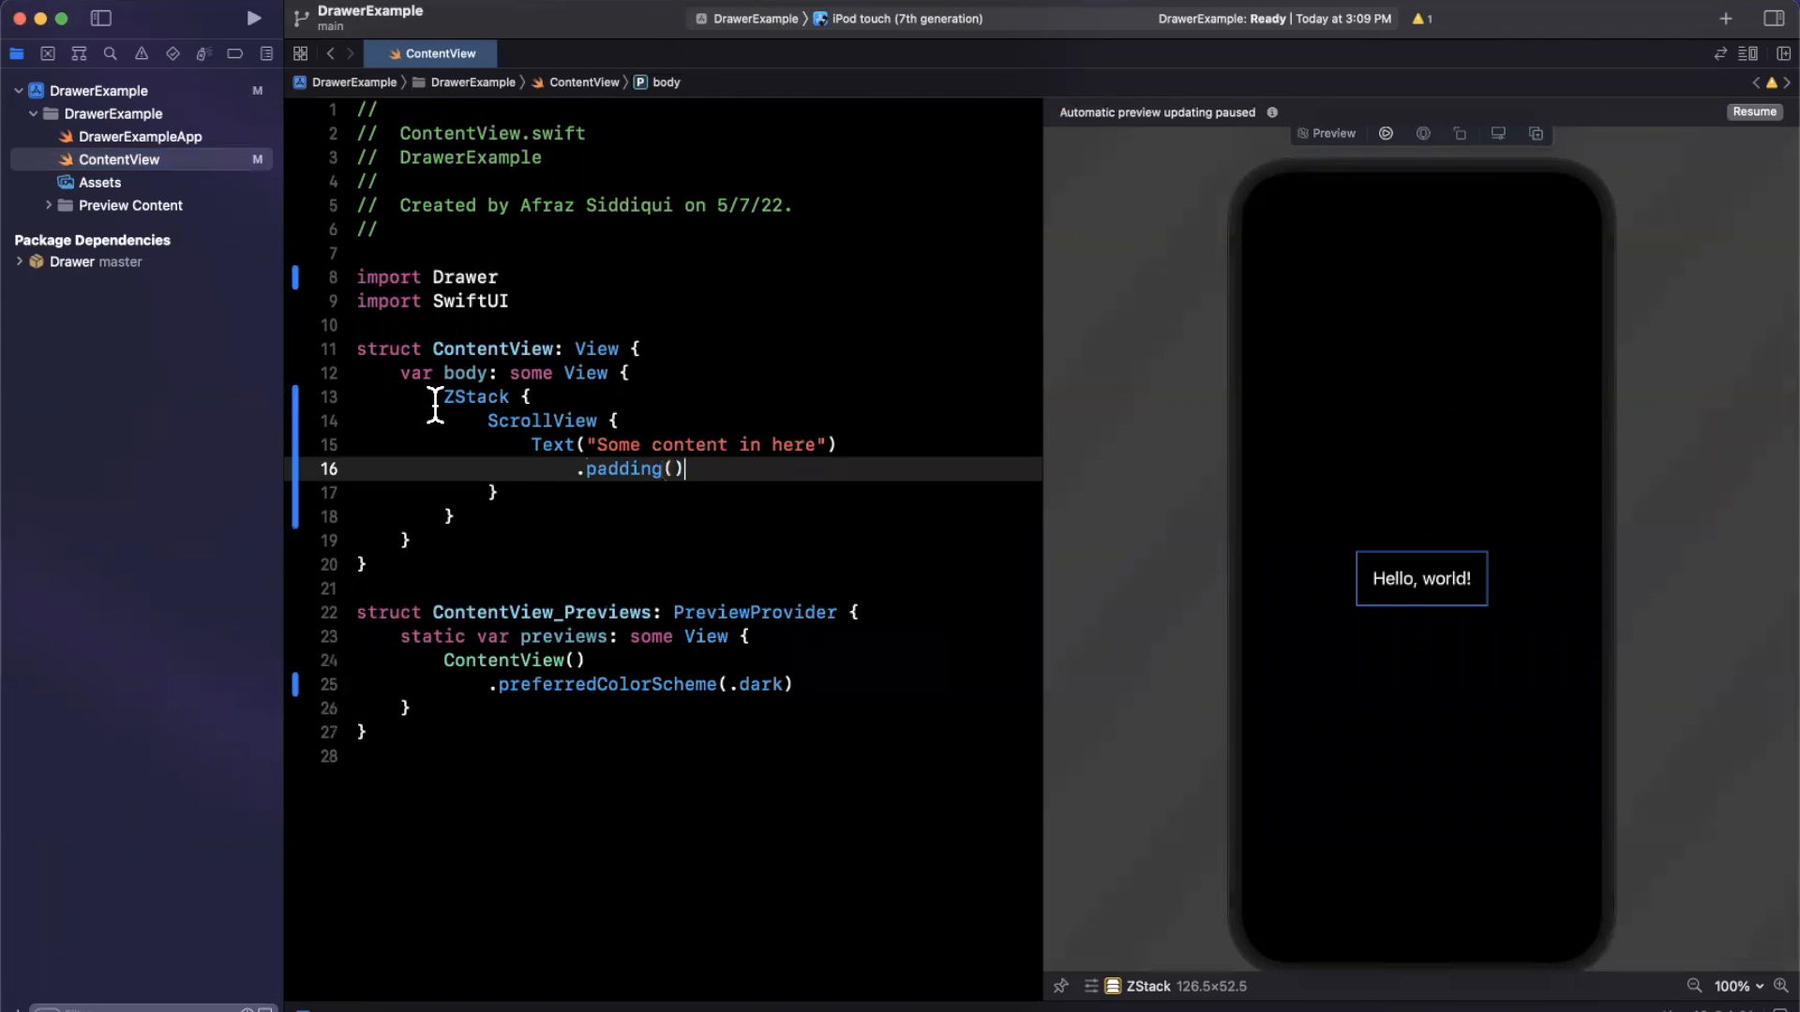
- Wrap the content in a NavigationView with navigationTitle 'Drawer Example'
text(NavigationView {)
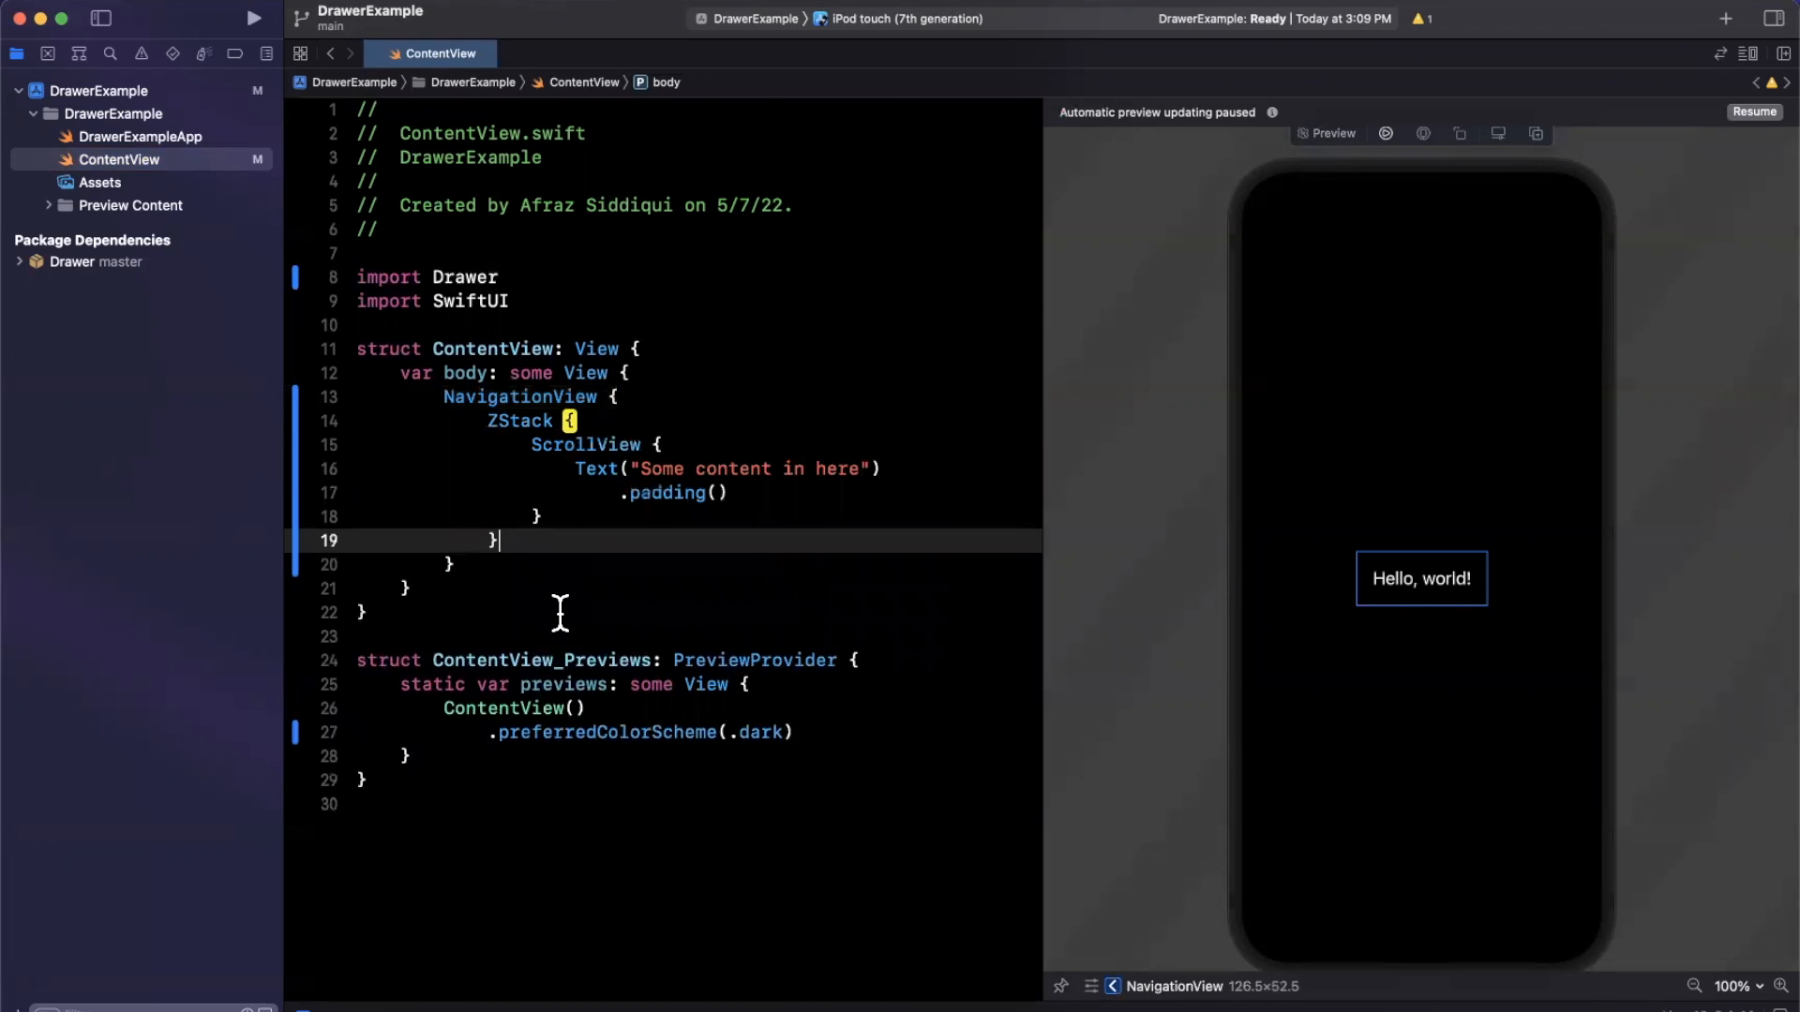
text(.nav)
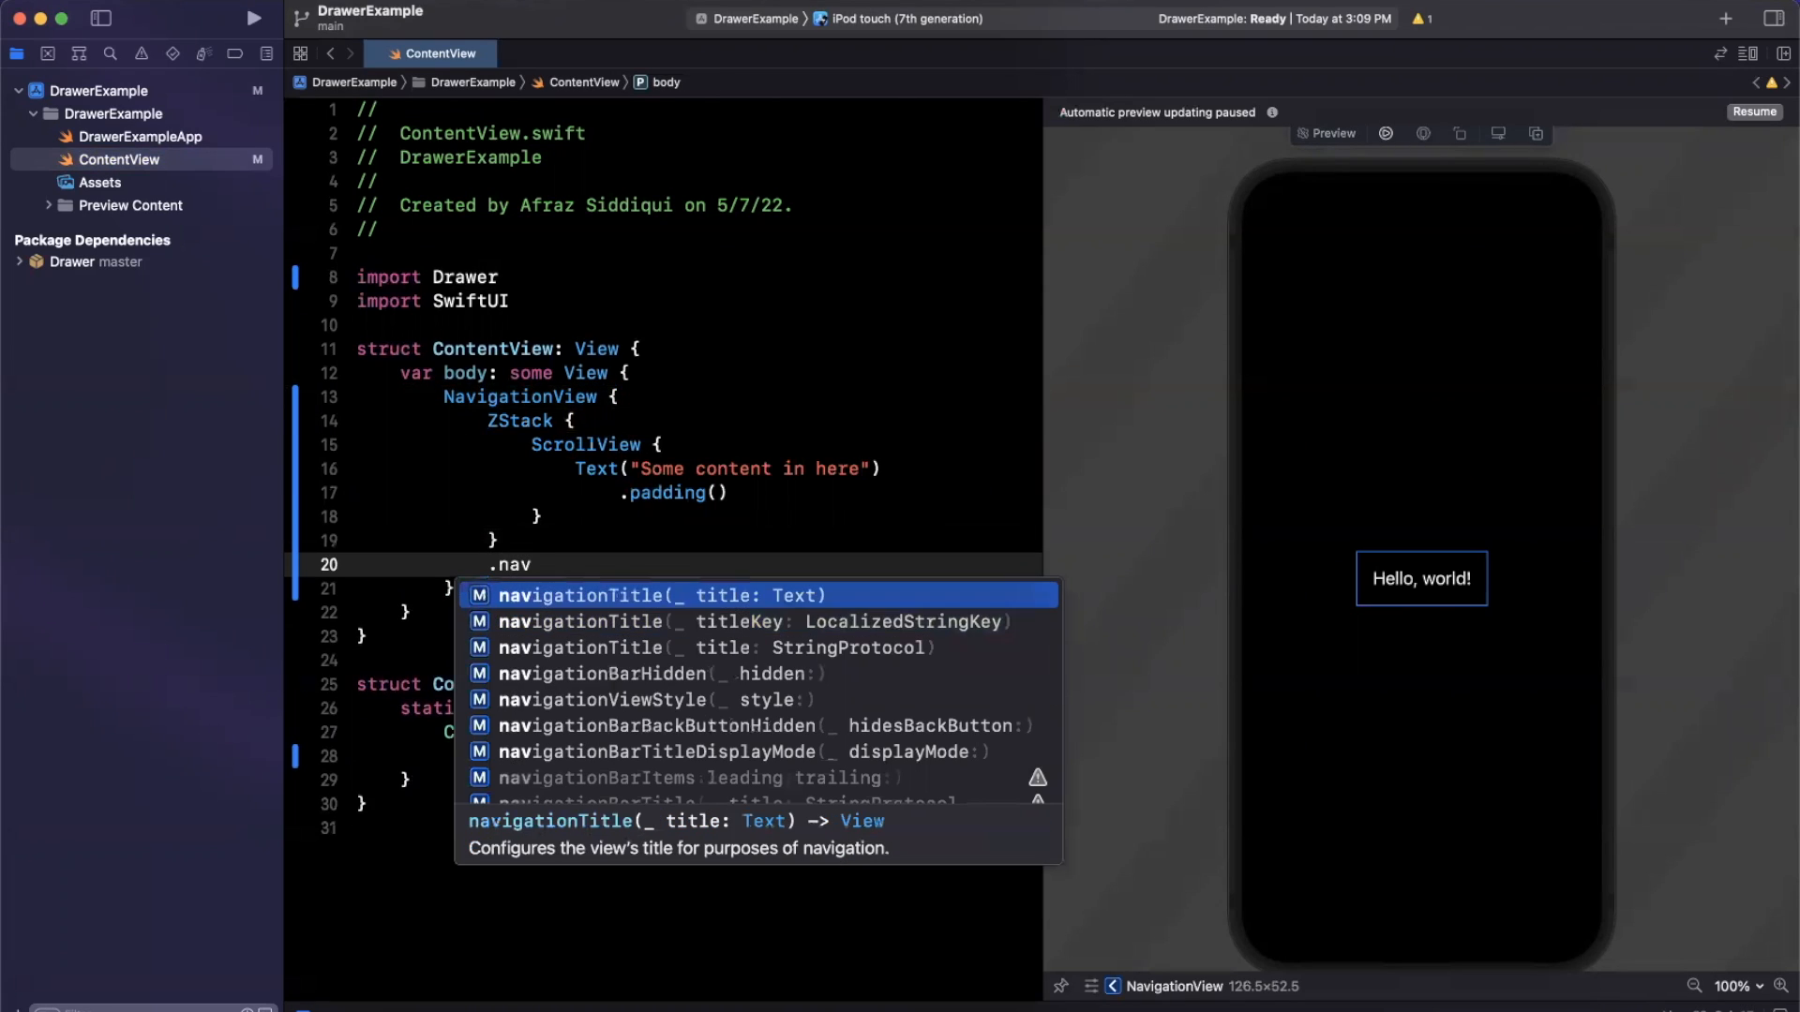
text(Drawer "))
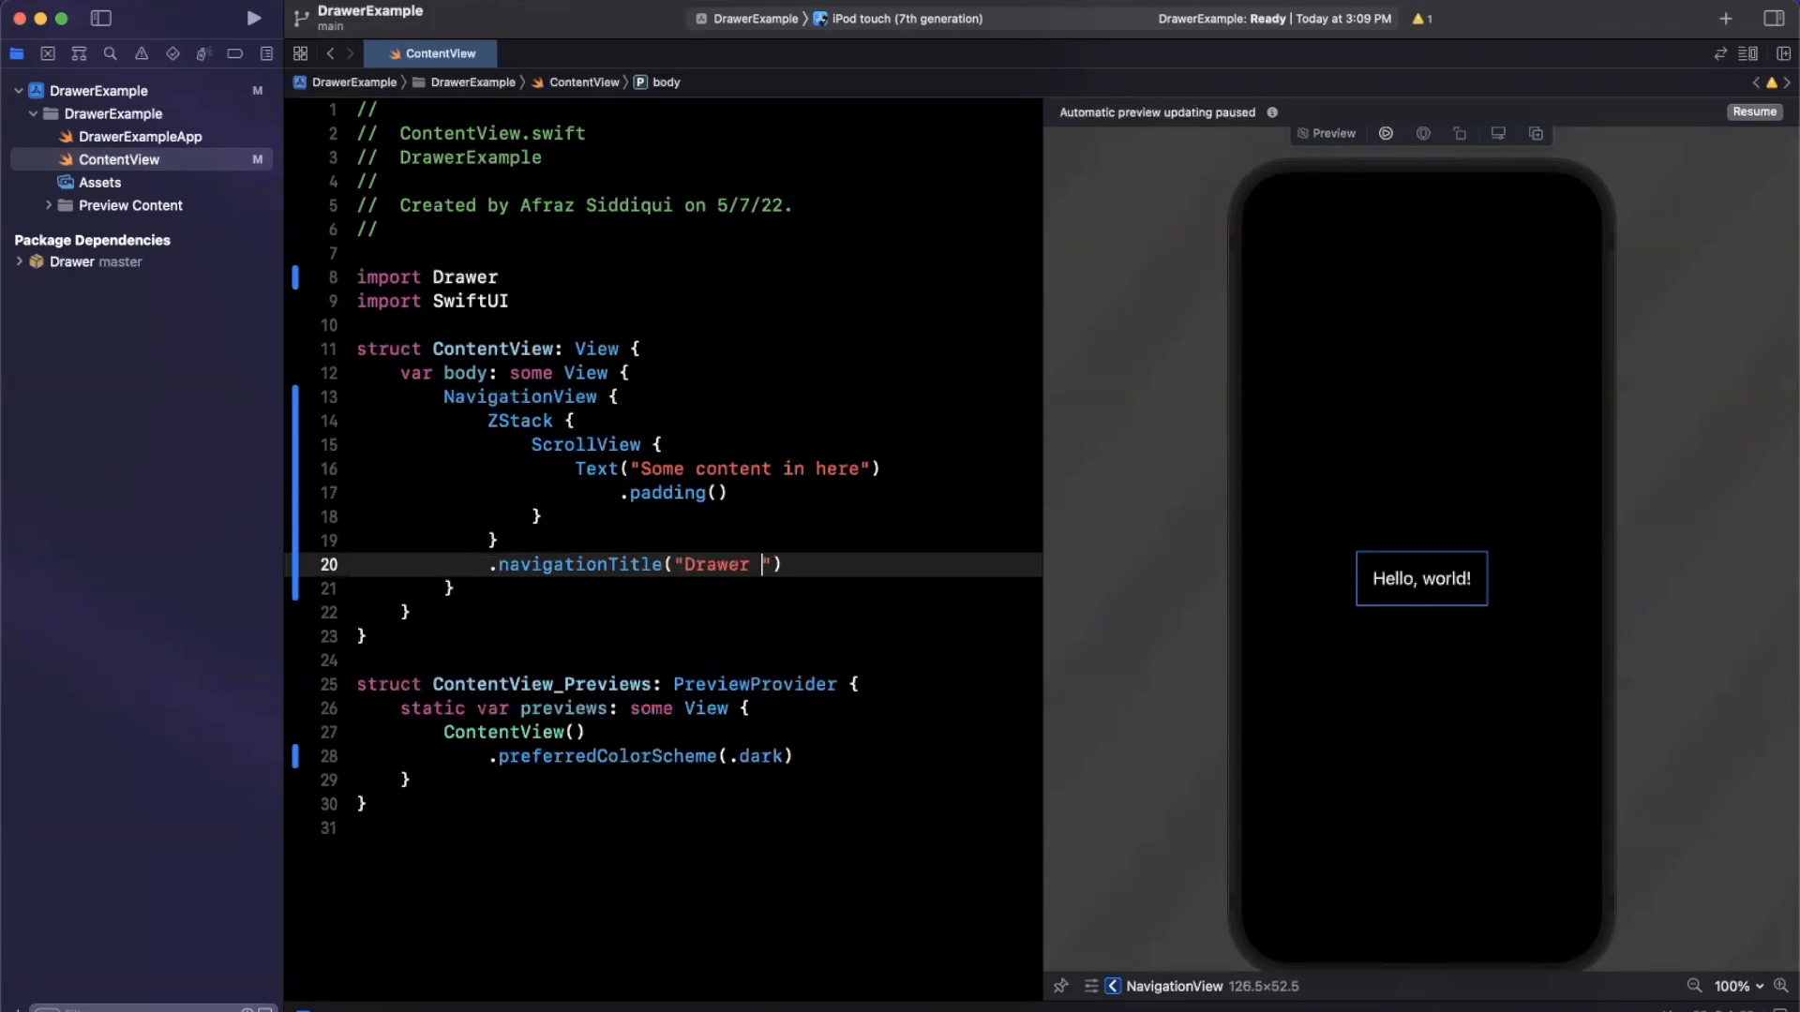
text(Example)
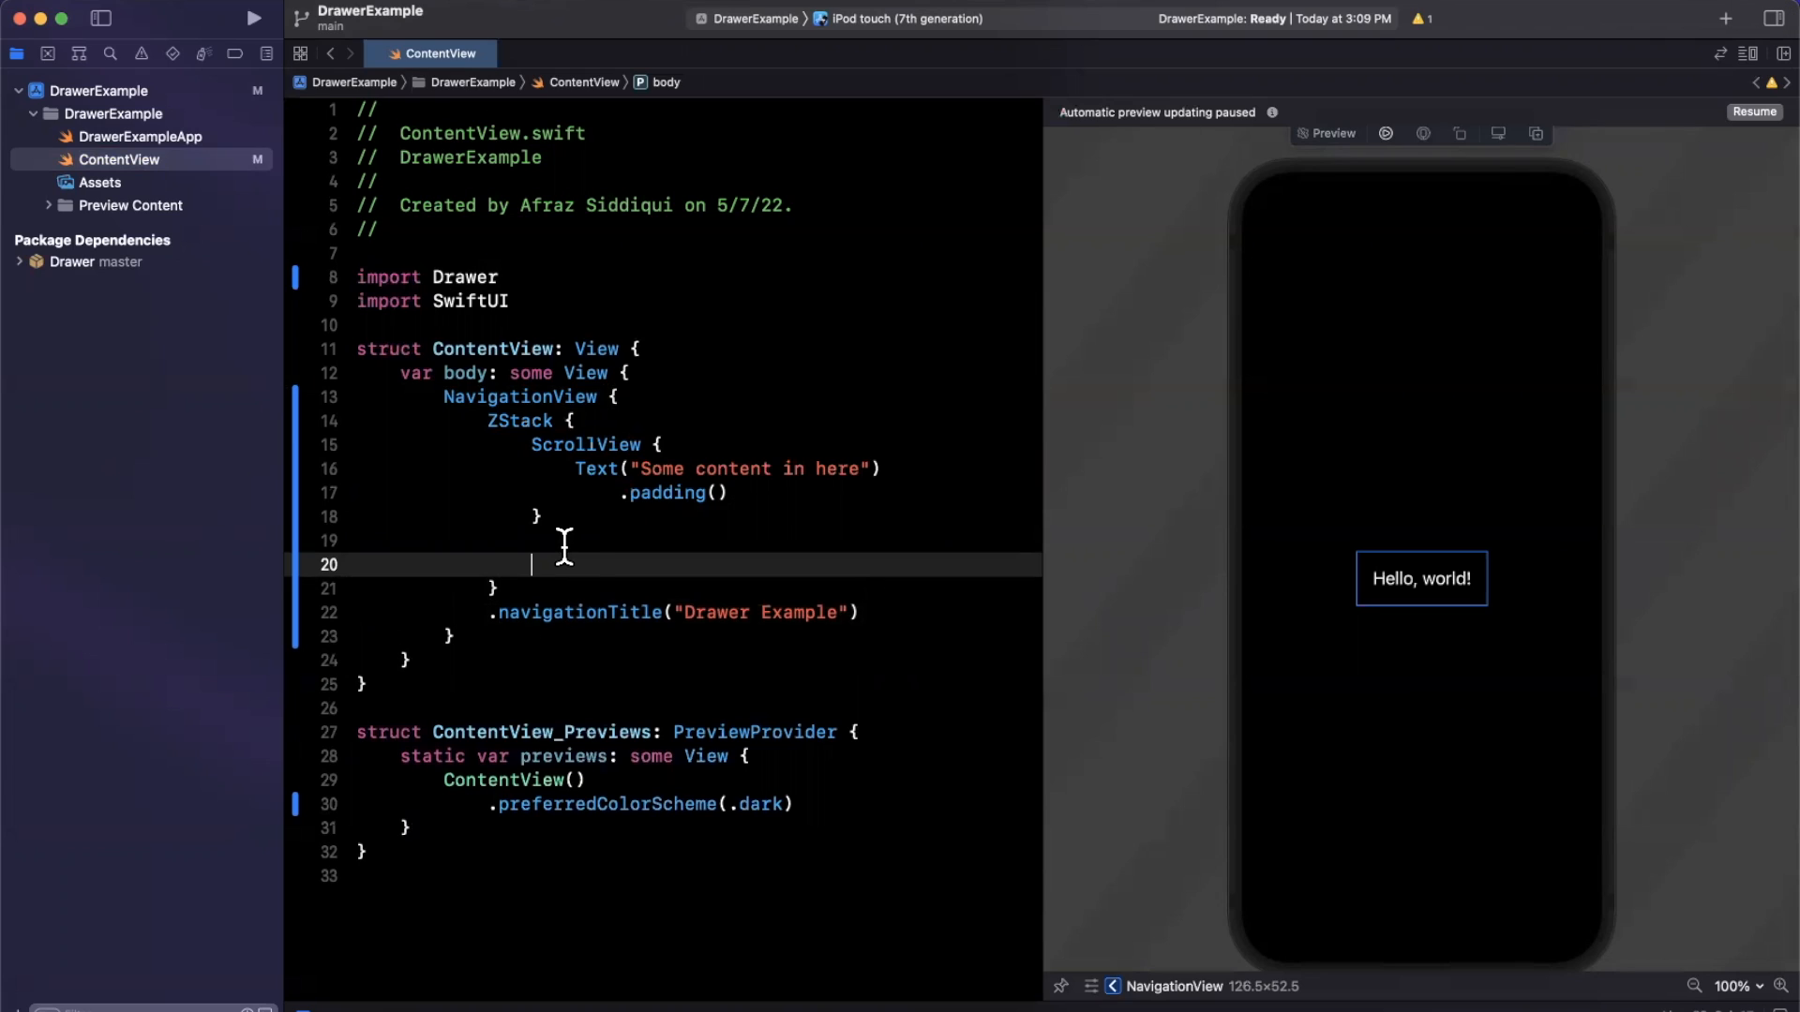
- Add a Drawer using the heights: initializer, filled with Color.blue
text(Drawer()
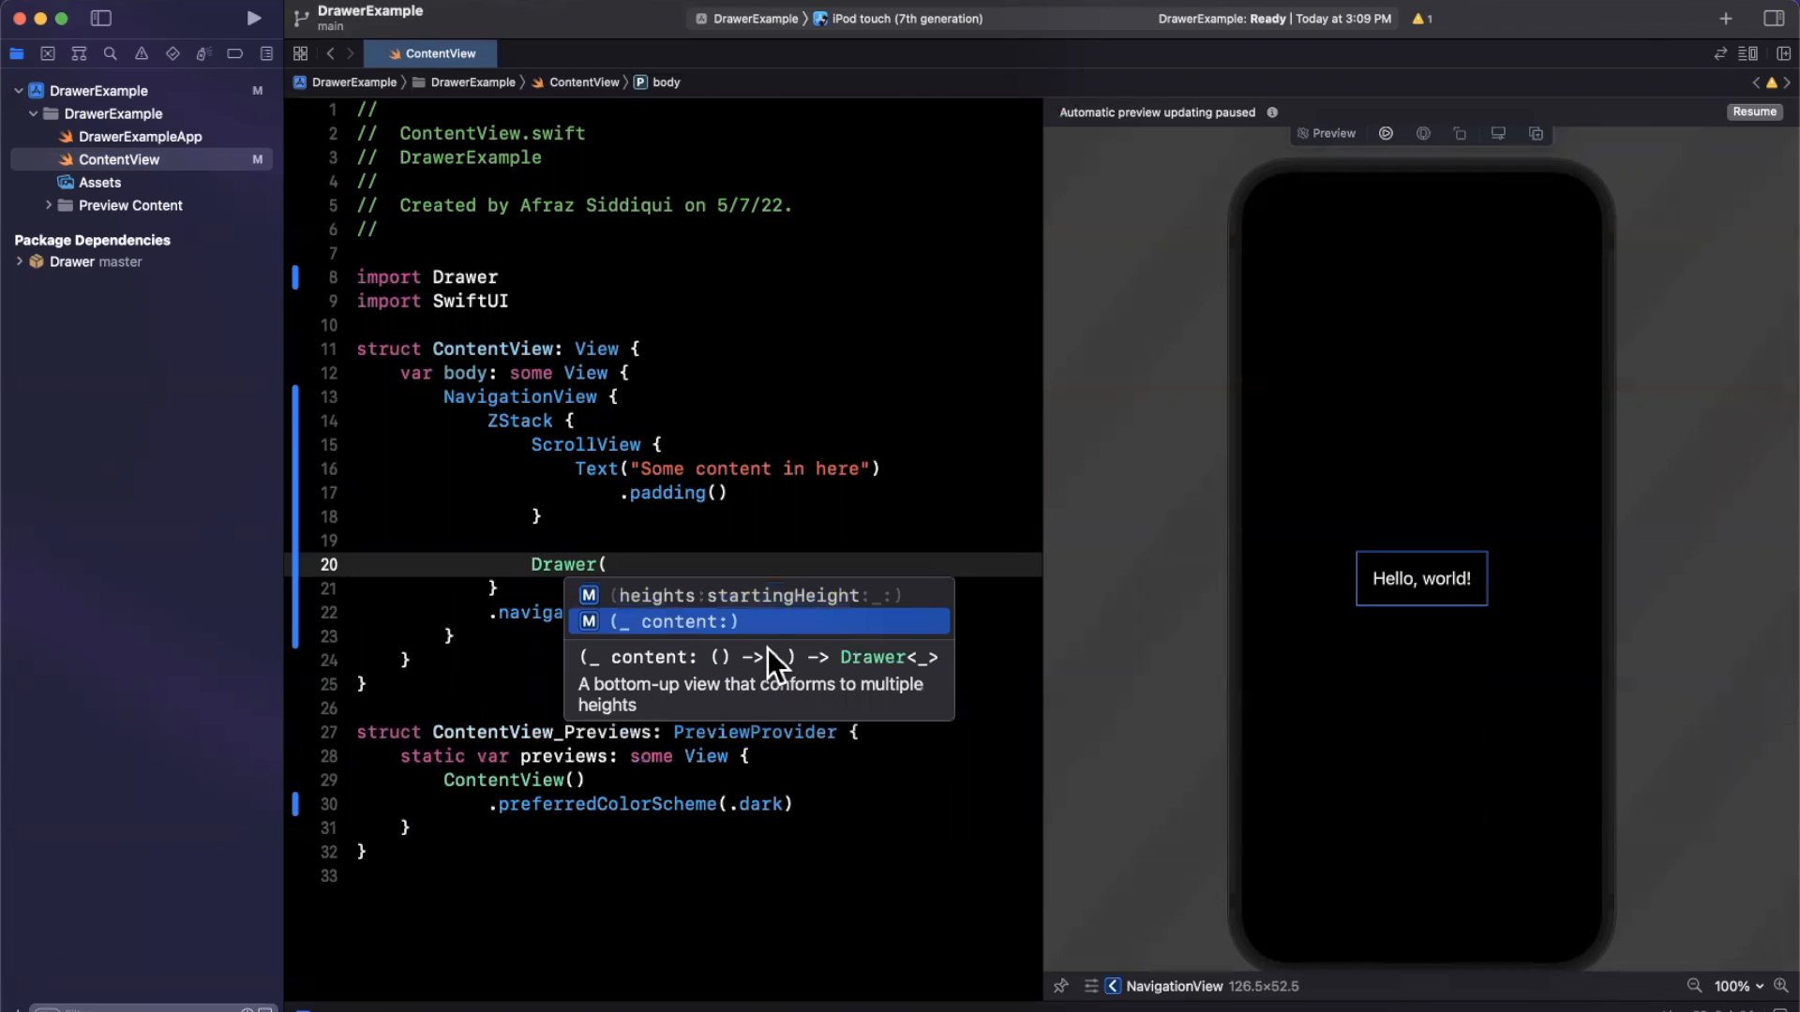
mouse_move(789, 663)
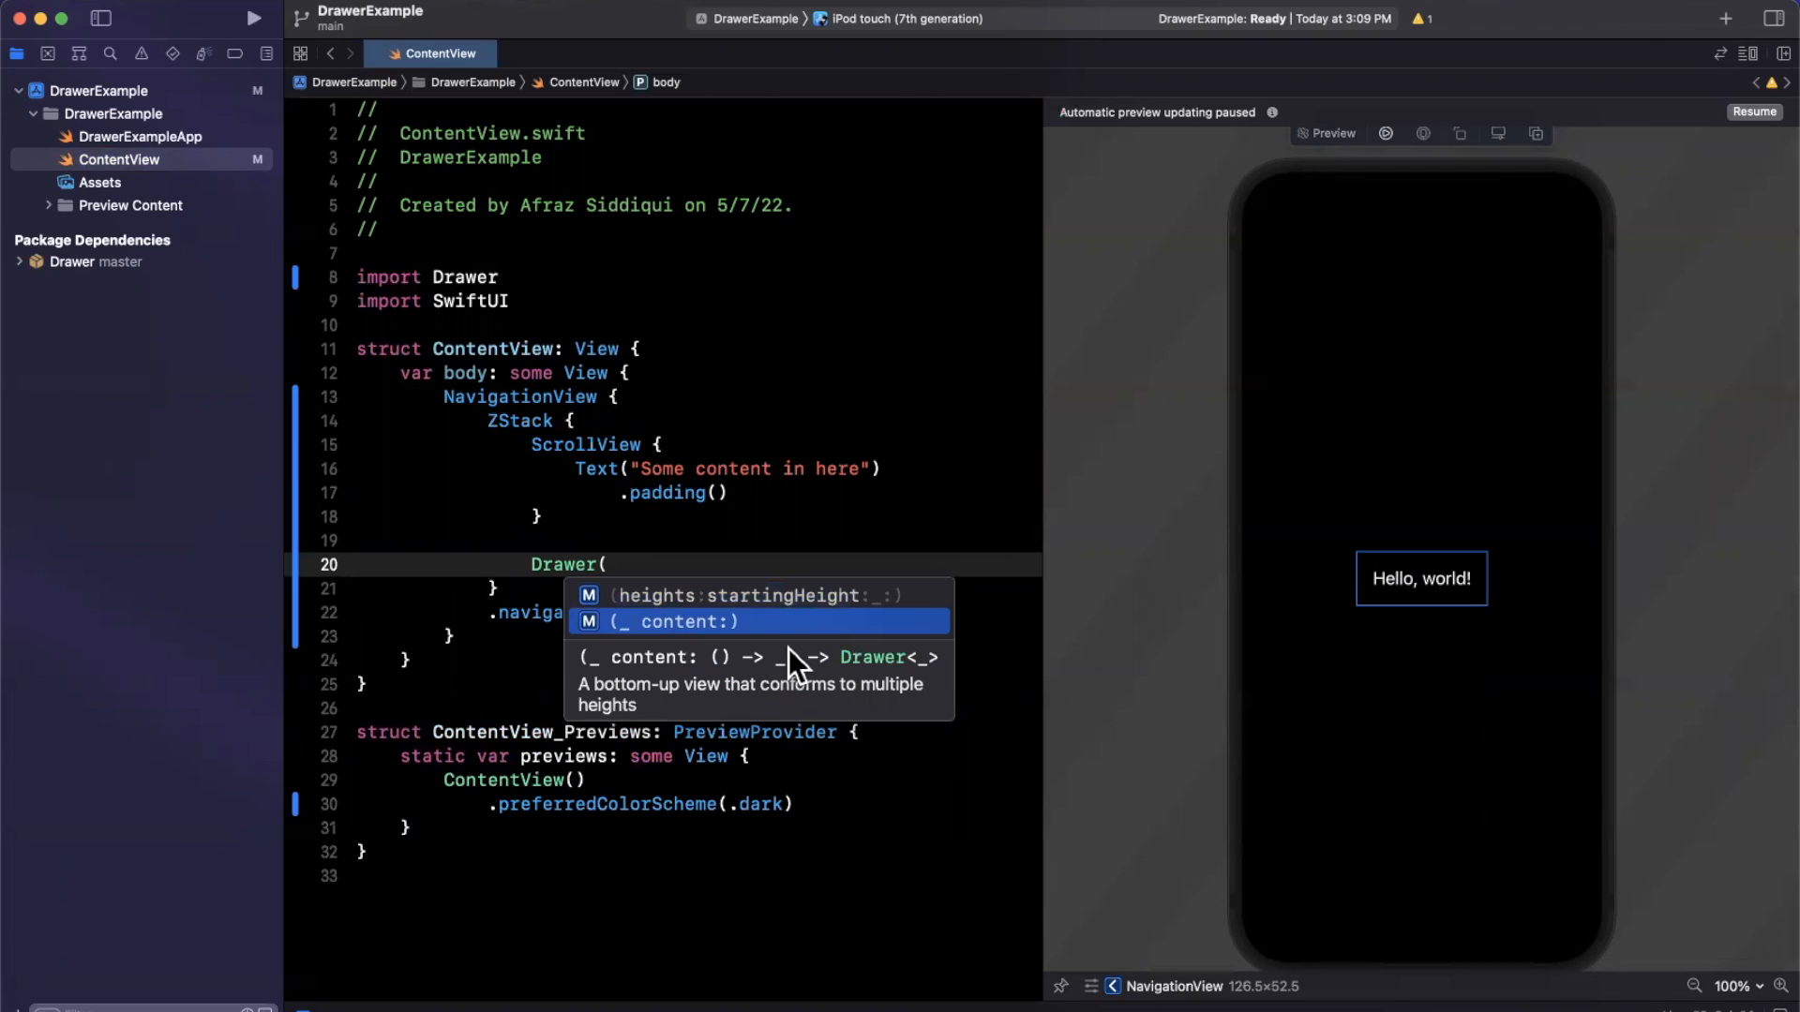
mouse_move(912, 664)
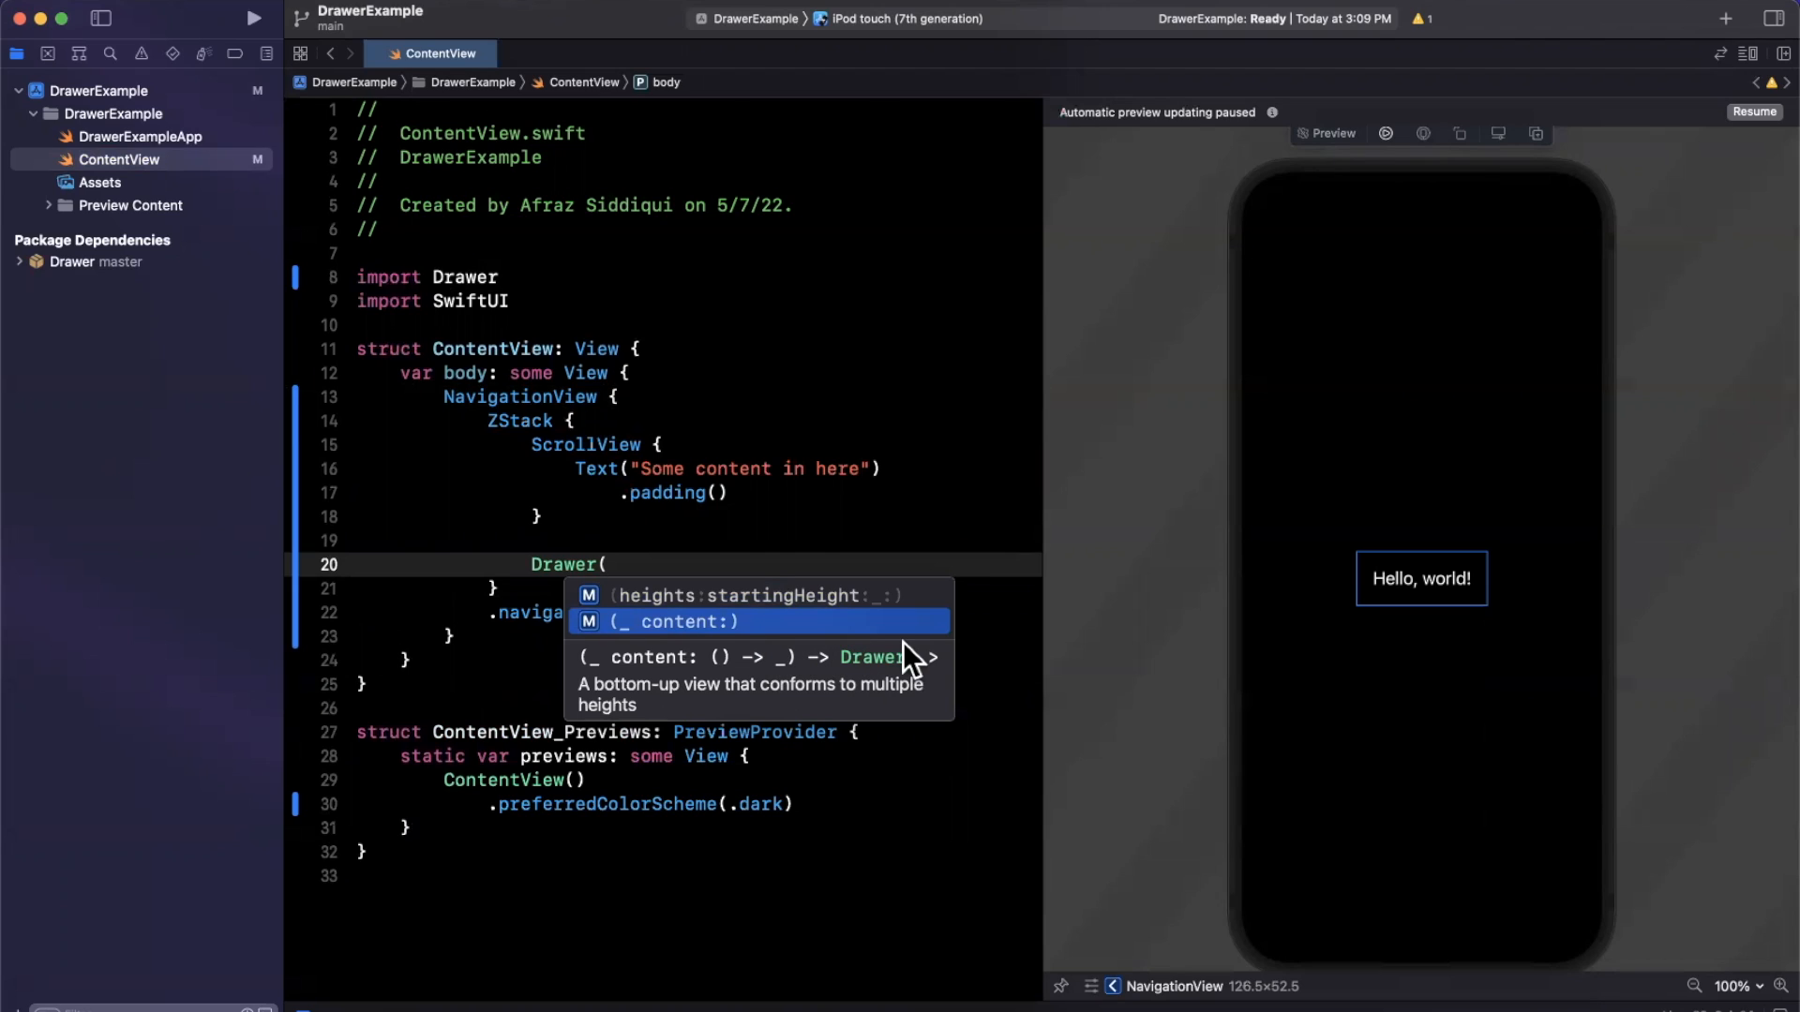
click(758, 597)
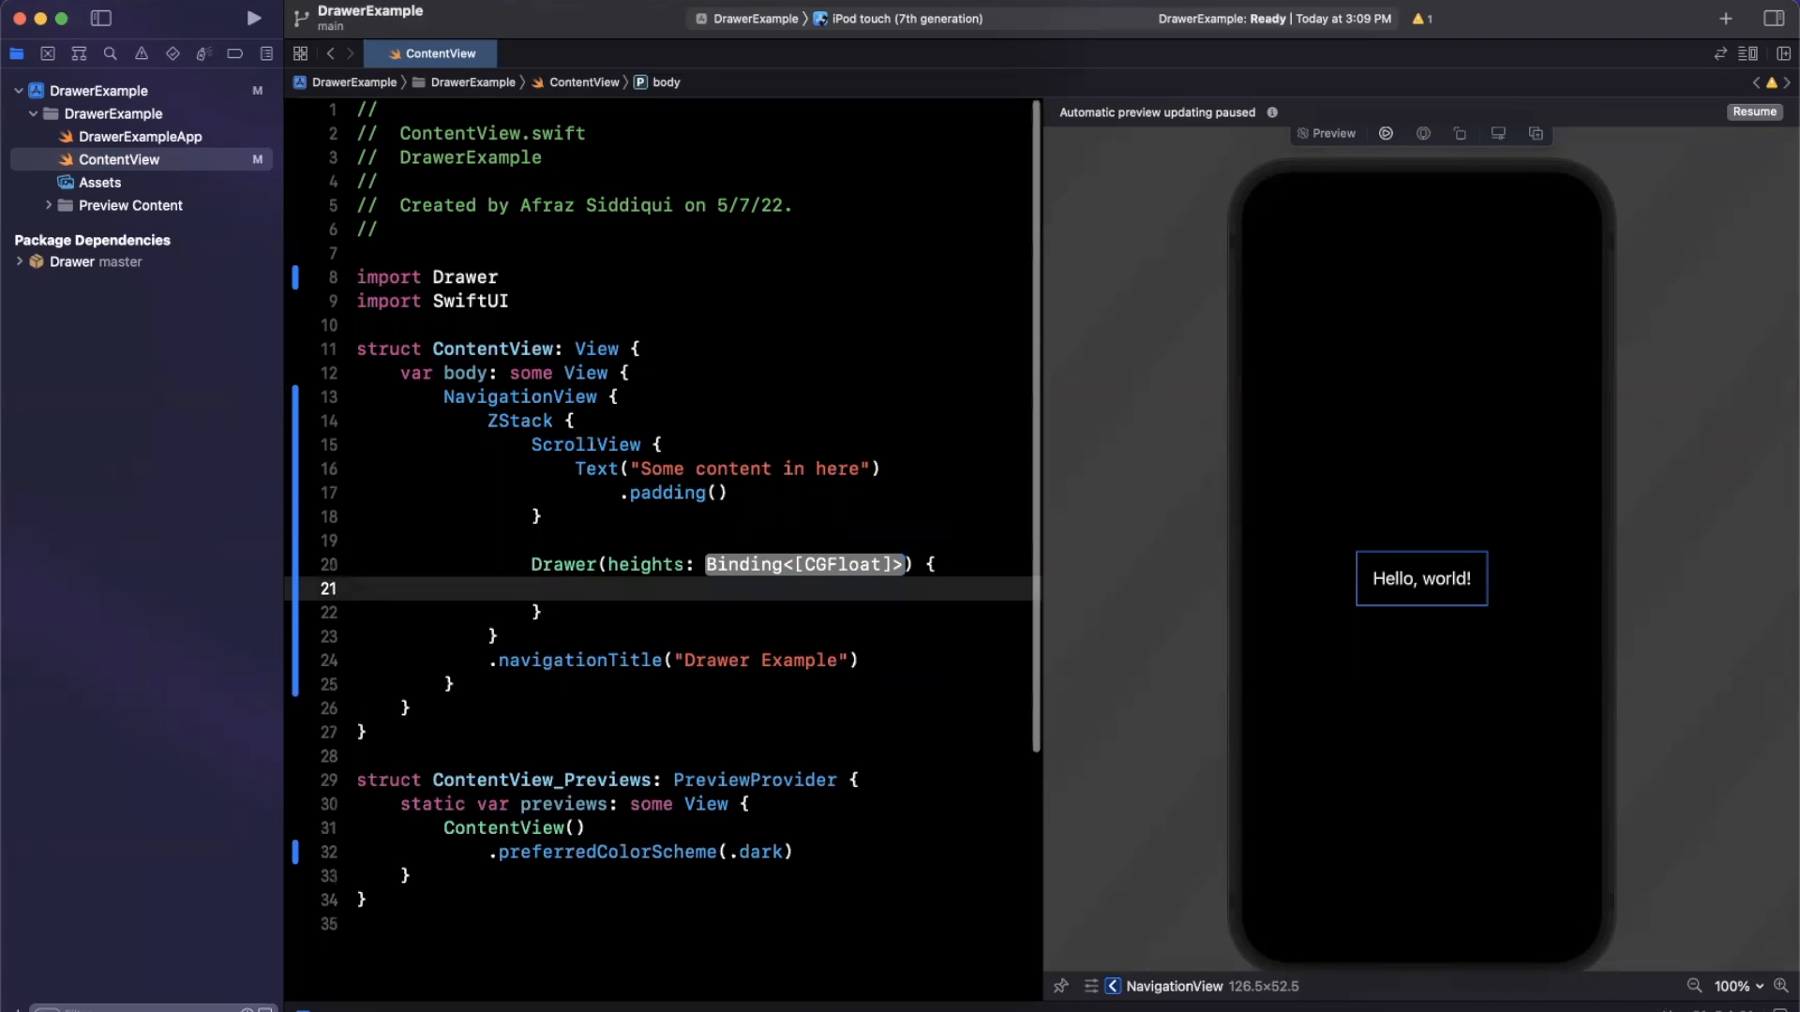
text(Color.blue)
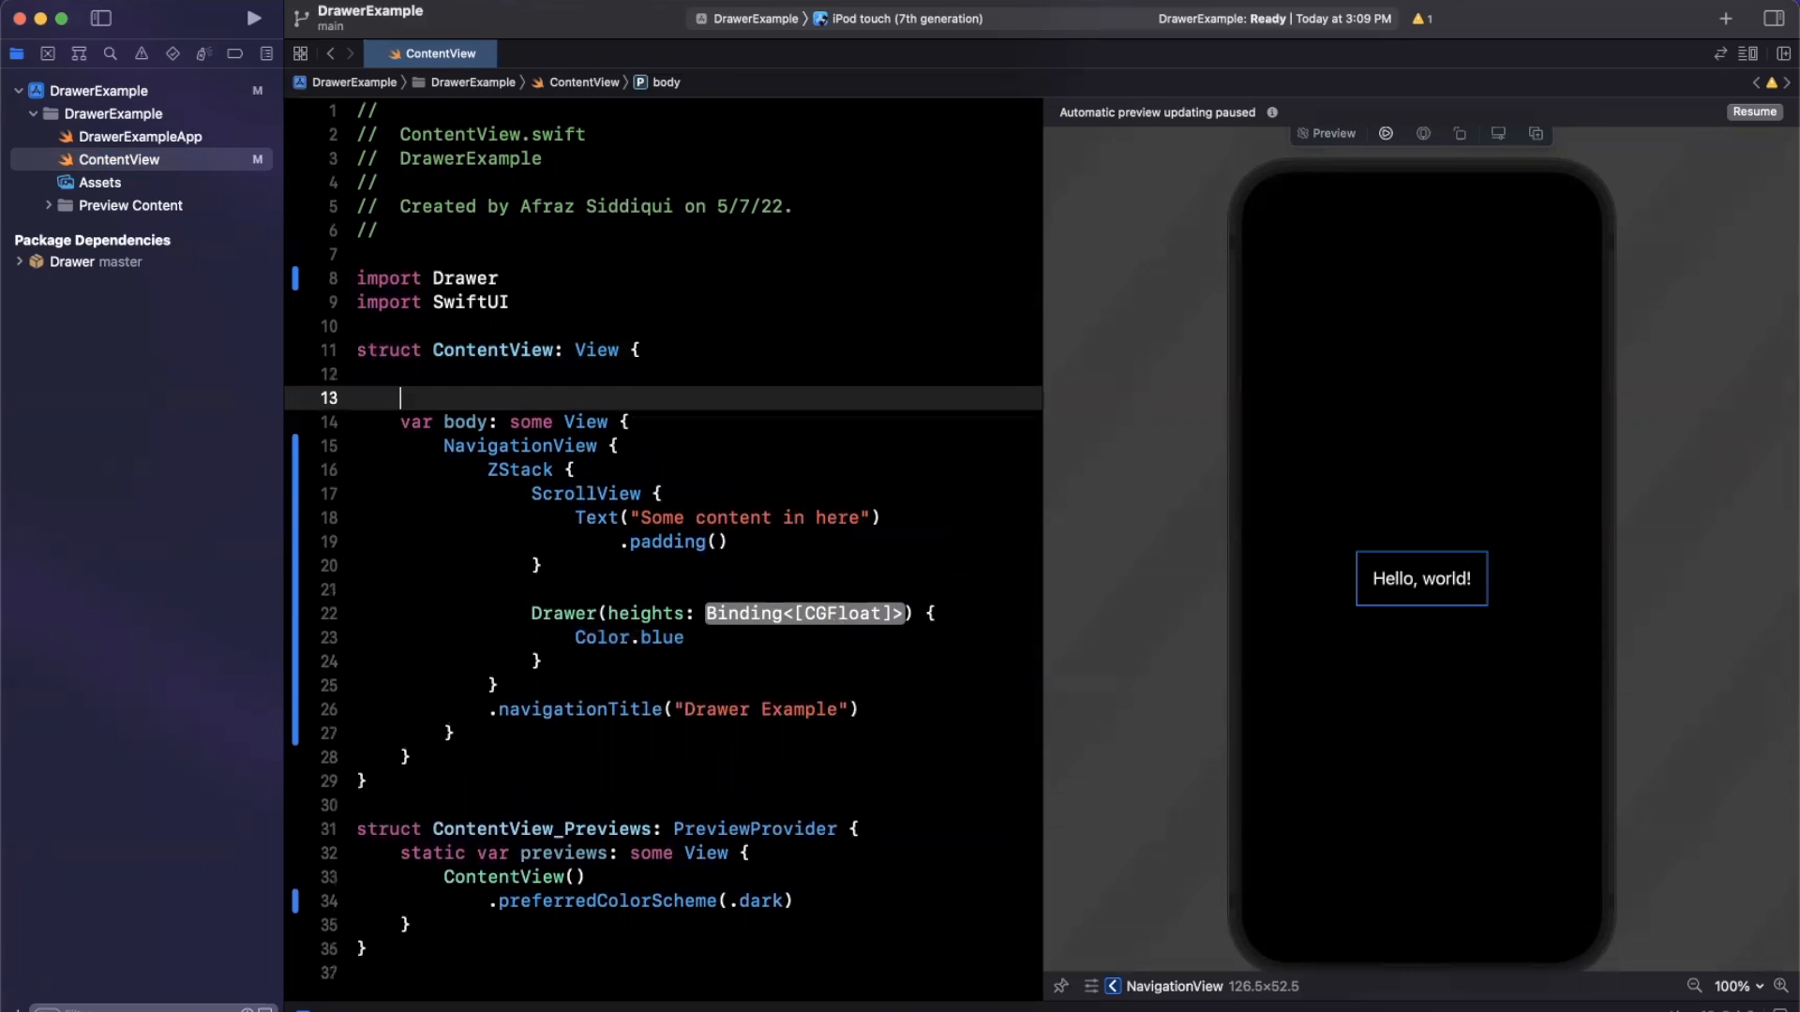
text(@State var heights)
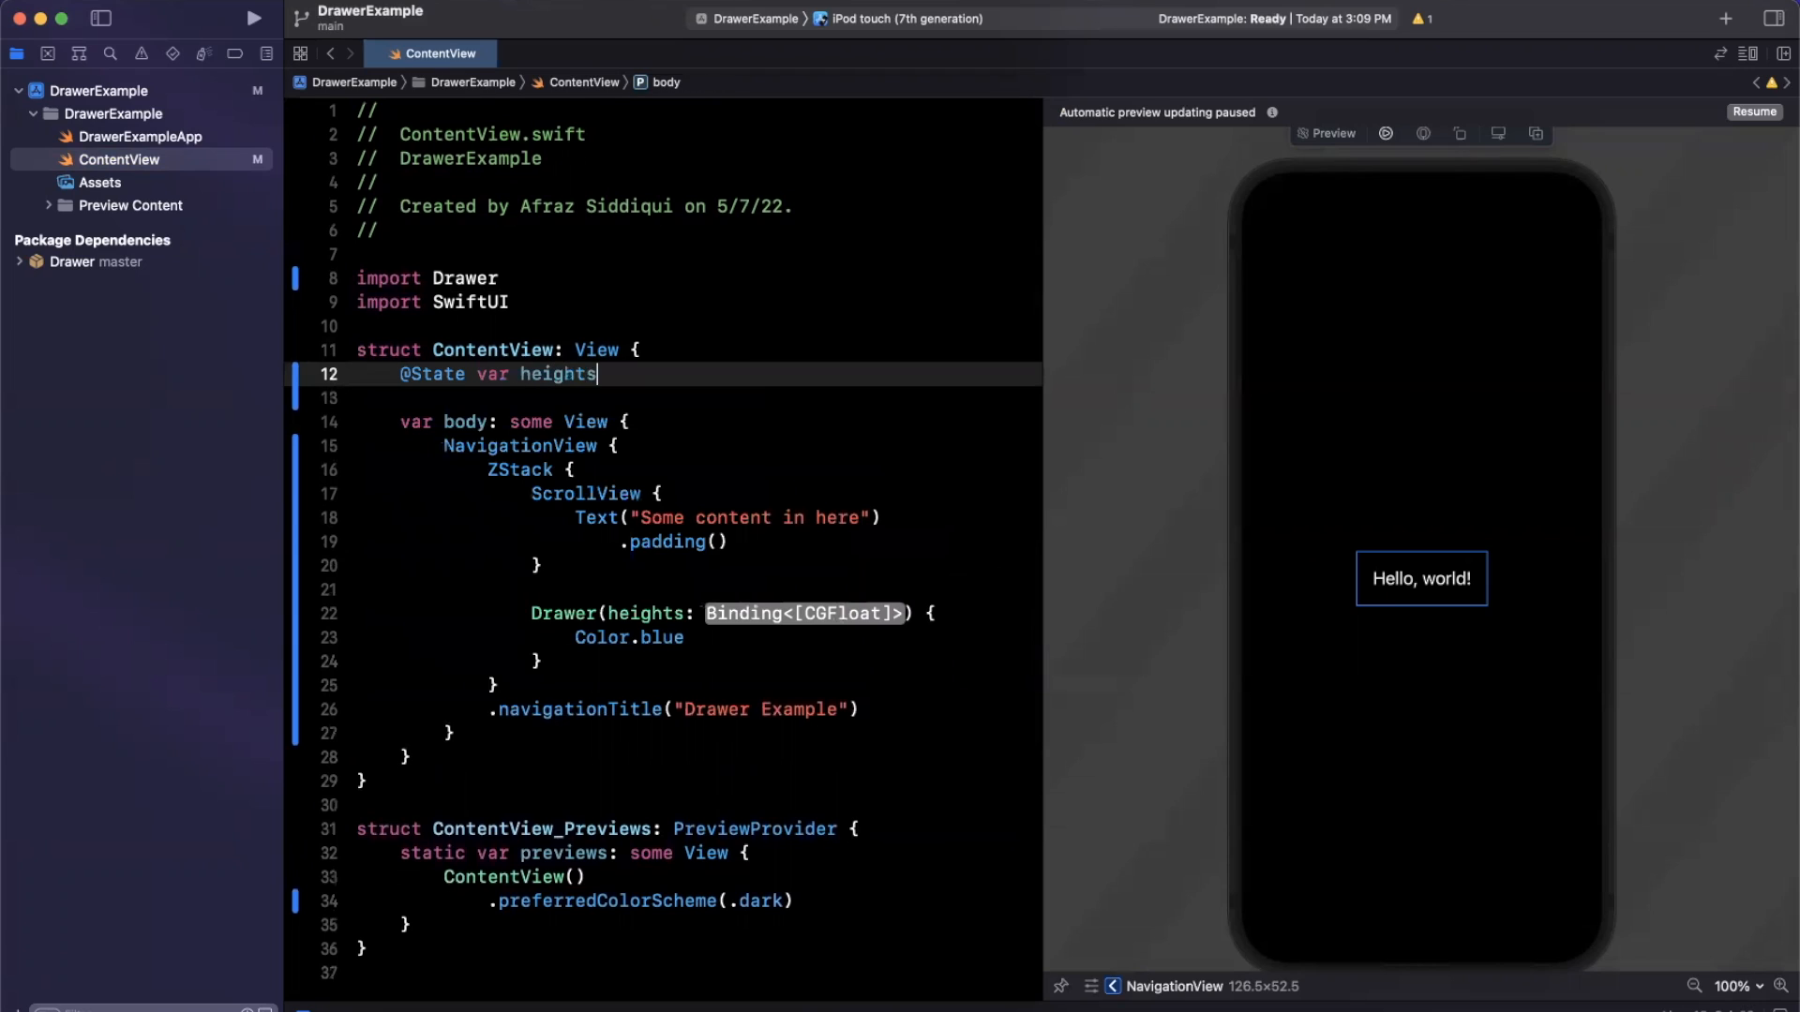
text(=)
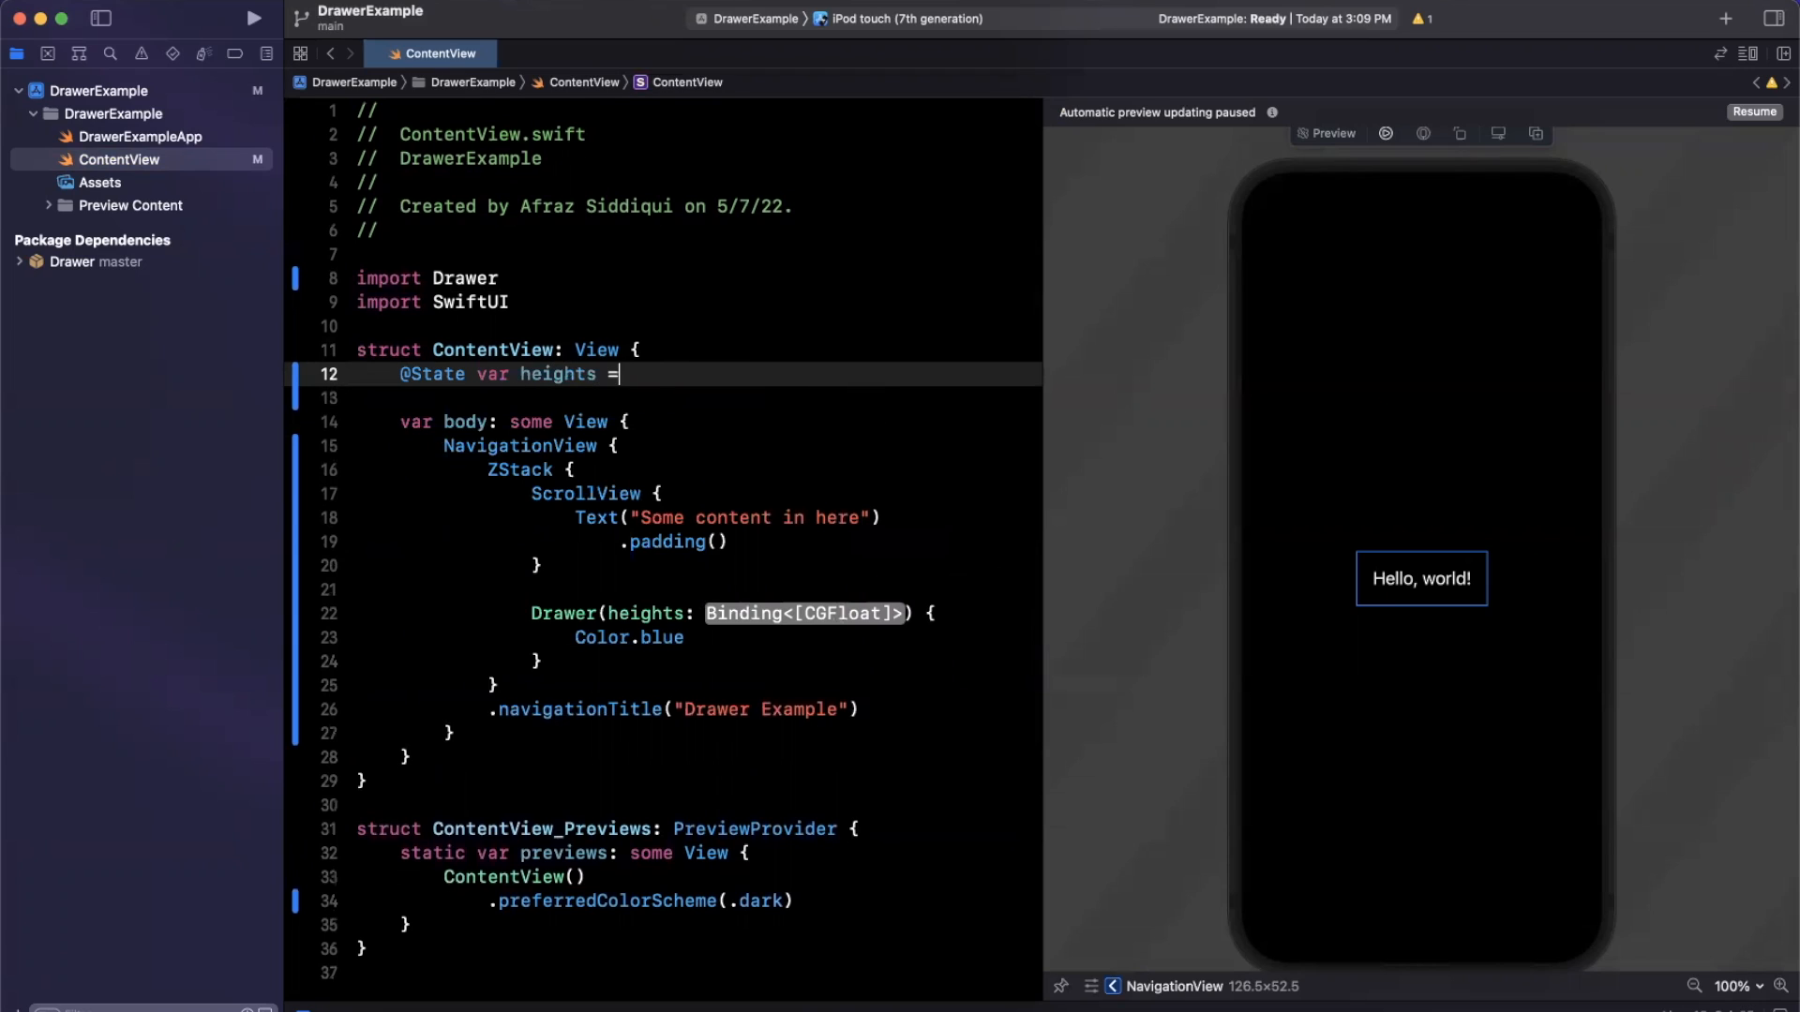
text([CGFont(3)])
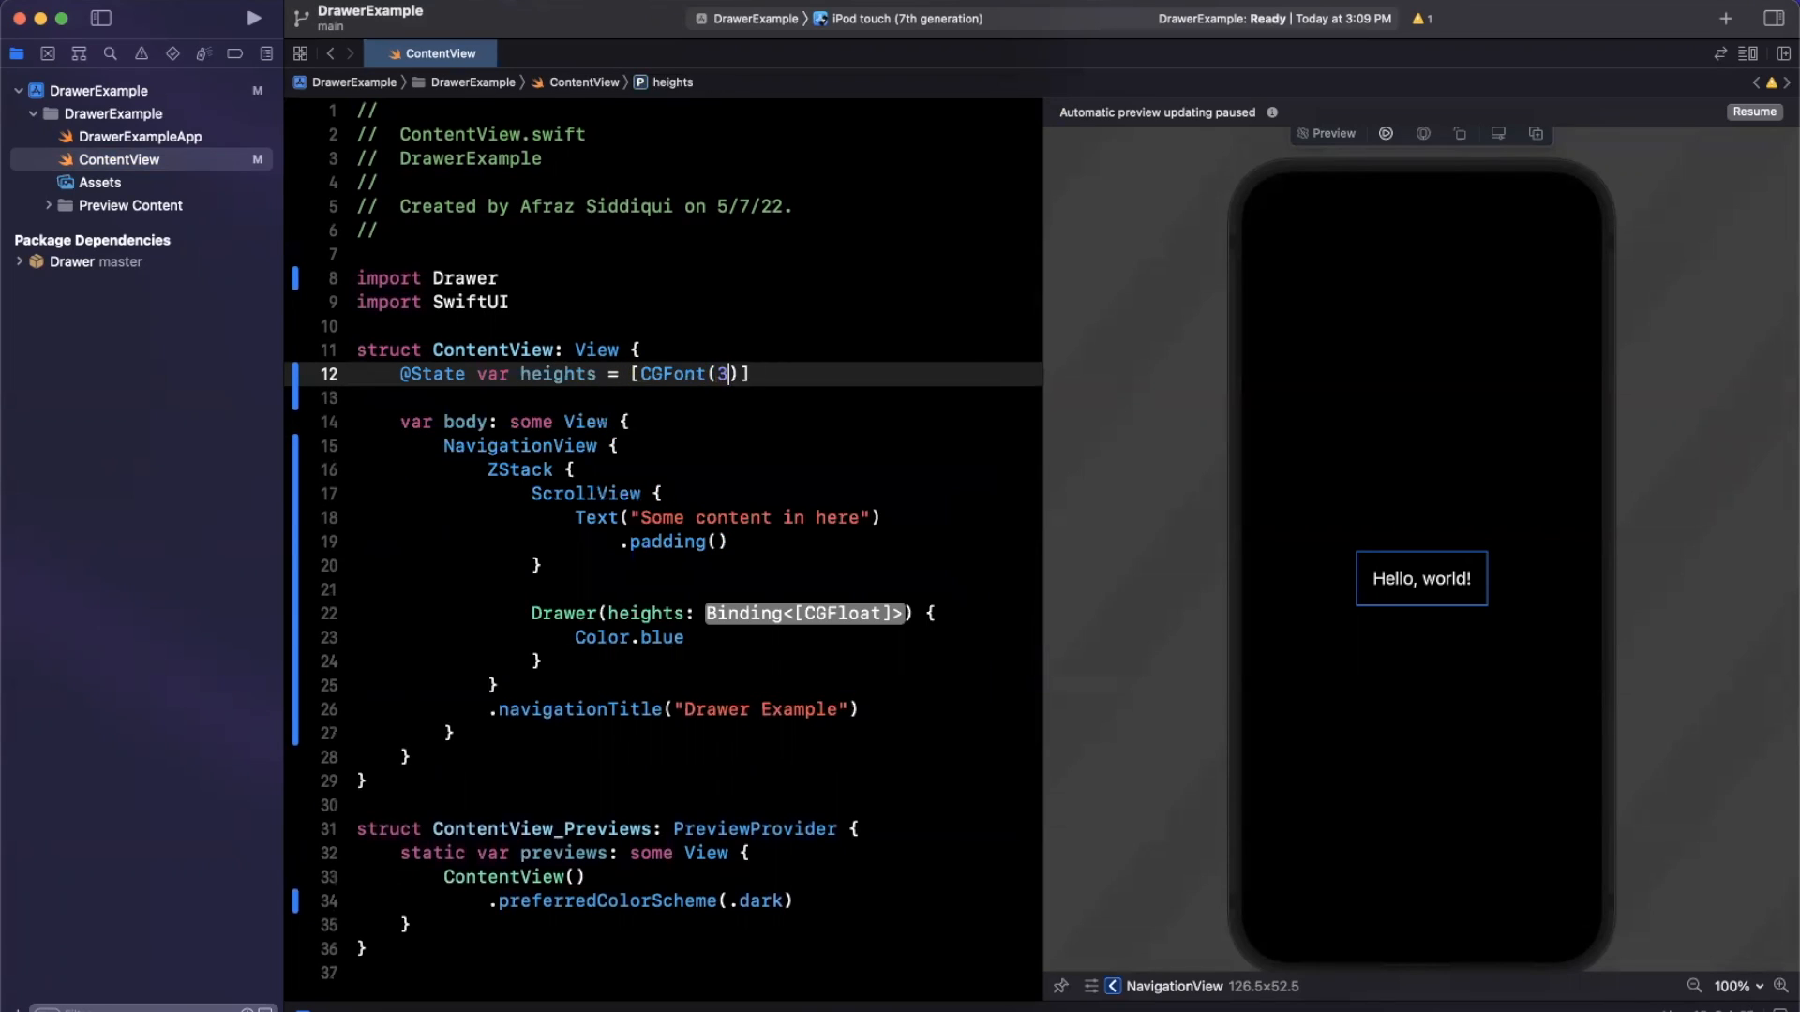
text(00), CGFont(100)
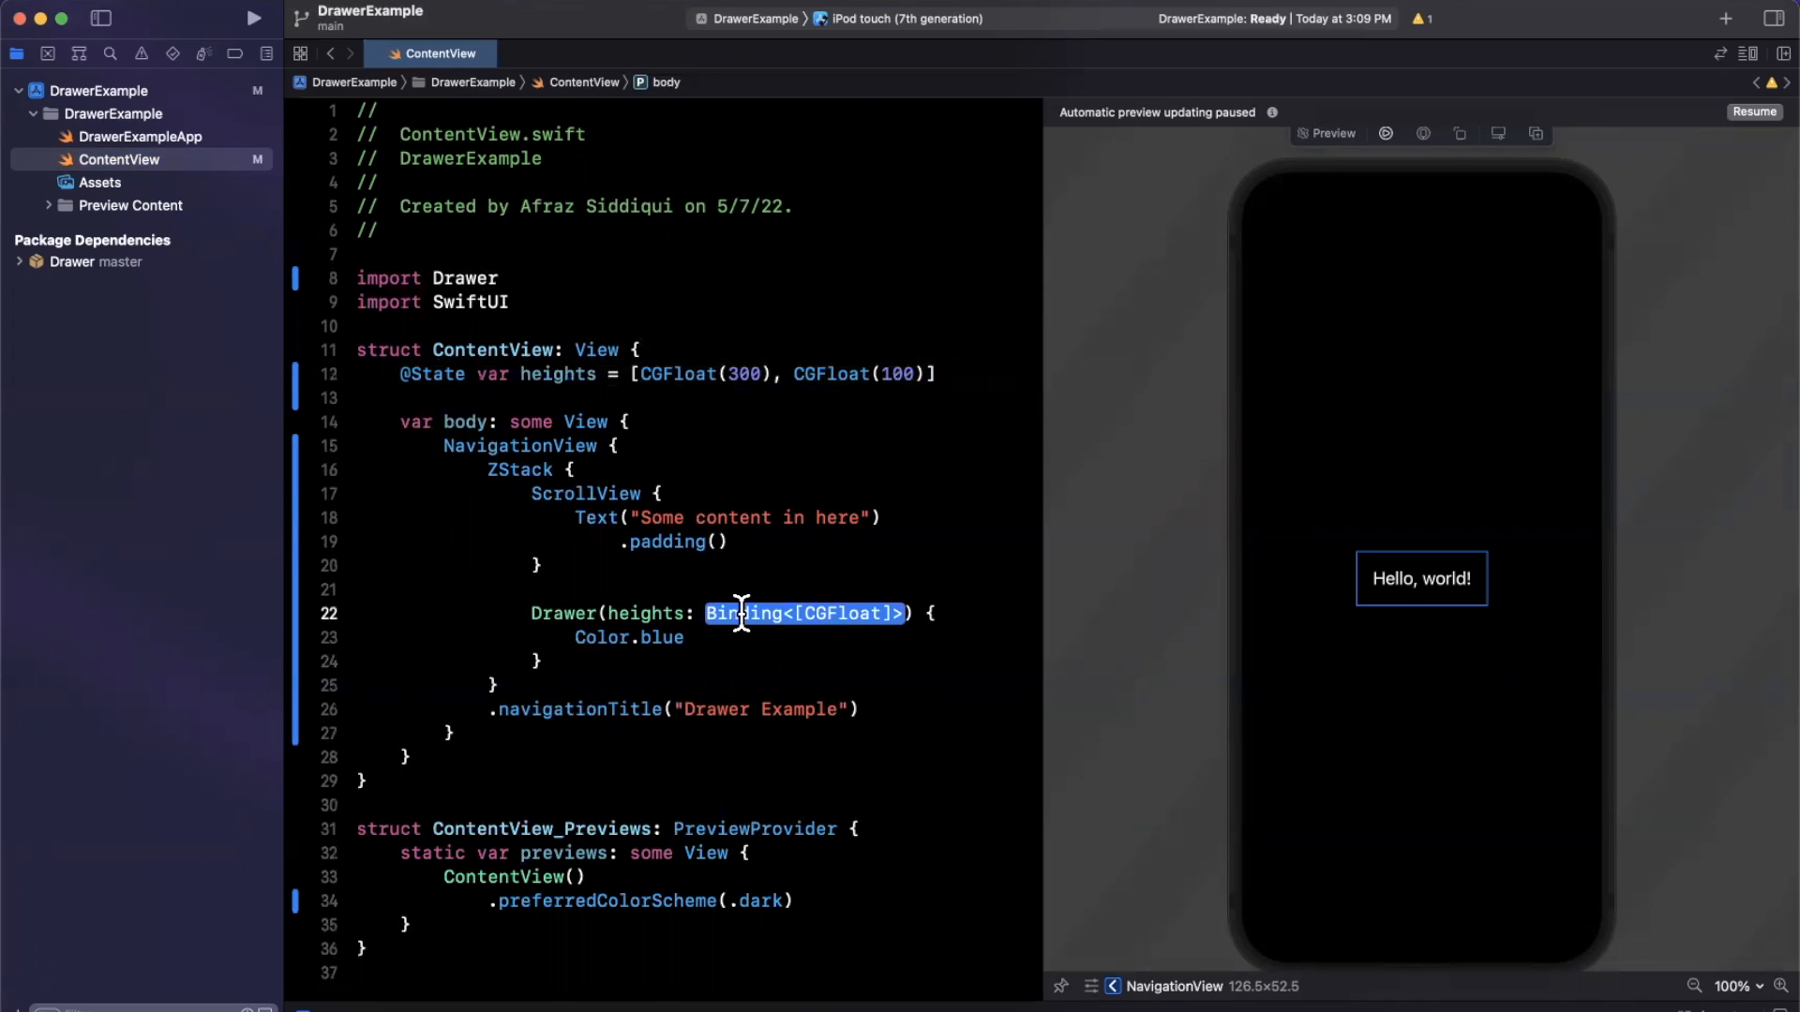
text($heights)
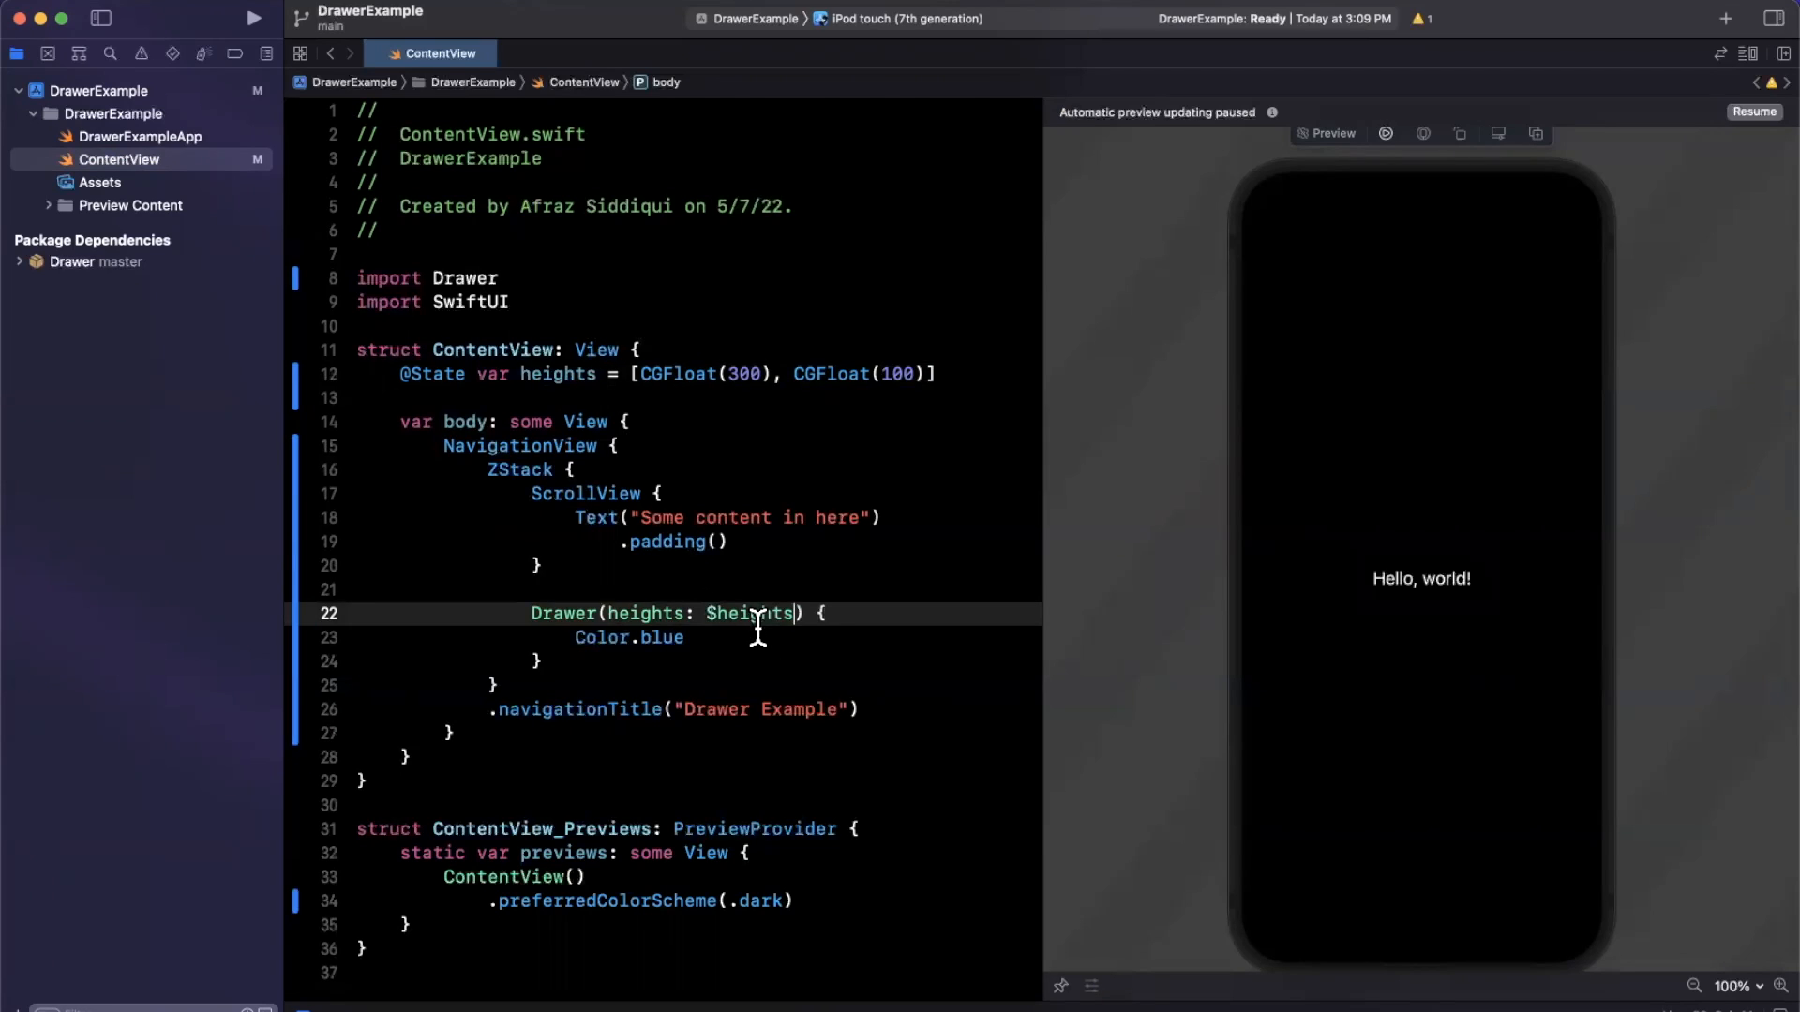
mouse_move(1295, 671)
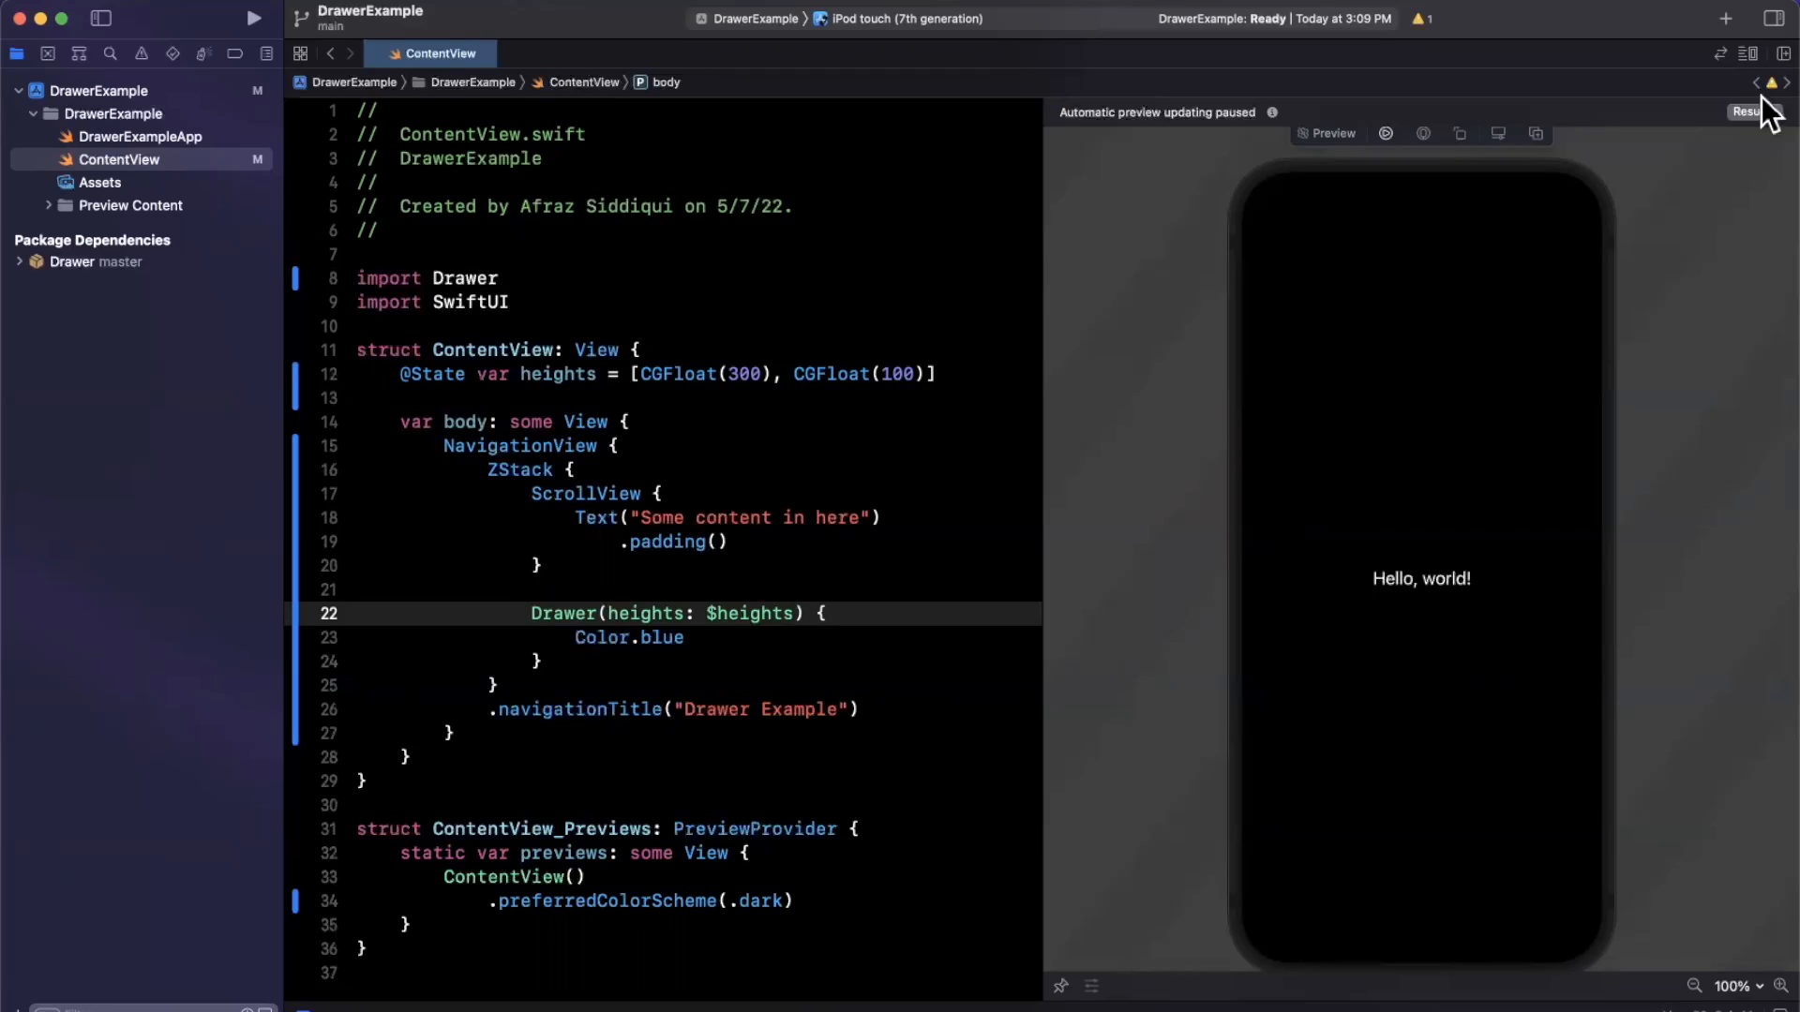
- Switch the run destination to iPhone 13 Pro Max, resume the preview, and try the drawer
click(1746, 111)
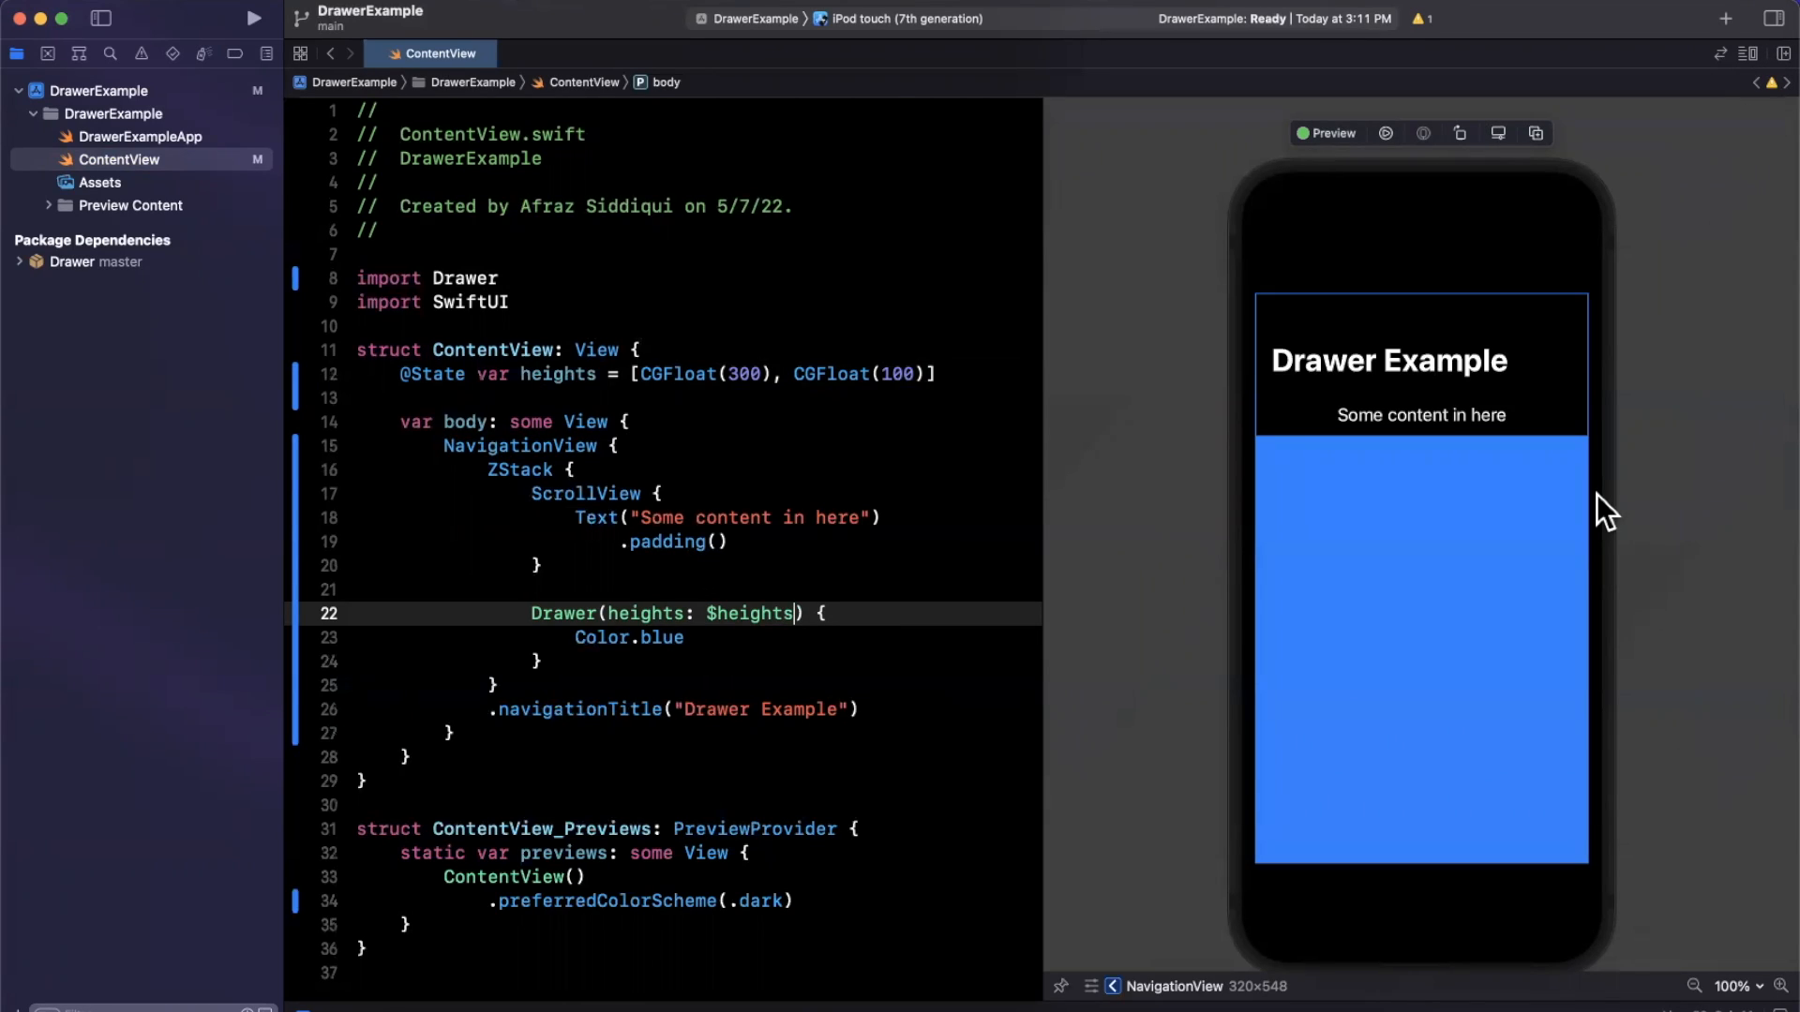
mouse_move(1560, 63)
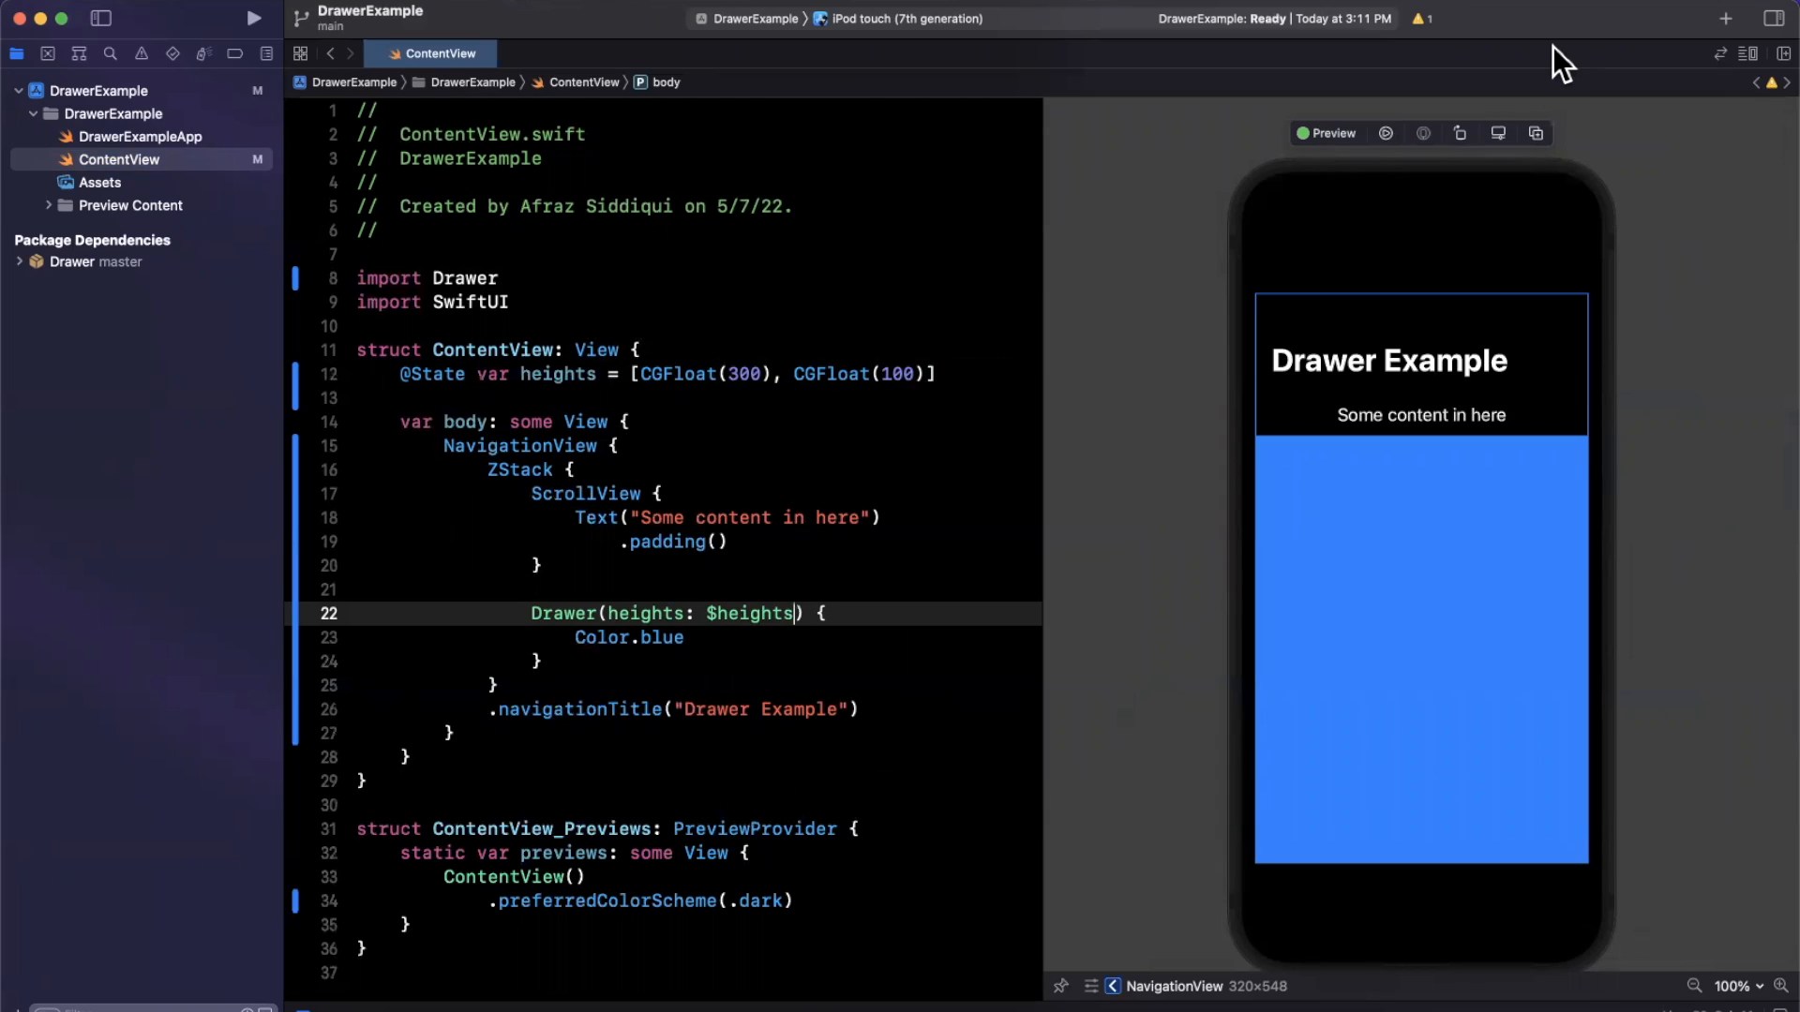
click(906, 19)
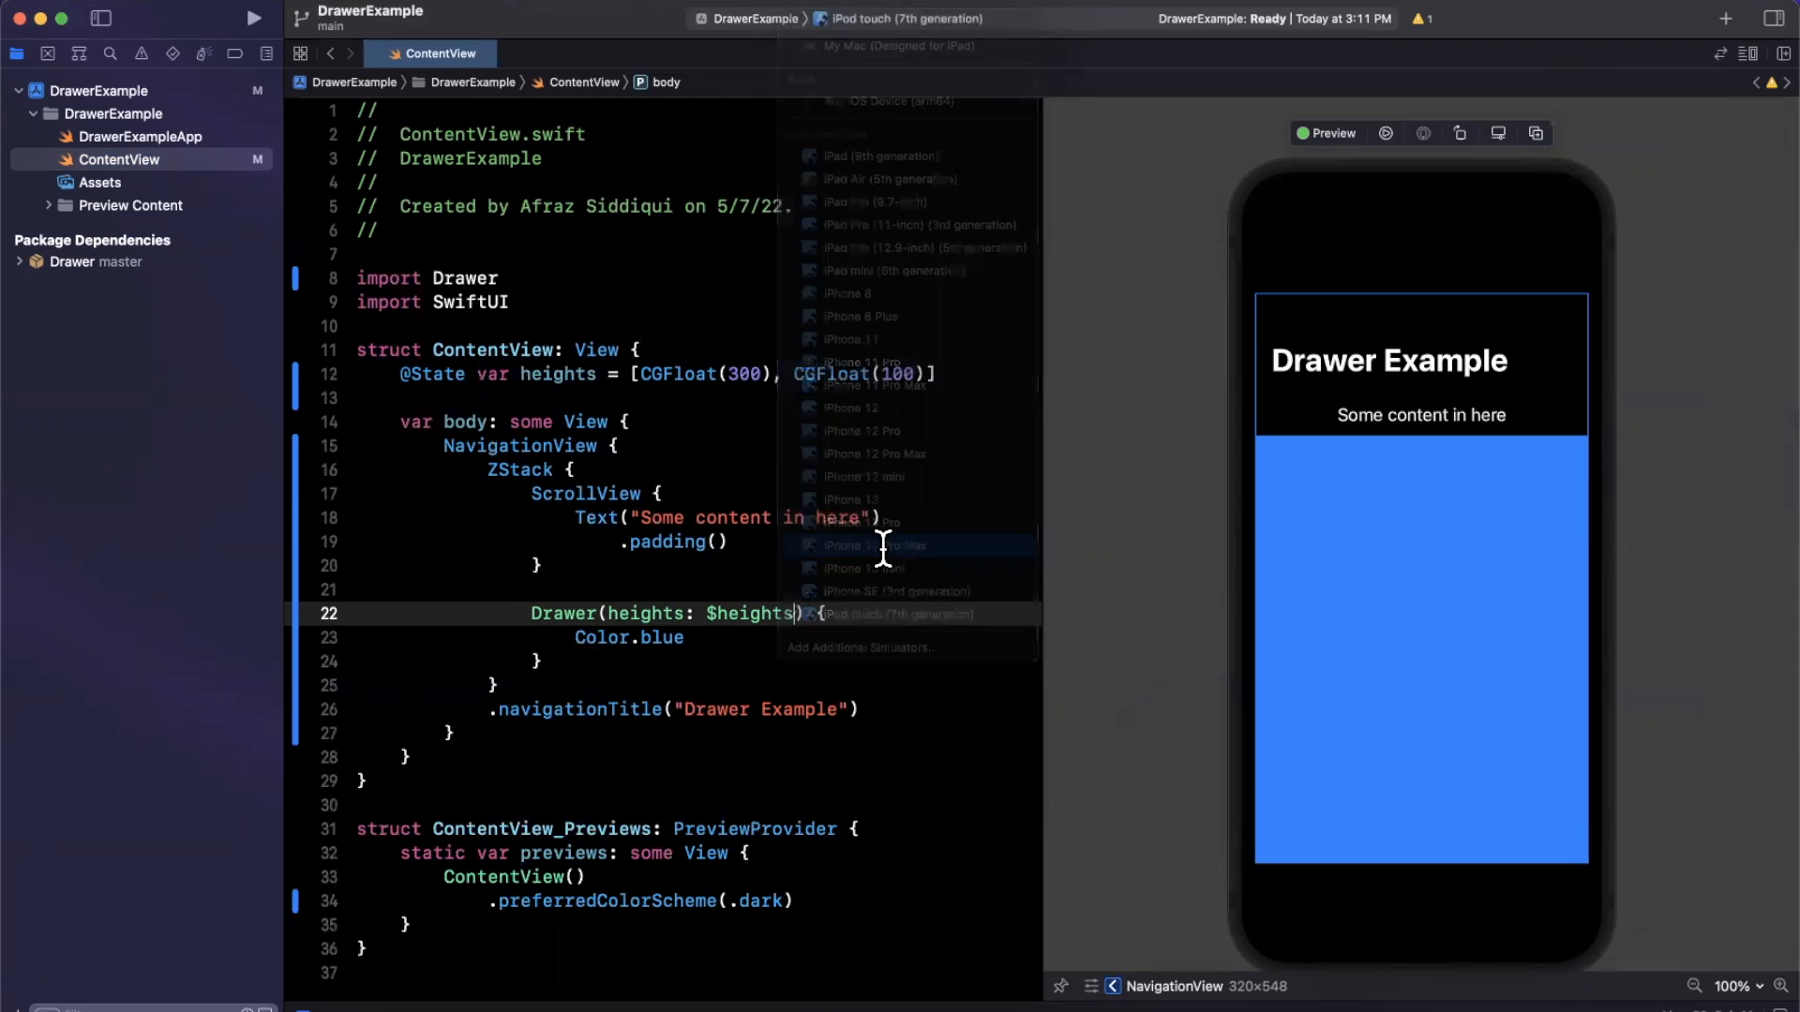
click(869, 546)
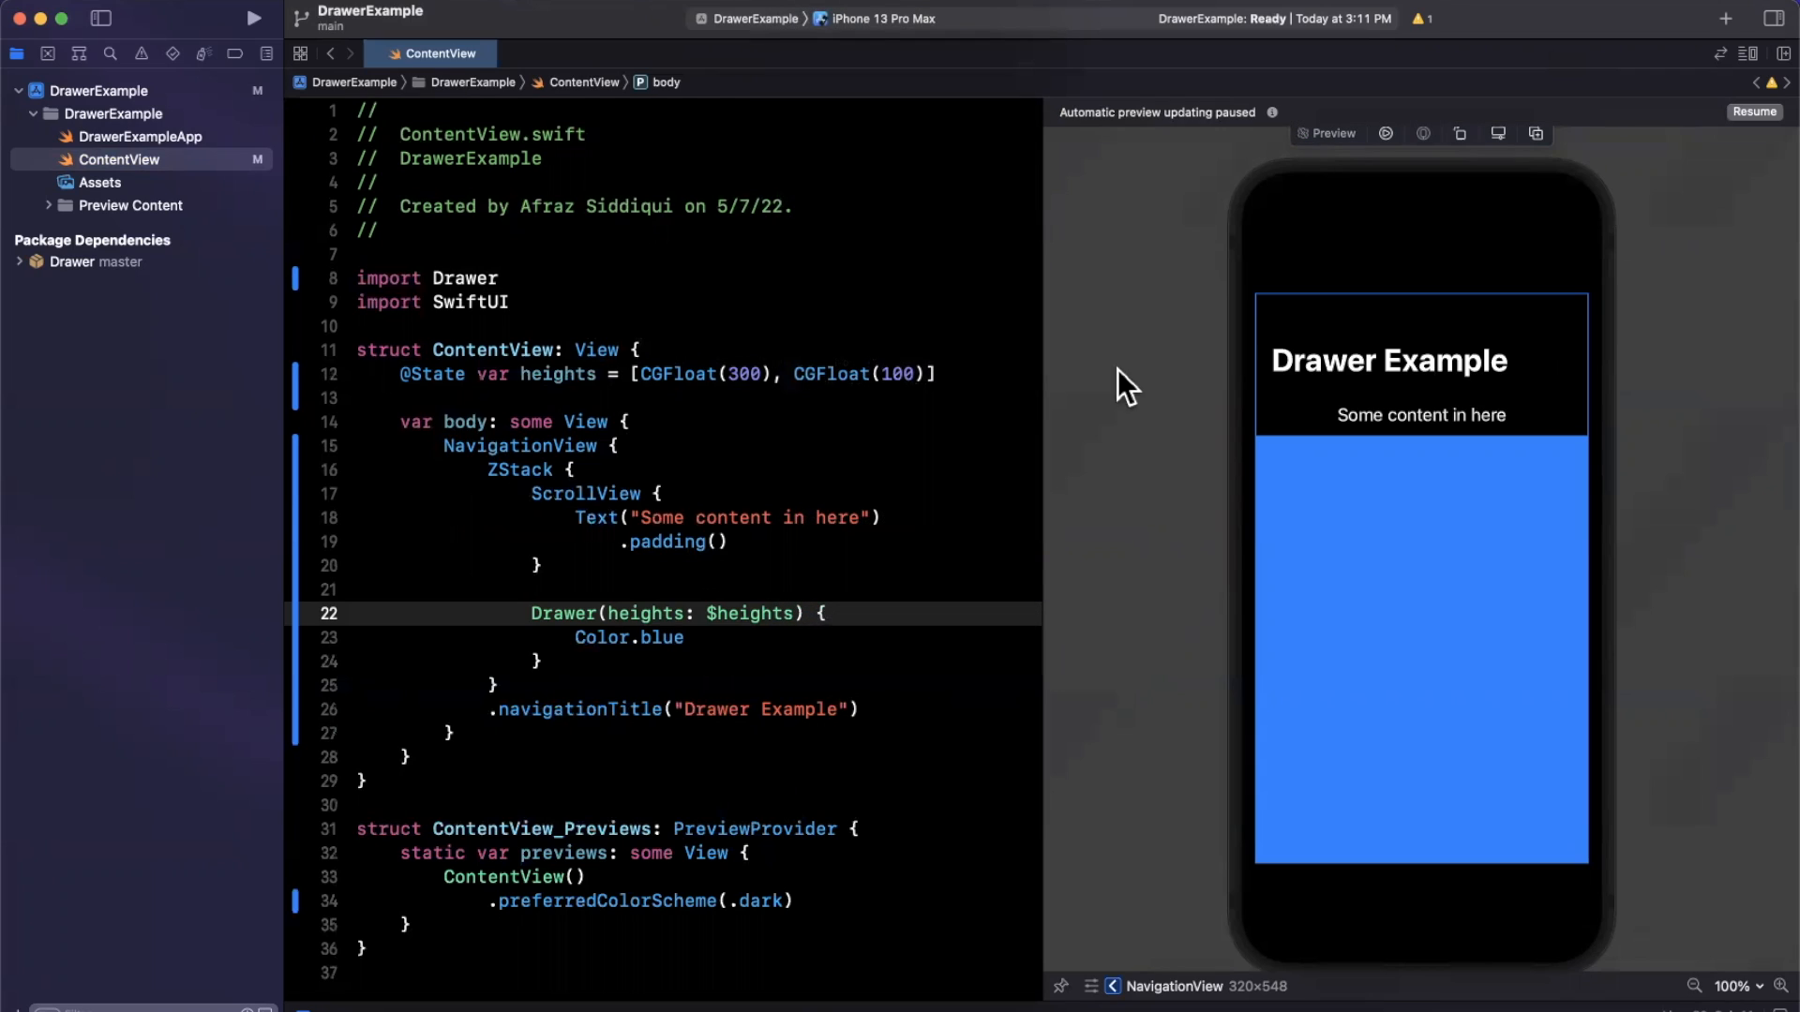
click(1754, 112)
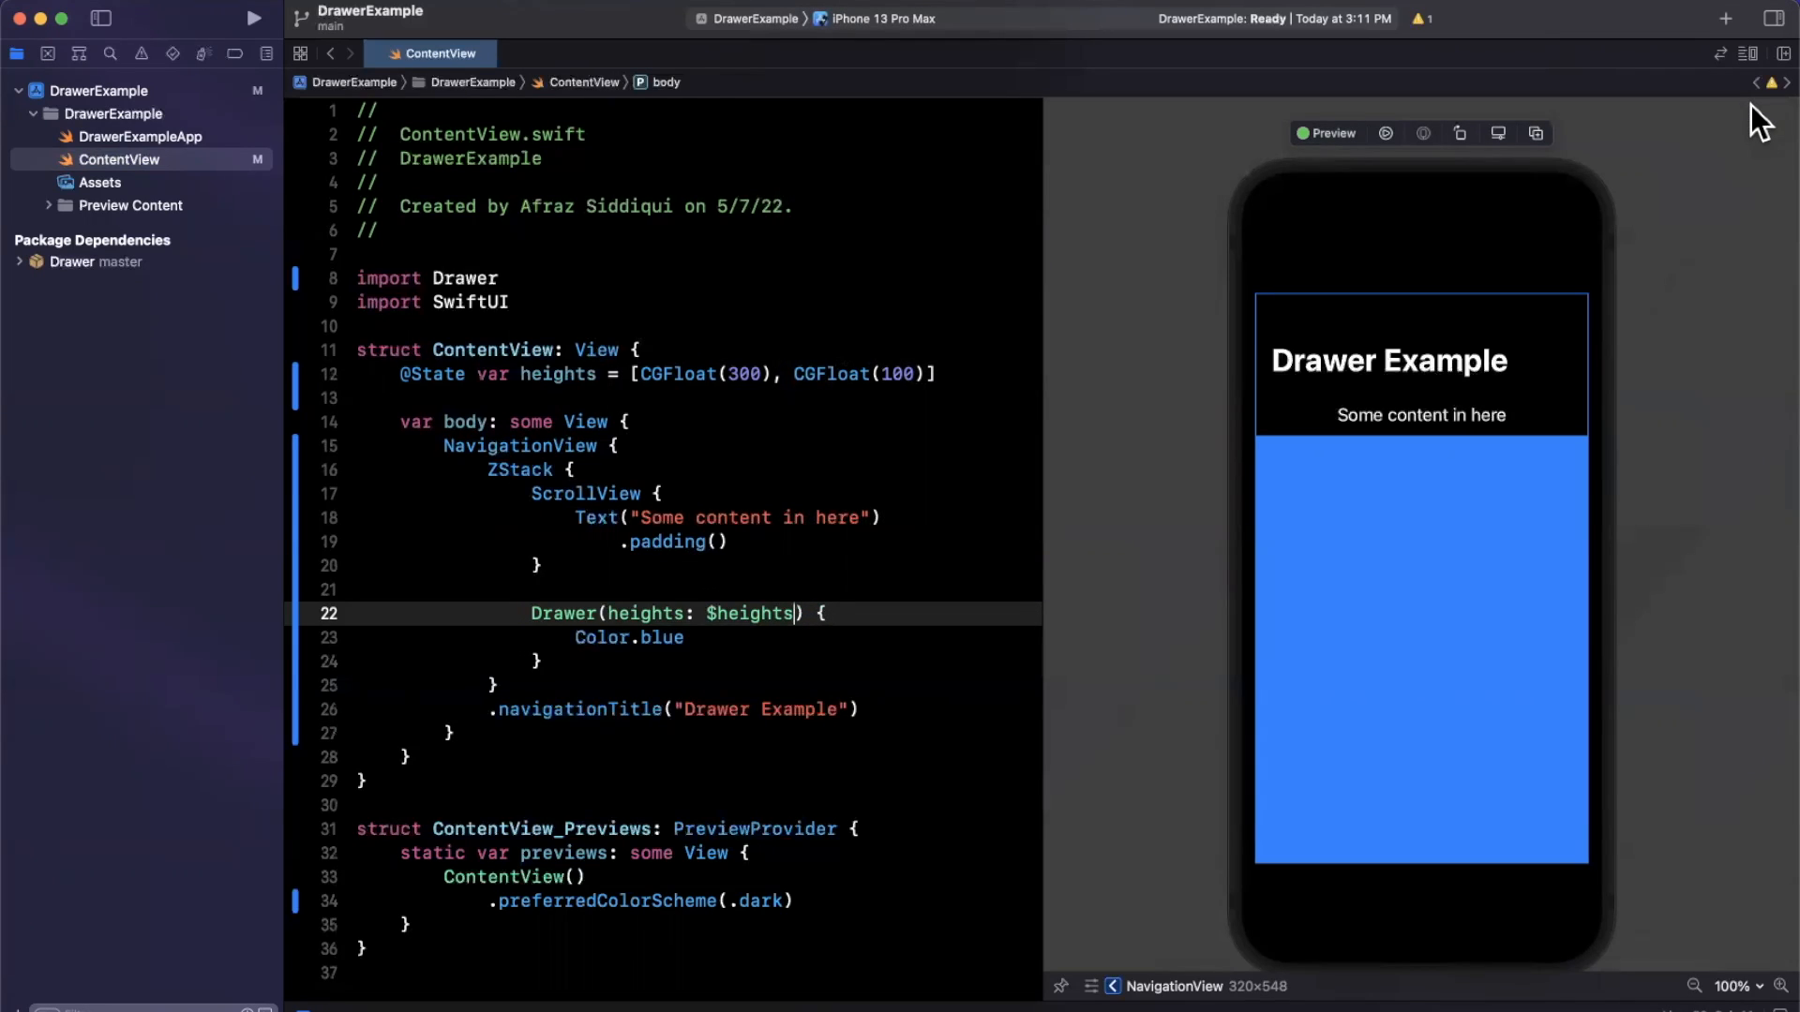
mouse_move(1630, 108)
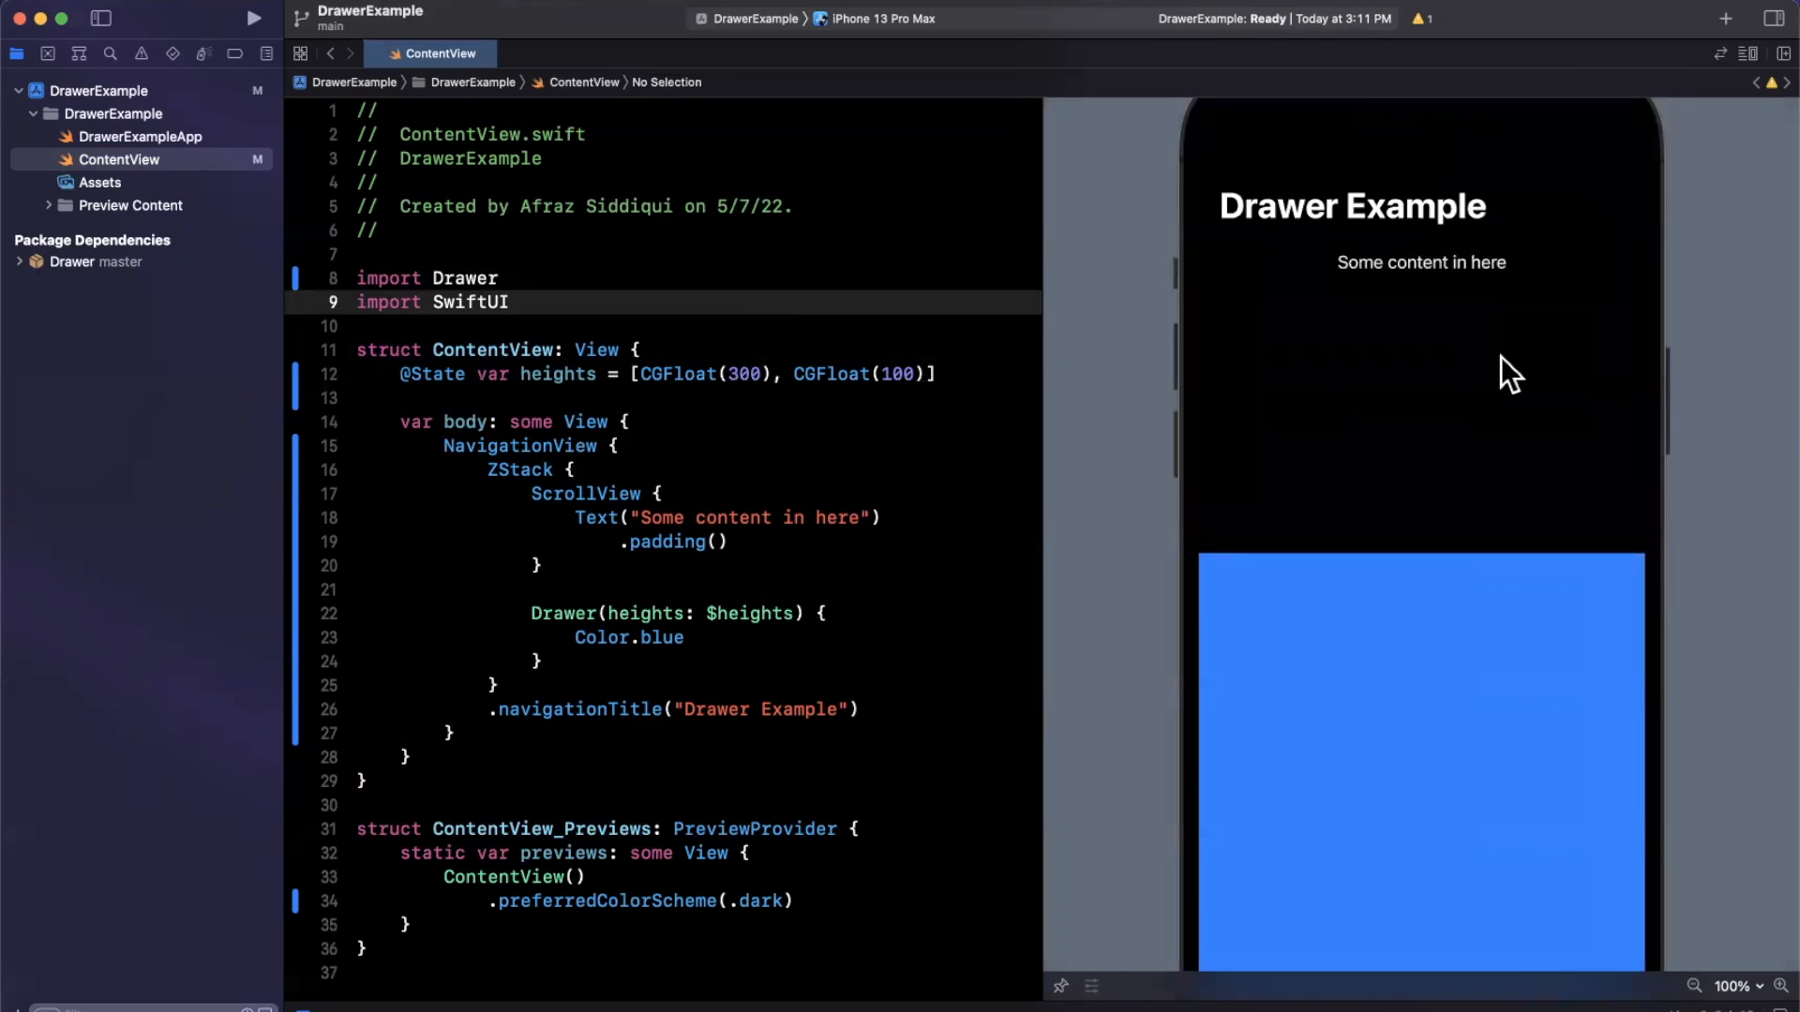
mouse_move(1732, 134)
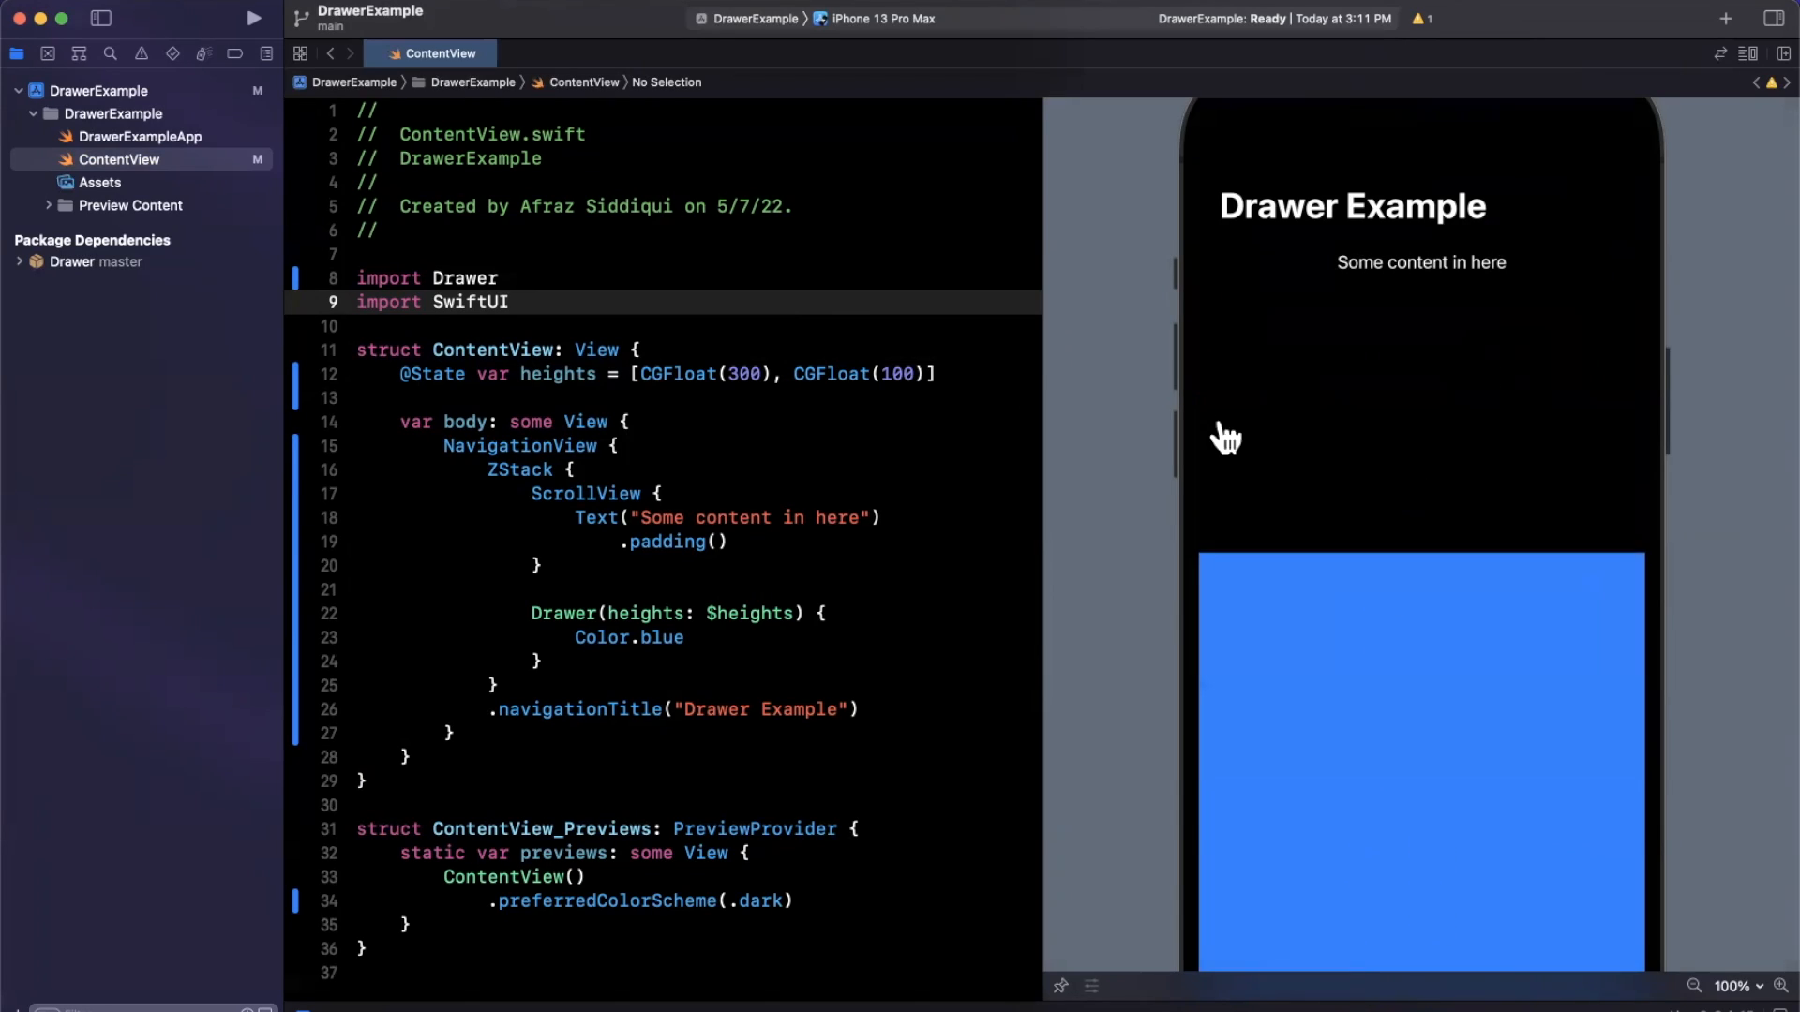
click(792, 398)
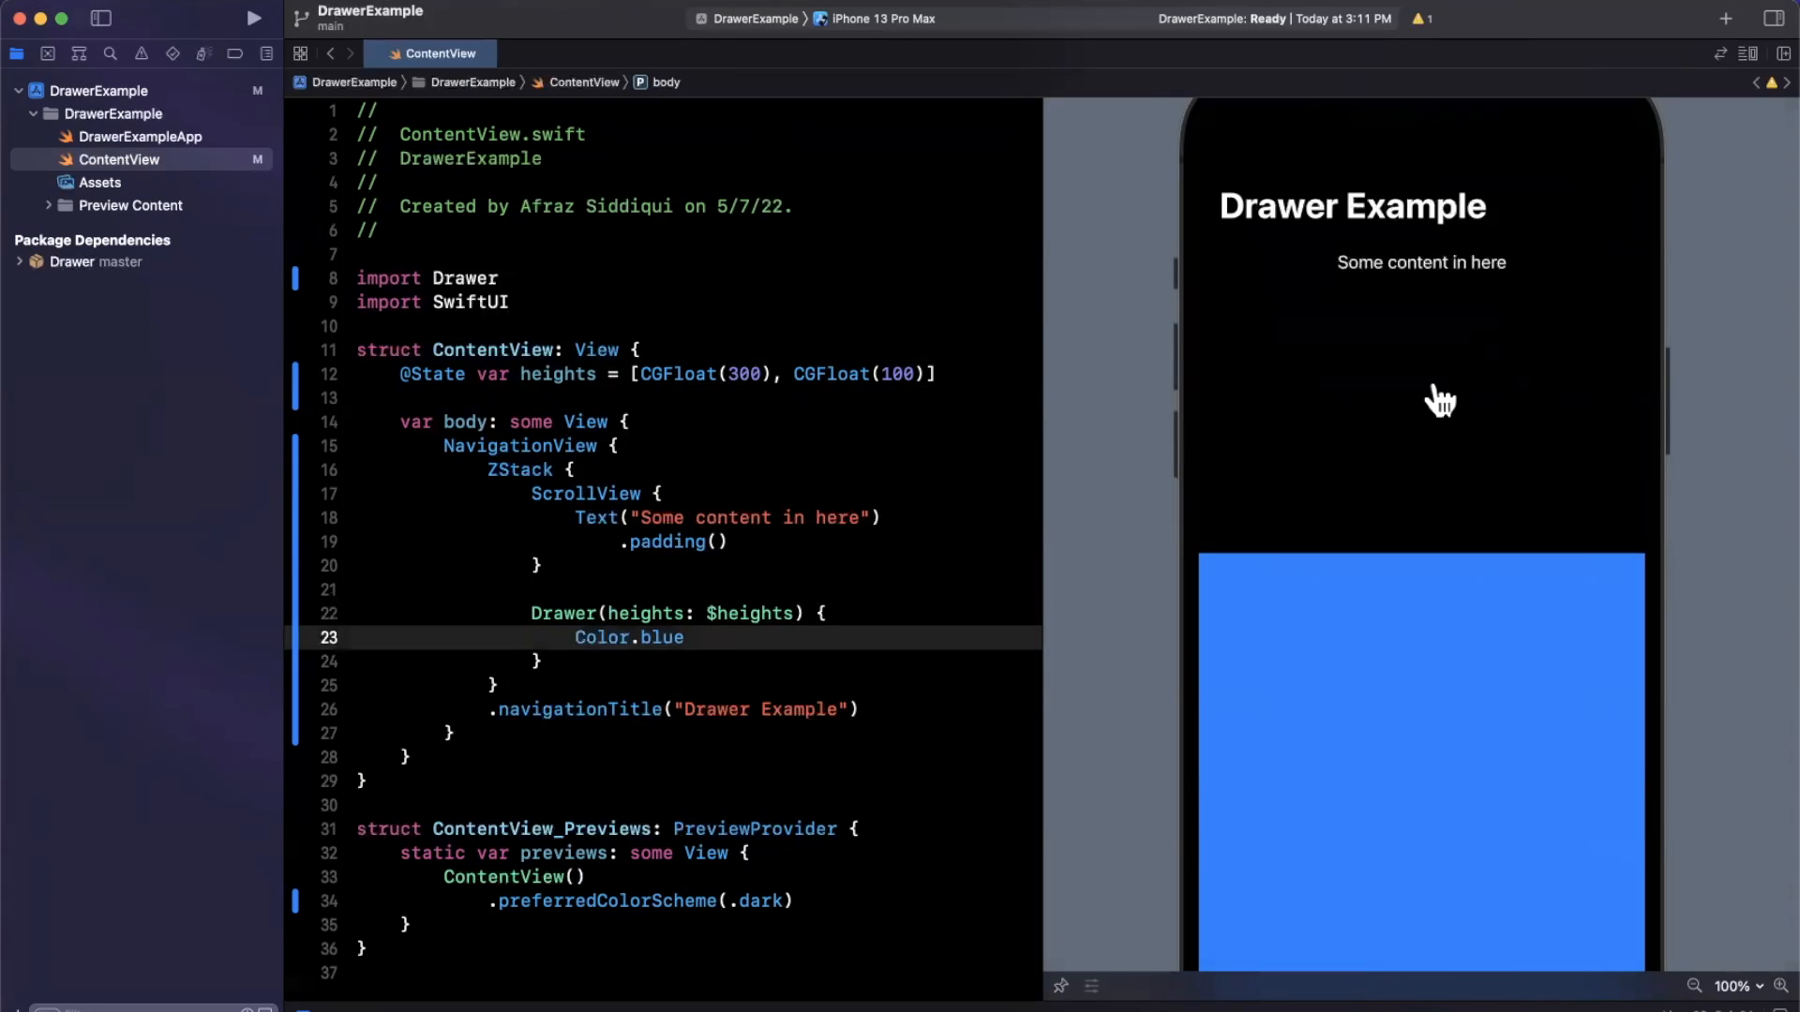
- Search run destinations for 'ipod' and select iPod touch (7th generation)
click(895, 19)
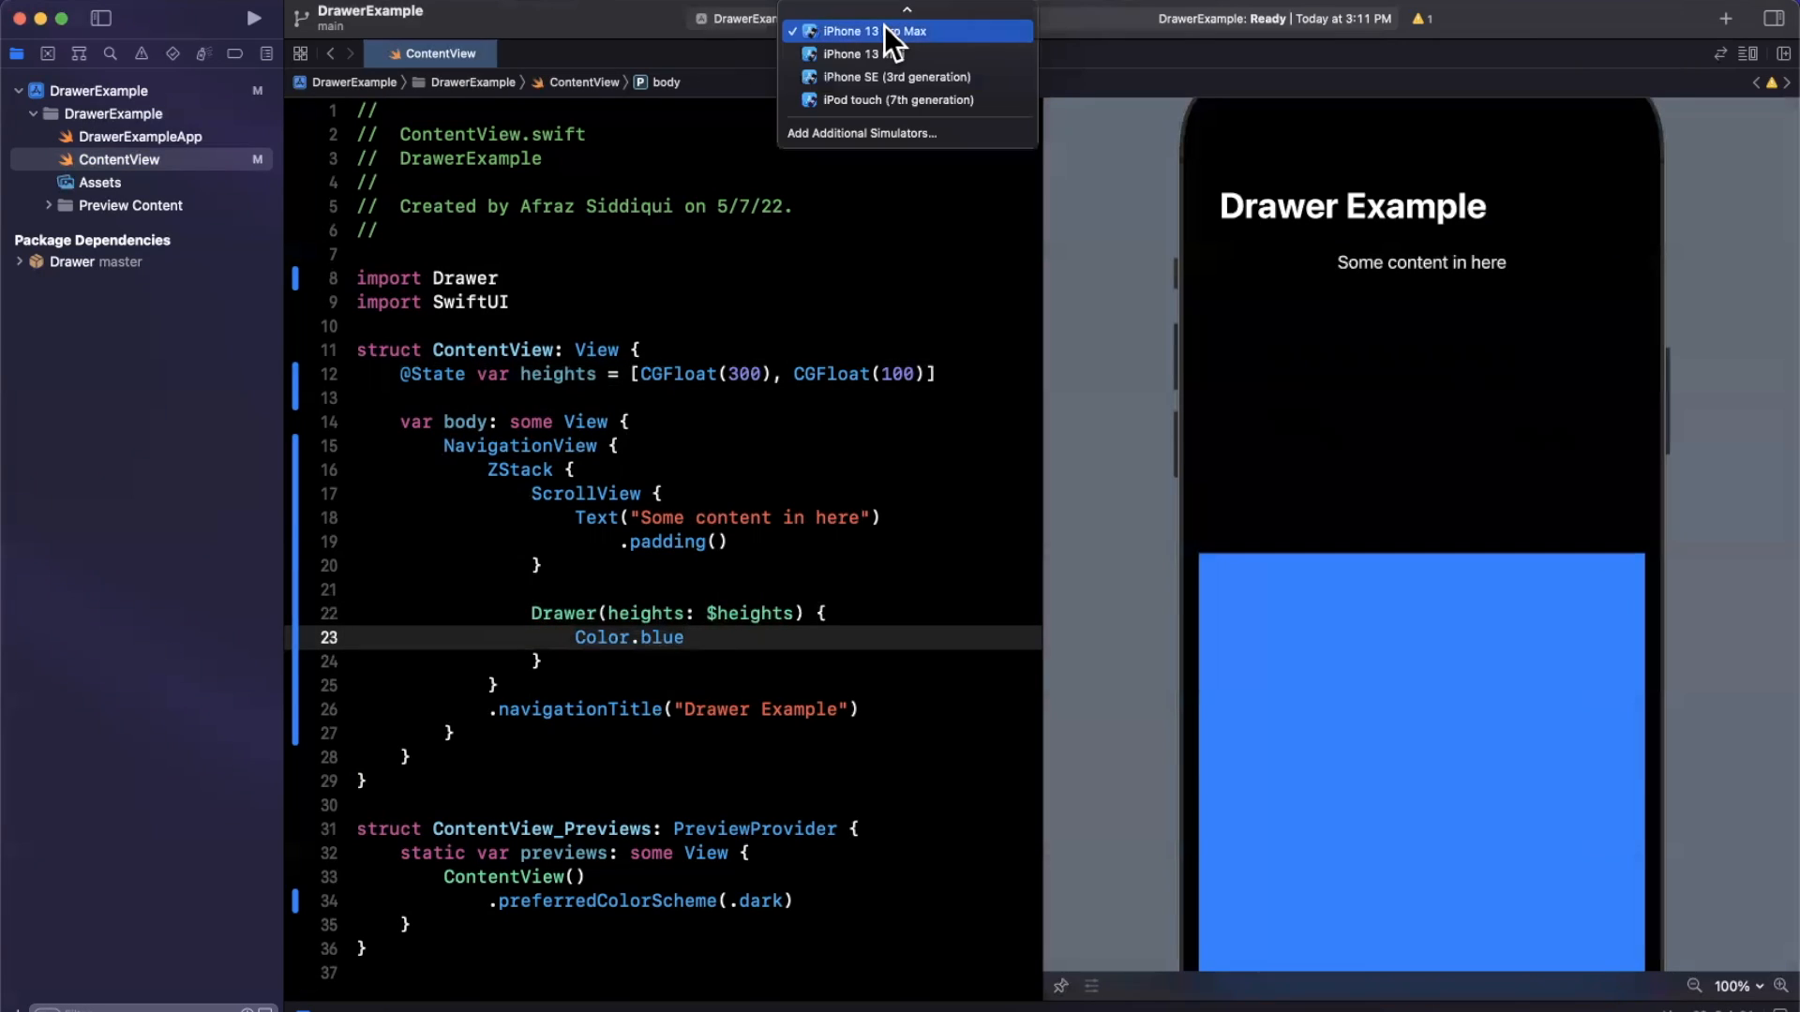
text(ipod)
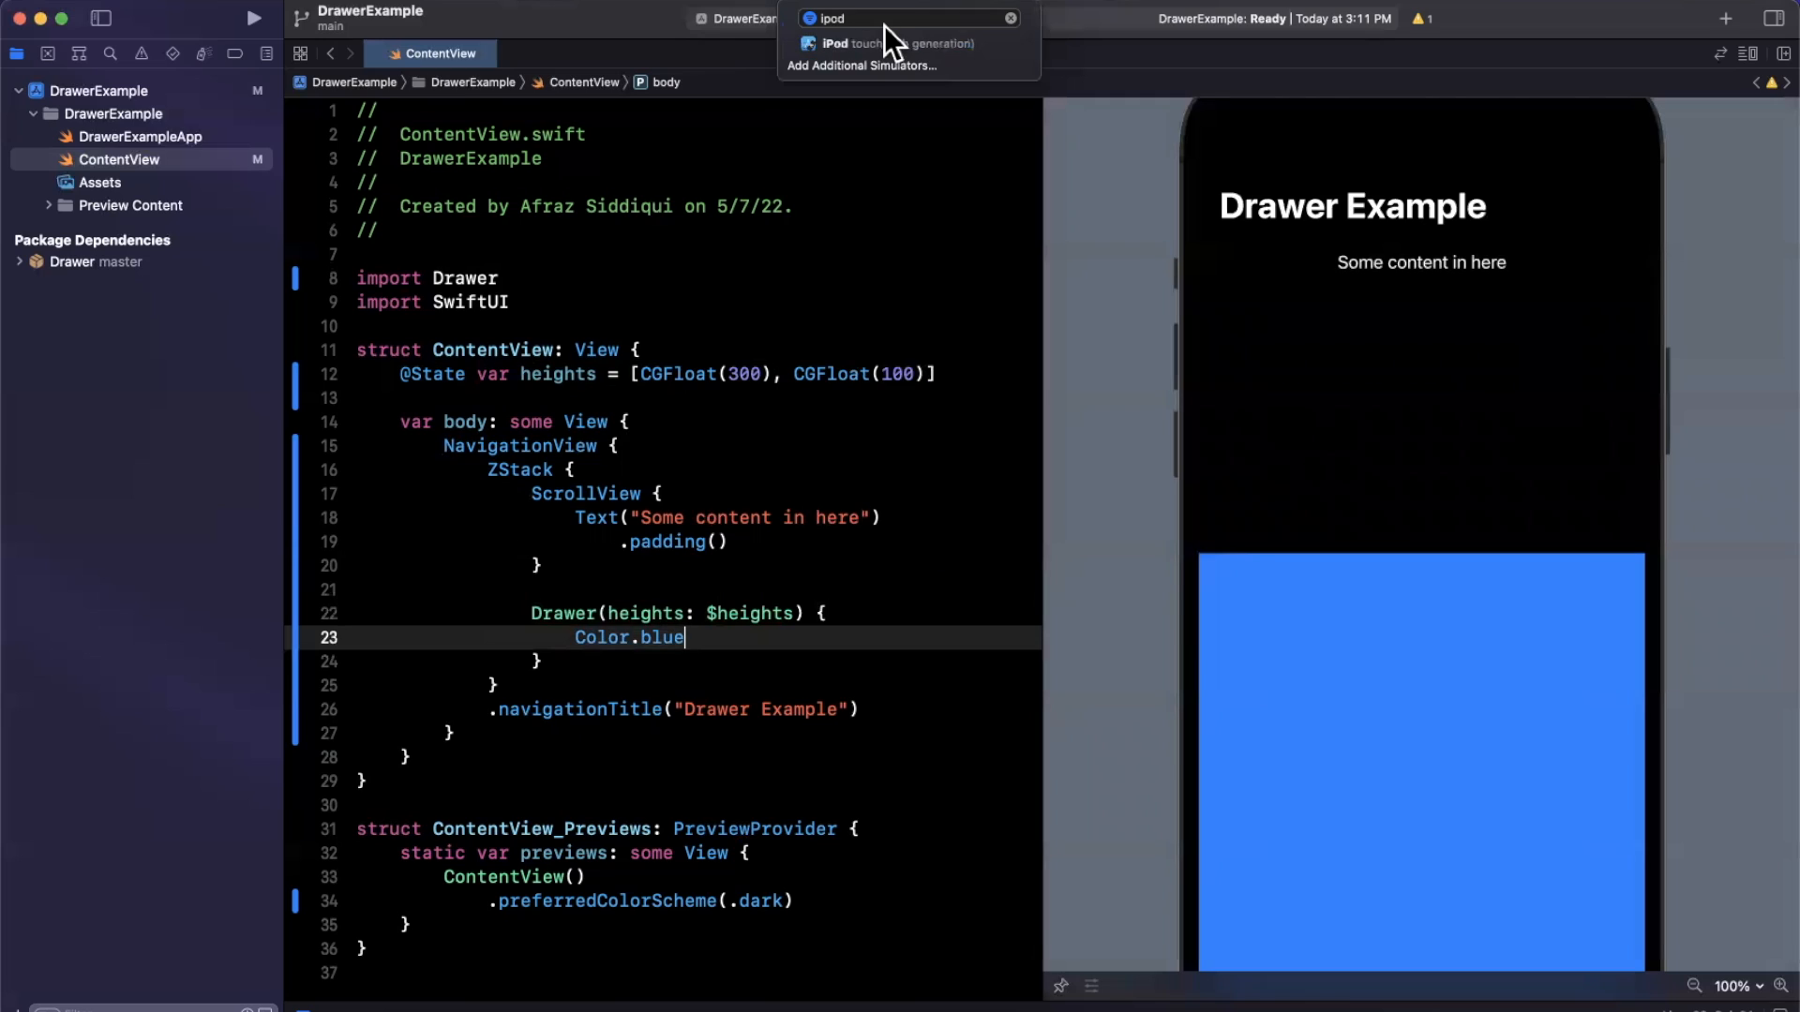
click(855, 44)
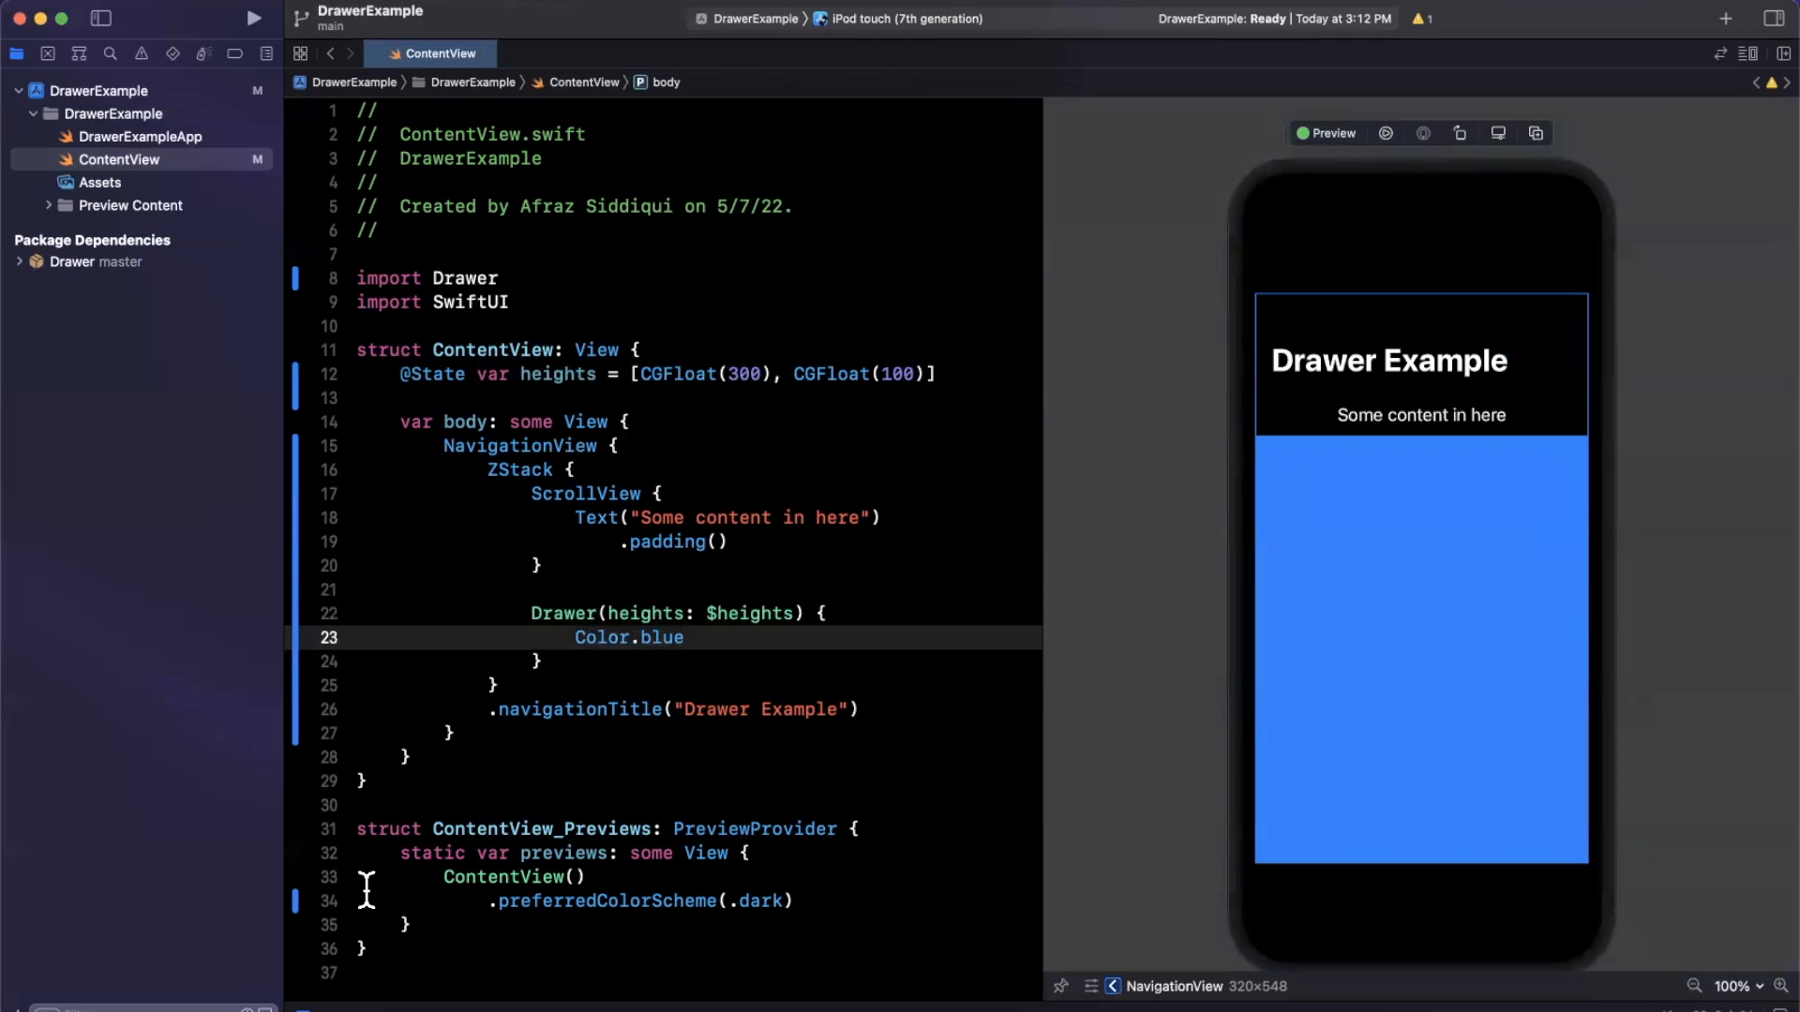
- Replace Color.blue with a ZStack holding Color(uiColor: UIColor.secondarySystemBackground)
double_click(628, 637)
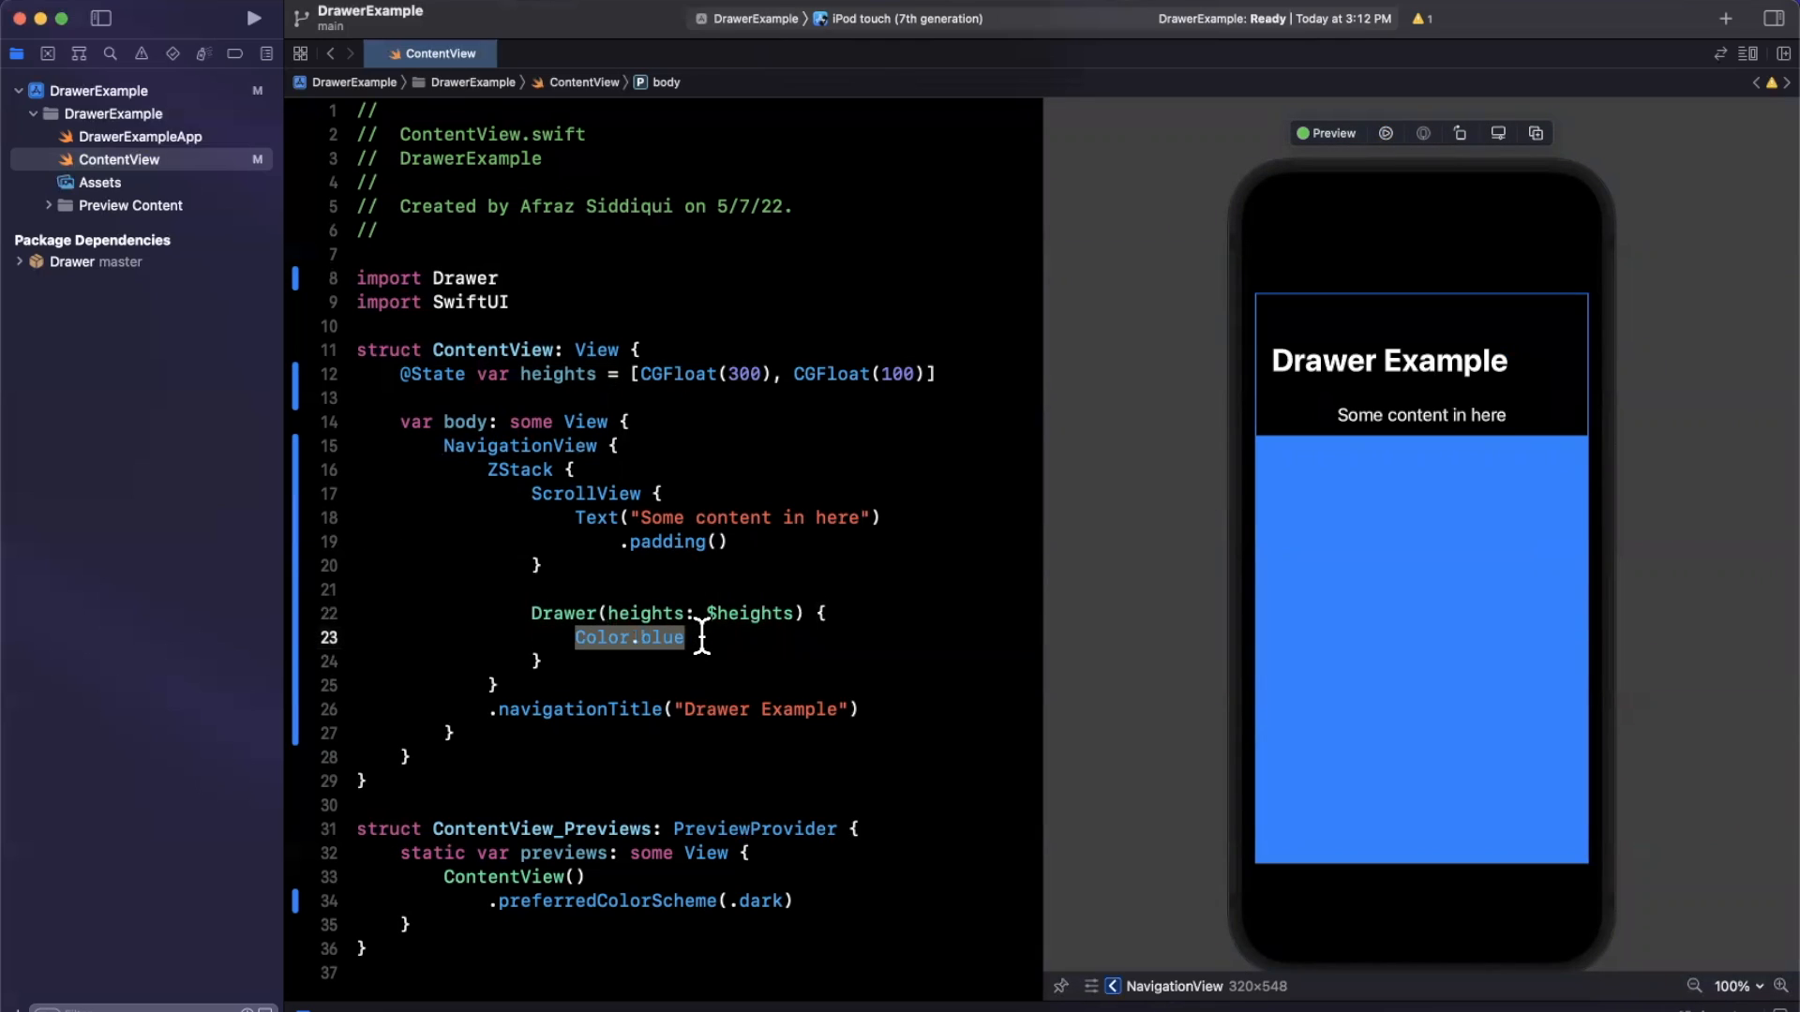
text(ZStack {)
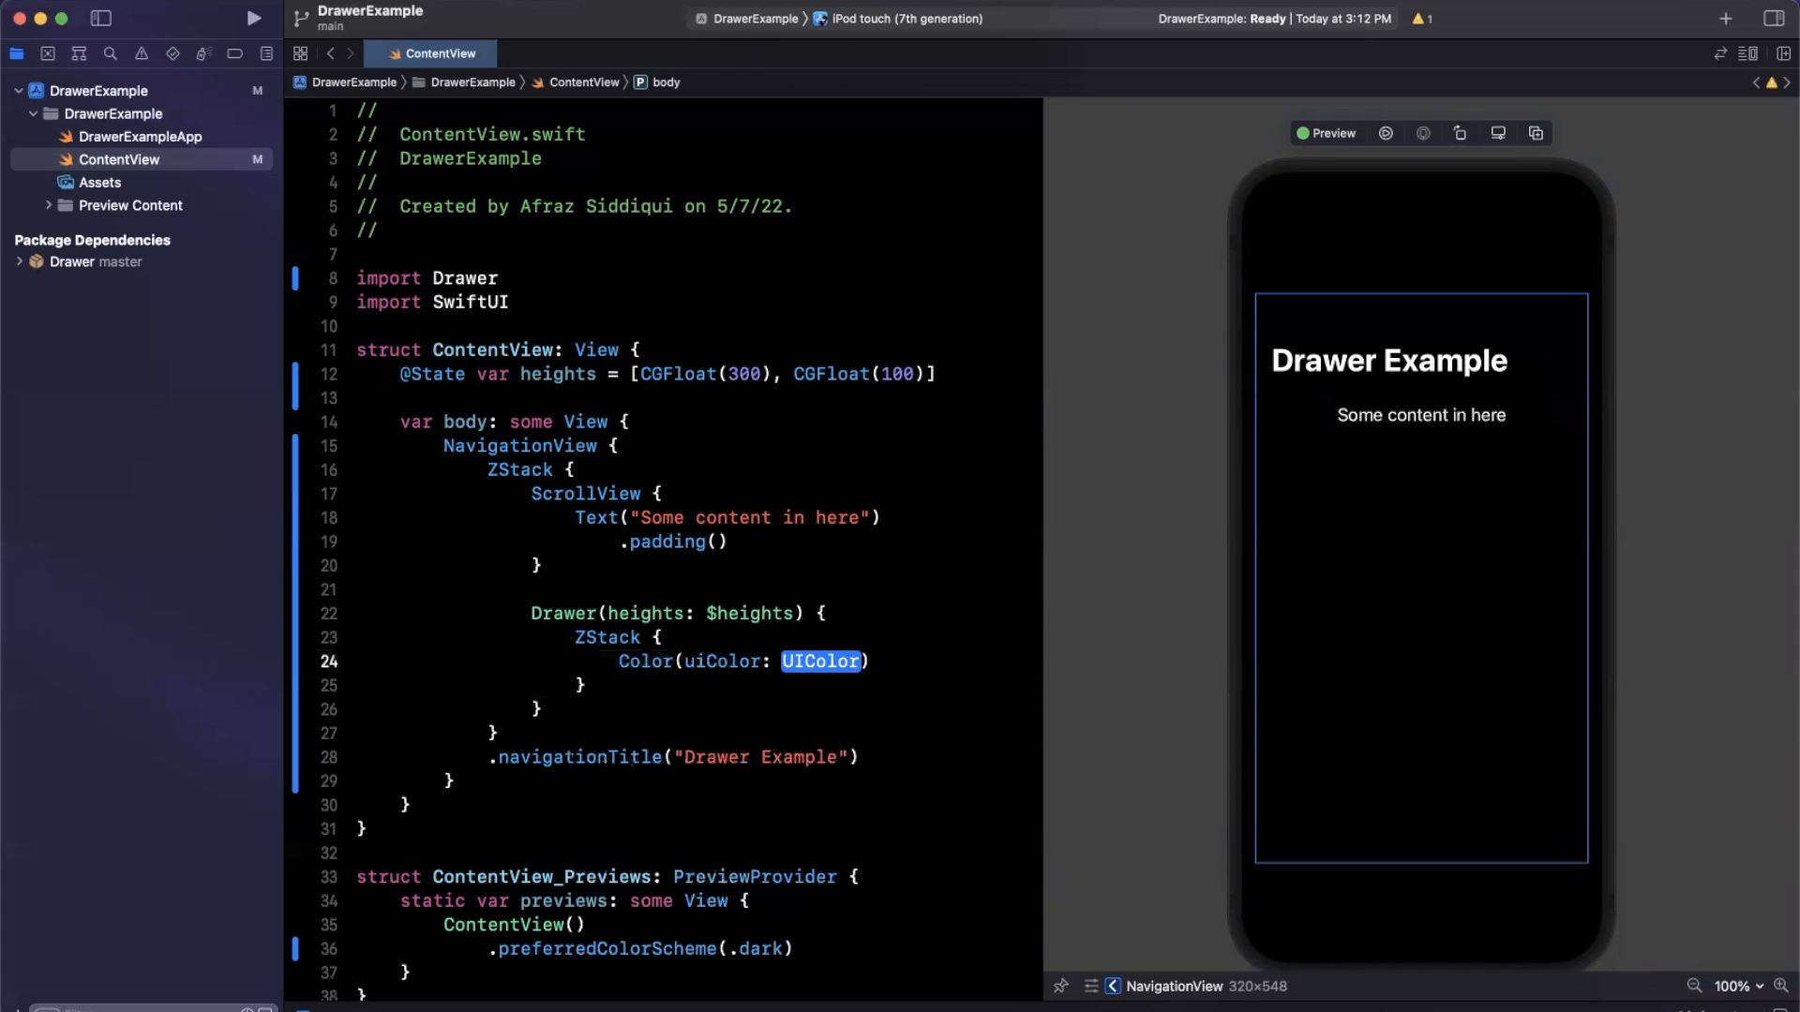
text(.)
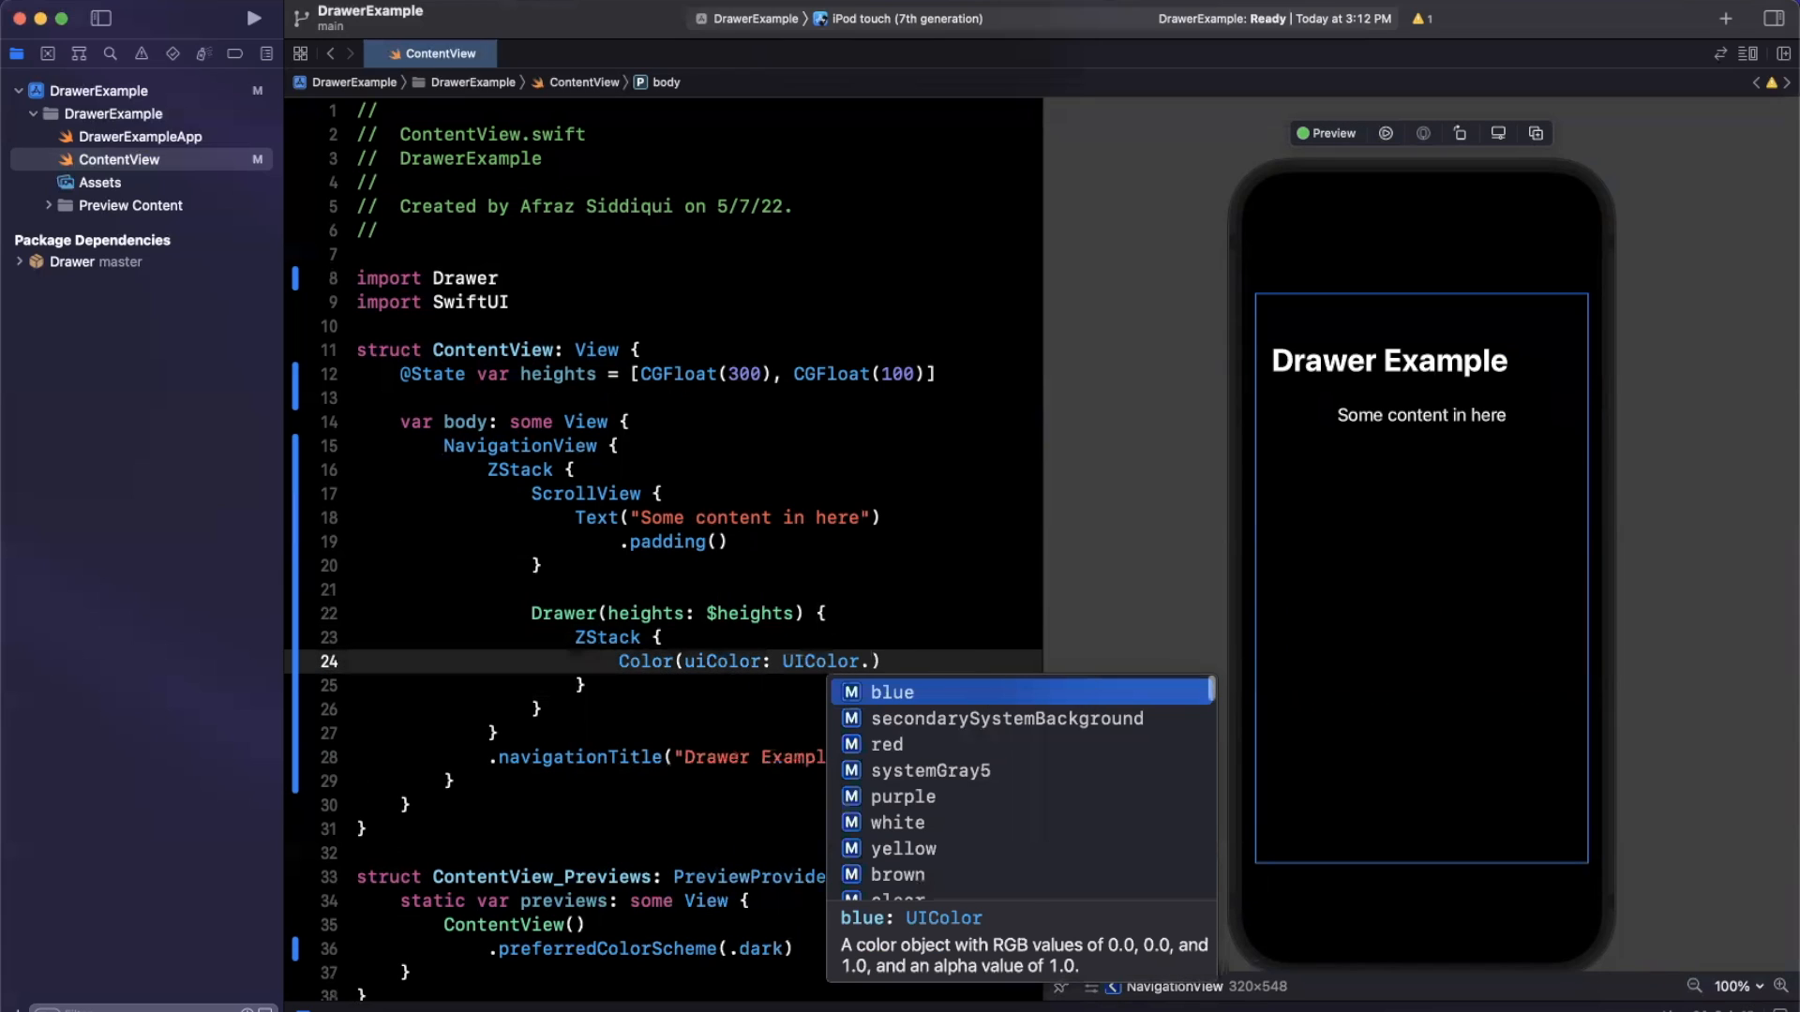
text(secondarySystemBackground)
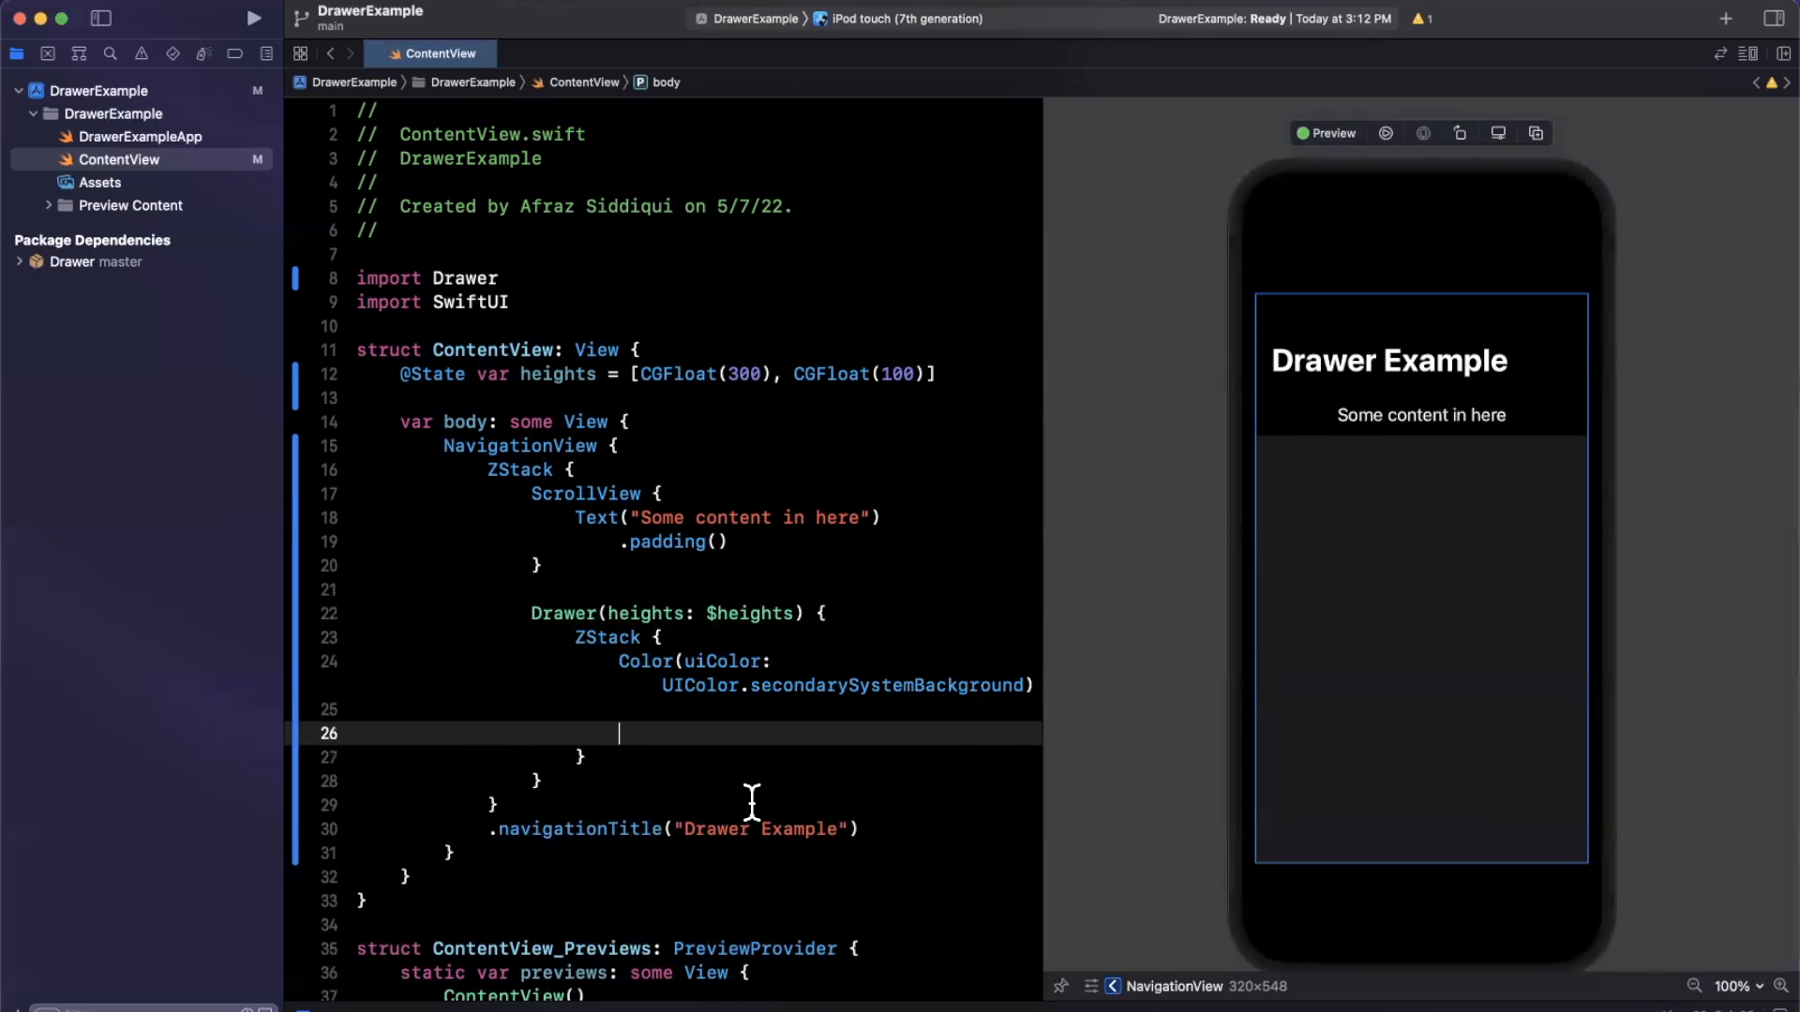
- Add a RoundedRectangle with corner radius 12, a centred 60×8 frame, and a white background
text(Round)
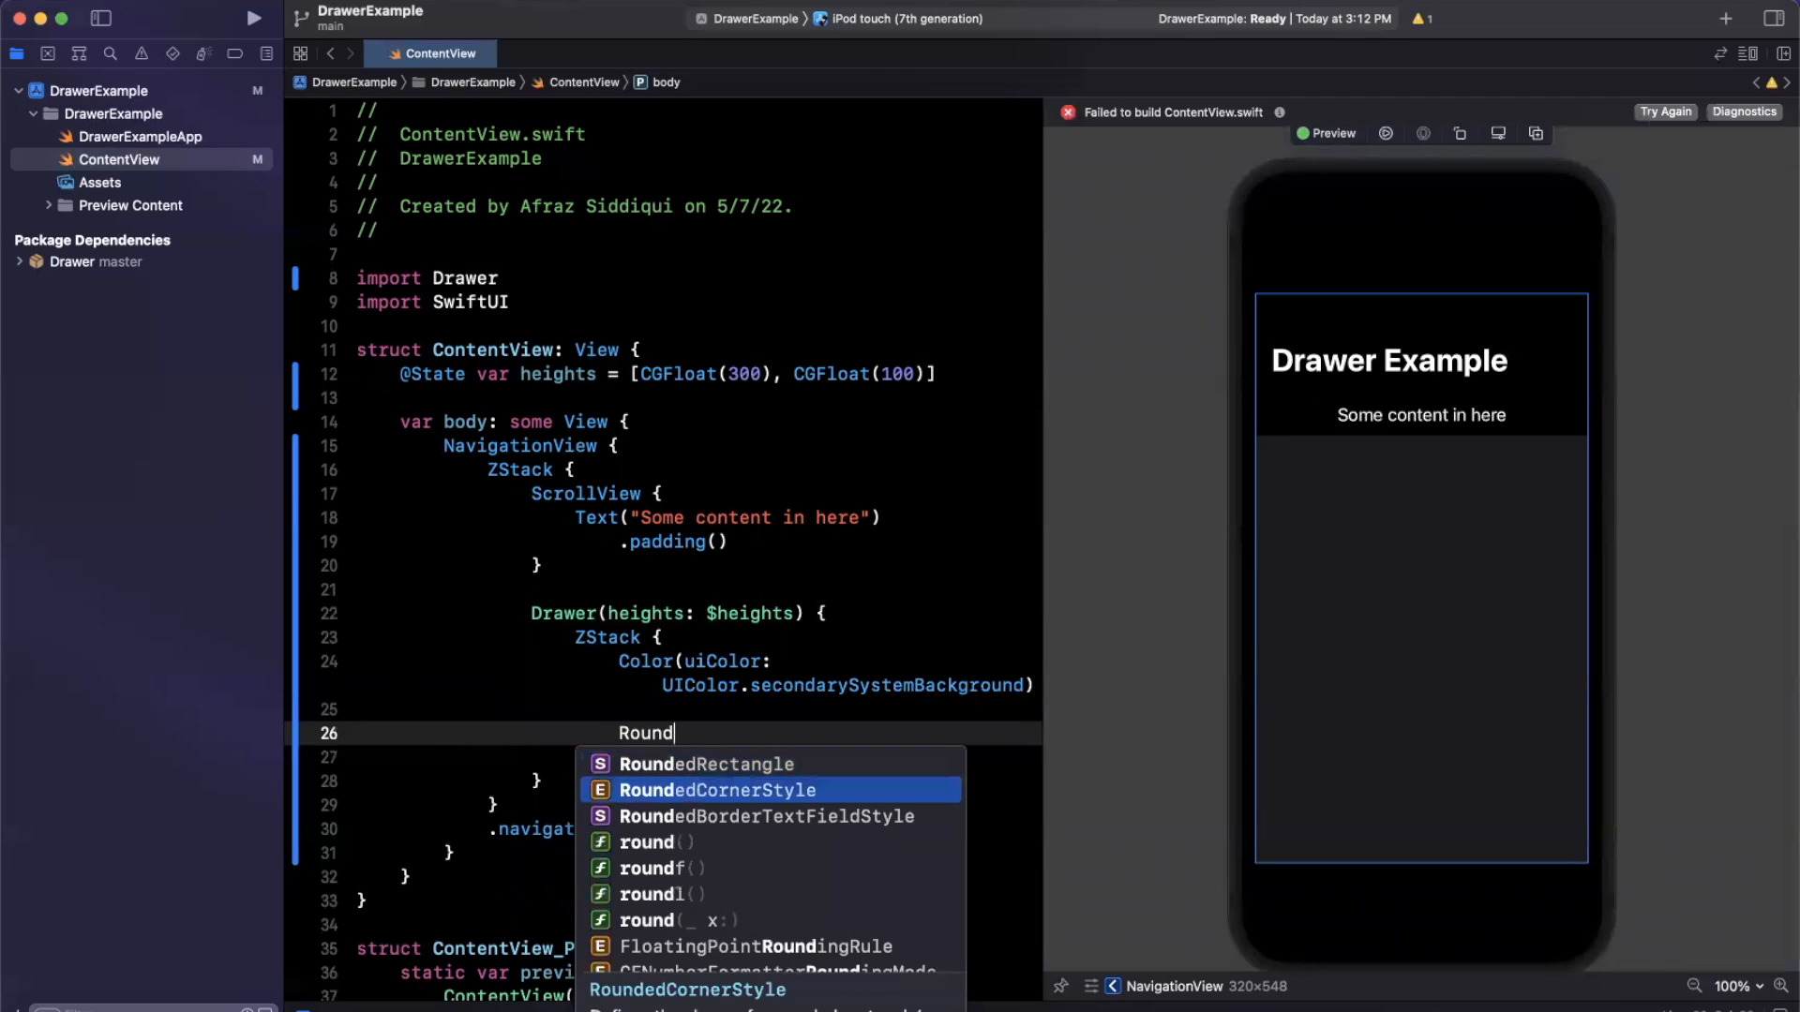
text(.back)
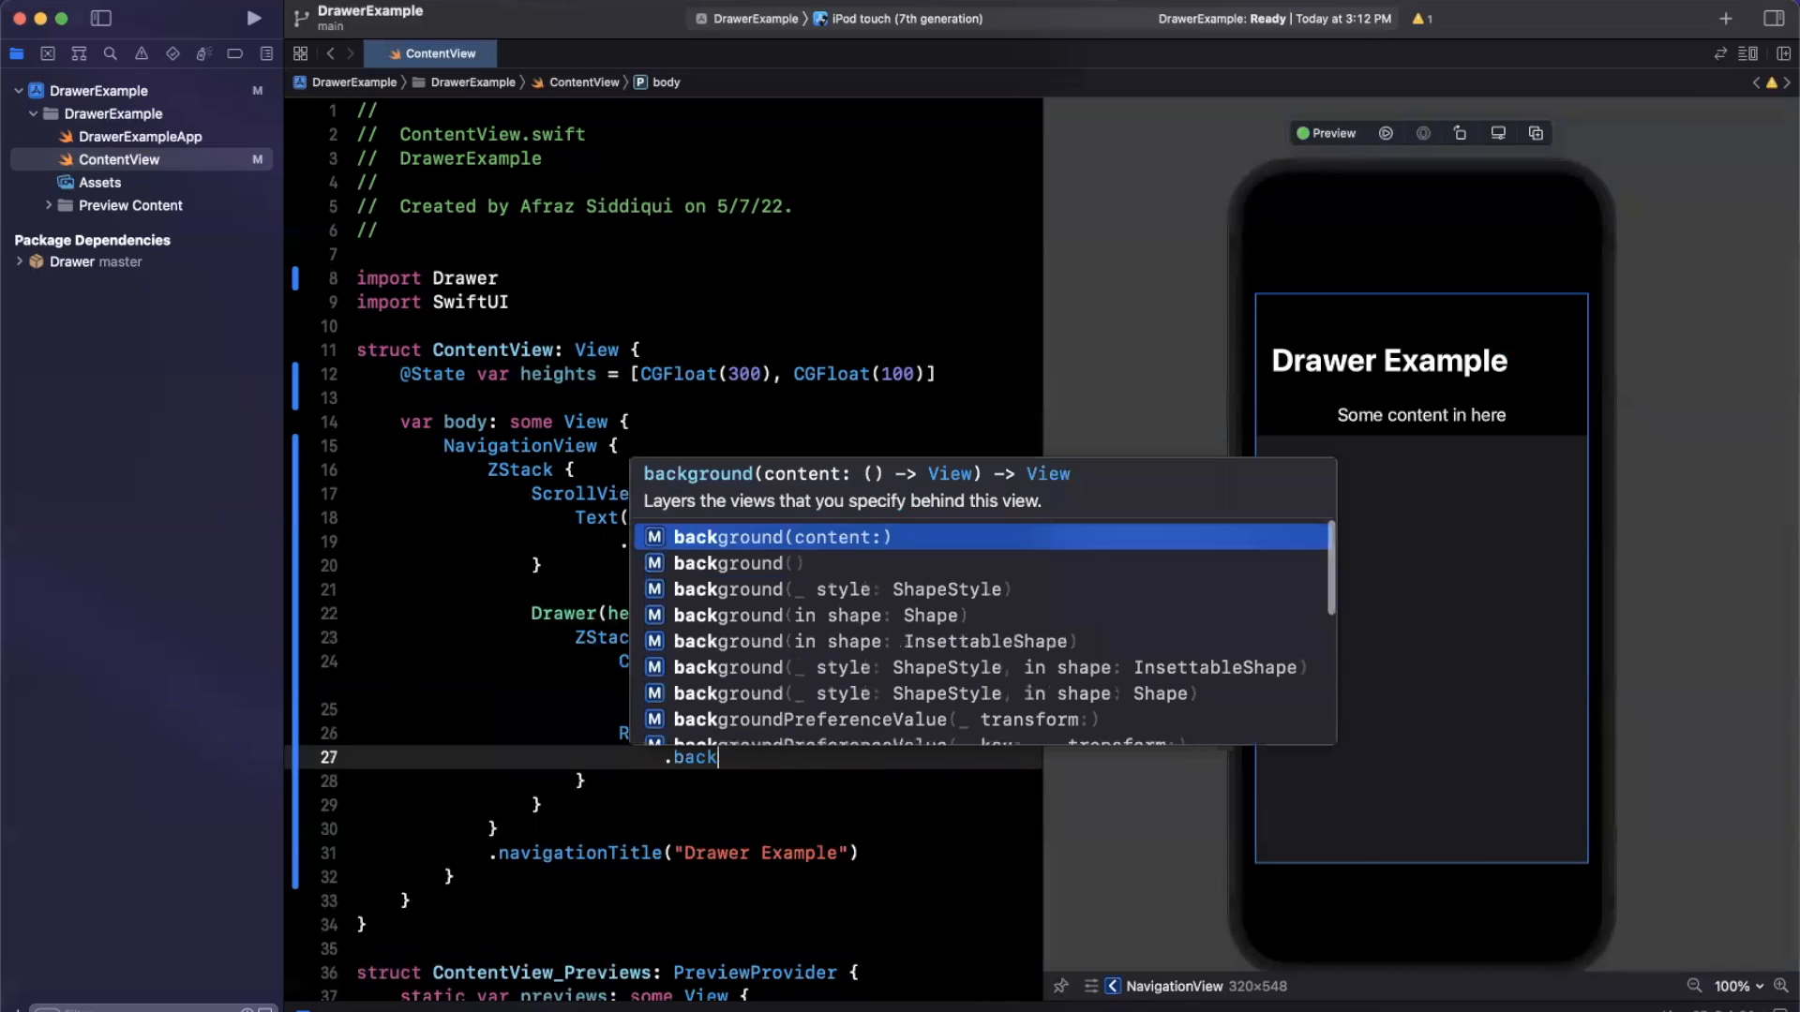
text((c)
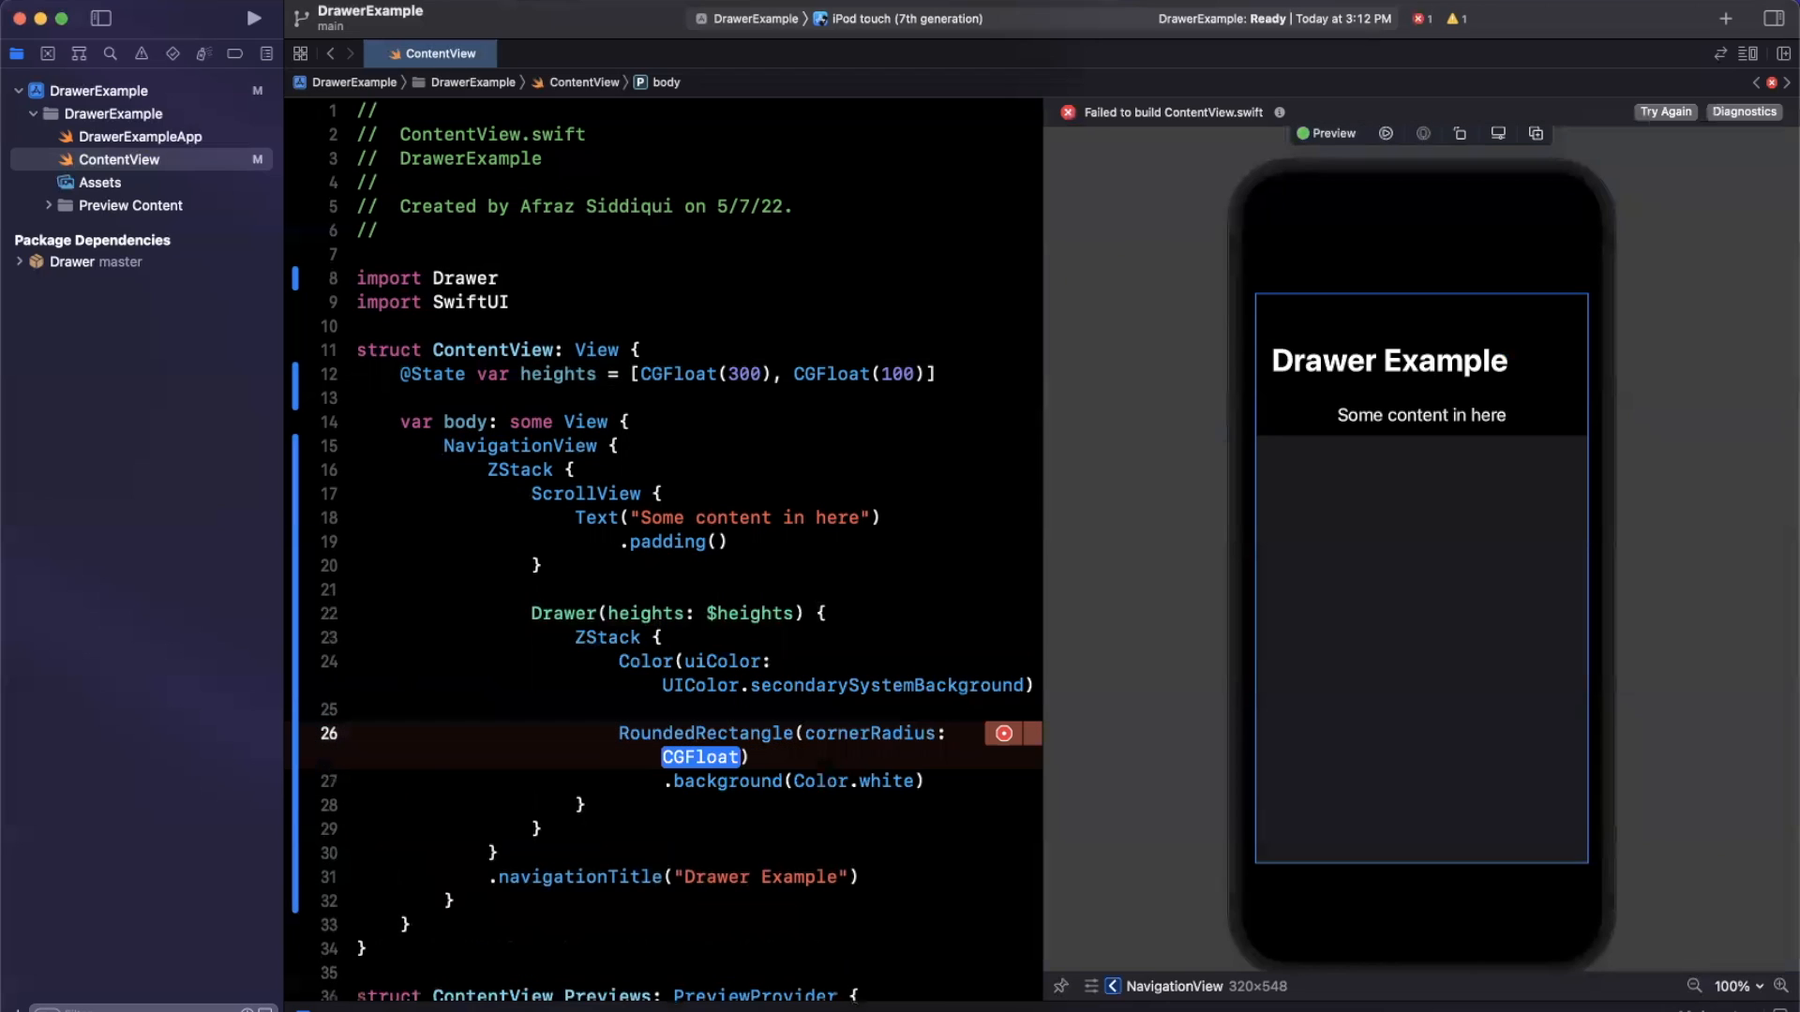
text(12)
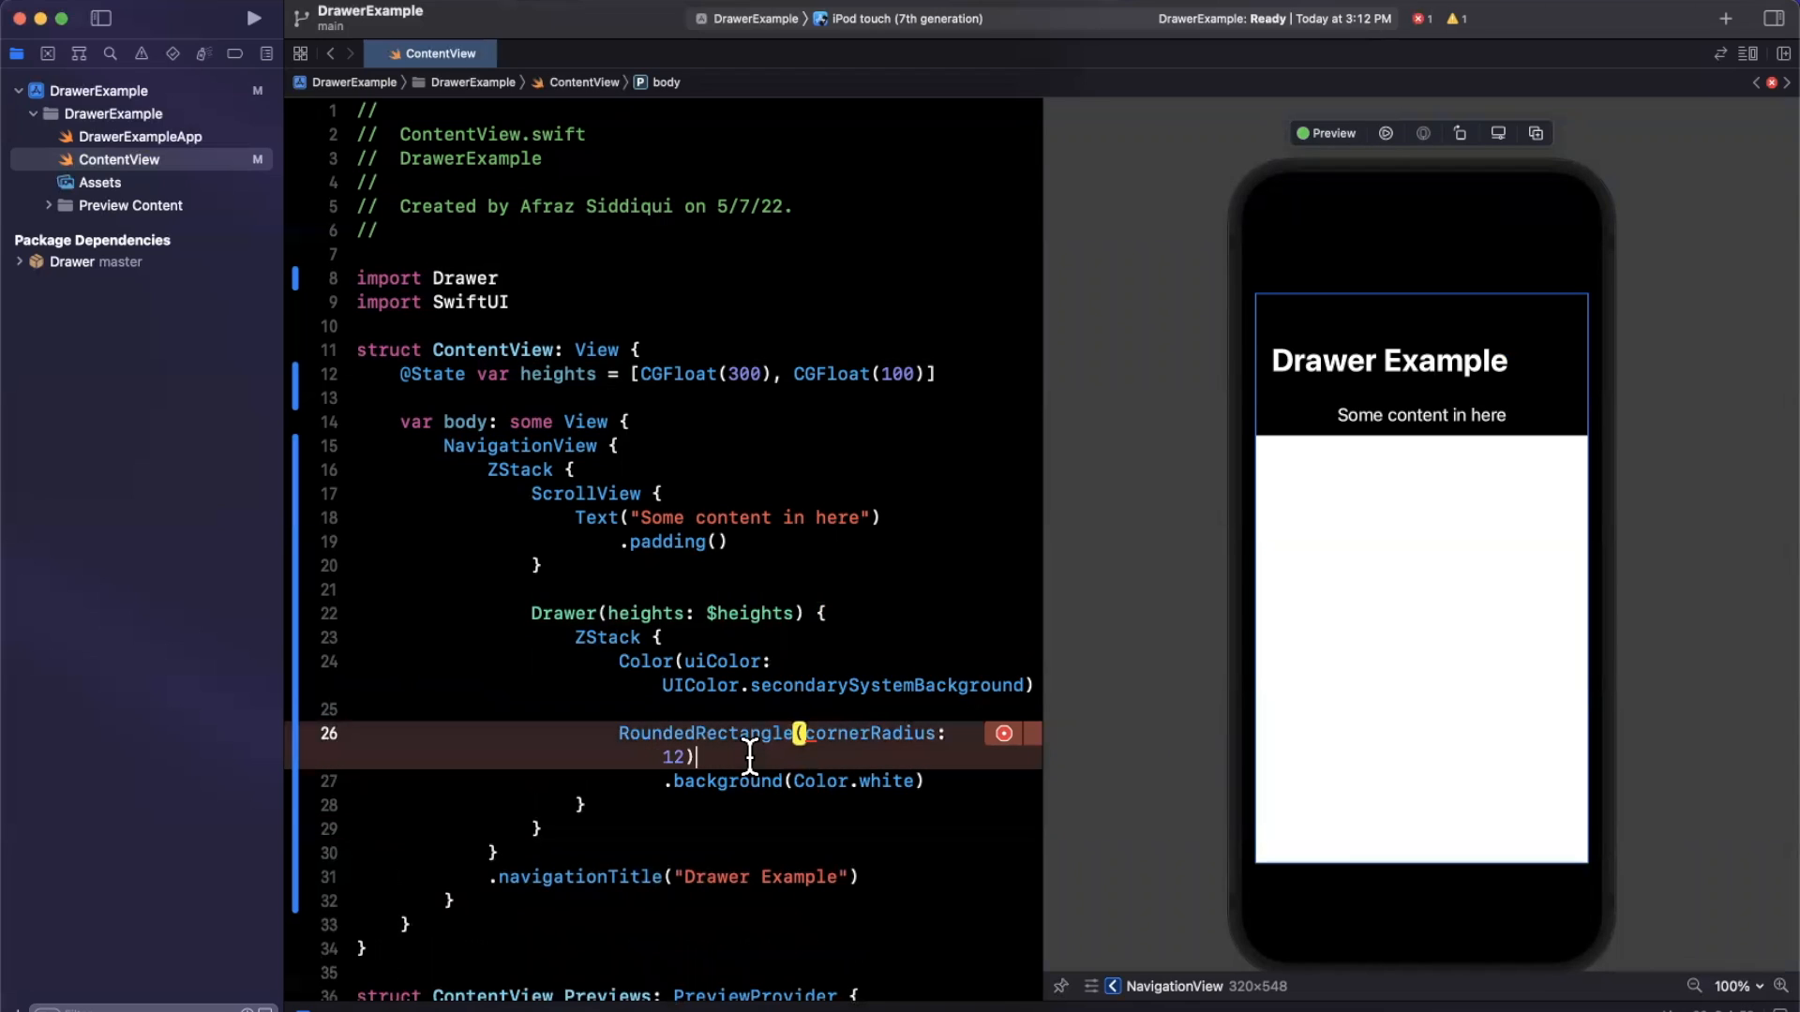
text(.frame()
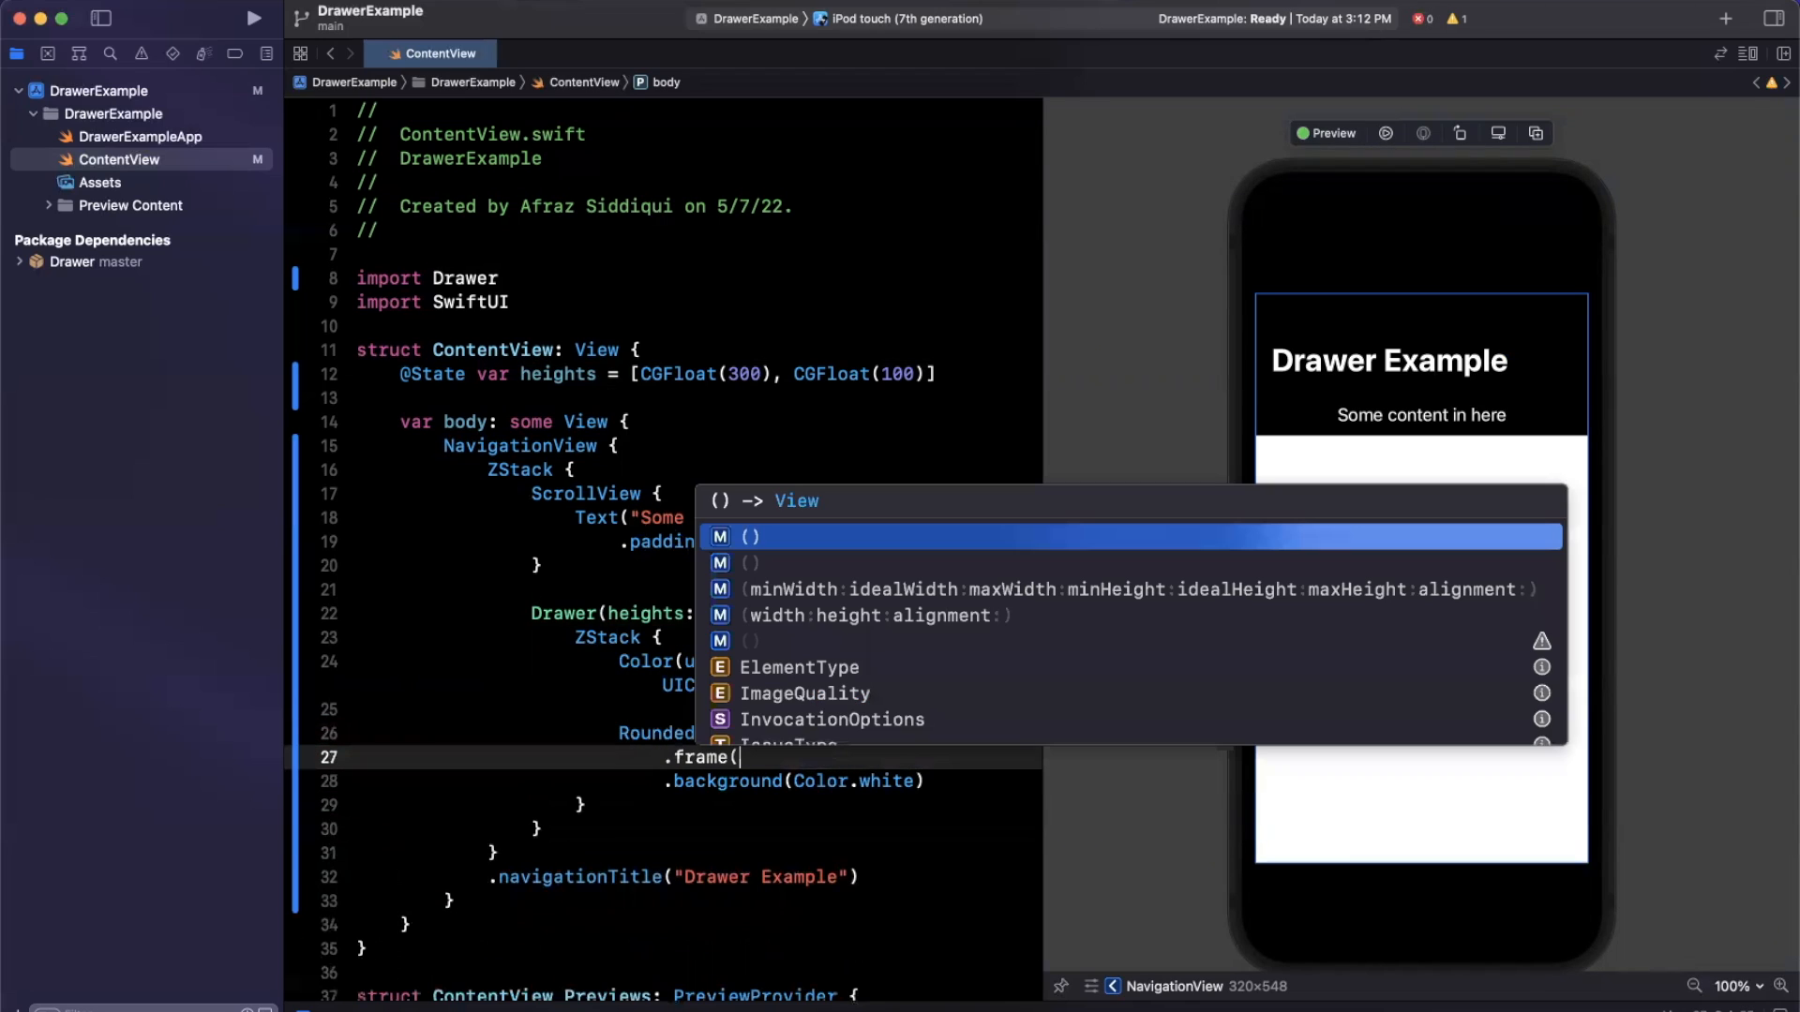
click(872, 615)
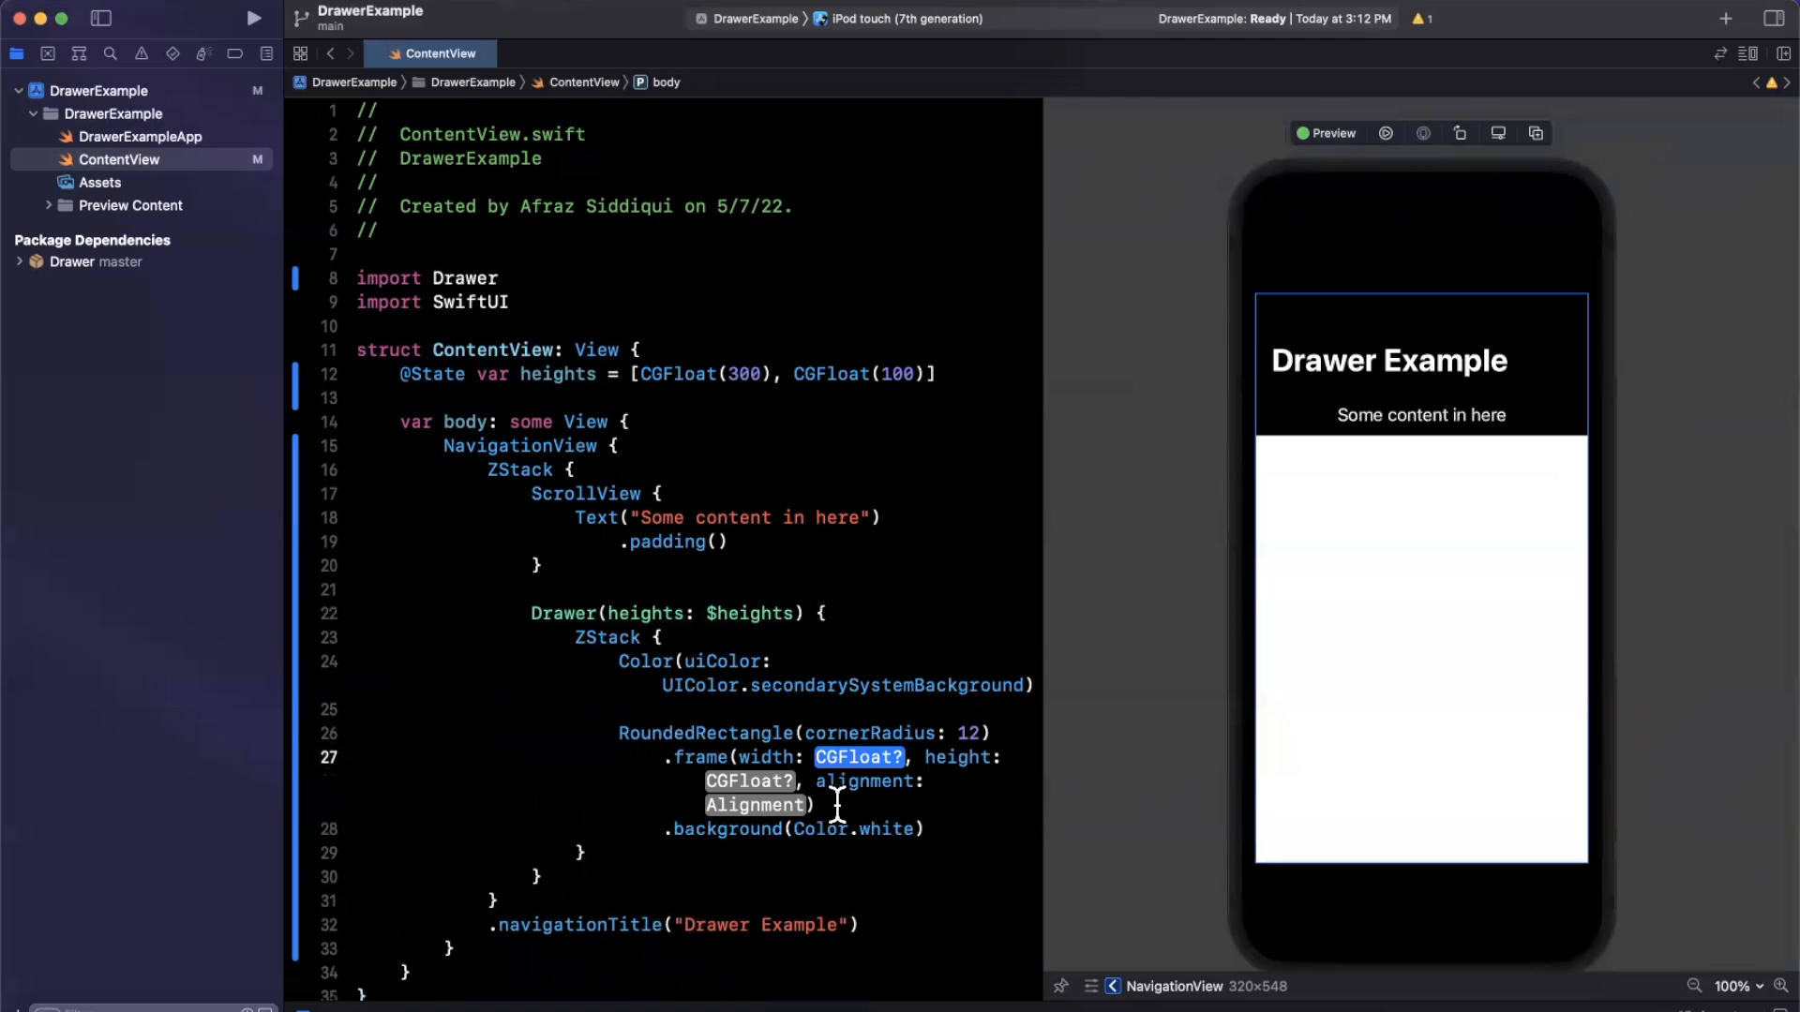
text(60)
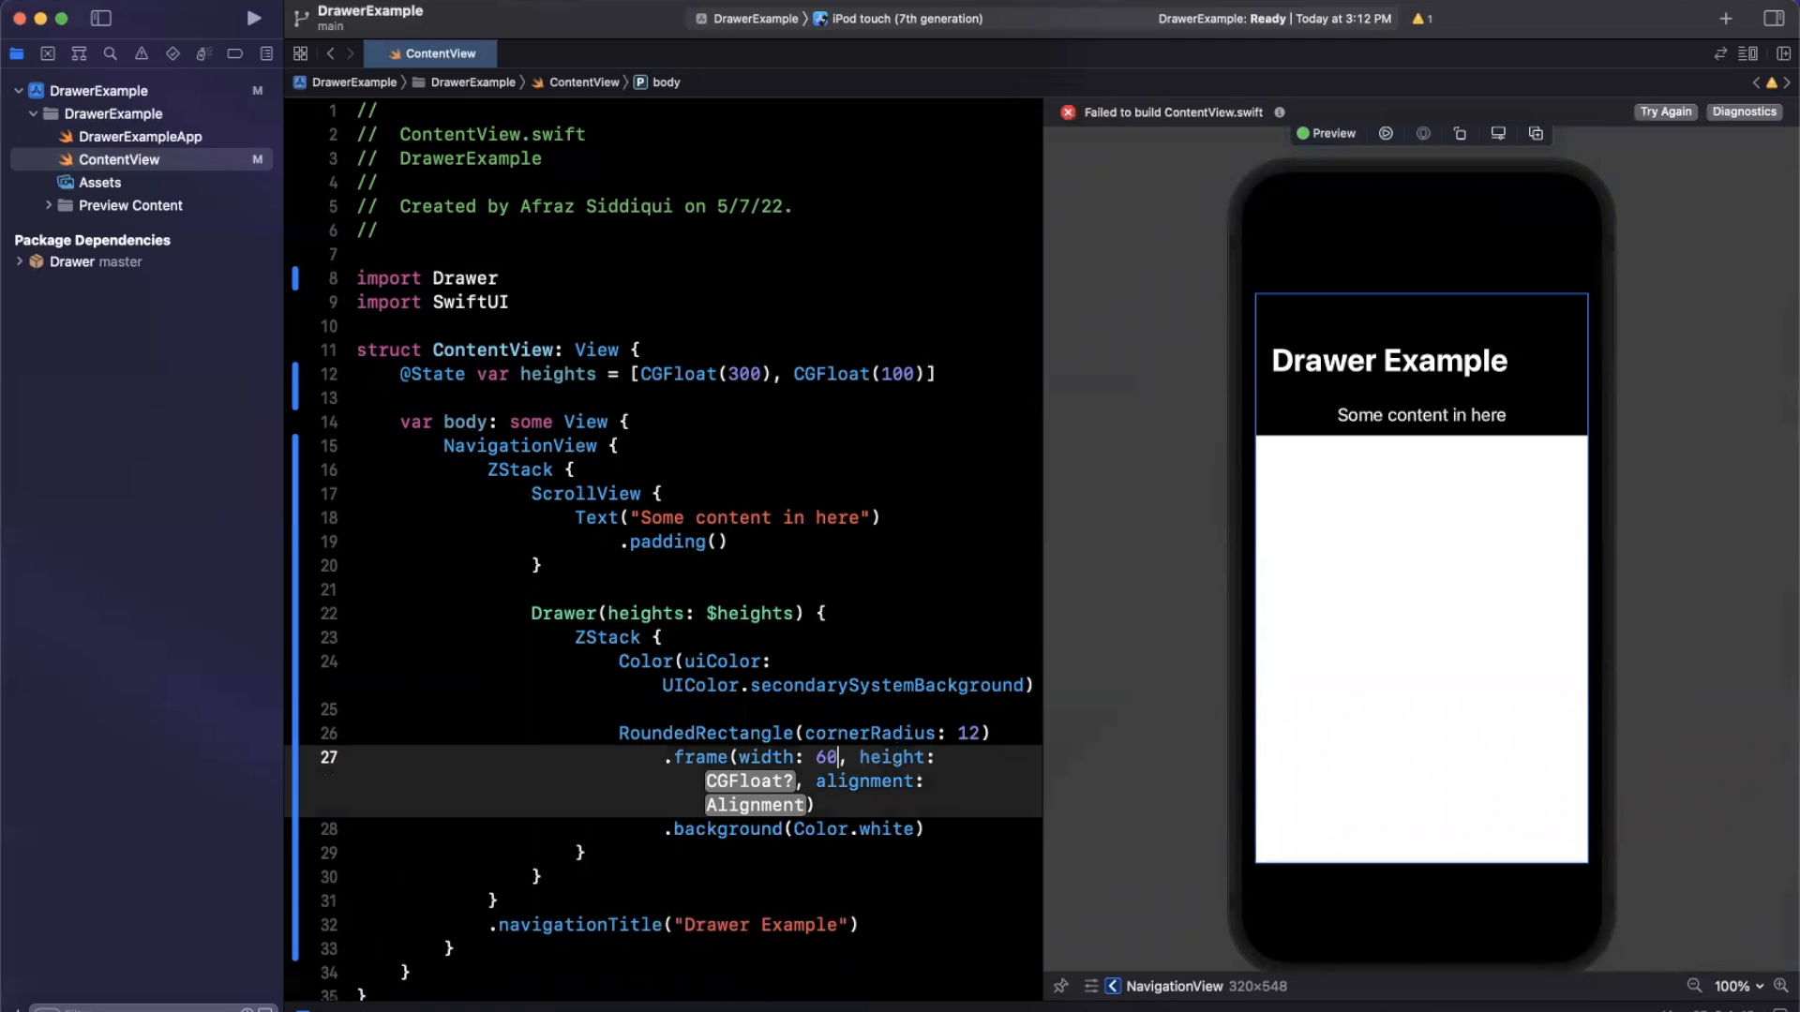
text(8,)
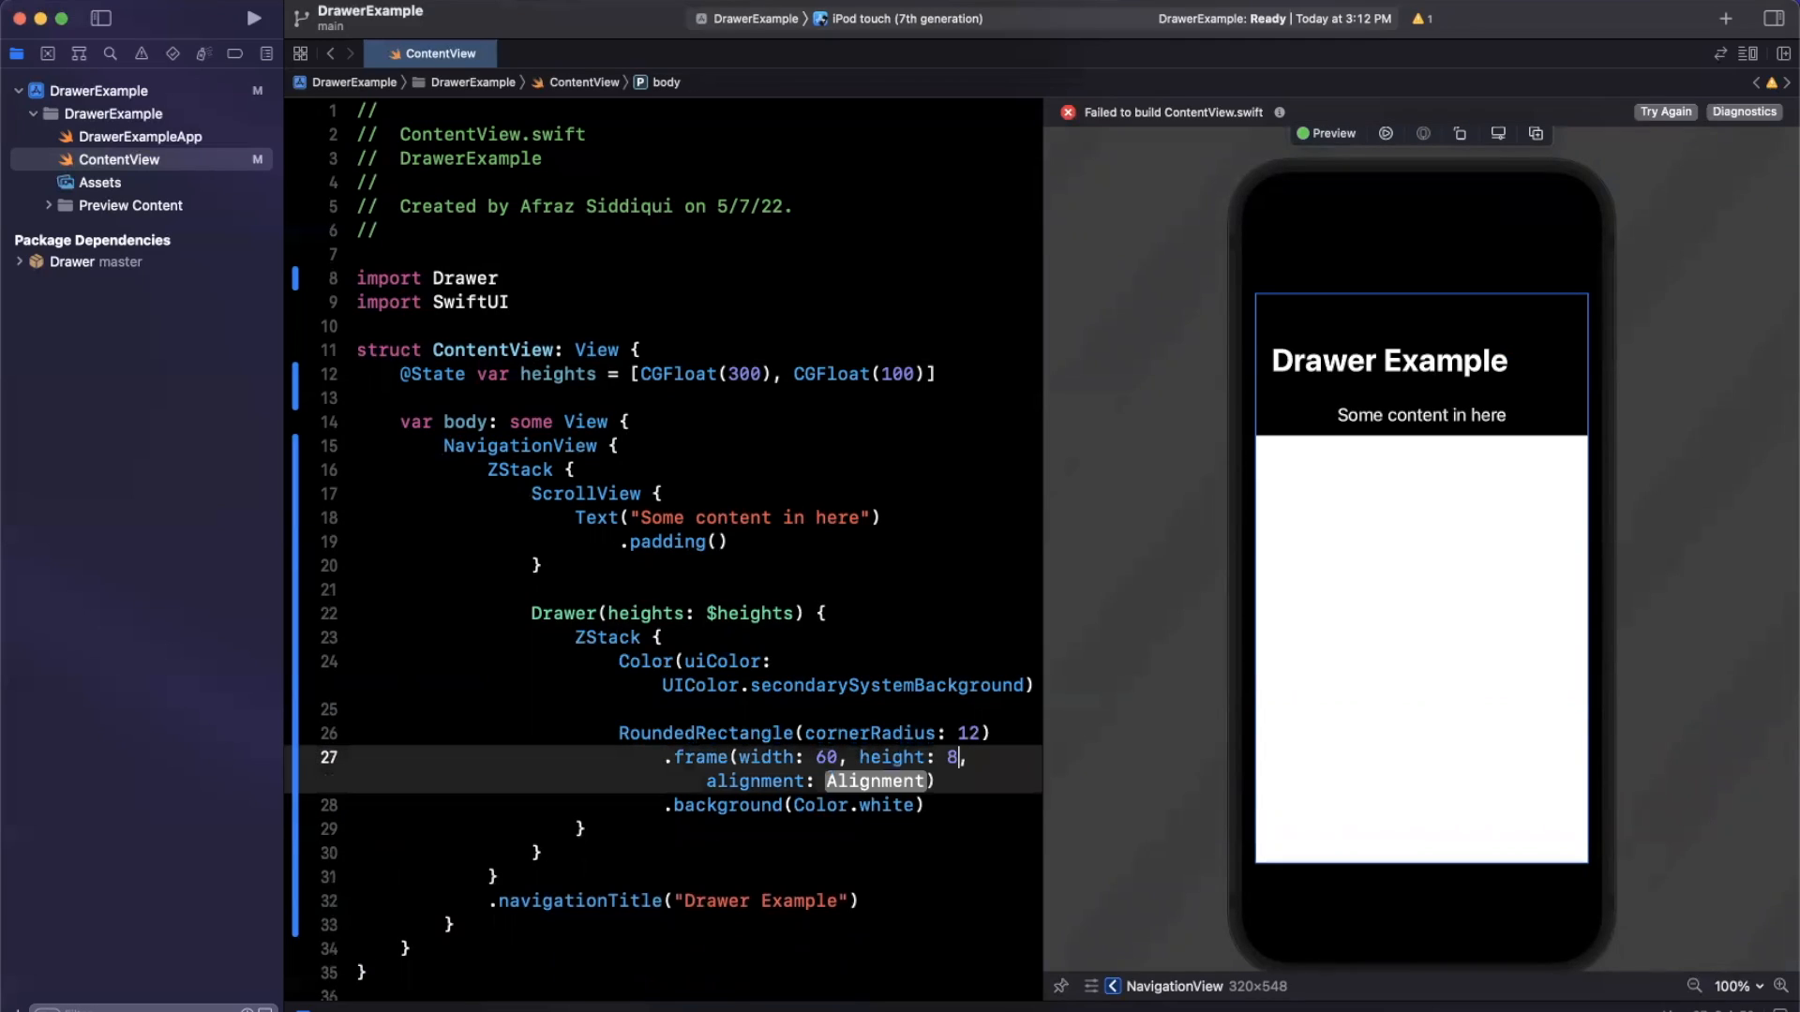
text(.center)
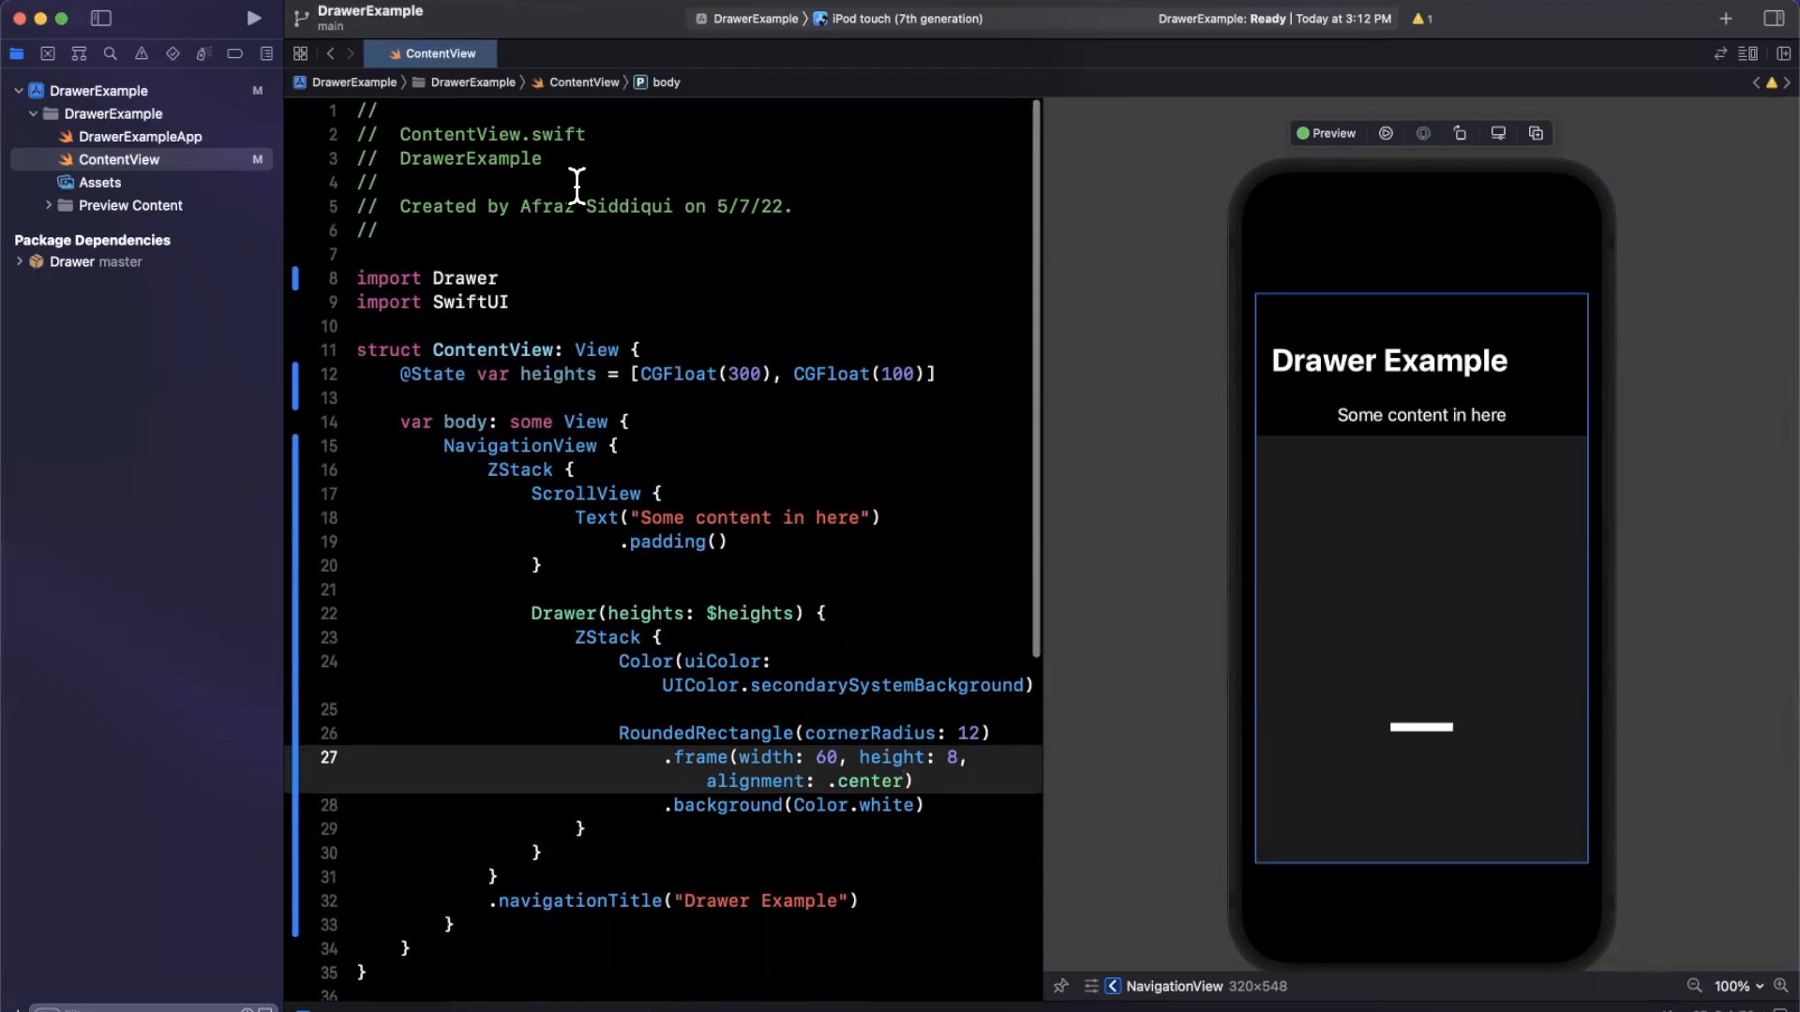
- Retype the heights array as [CGFloat(100), CGFloat(300)]
double_click(680, 373)
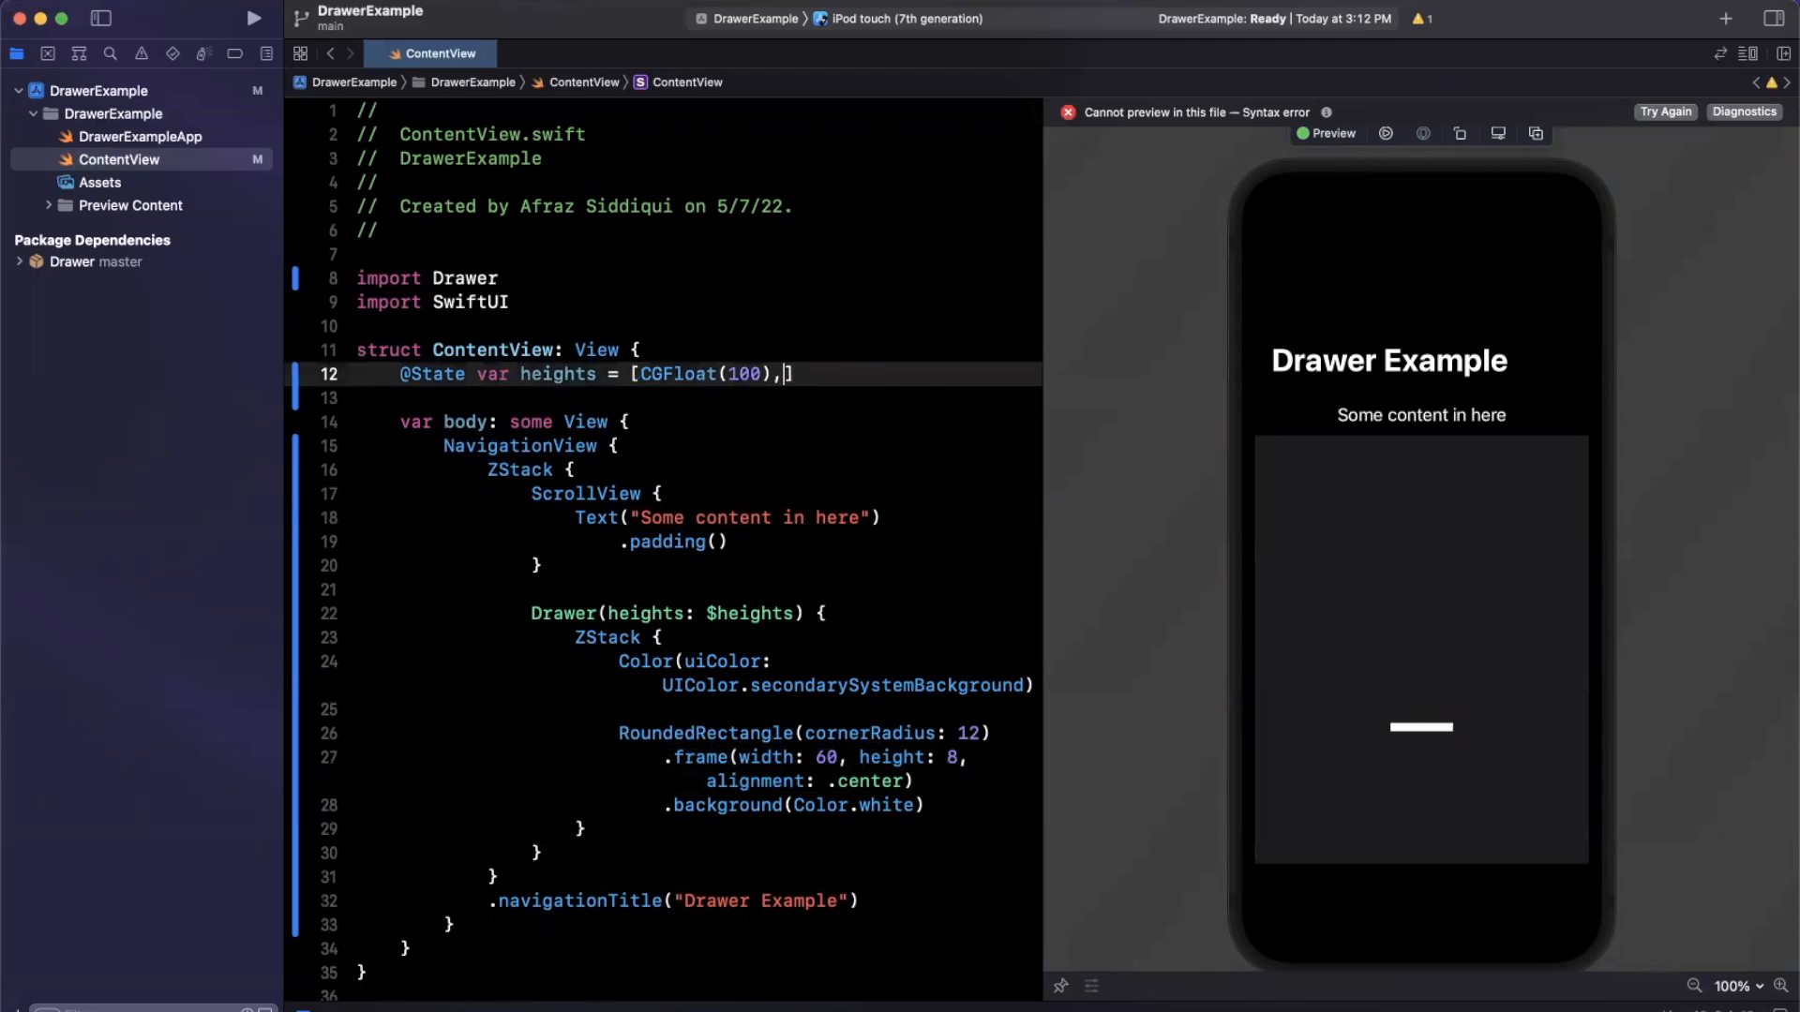
text(CGFloat(300)])
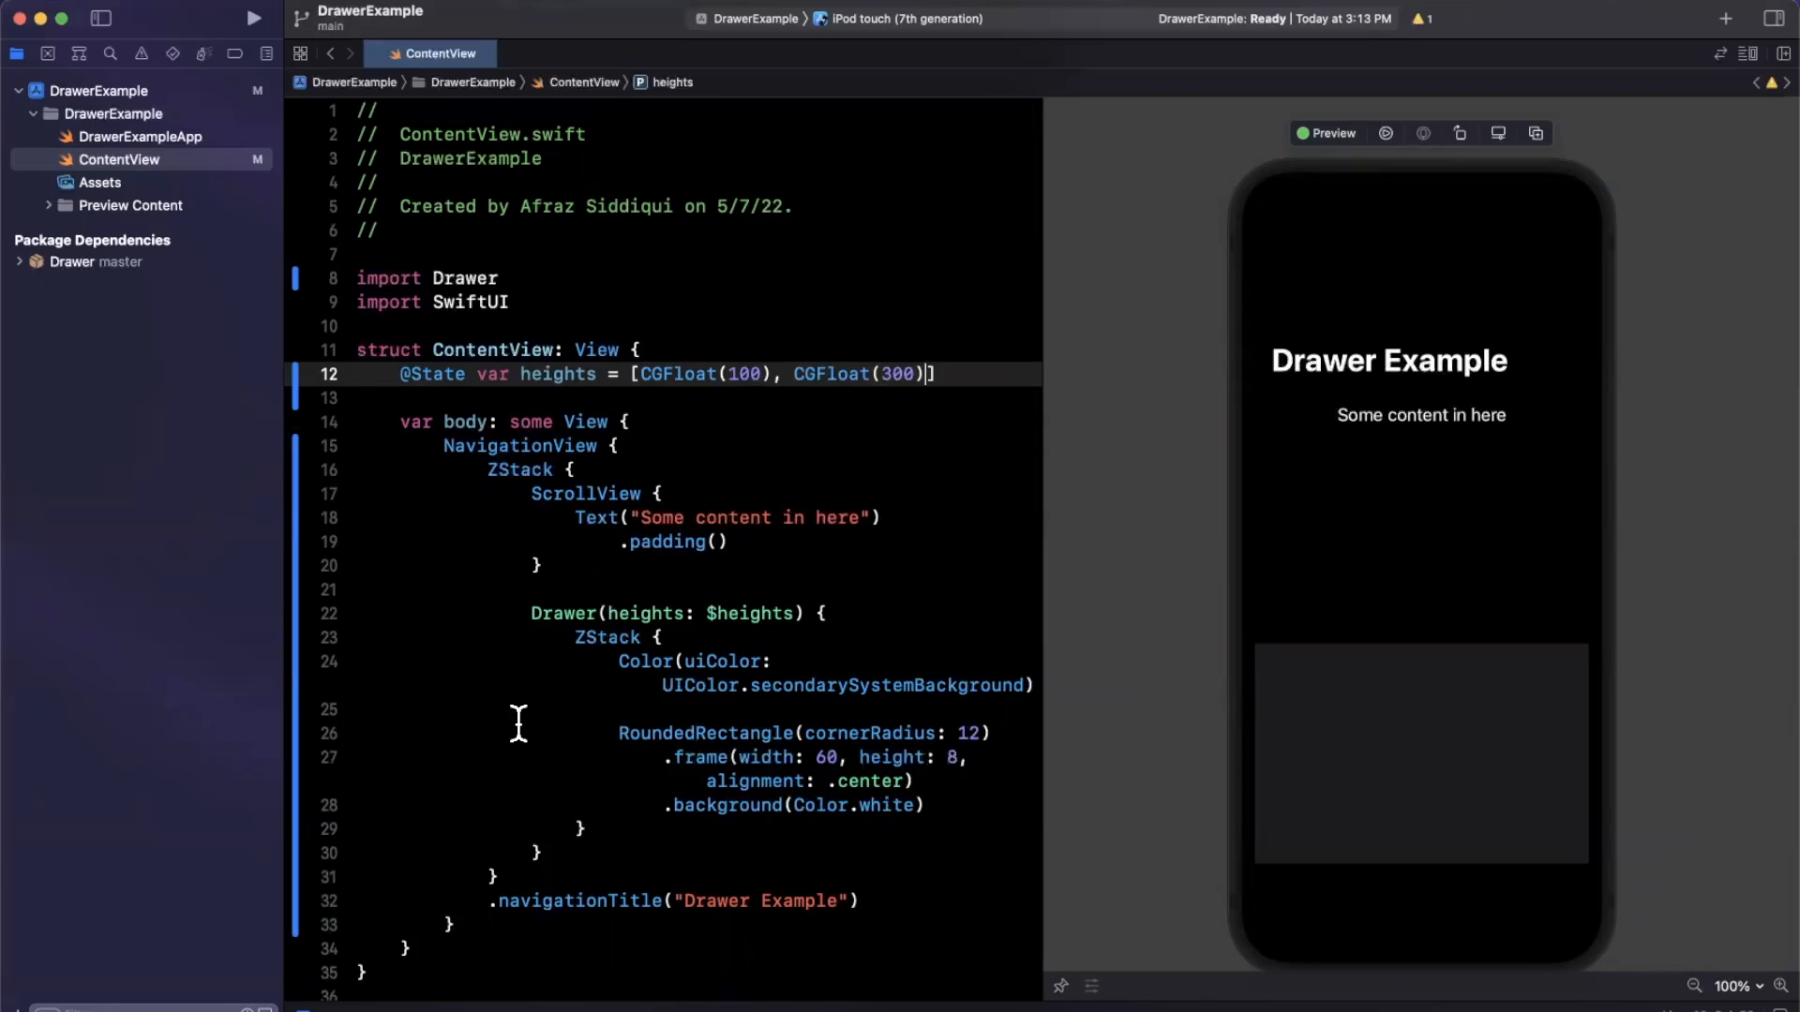
mouse_move(1376, 161)
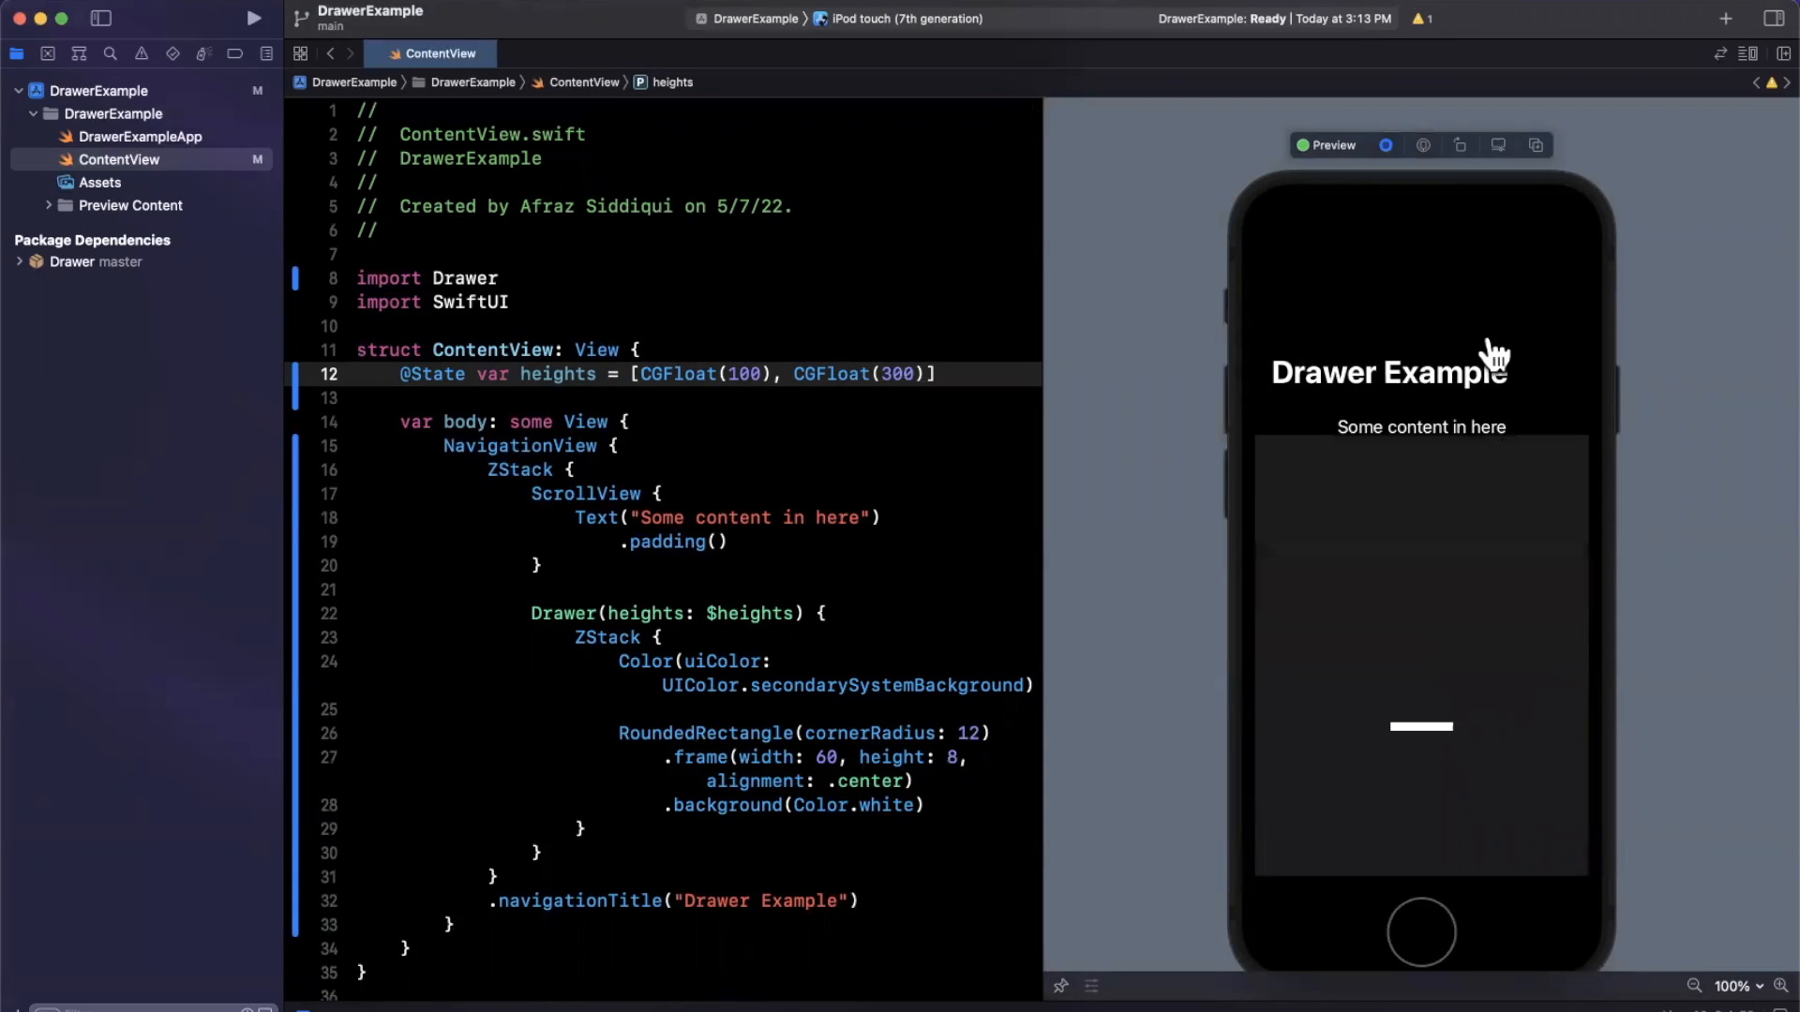
scroll(down, 3)
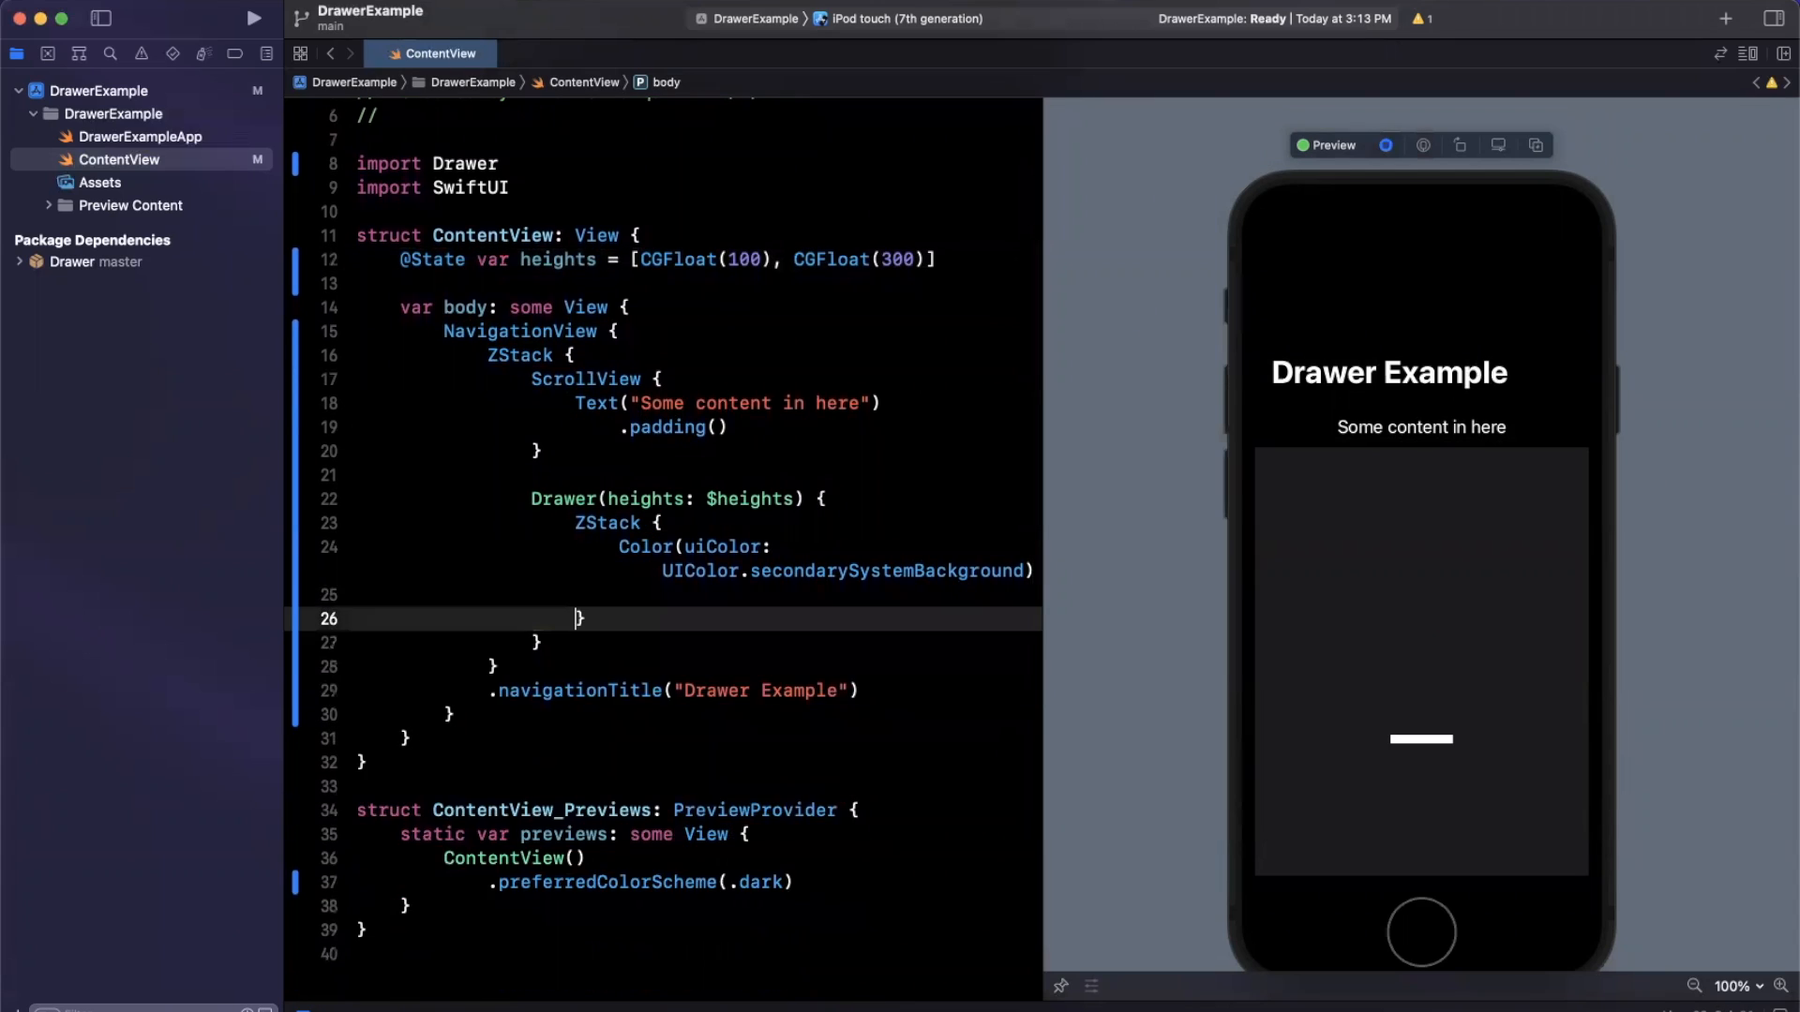
- Wrap the grab handle in a VStack, add .padding(), and insert a ContentView() call below it
text(VStack {)
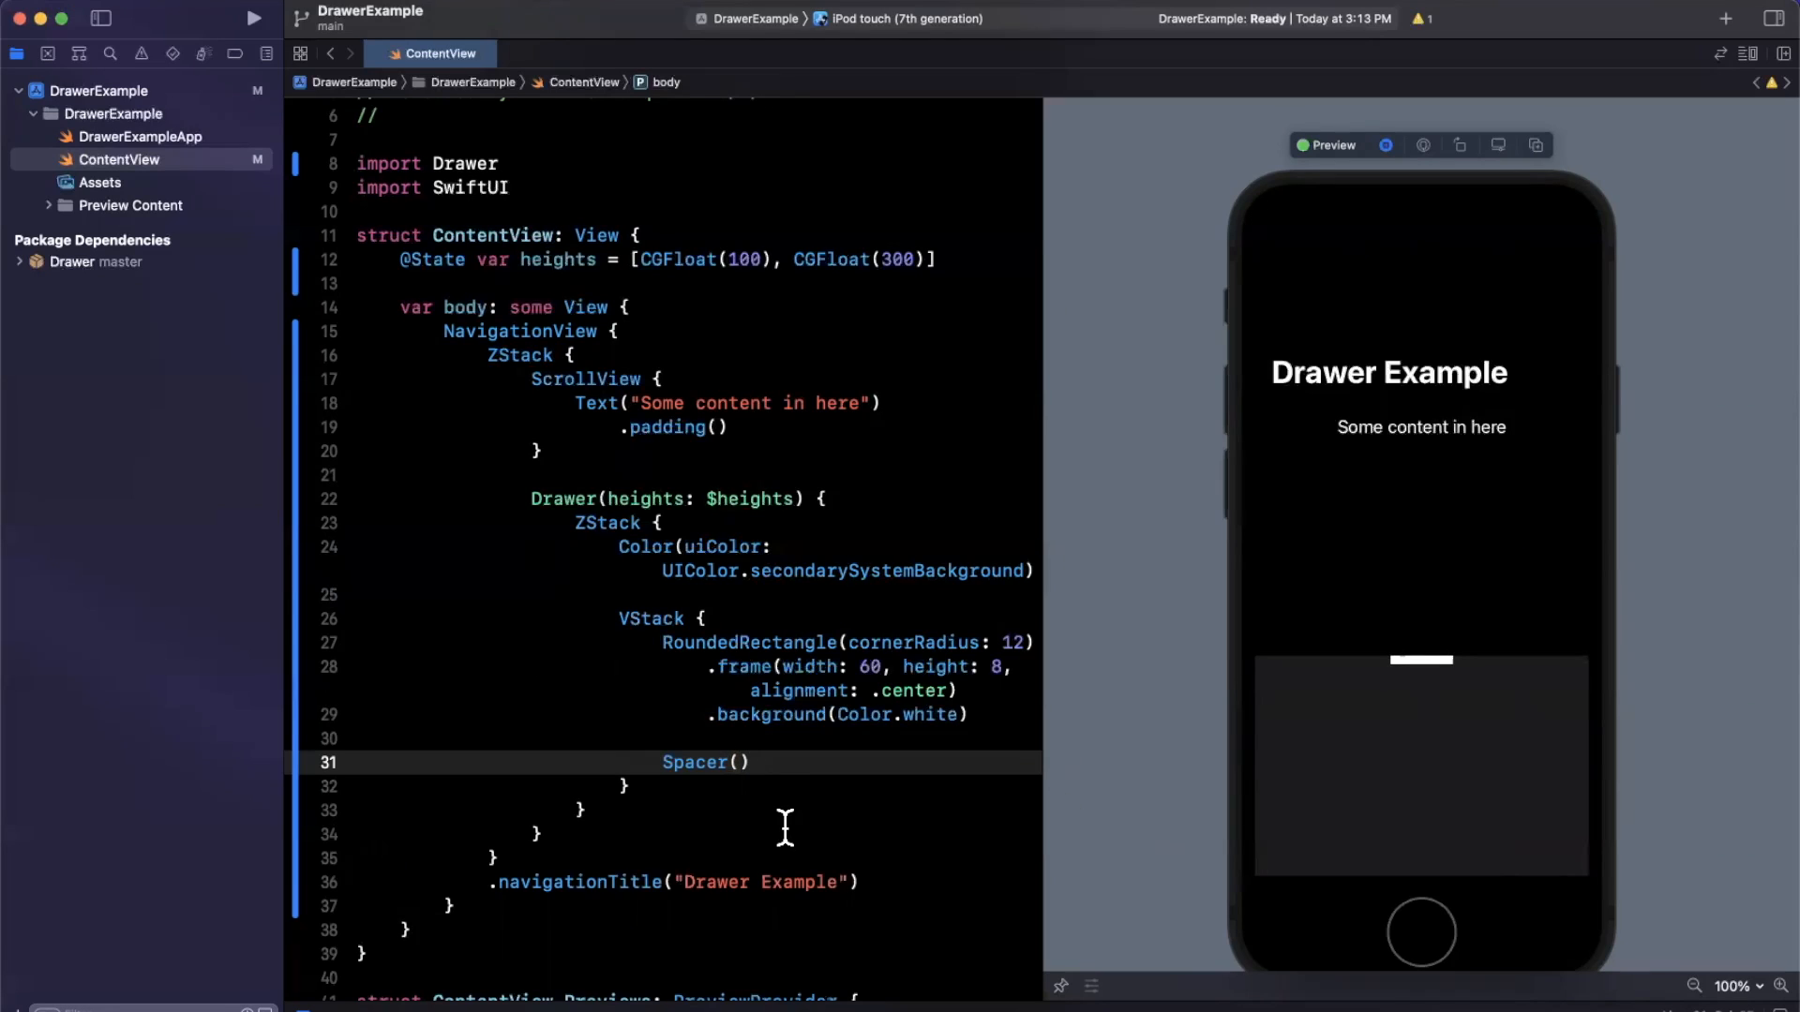
text(.padding()
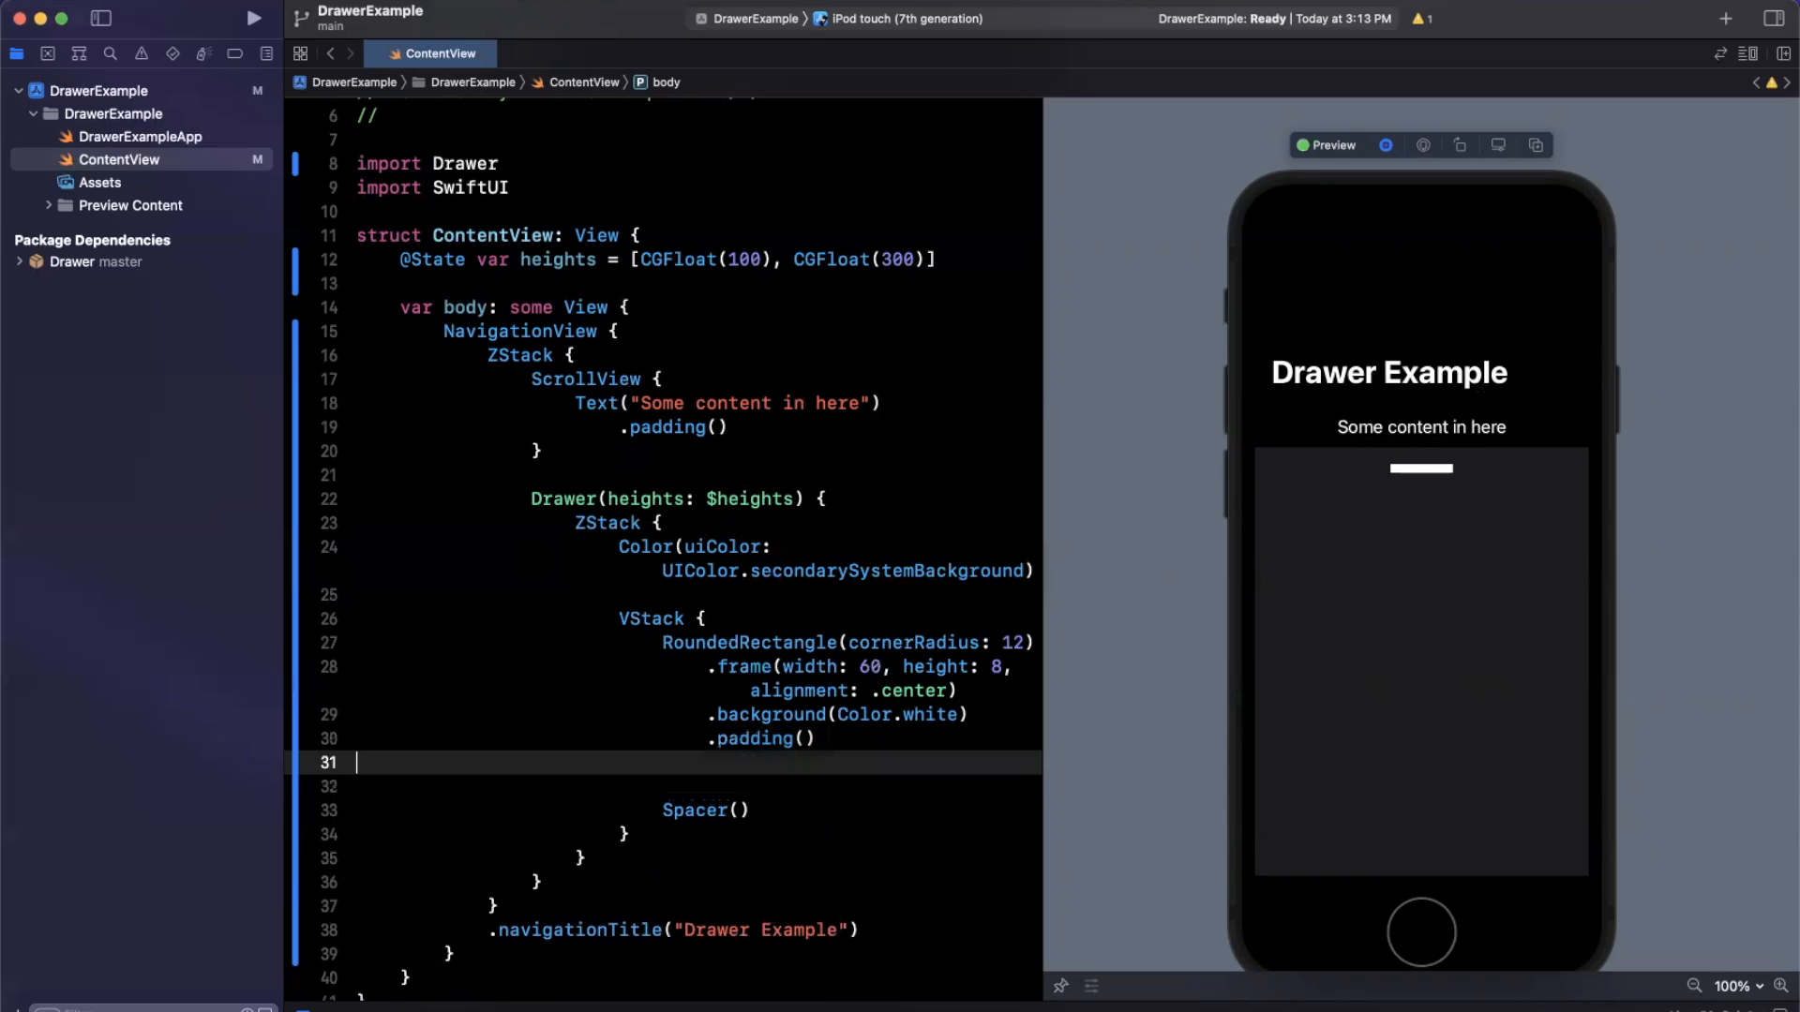
text(ContentView())
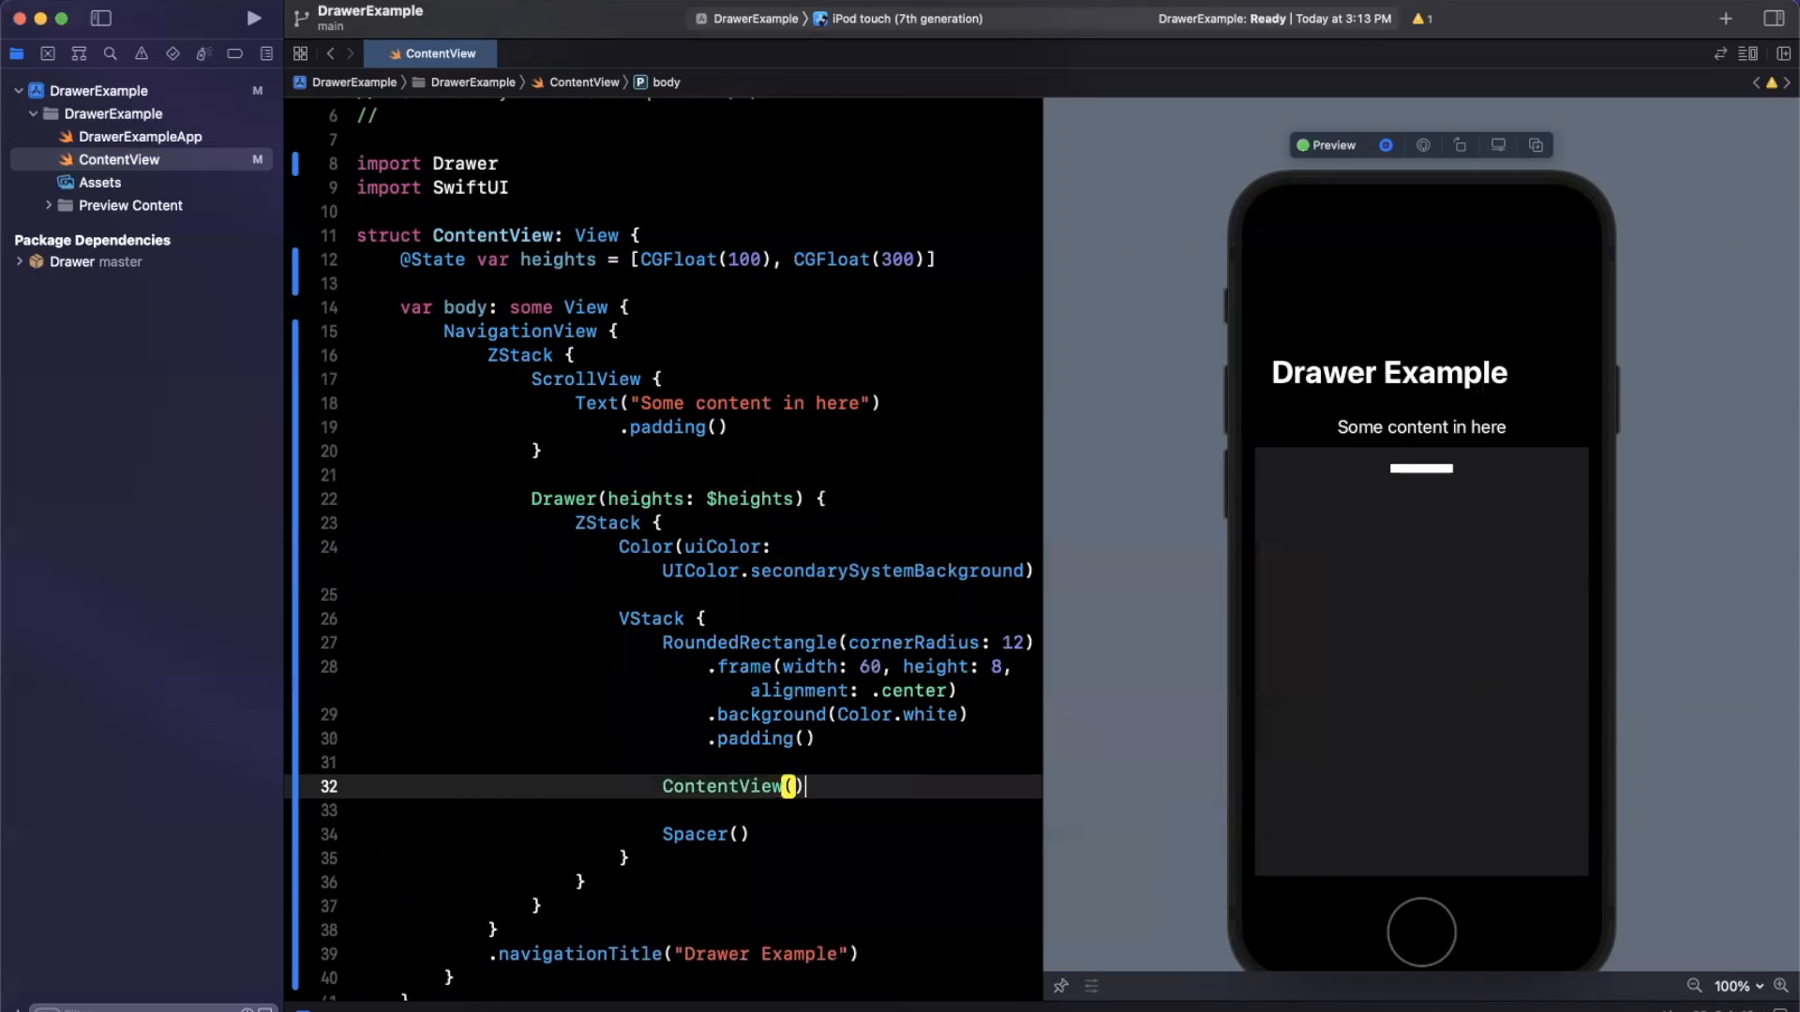
double_click(722, 787)
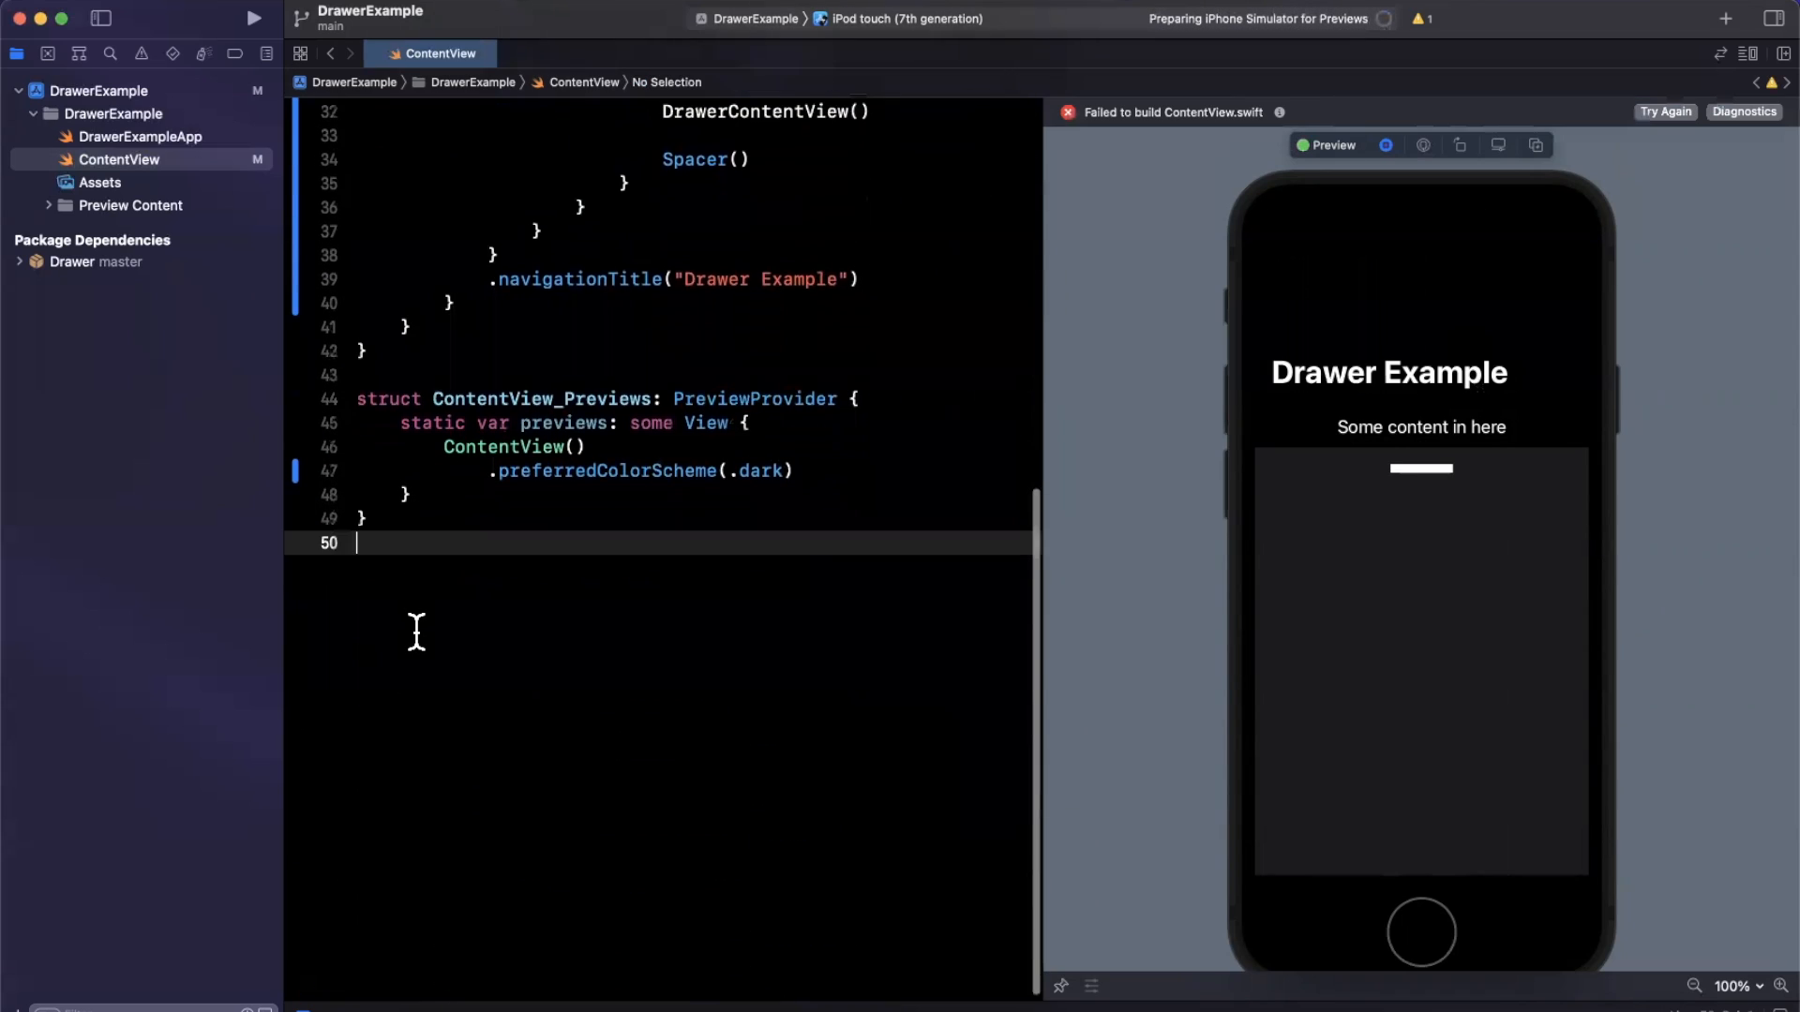
text(struct DrawerContentView: View {)
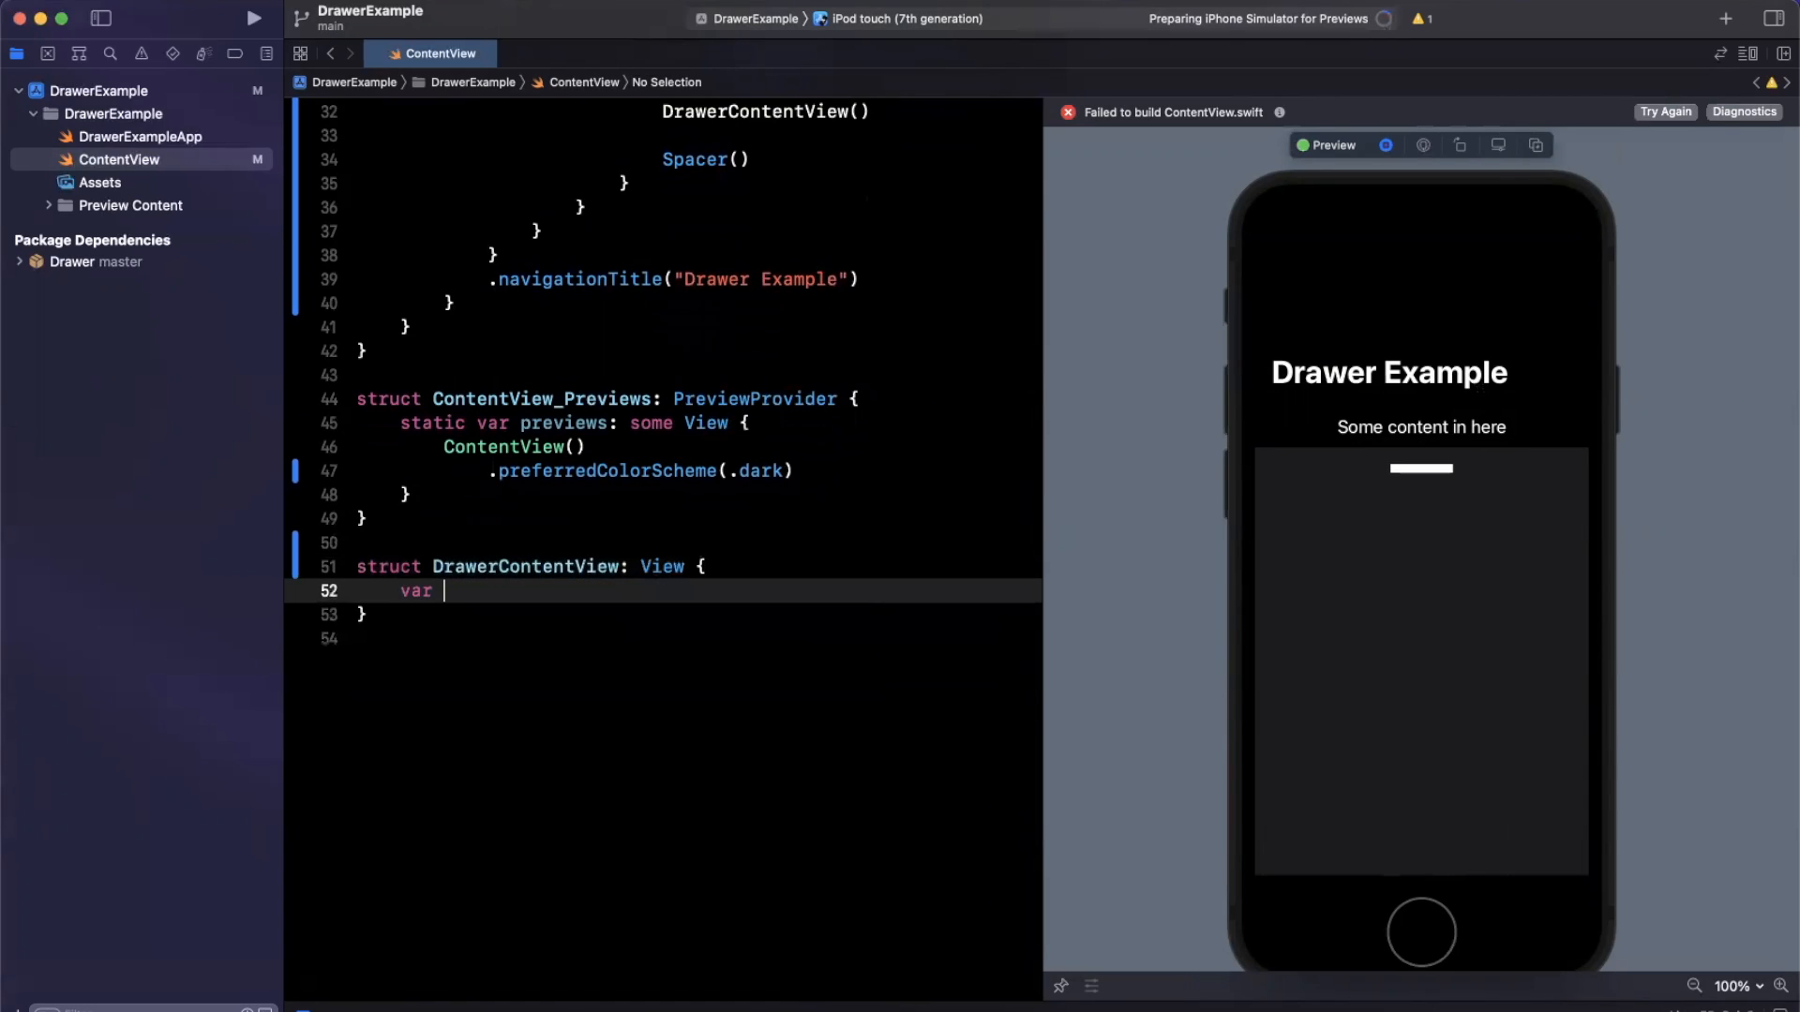
text(body: some View {)
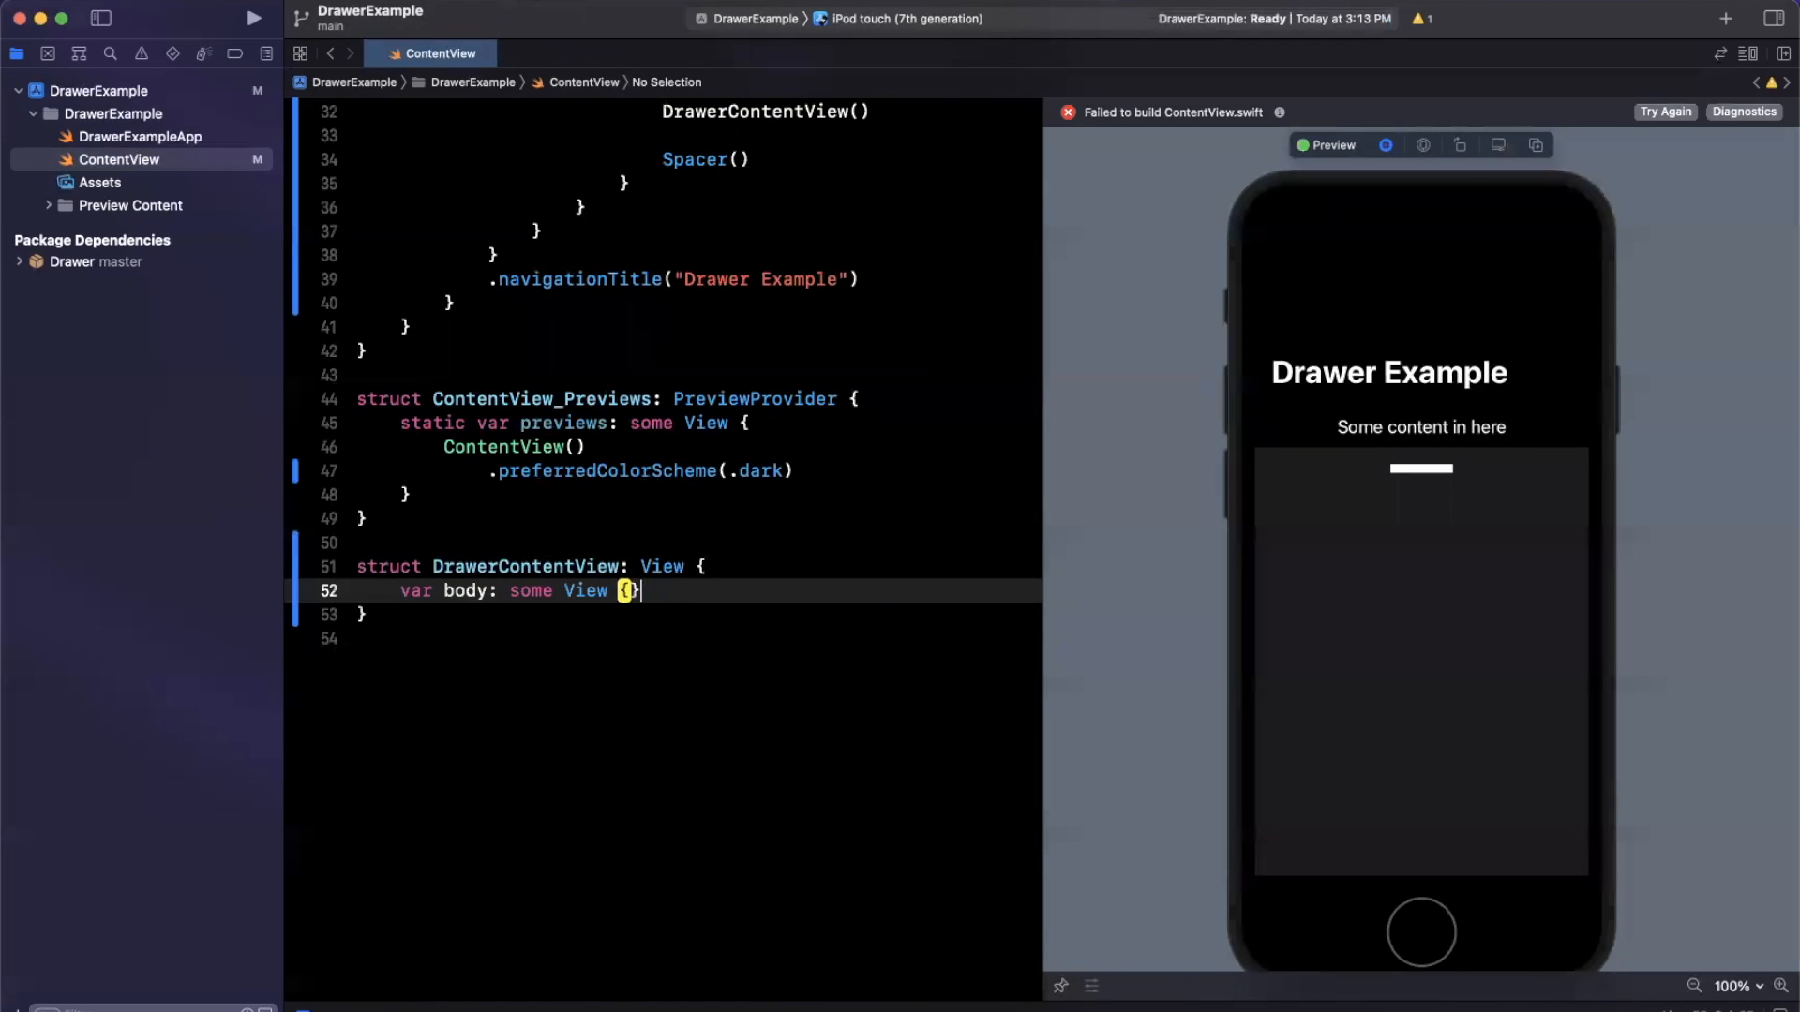
key(Return)
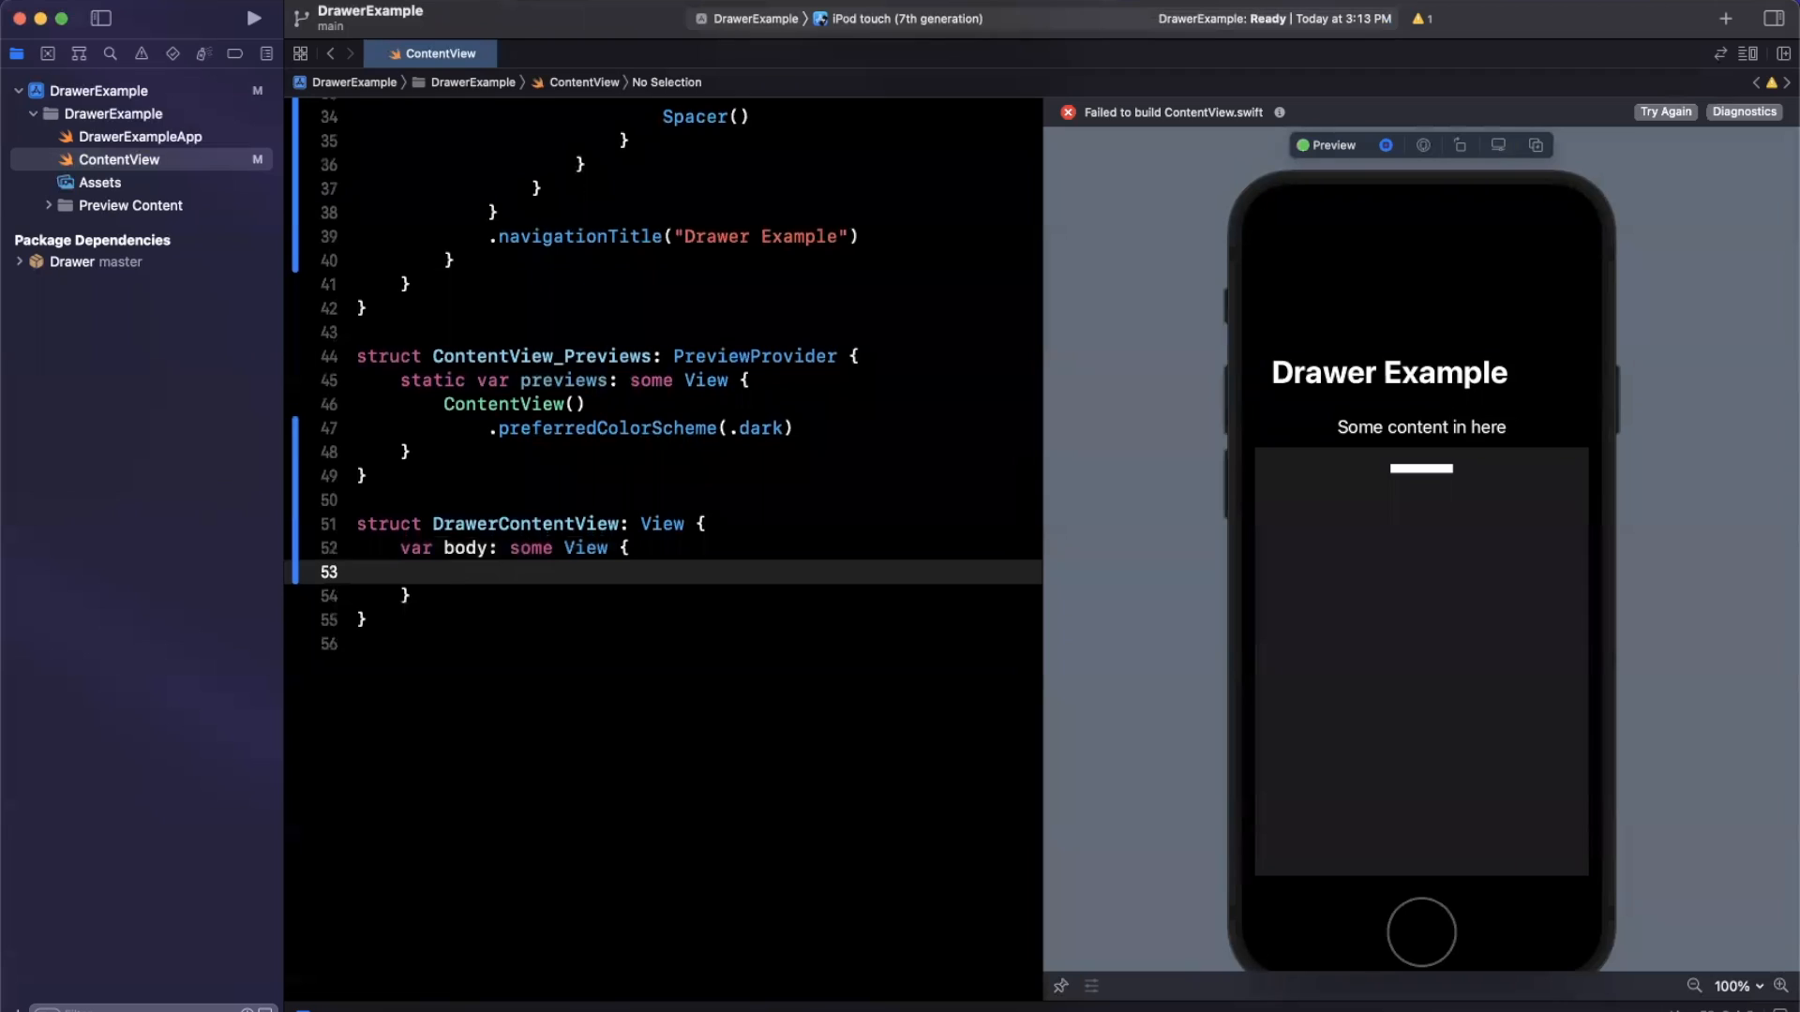
text(VStack {)
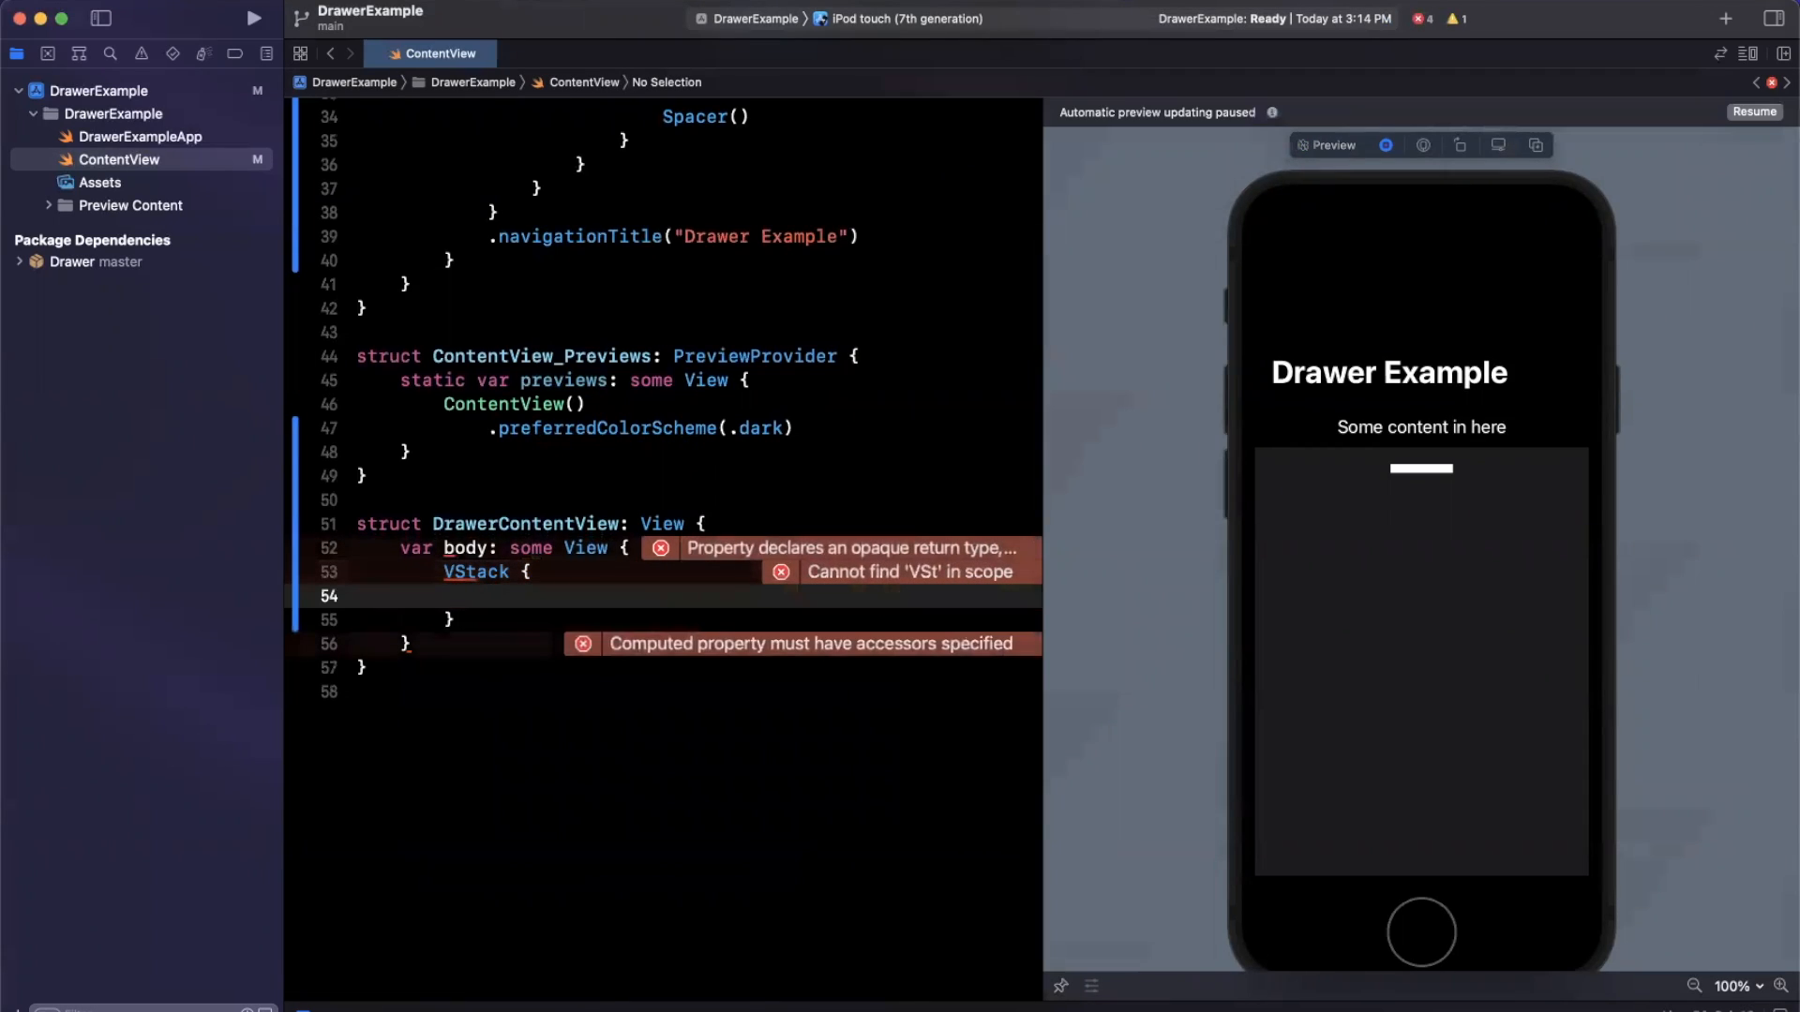
text(Textf)
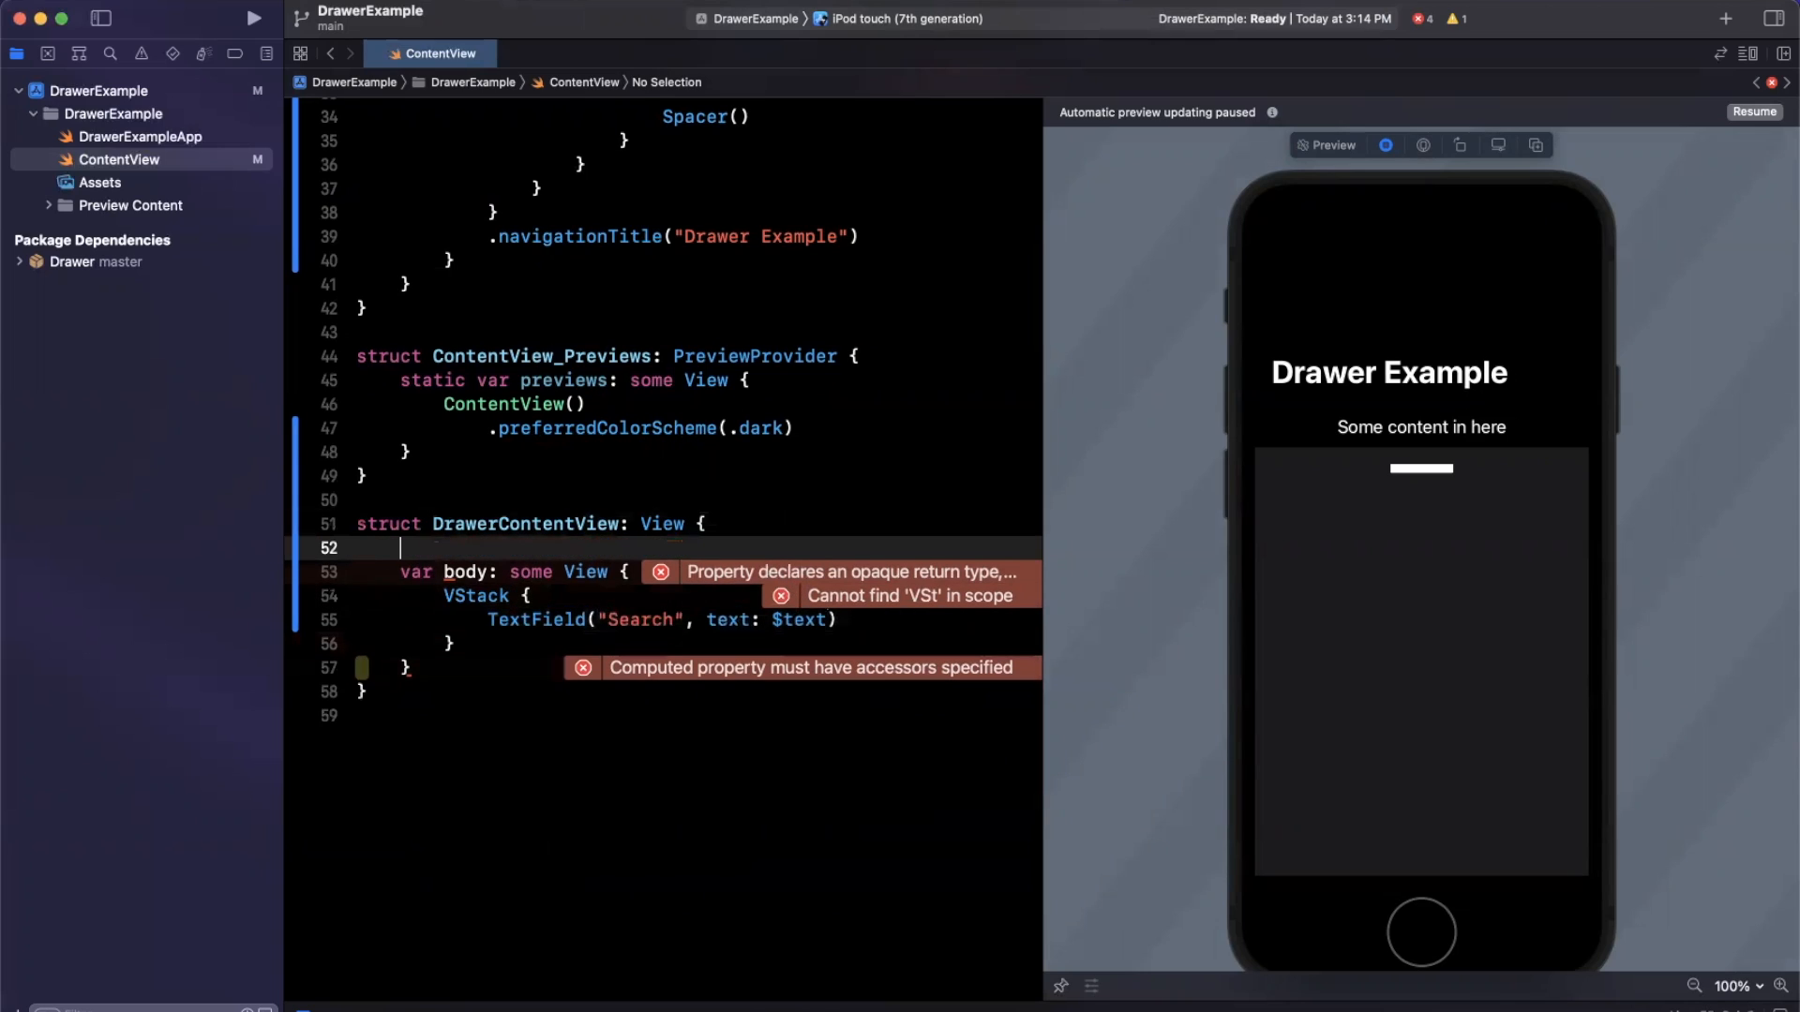
text(@State var text = ")
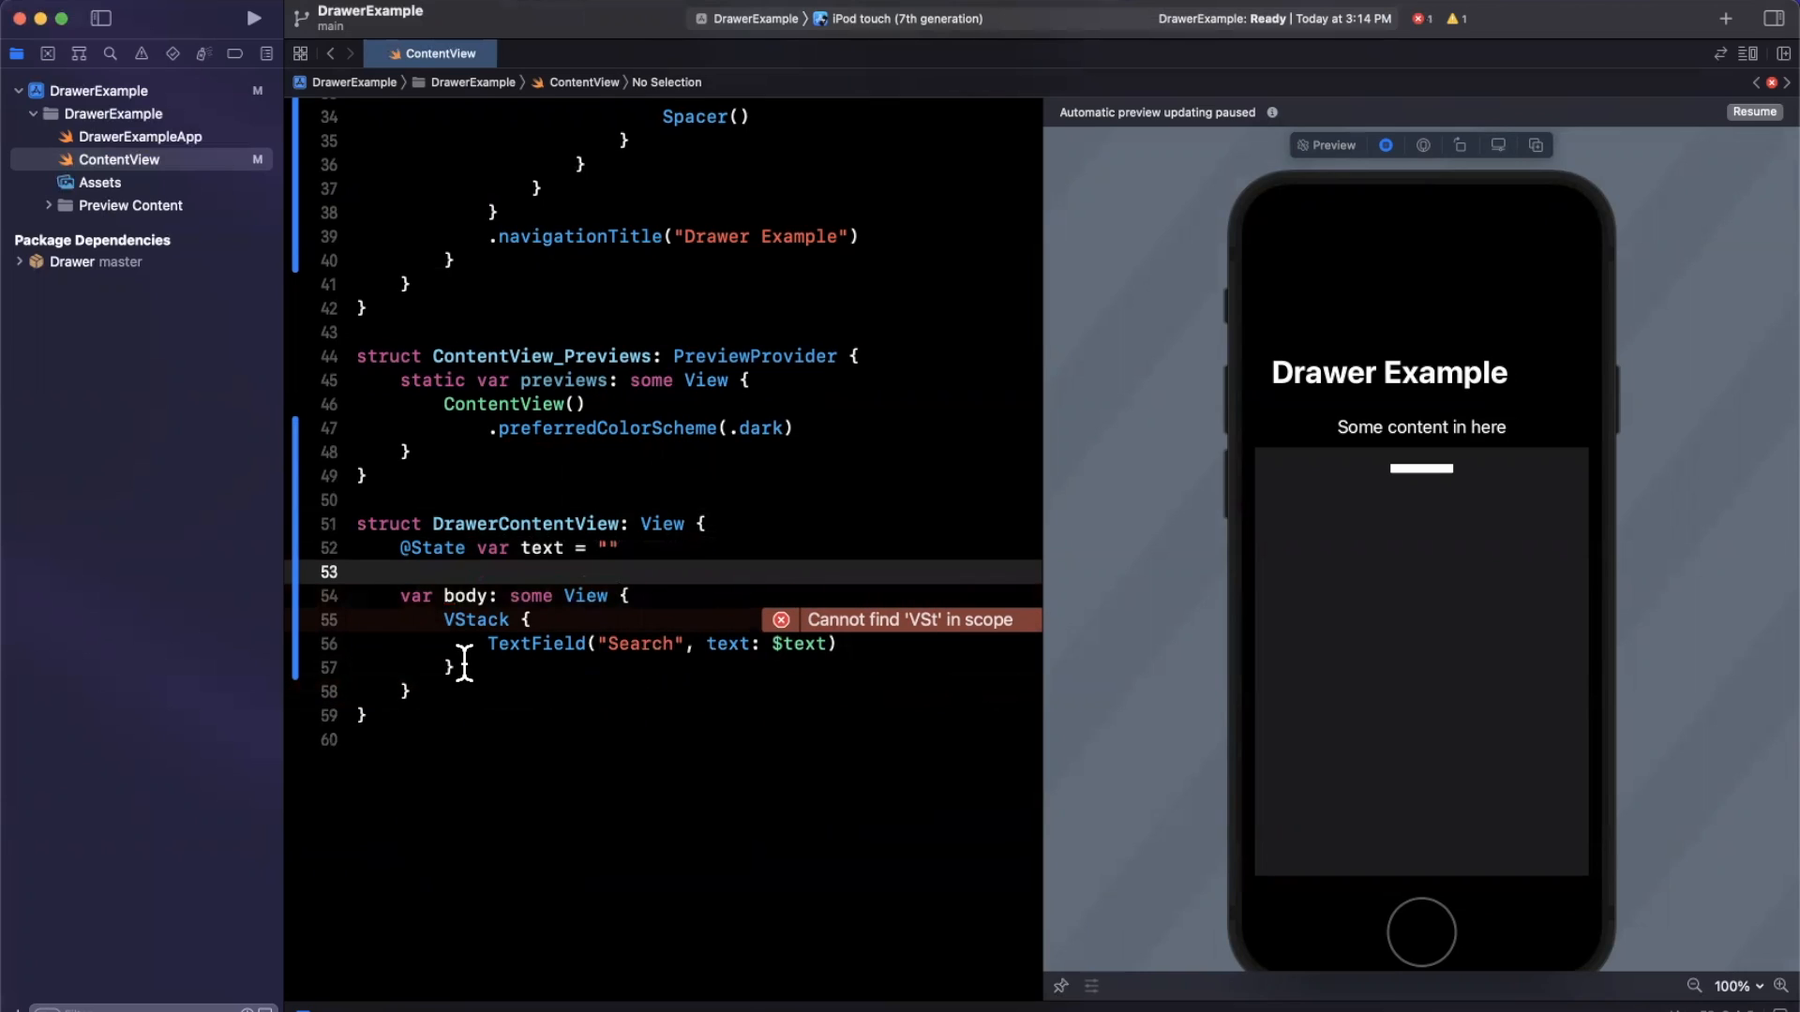
mouse_move(950, 671)
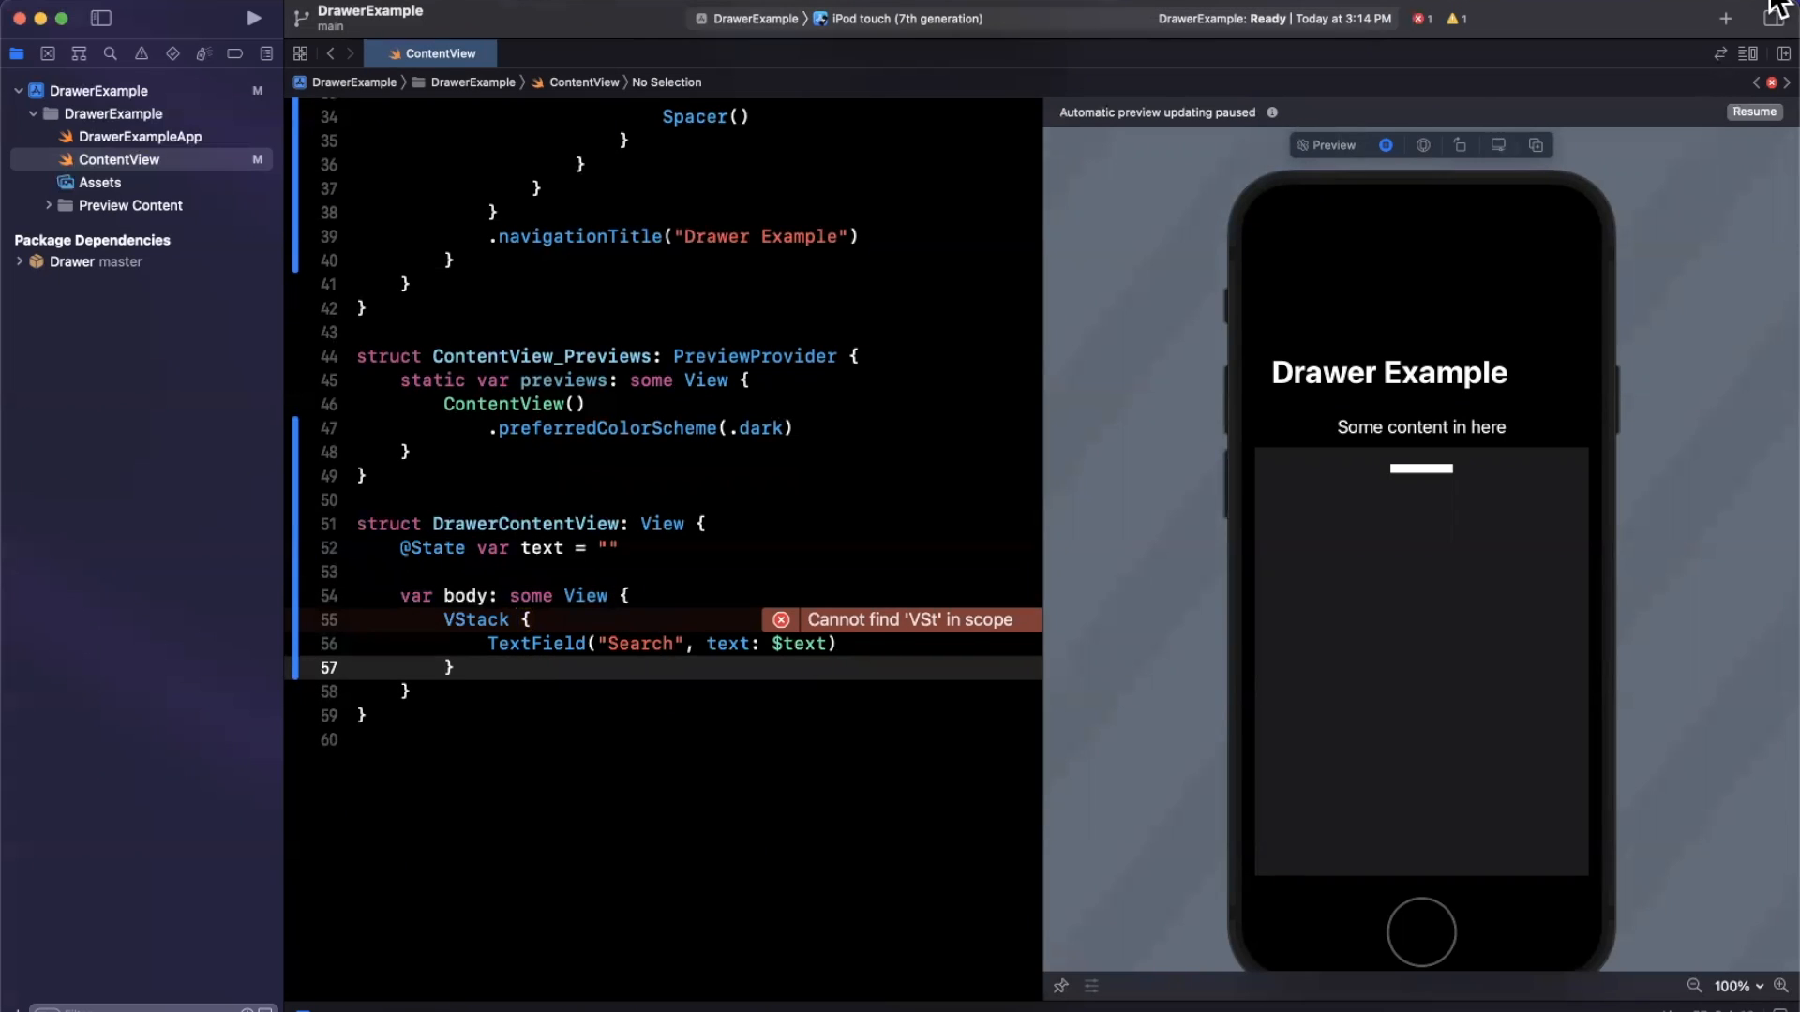
- Resume the paused canvas preview so it rebuilds showing the Search field
click(1755, 111)
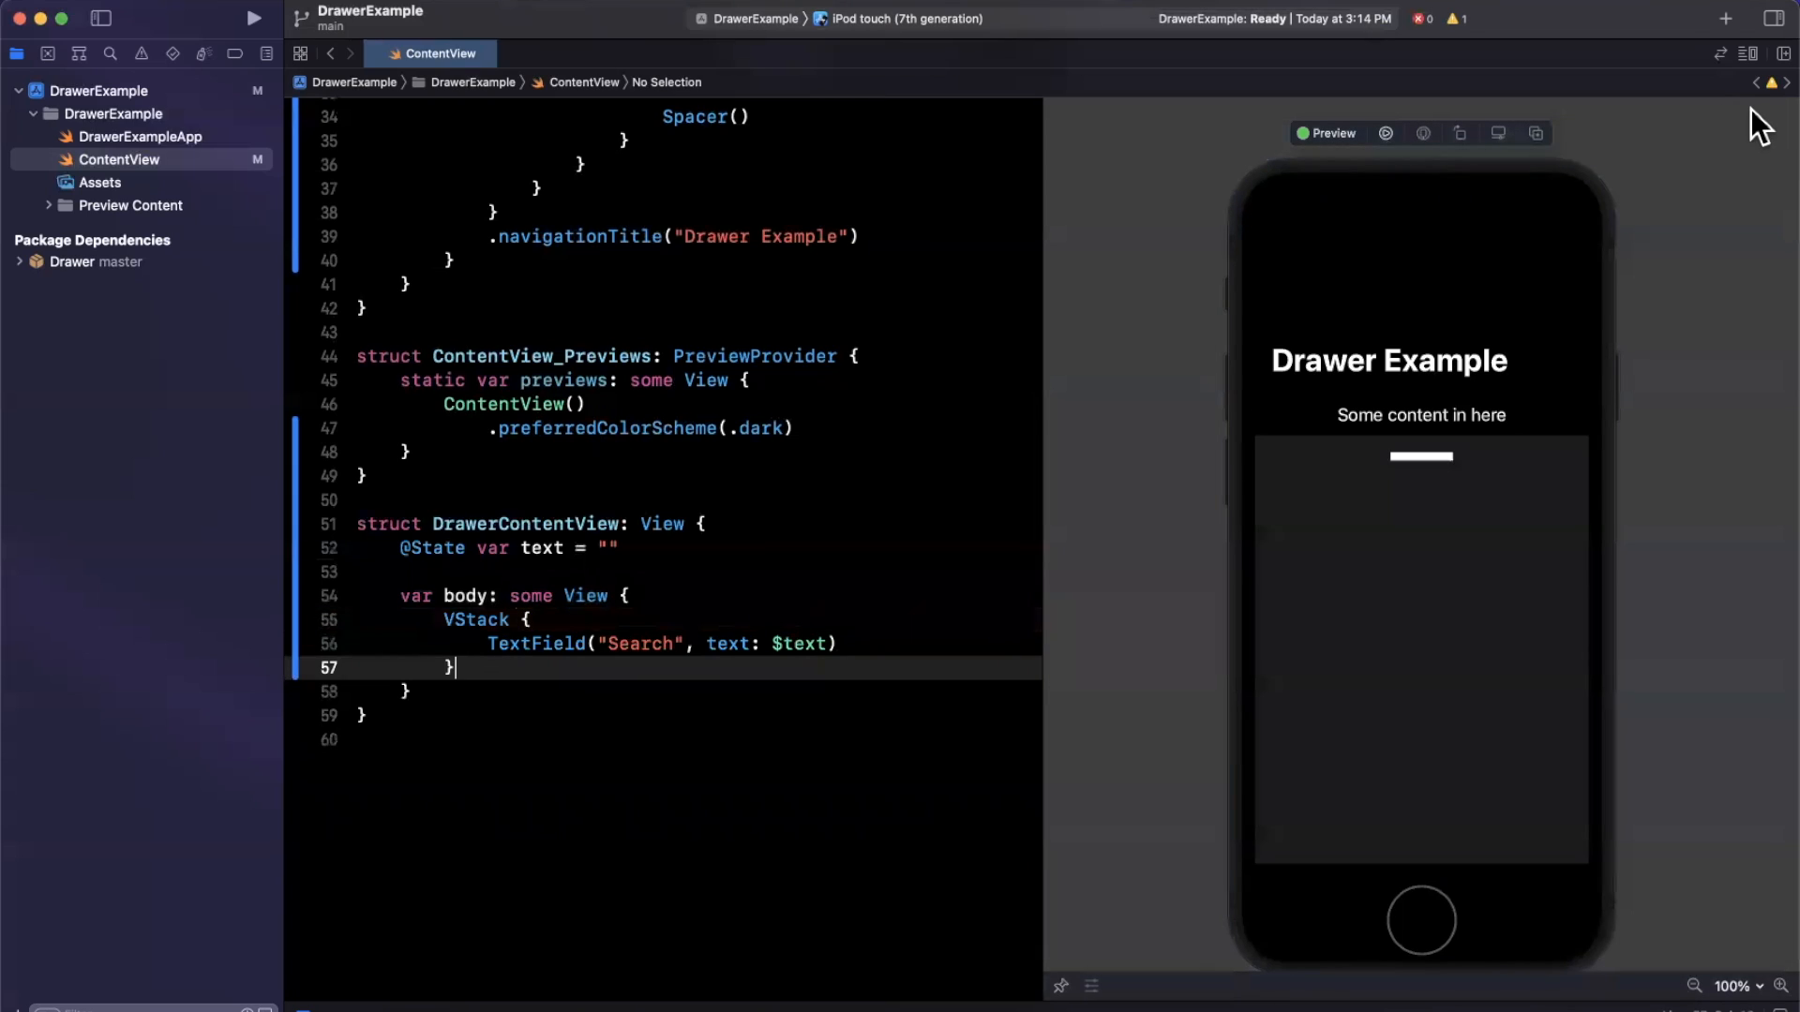
click(254, 19)
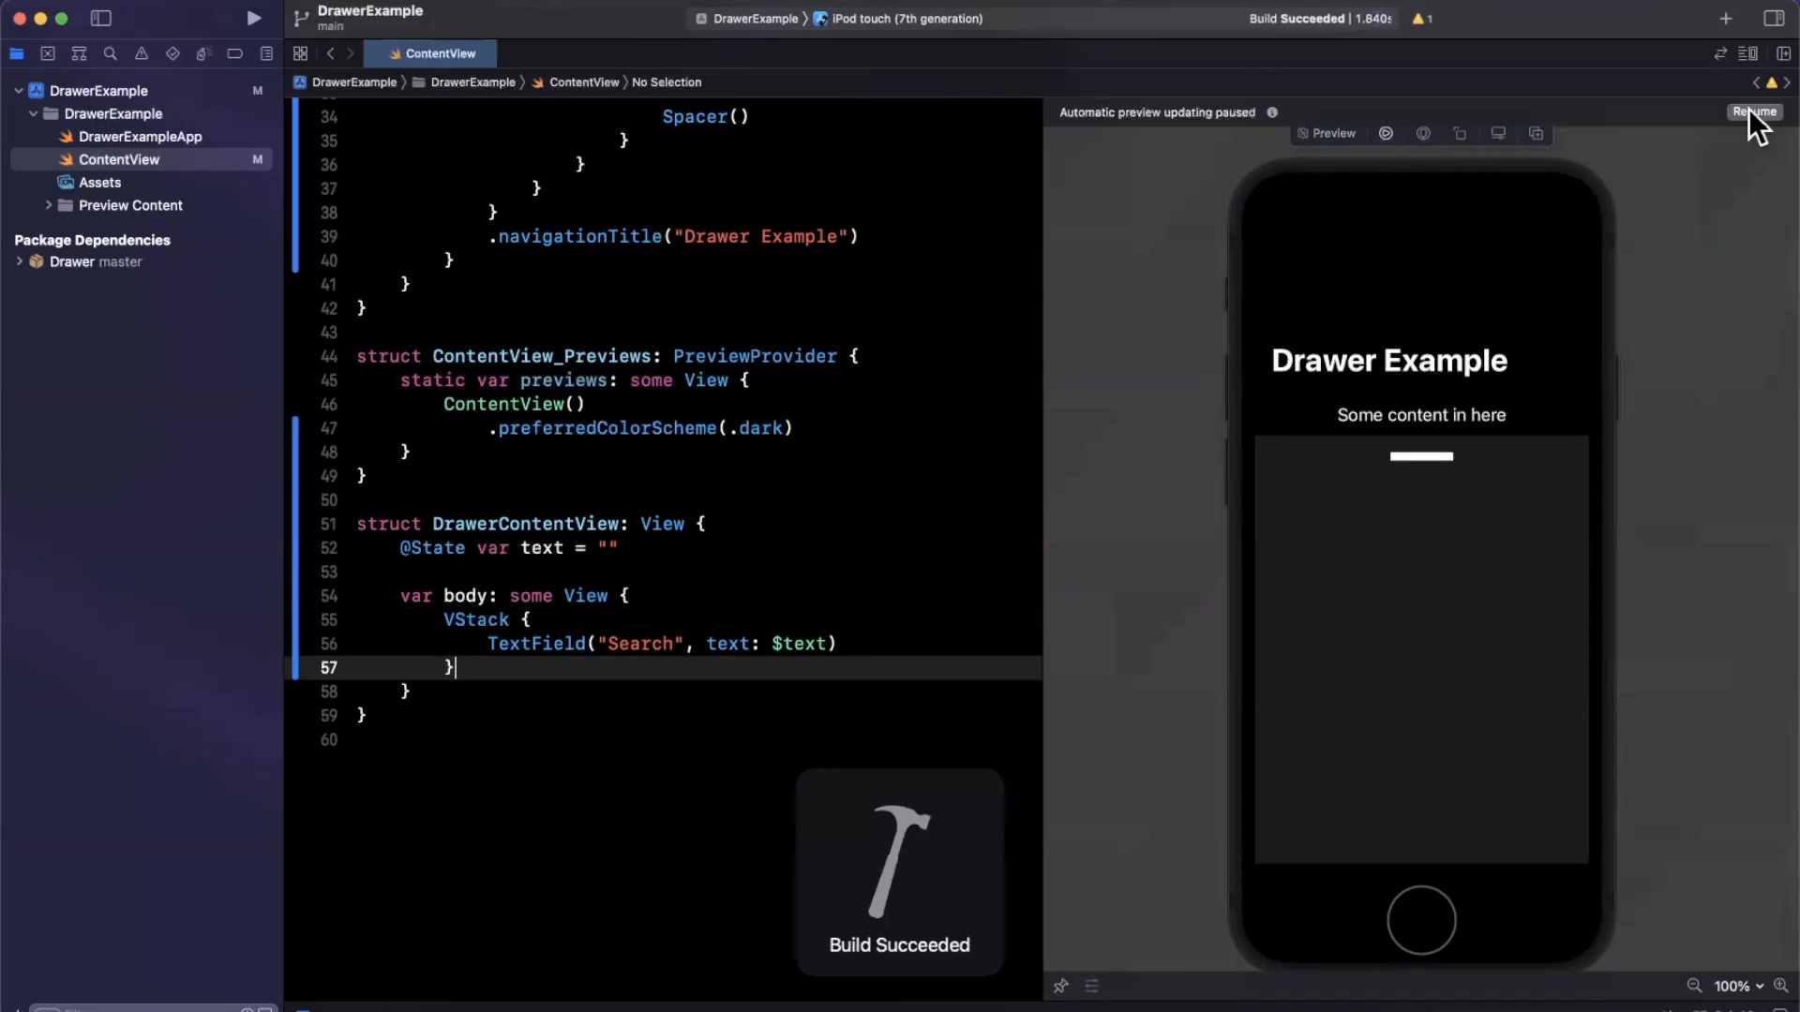
click(1754, 111)
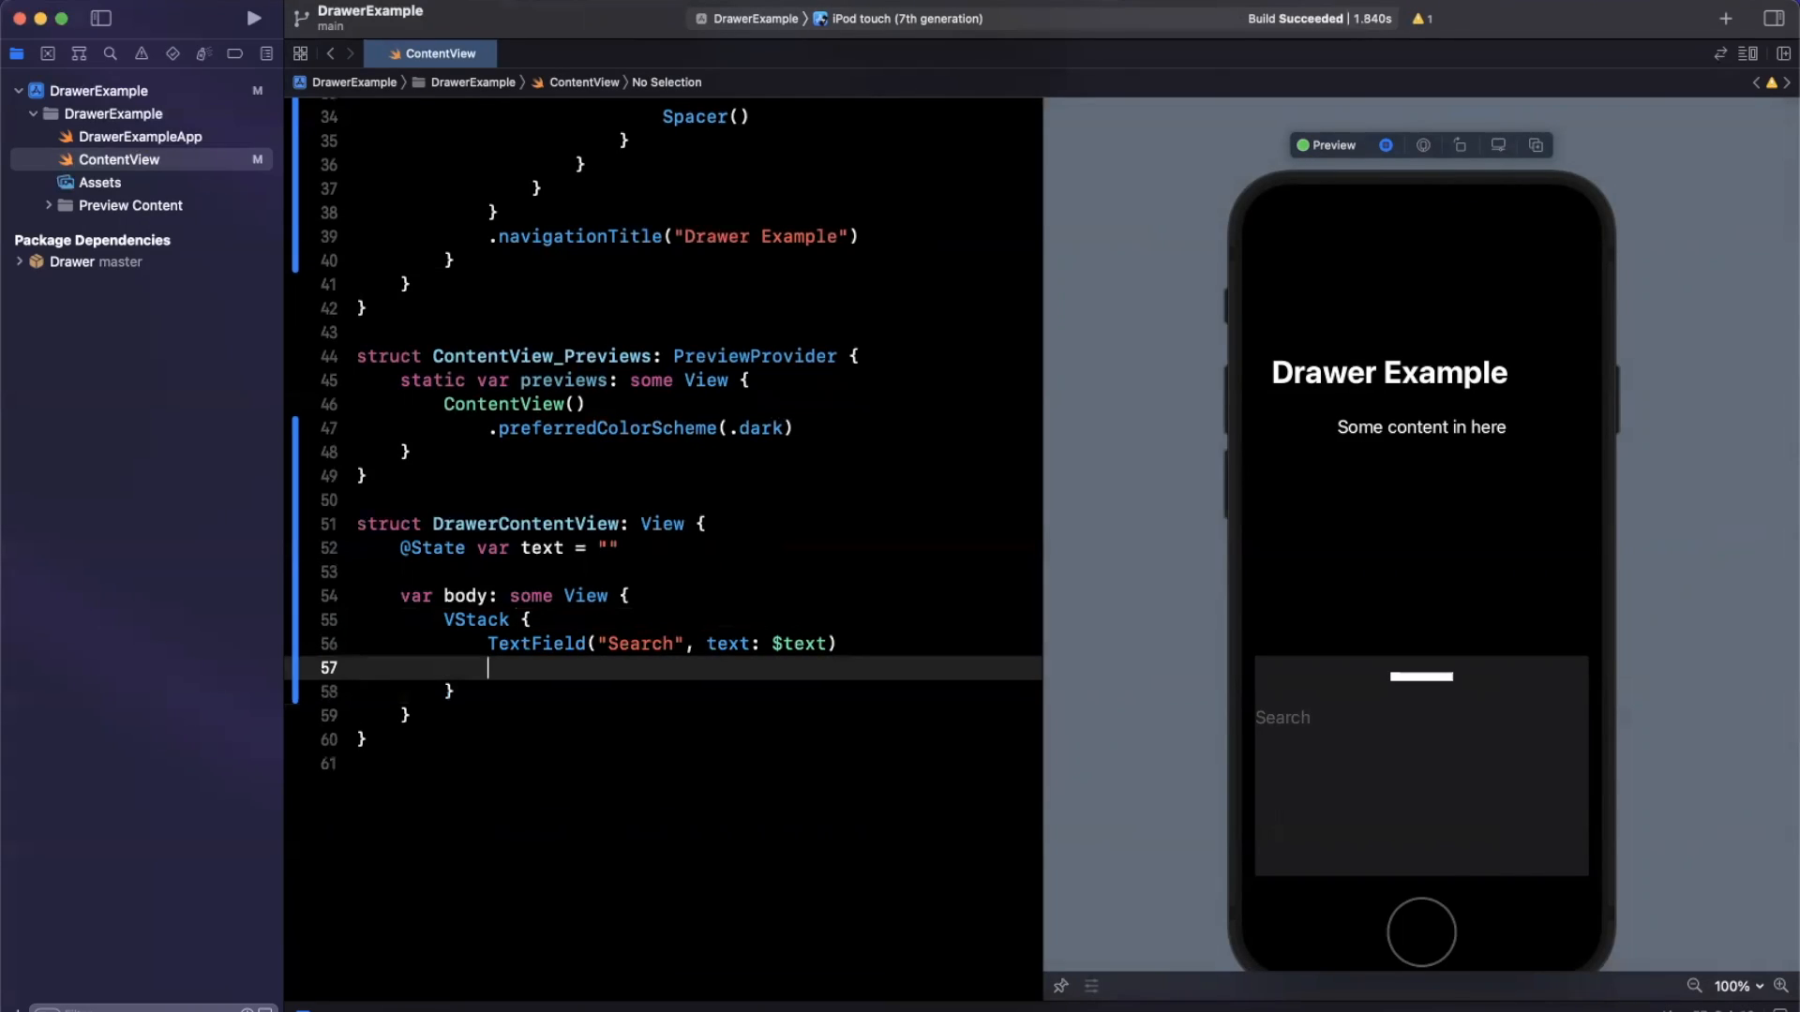
- Give the Search TextField a Color(uiColor: UIColor.systemGray5) background
text(.background(content: C)
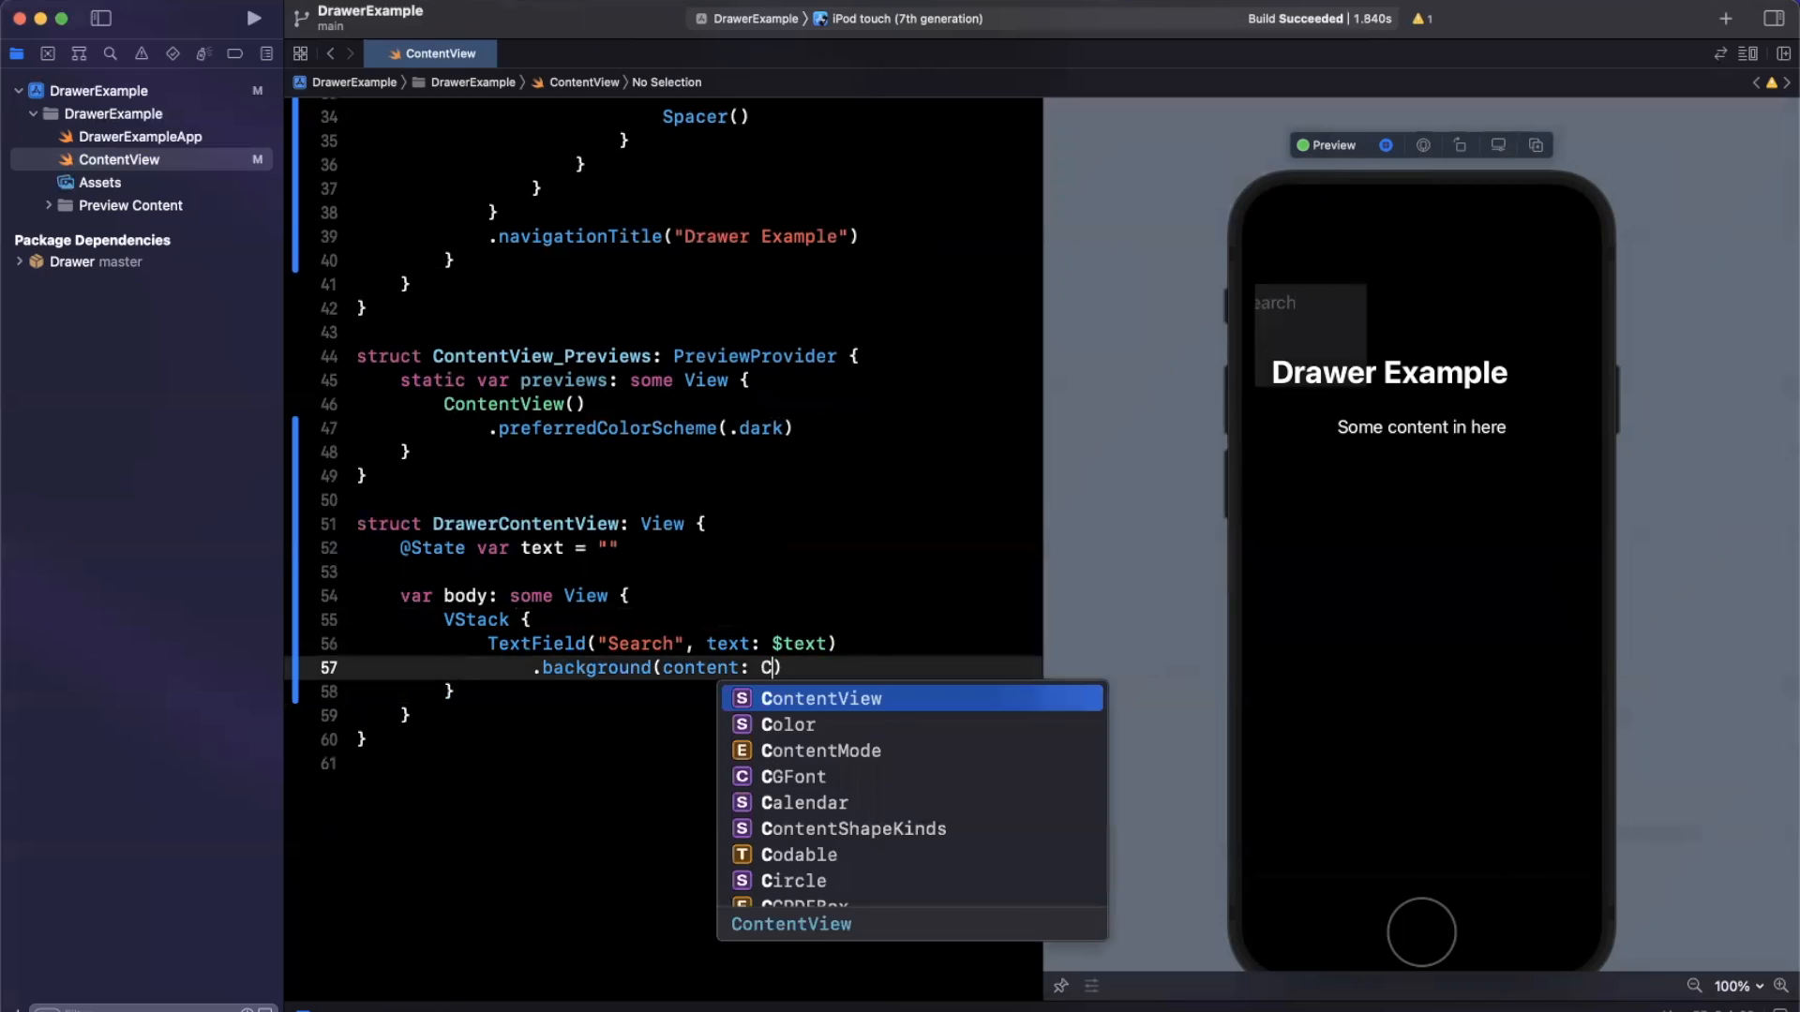
text(olor)
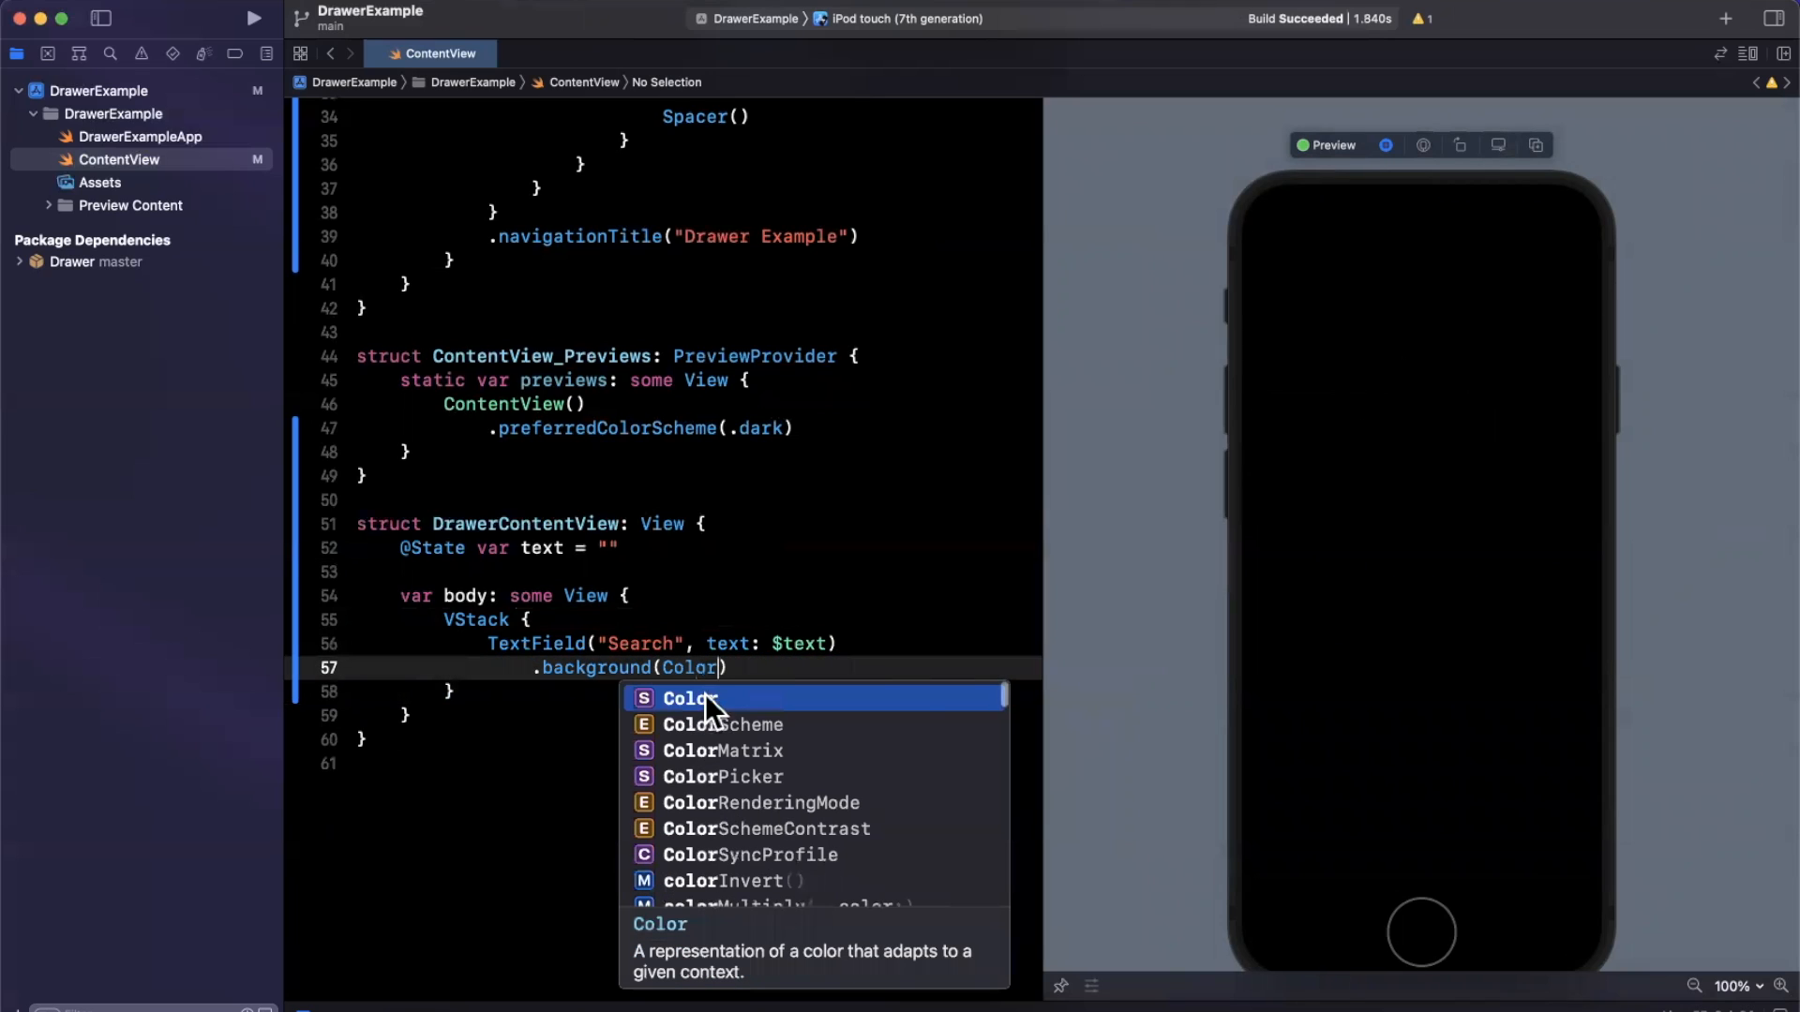
click(687, 699)
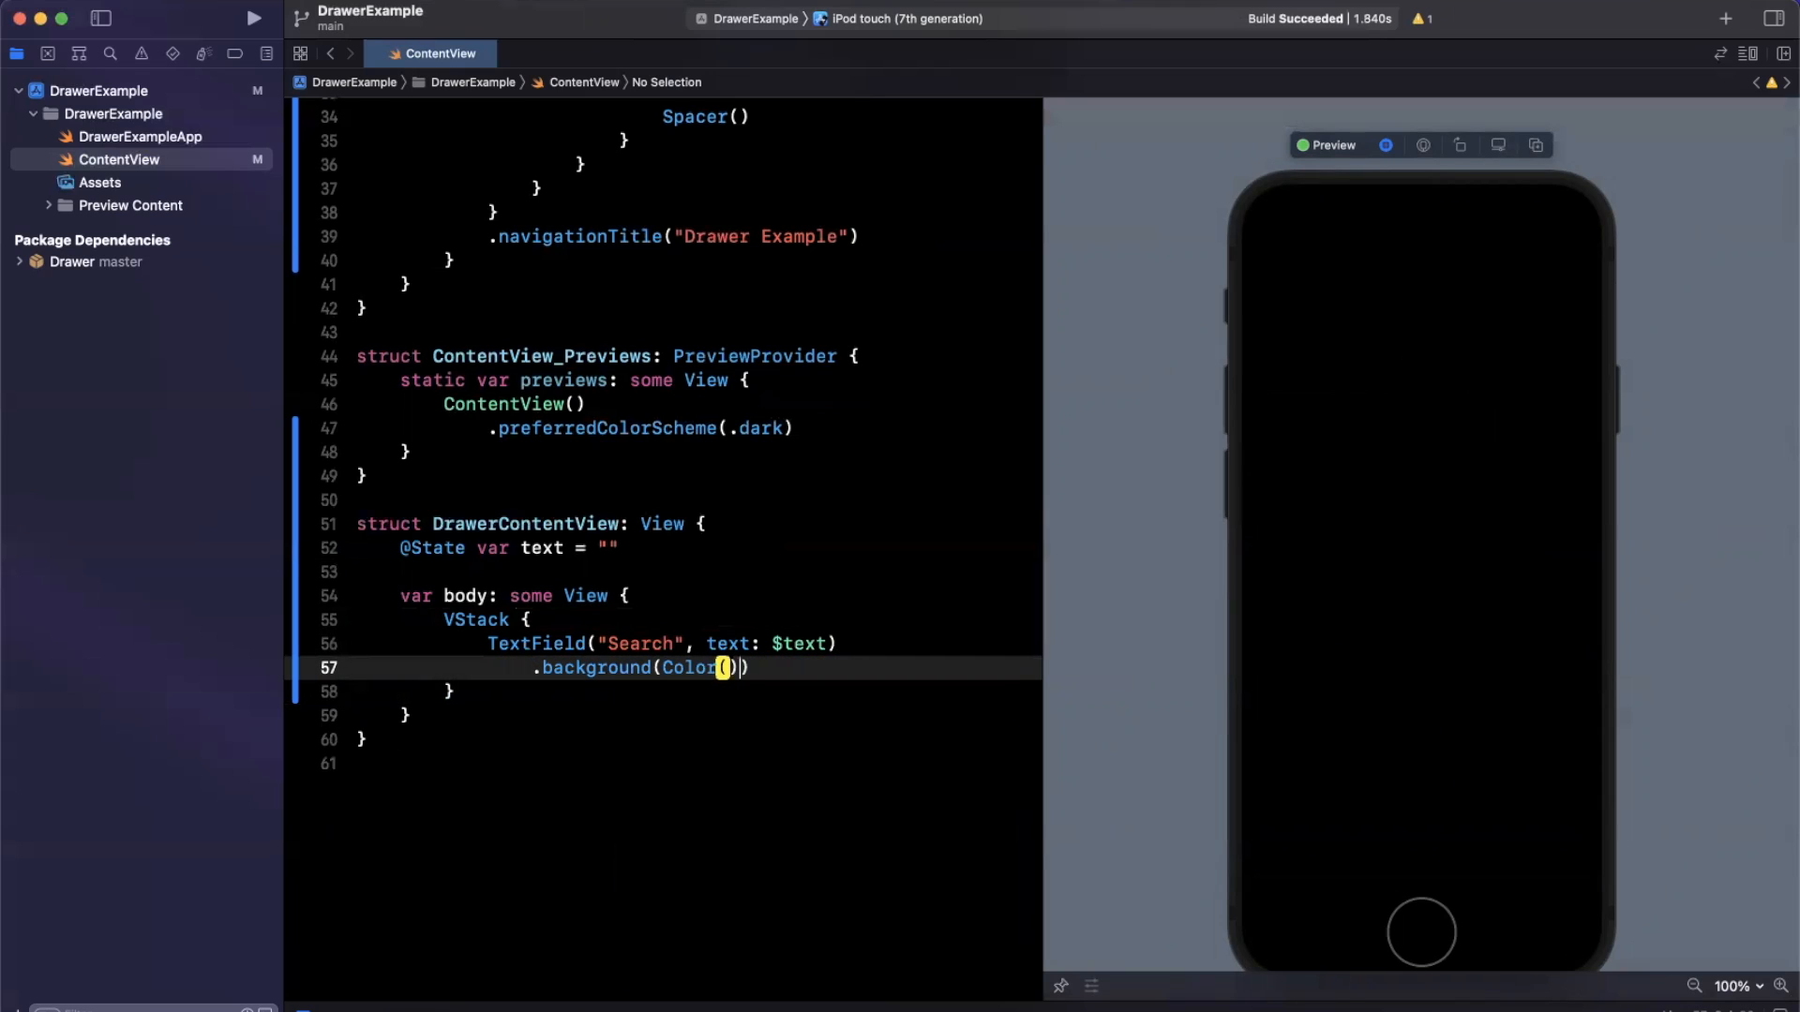
text(uiColor: UIColor.systemgr)
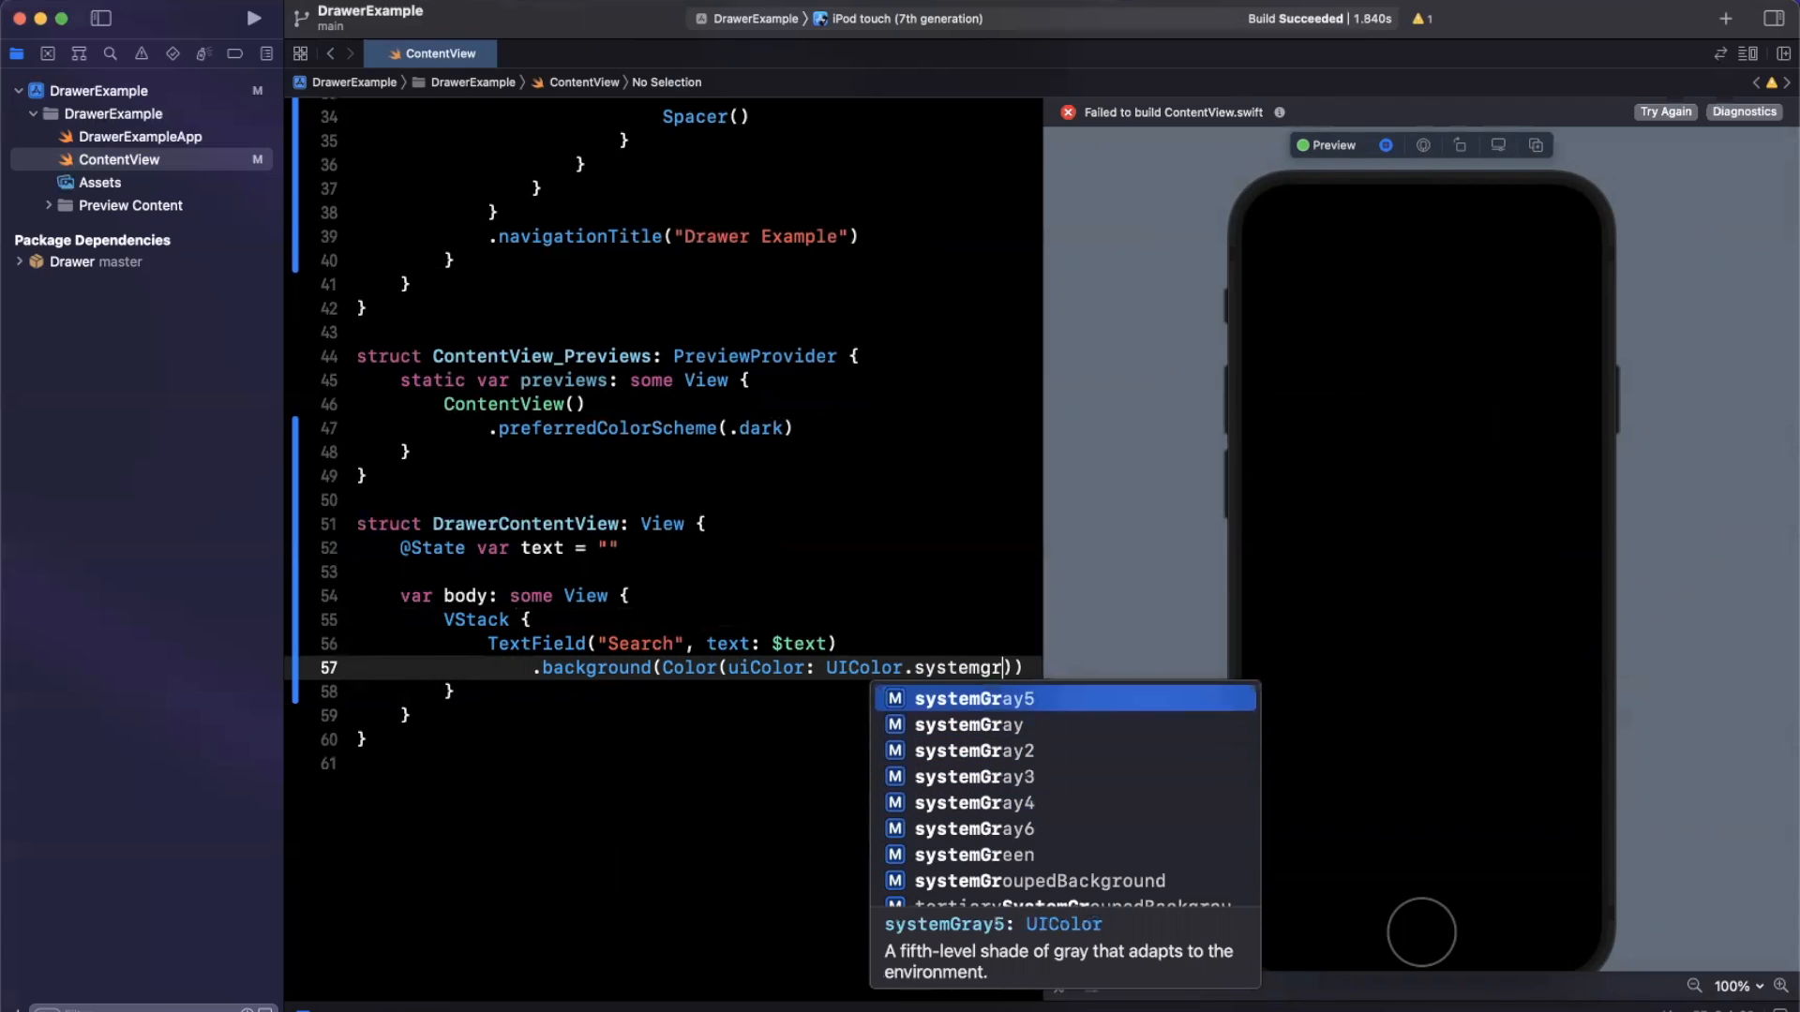
click(975, 697)
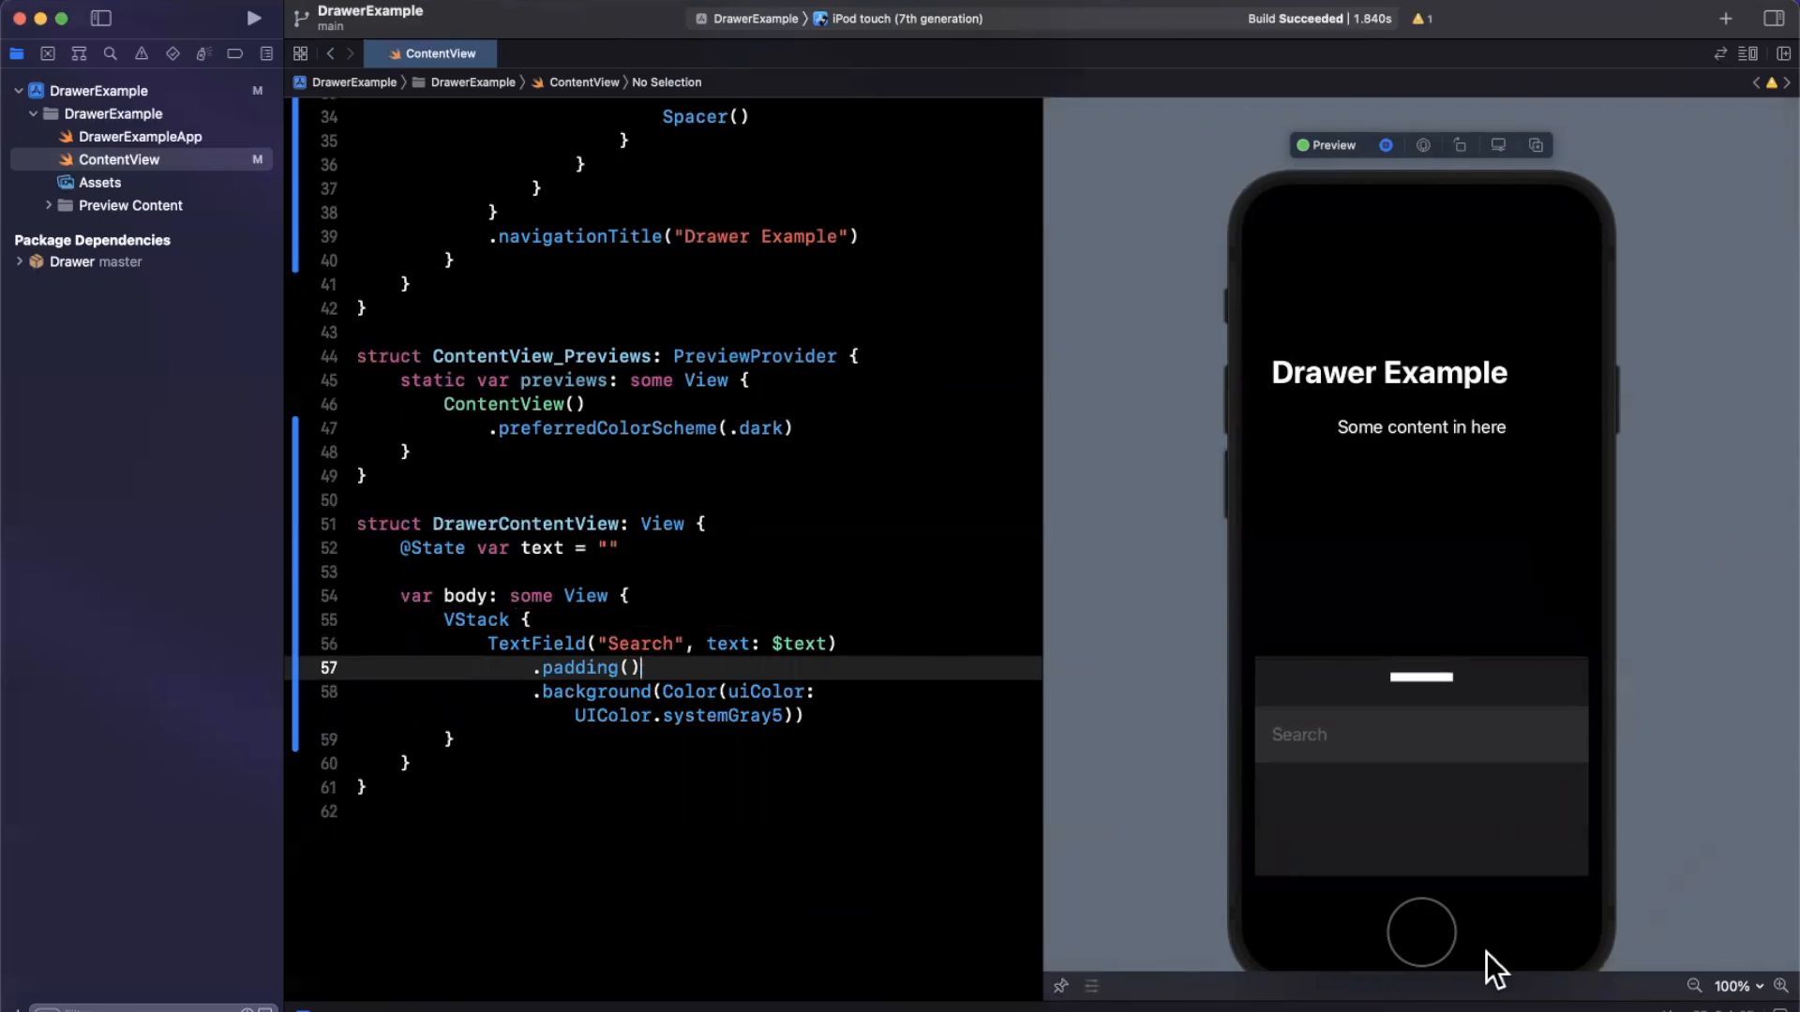
mouse_move(1193, 677)
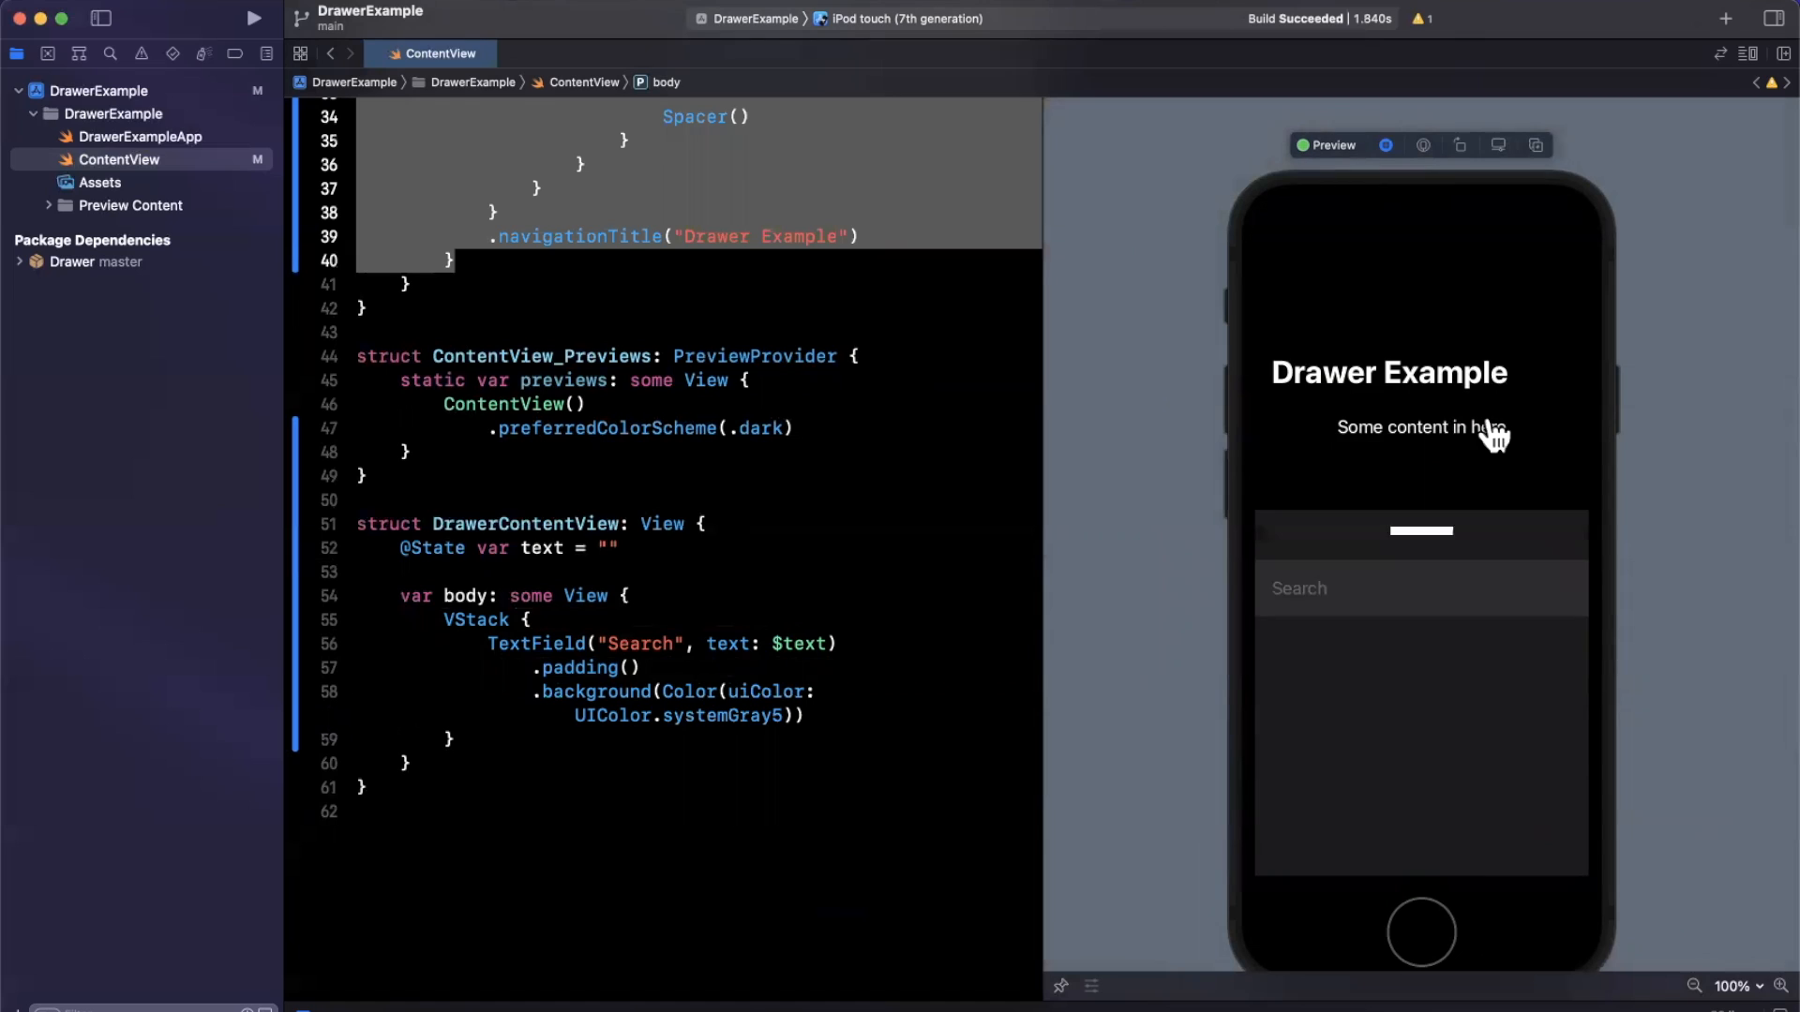
- Deselect the code block and scroll through the ContentView code
click(796, 812)
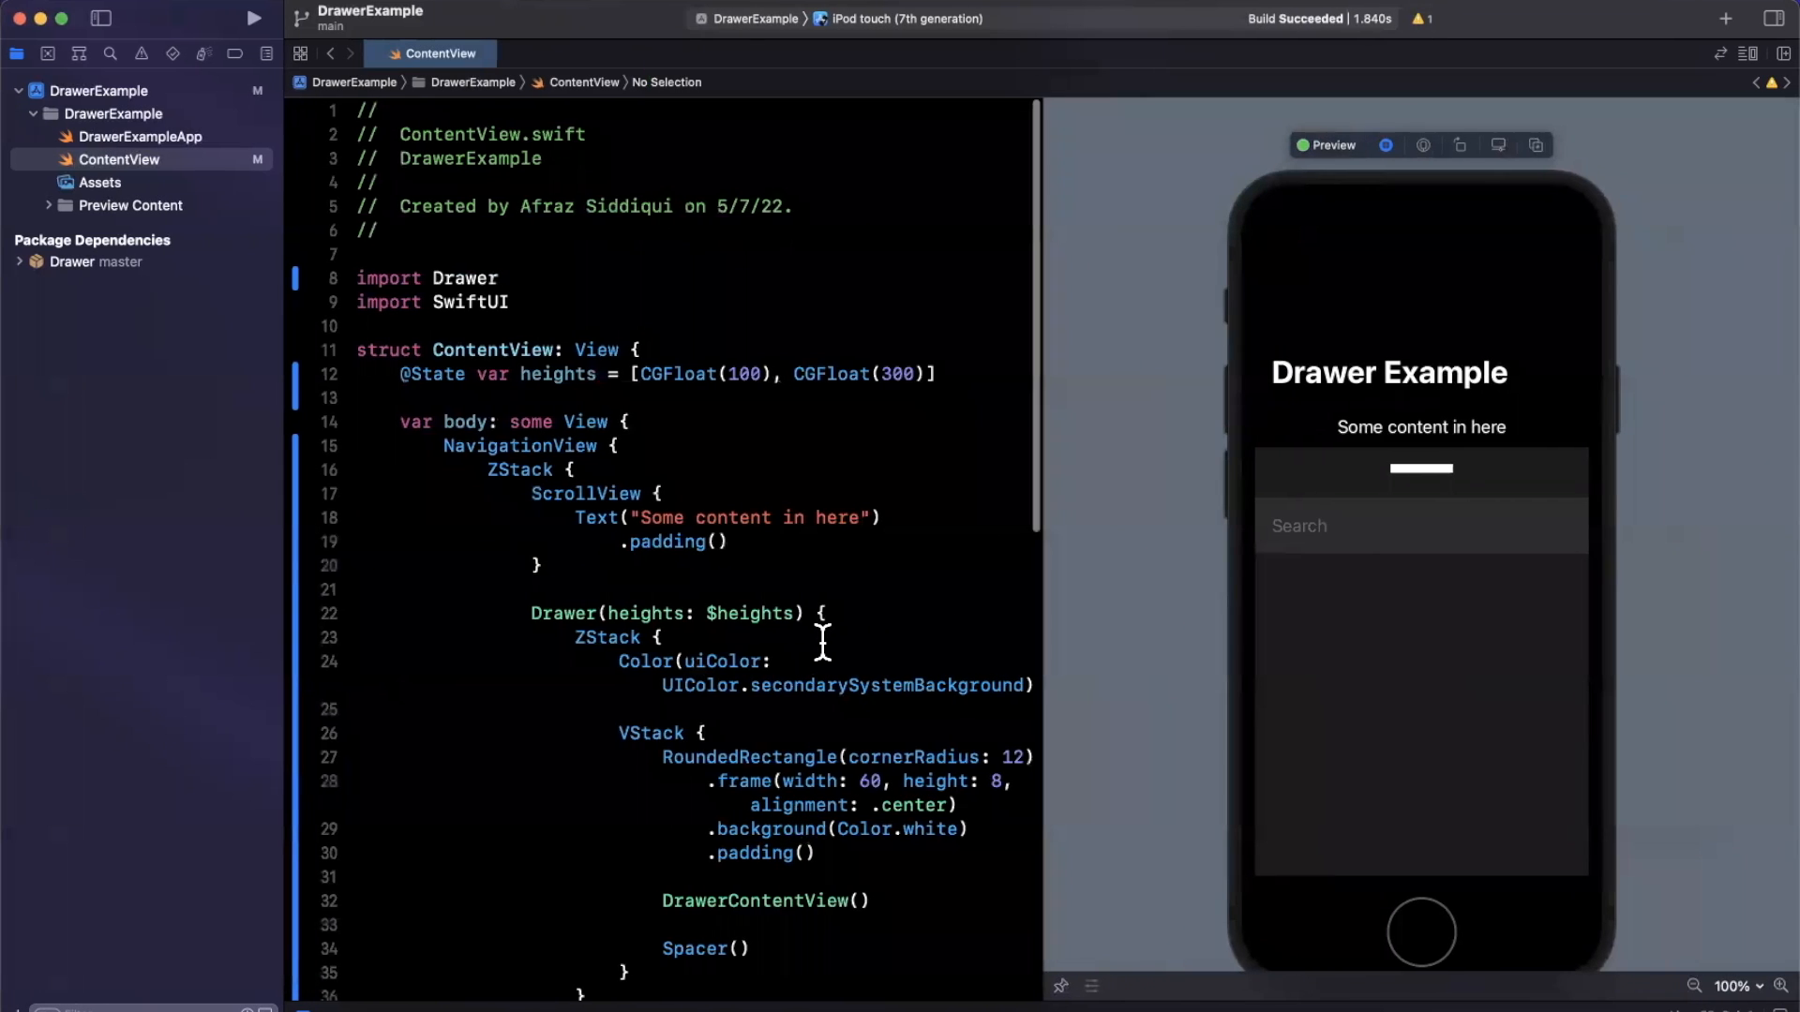
scroll(down, 3)
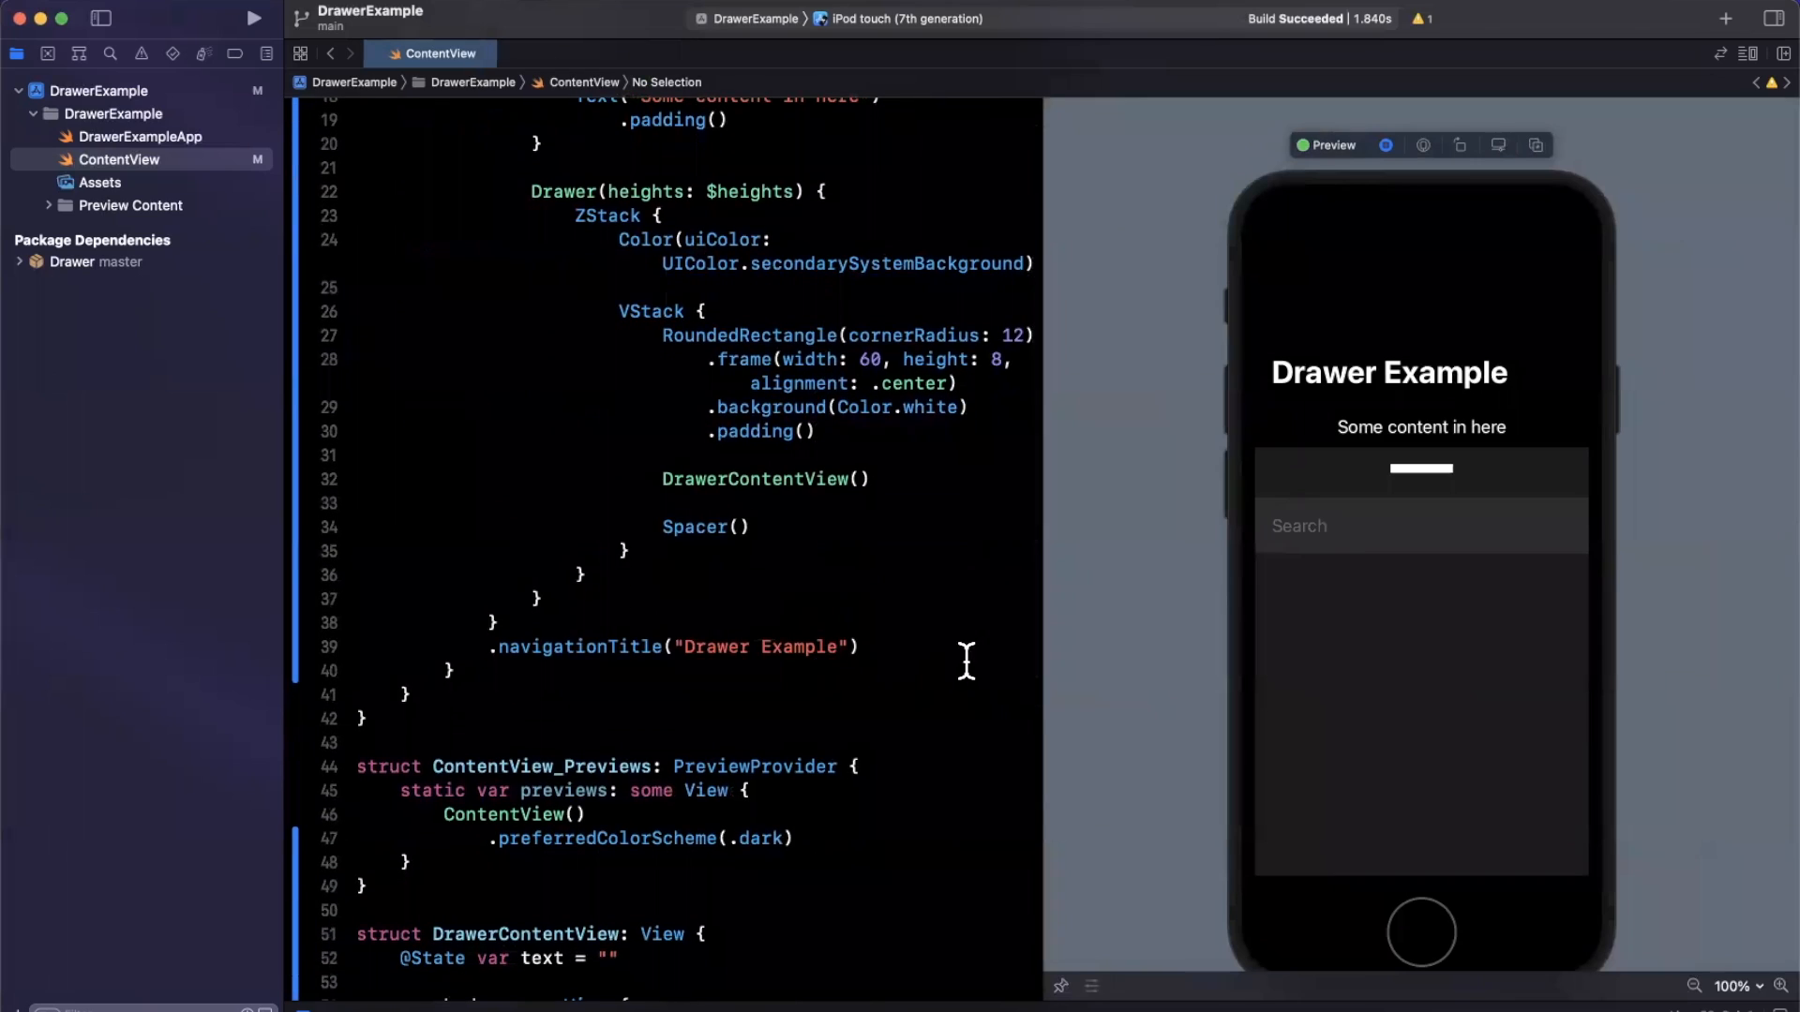
mouse_move(1348, 564)
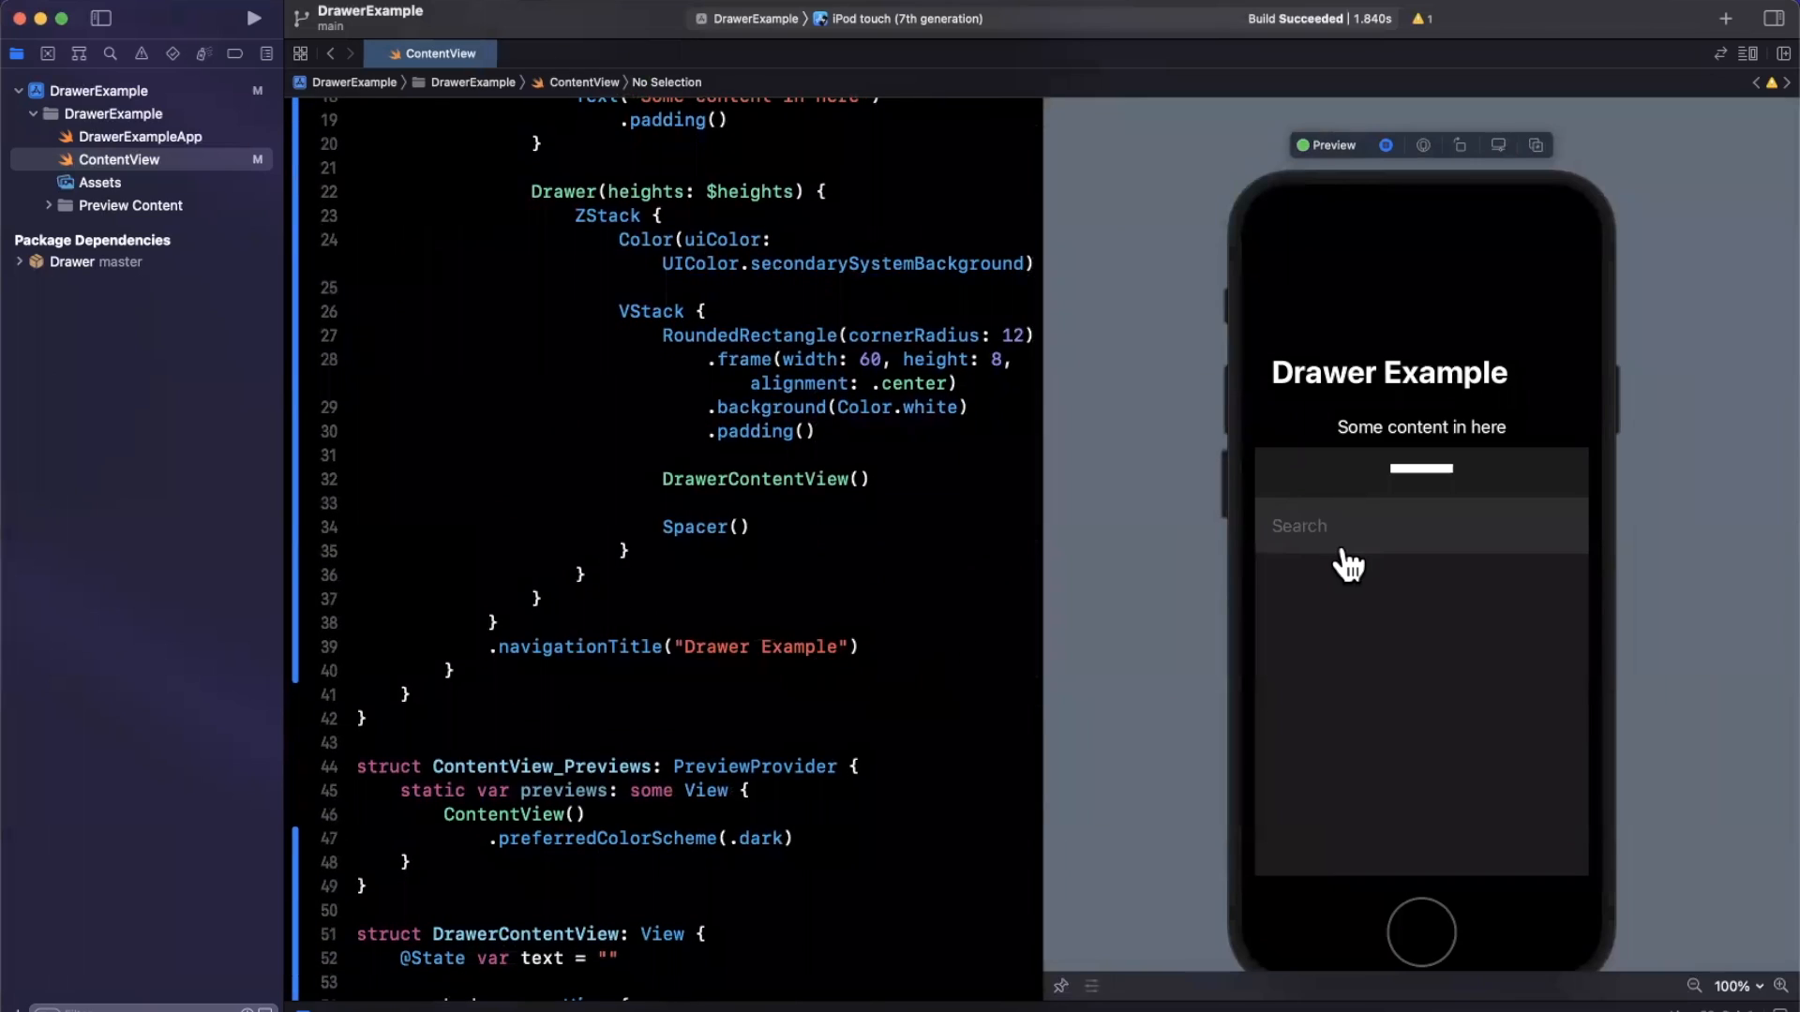
mouse_move(1671, 775)
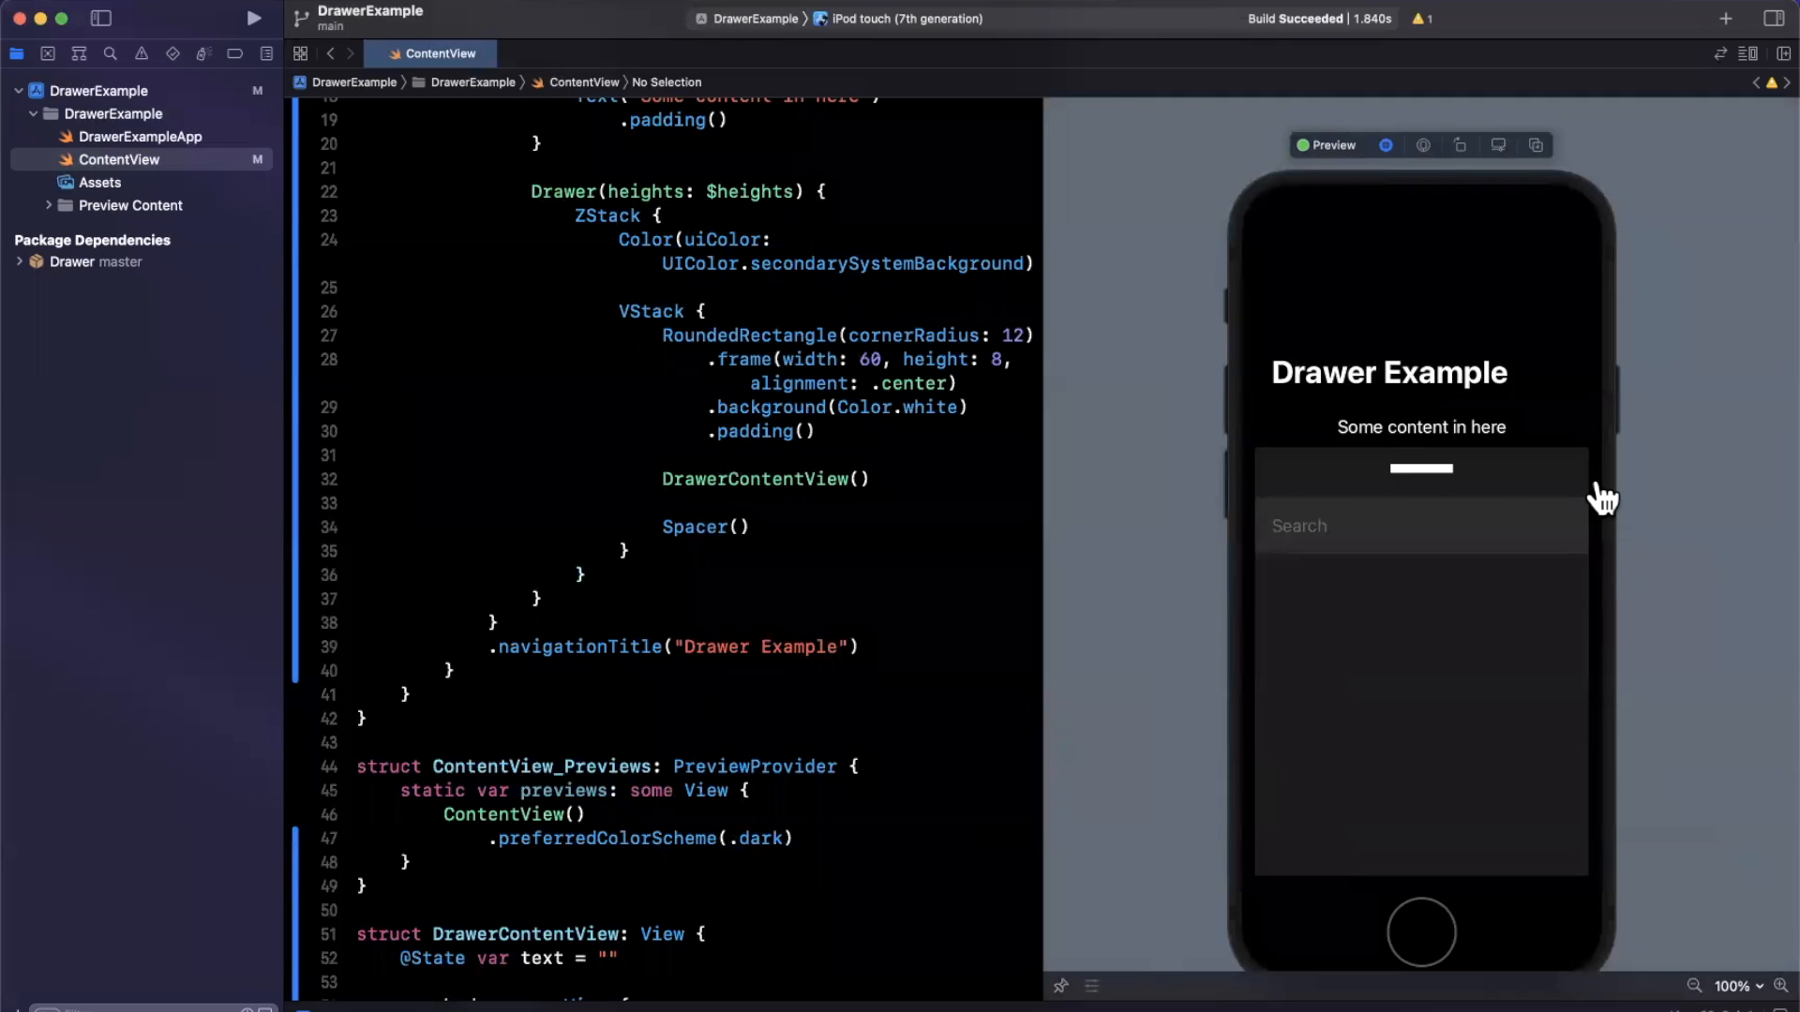
mouse_move(1042, 398)
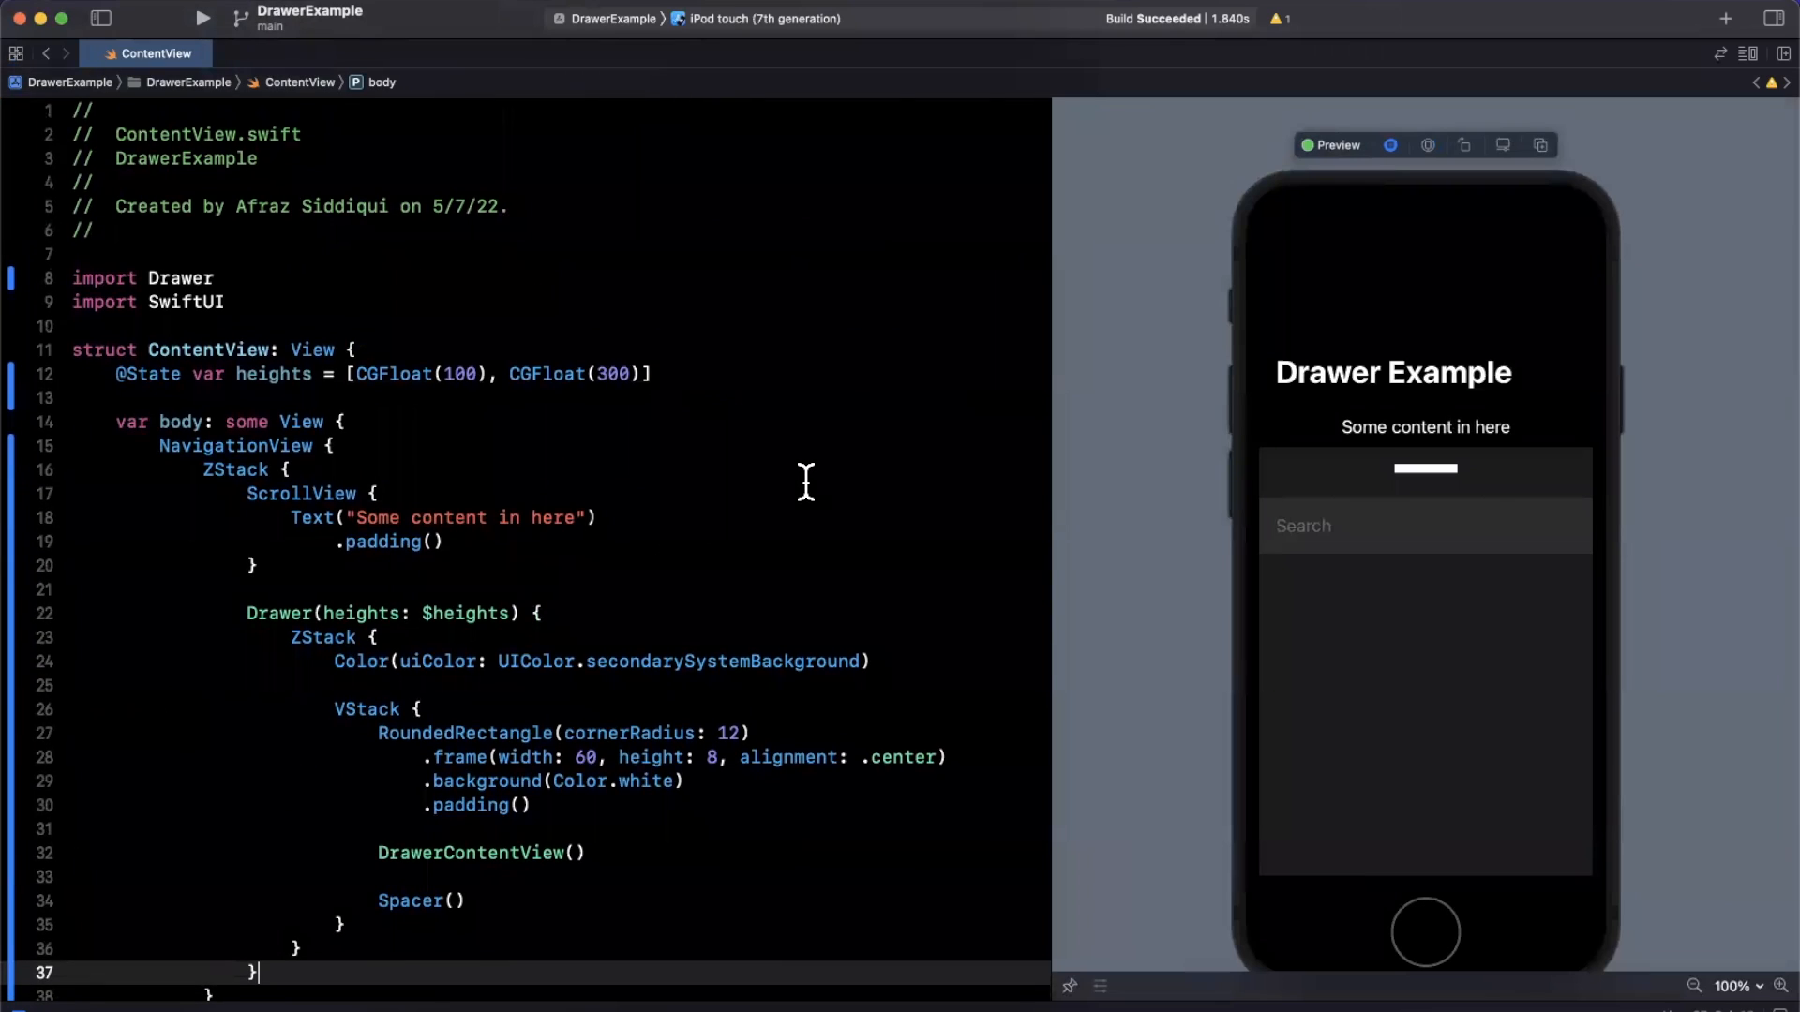
mouse_move(858, 427)
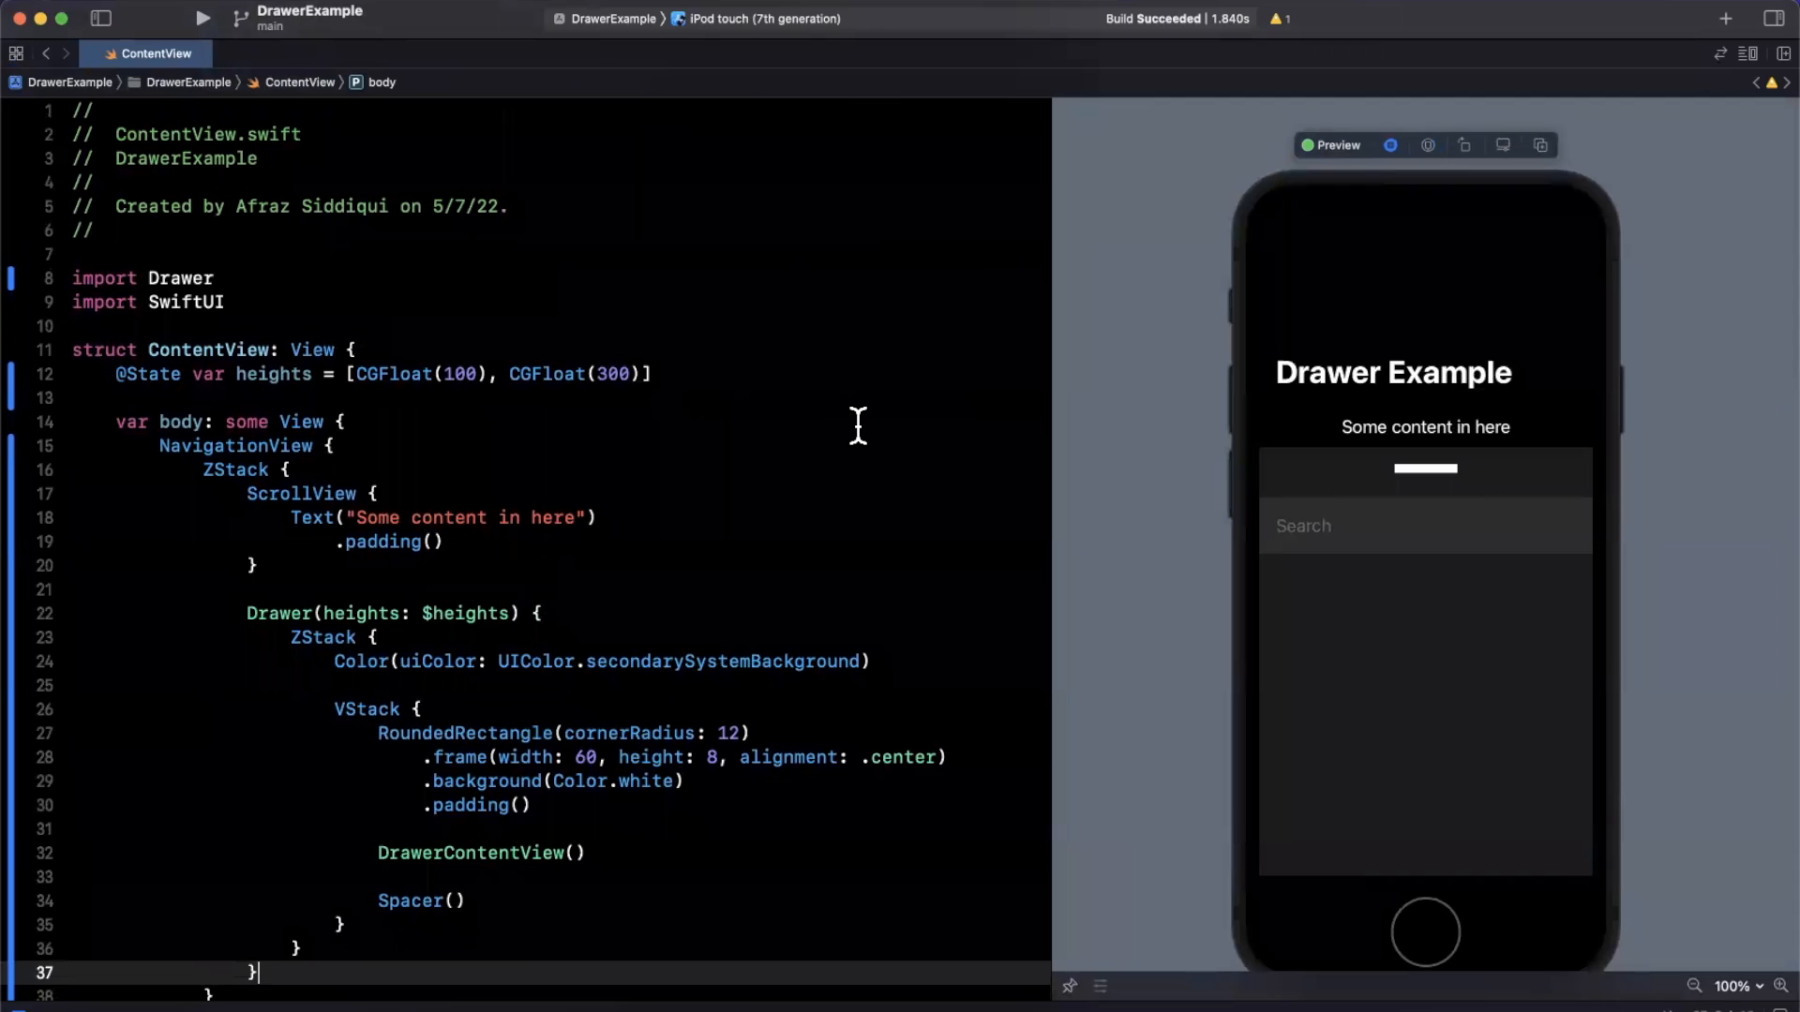